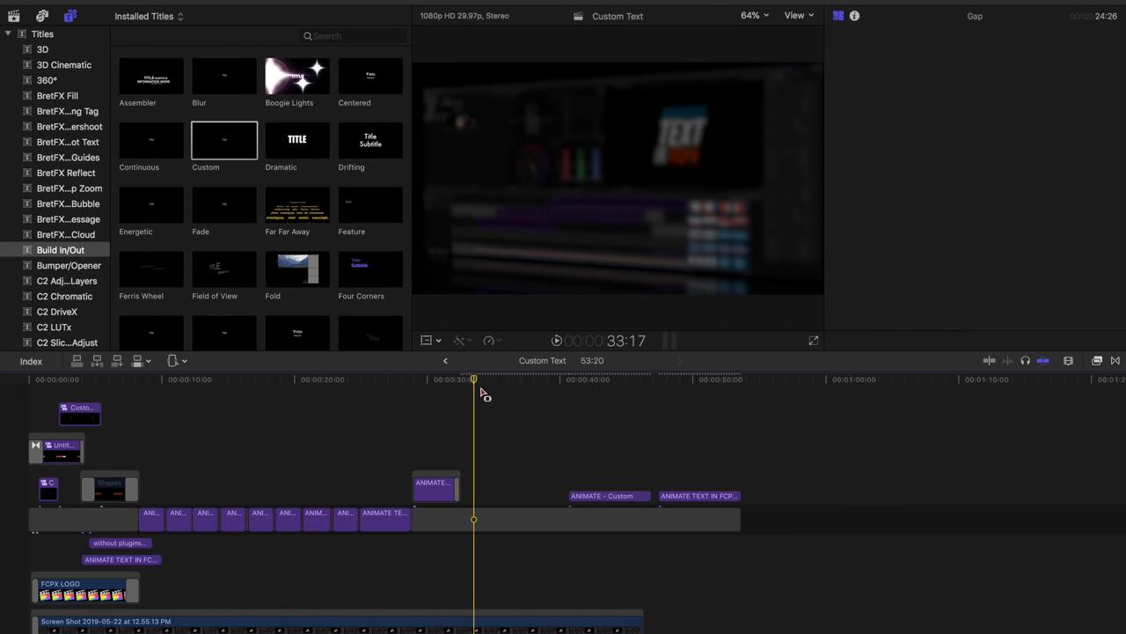
mouse_move(391, 306)
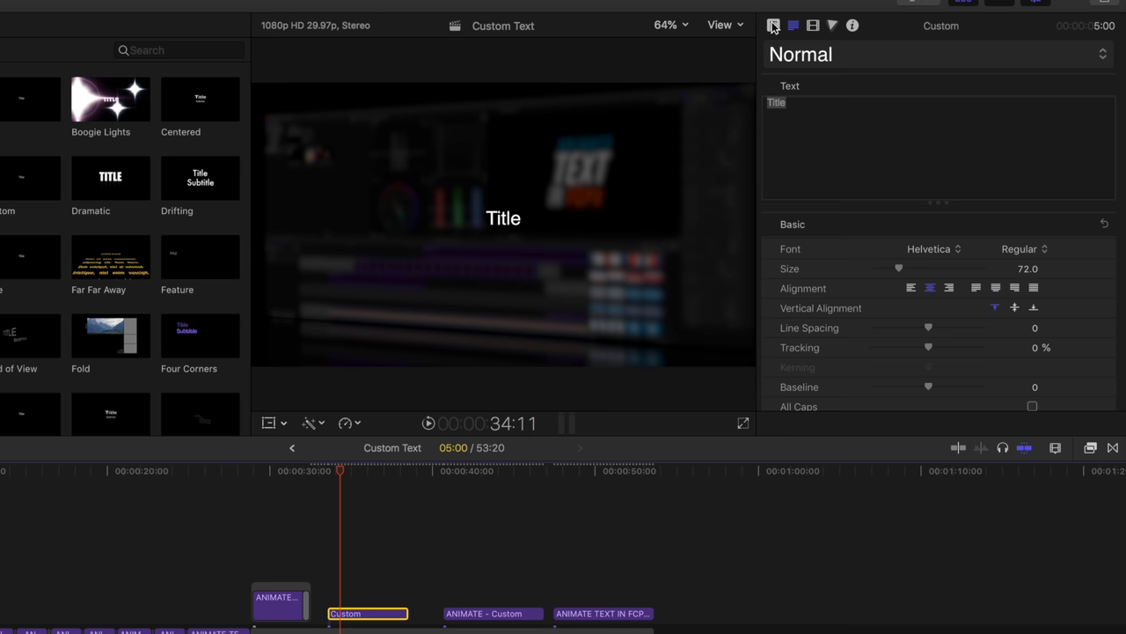
click(774, 26)
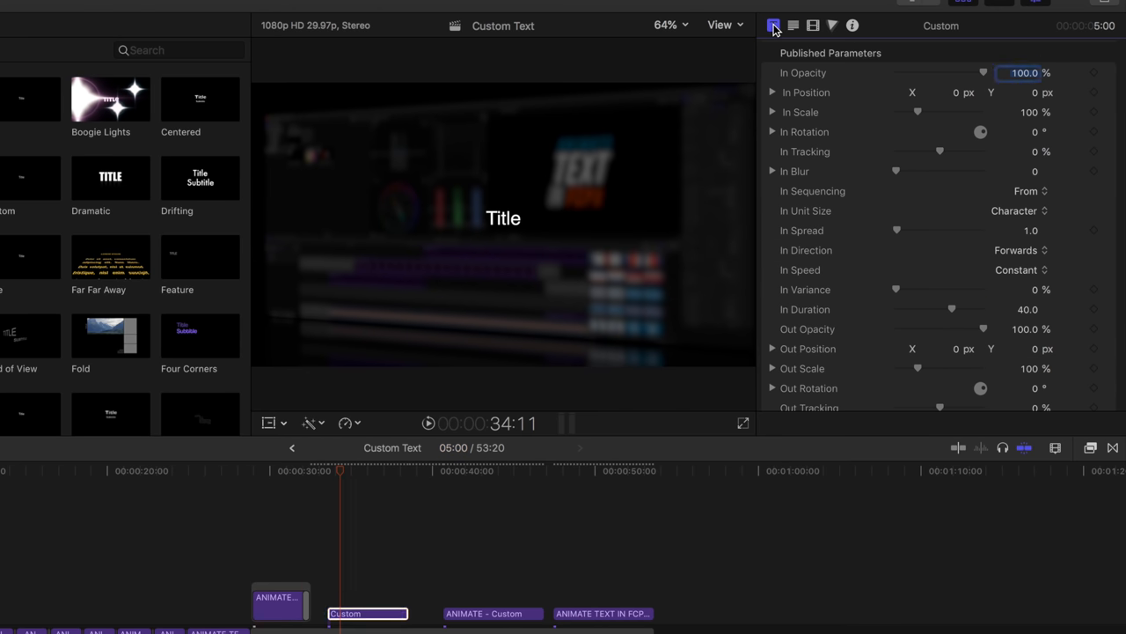
scroll(down, 3)
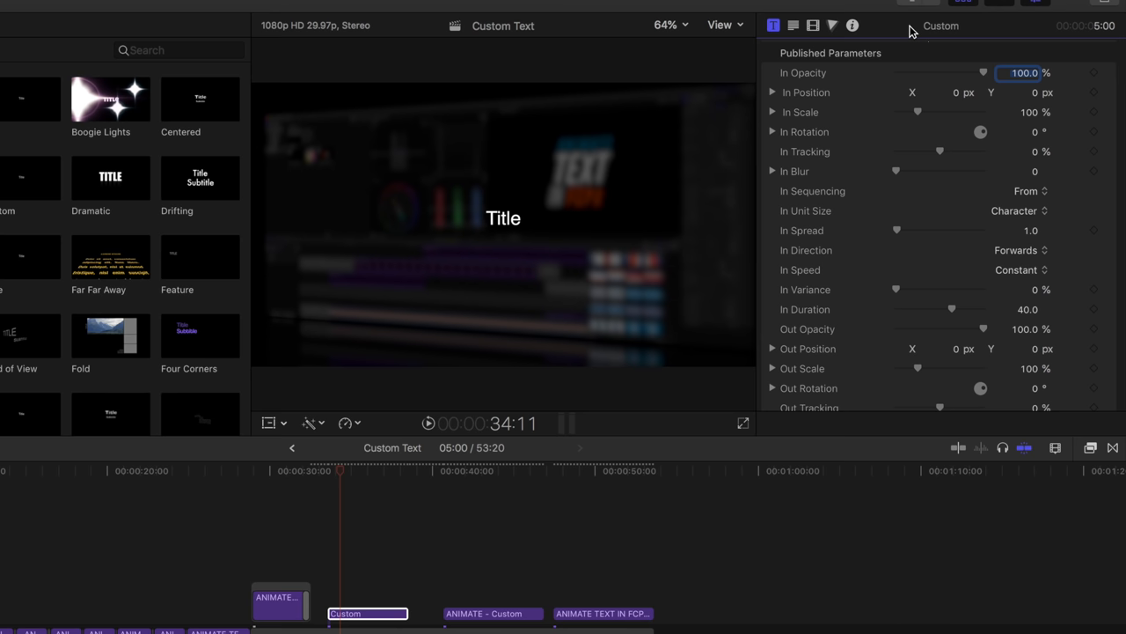
double_click(940, 27)
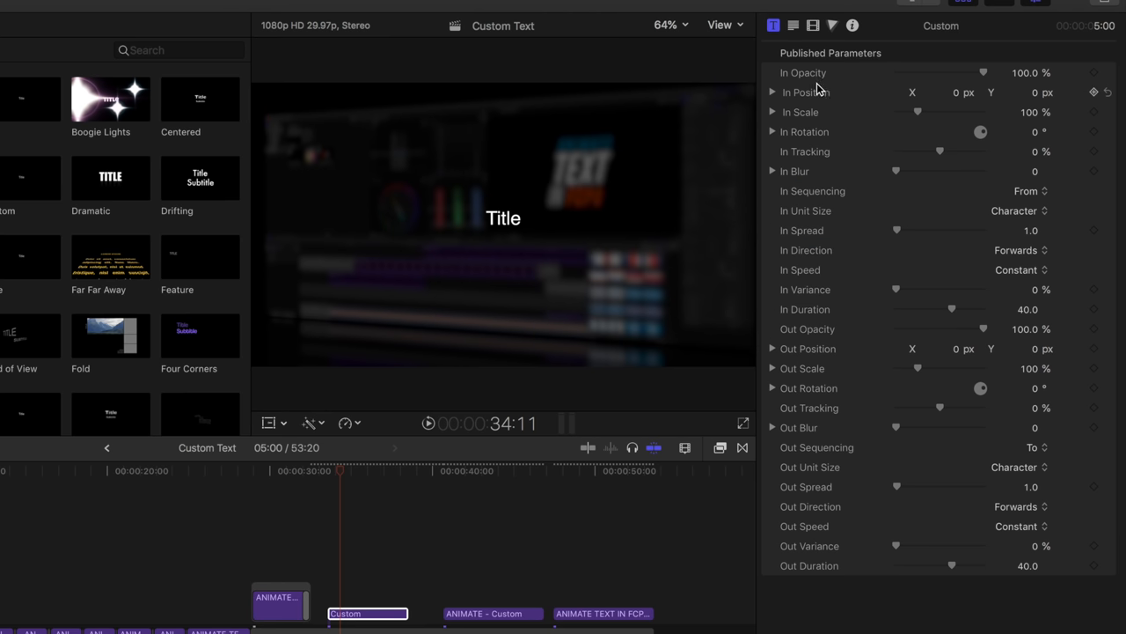
mouse_move(811, 108)
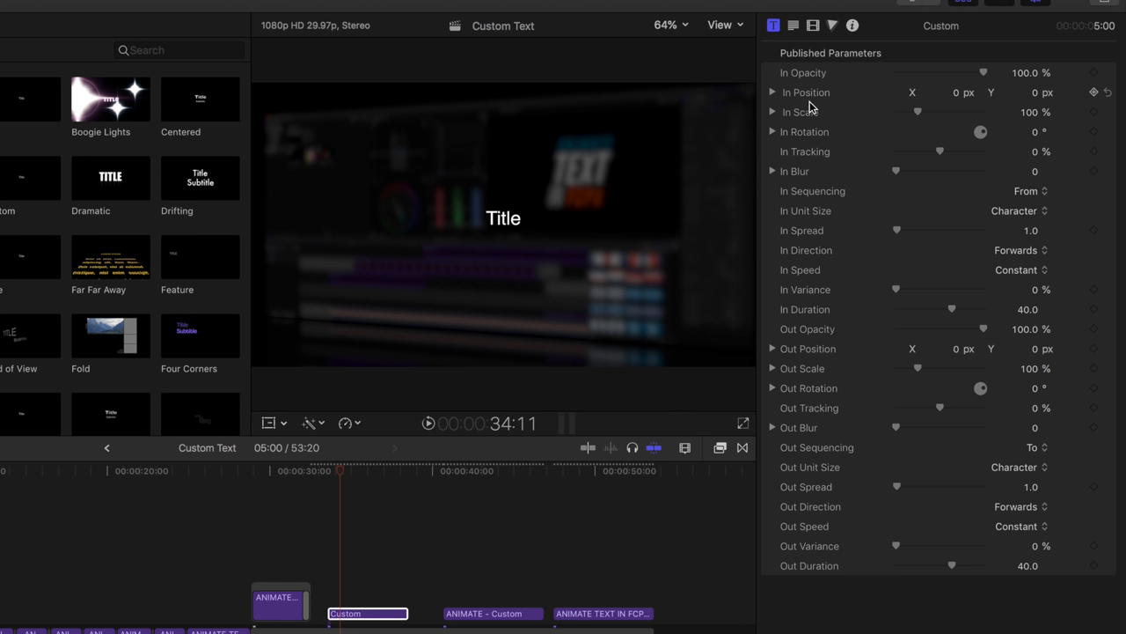
mouse_move(858, 138)
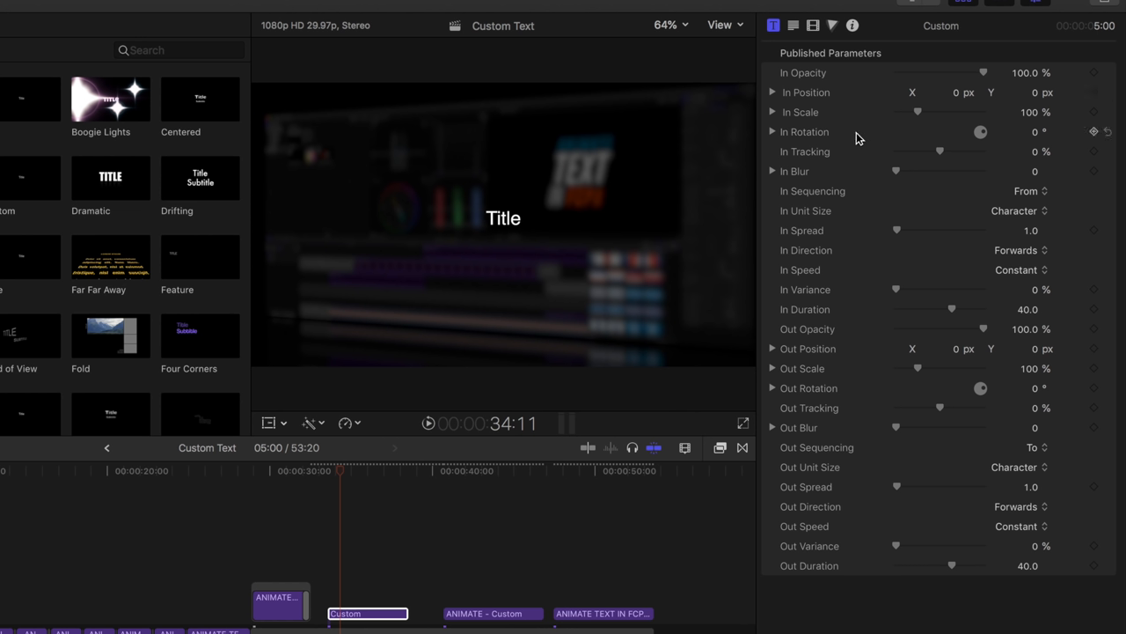
mouse_move(988, 202)
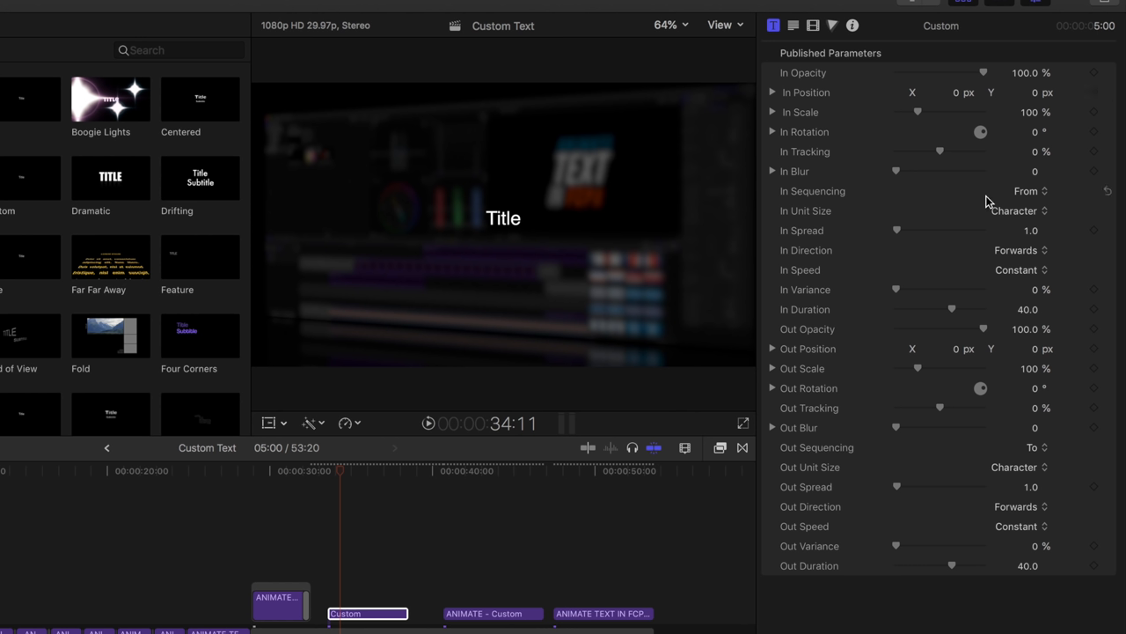
mouse_move(872, 214)
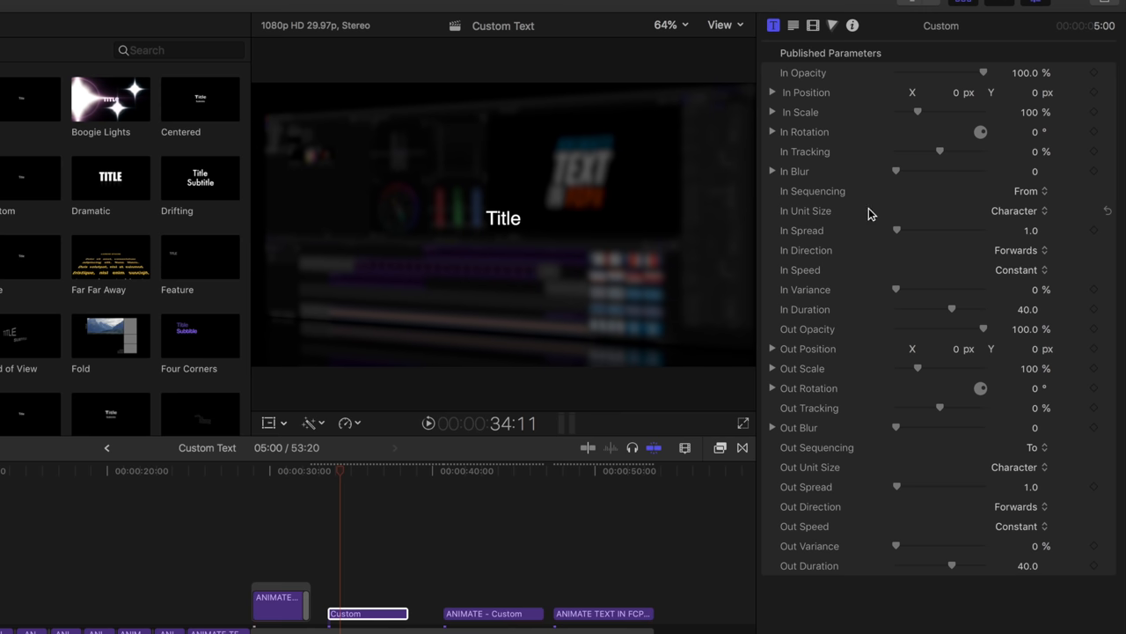
mouse_move(824, 104)
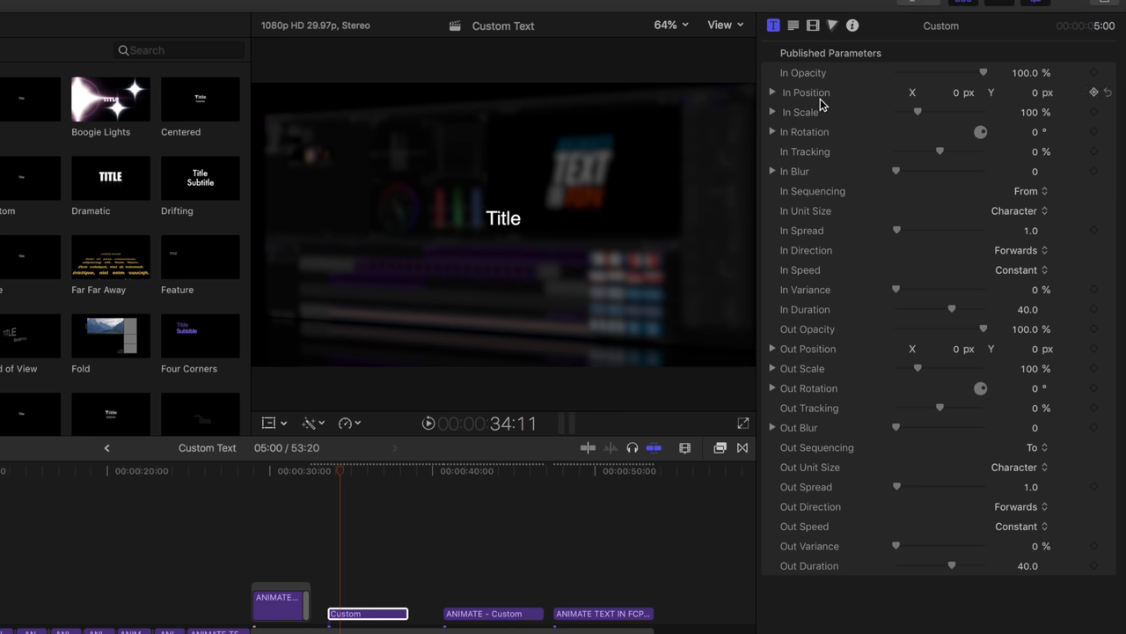
mouse_move(501, 229)
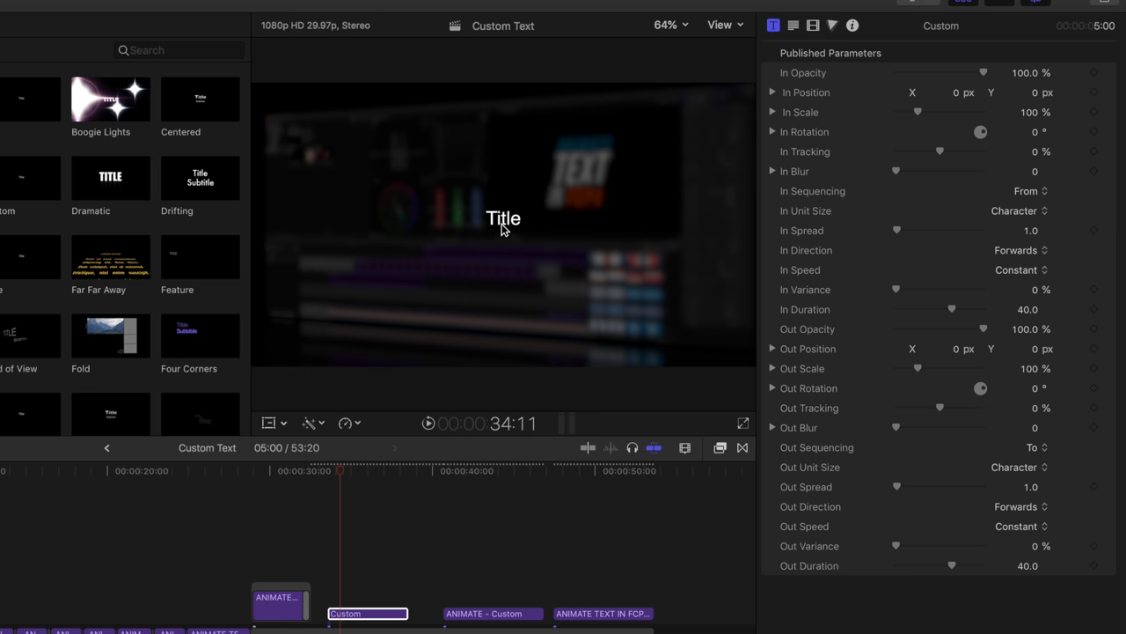
click(792, 25)
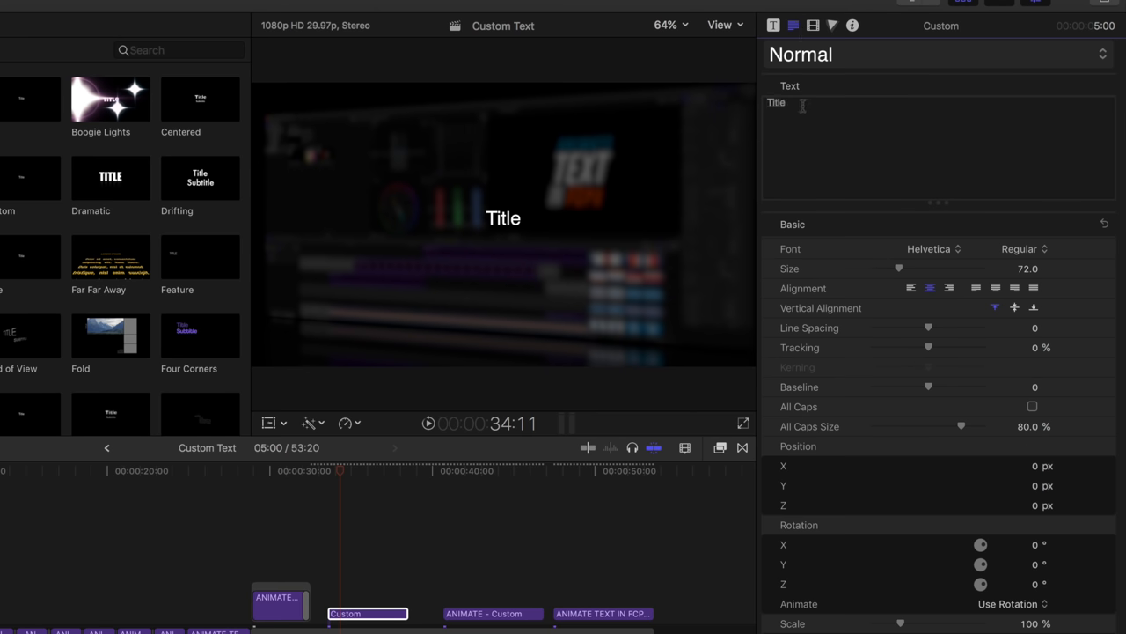
mouse_move(478, 479)
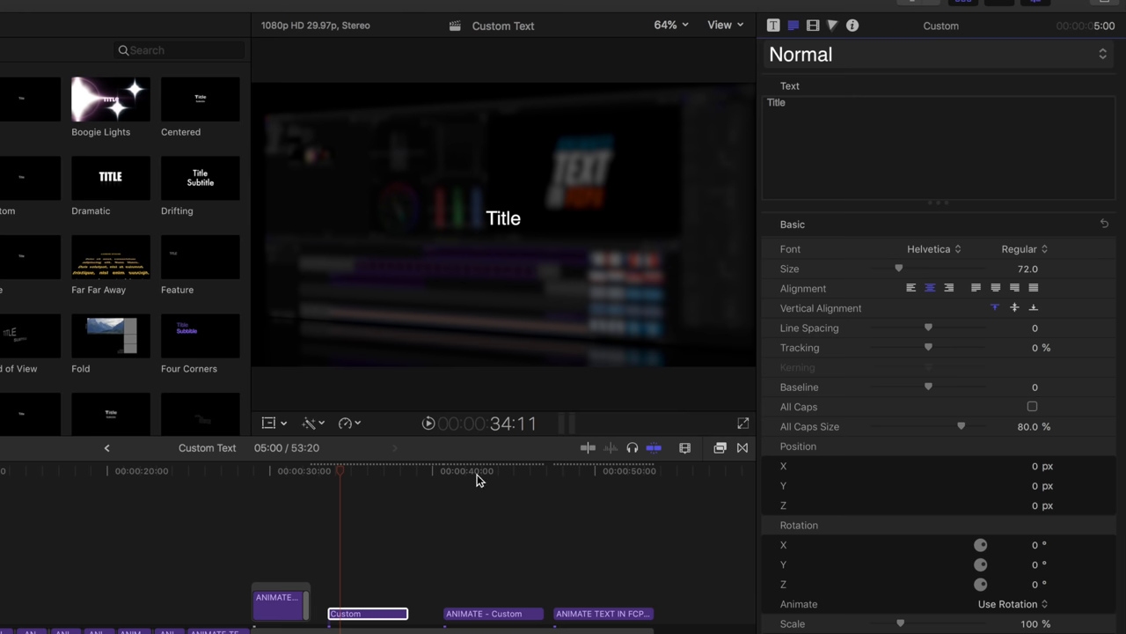
- Select the ANIMATE - Custom title clip and scroll its Title inspector to the published in/out parameters
click(491, 612)
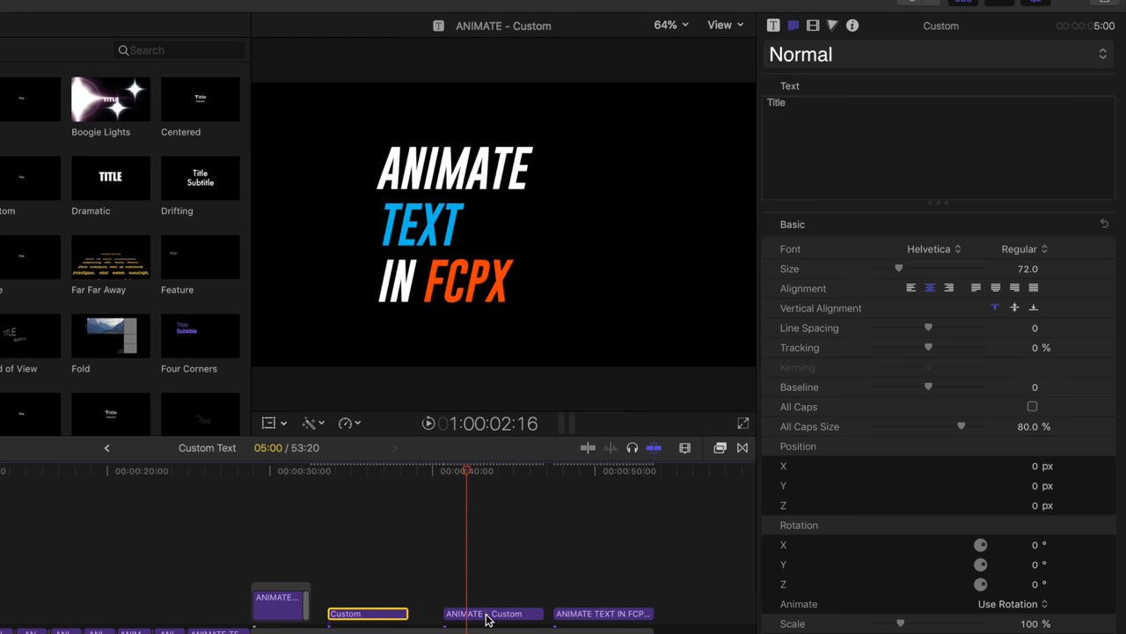
click(493, 613)
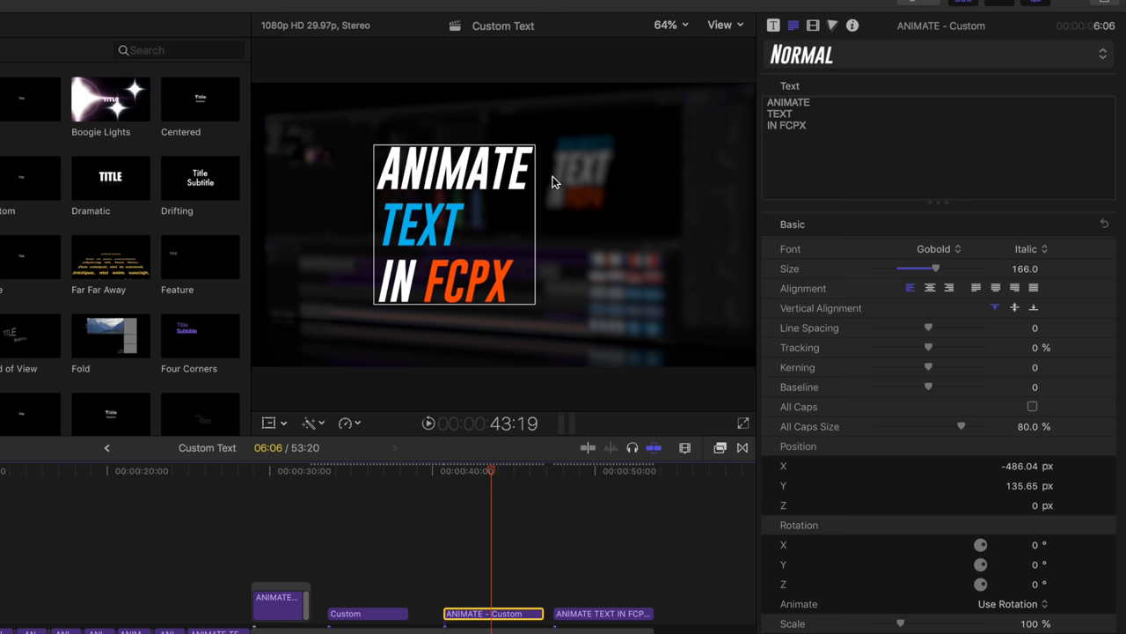
mouse_move(440, 449)
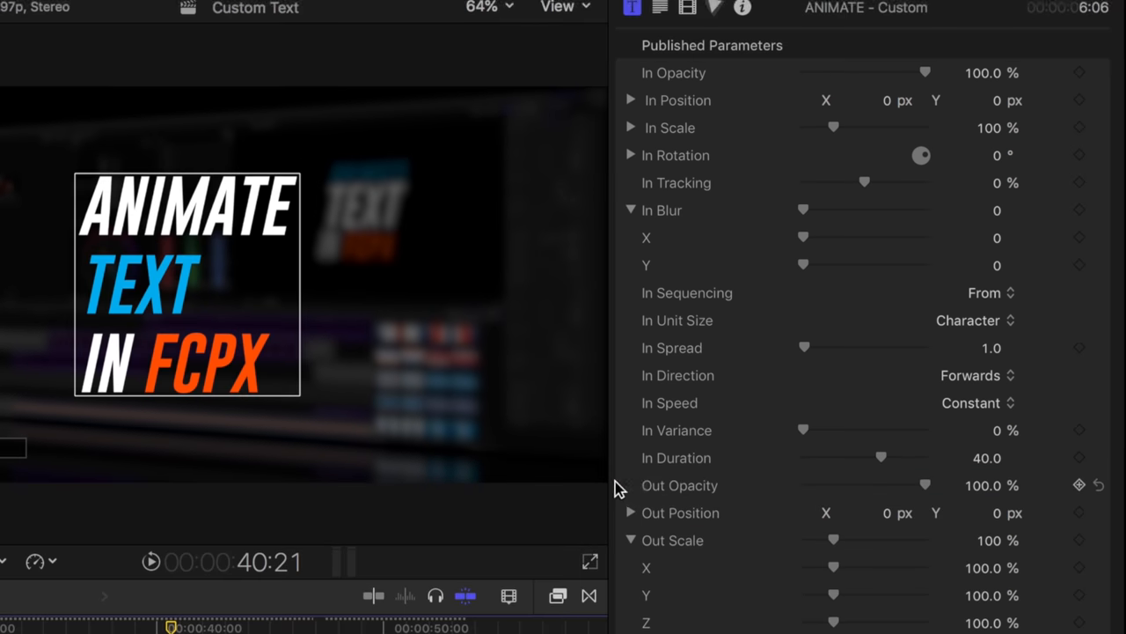
scroll(down, 3)
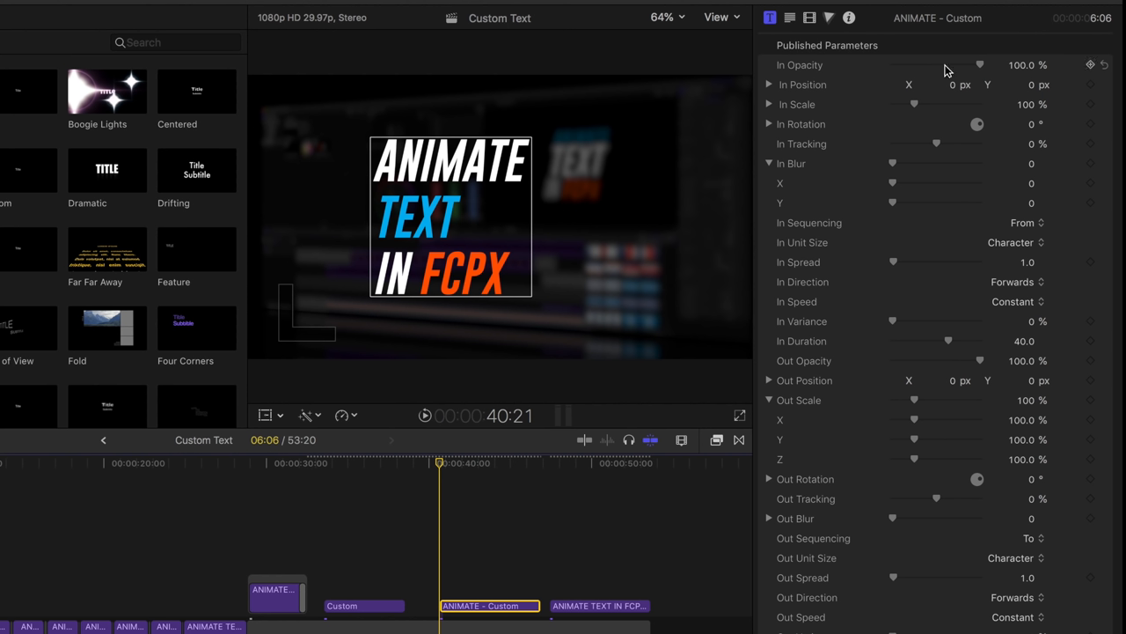
mouse_move(993, 113)
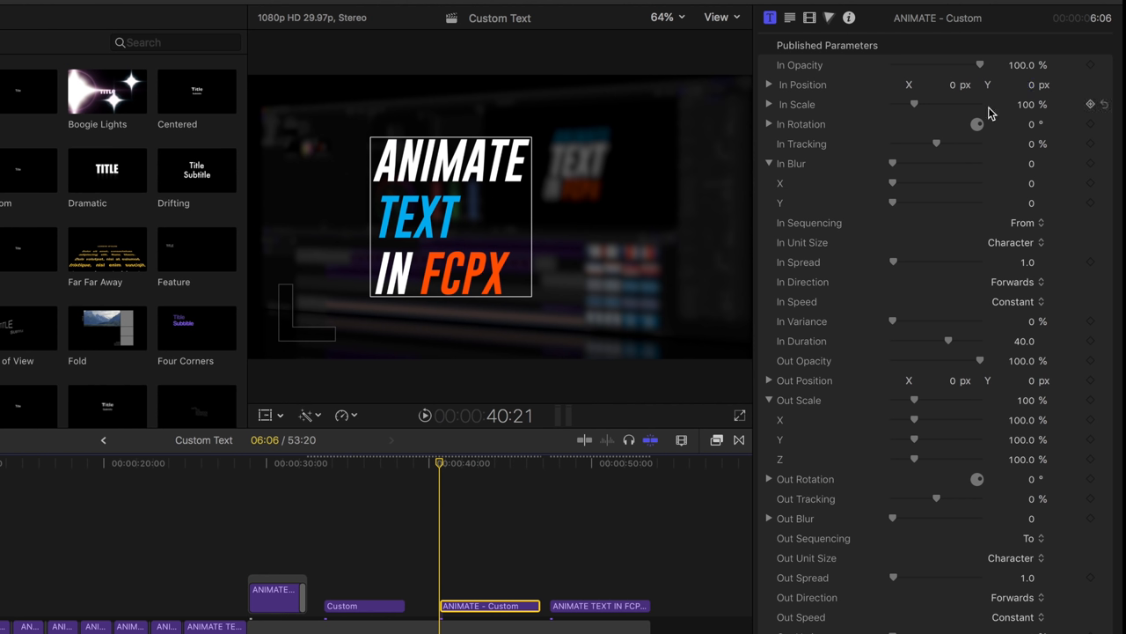
mouse_move(1040, 116)
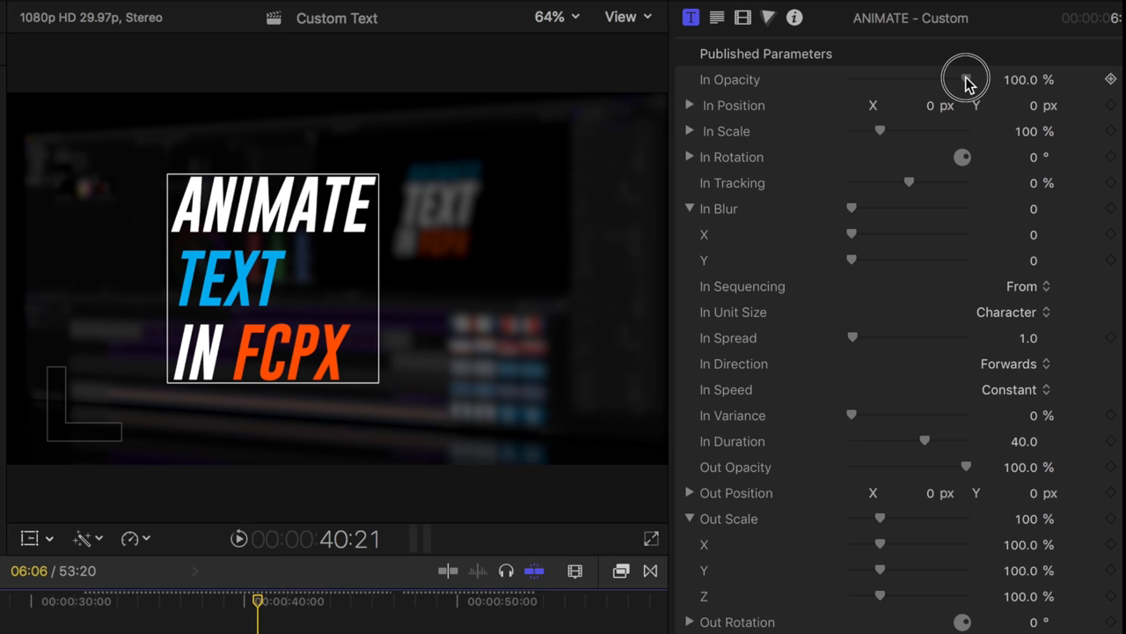
- Drag the title's In Opacity down to 0% so the text fades in from transparent
drag(965, 79, 852, 79)
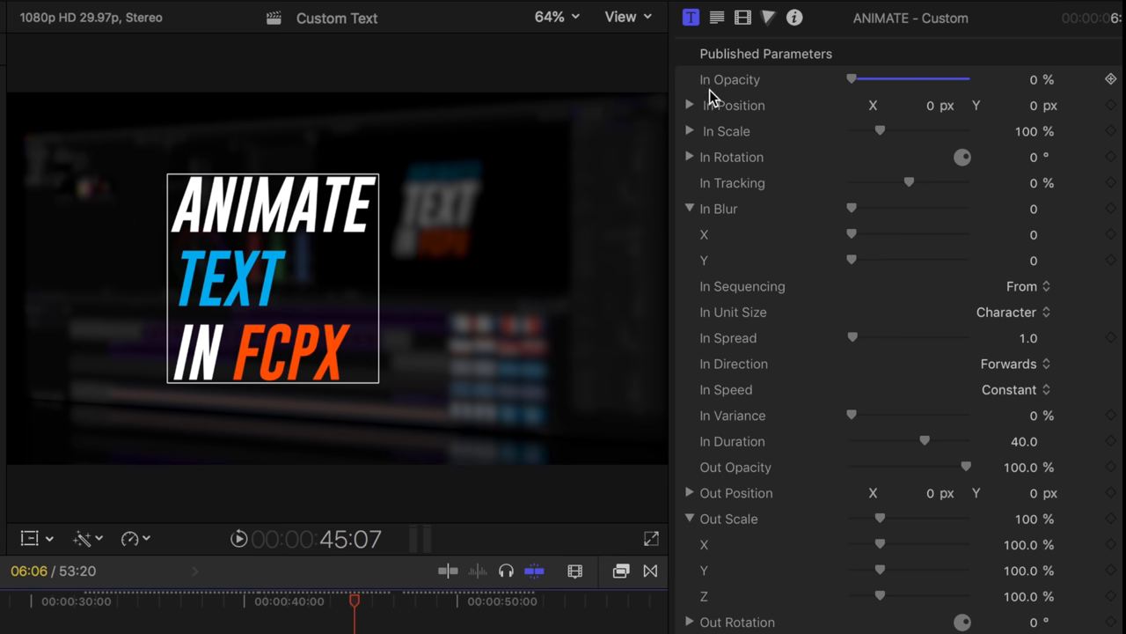
mouse_move(729, 259)
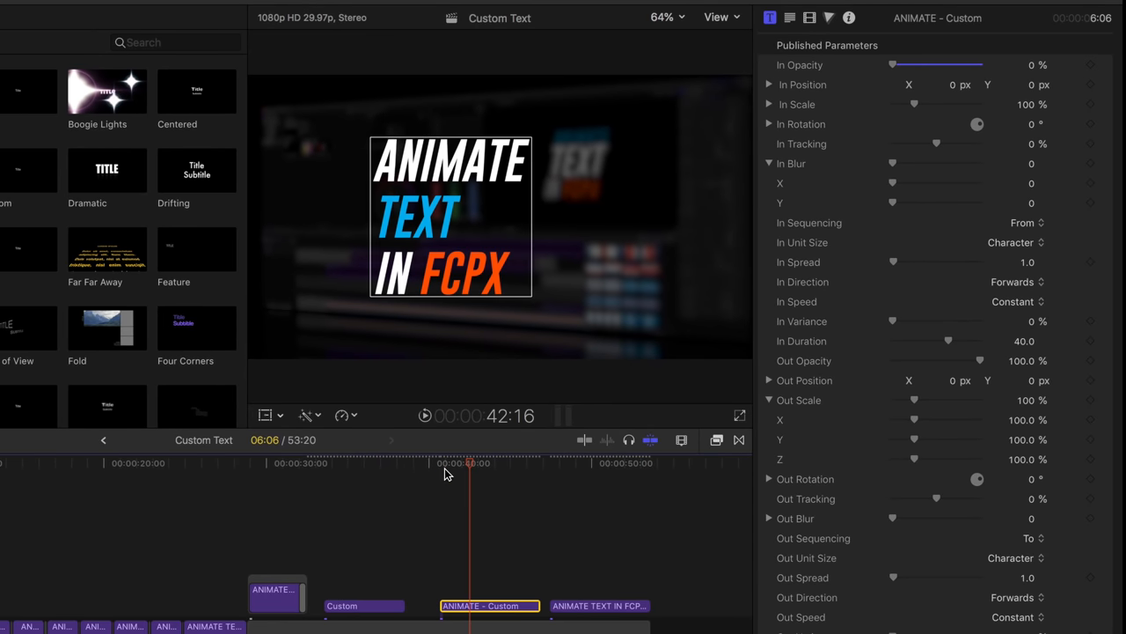
mouse_move(394, 182)
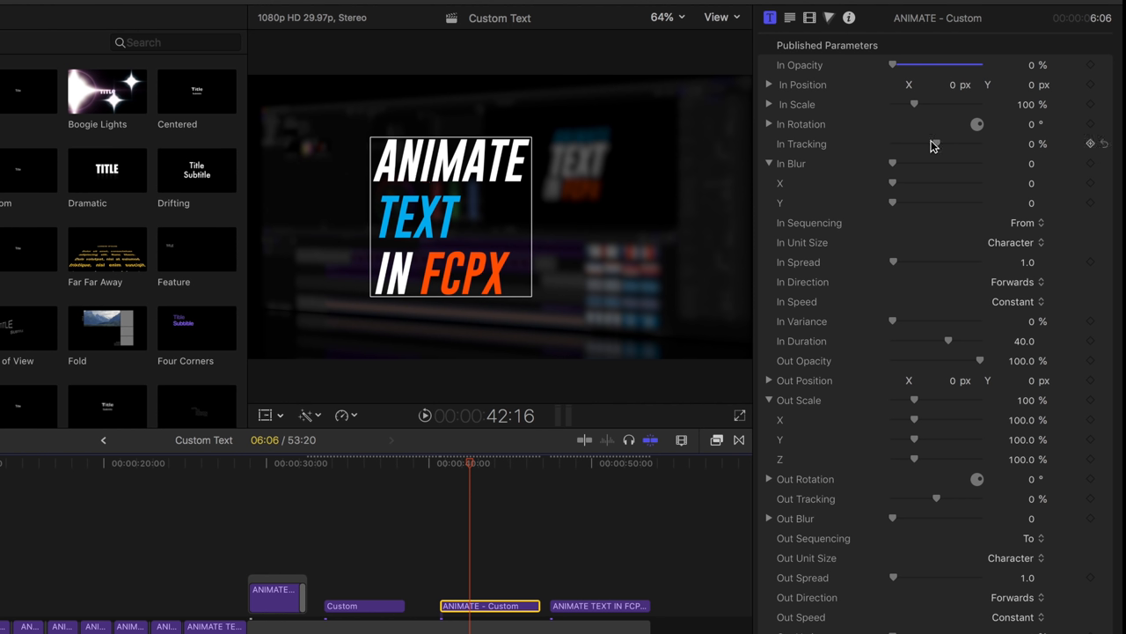
mouse_move(490, 183)
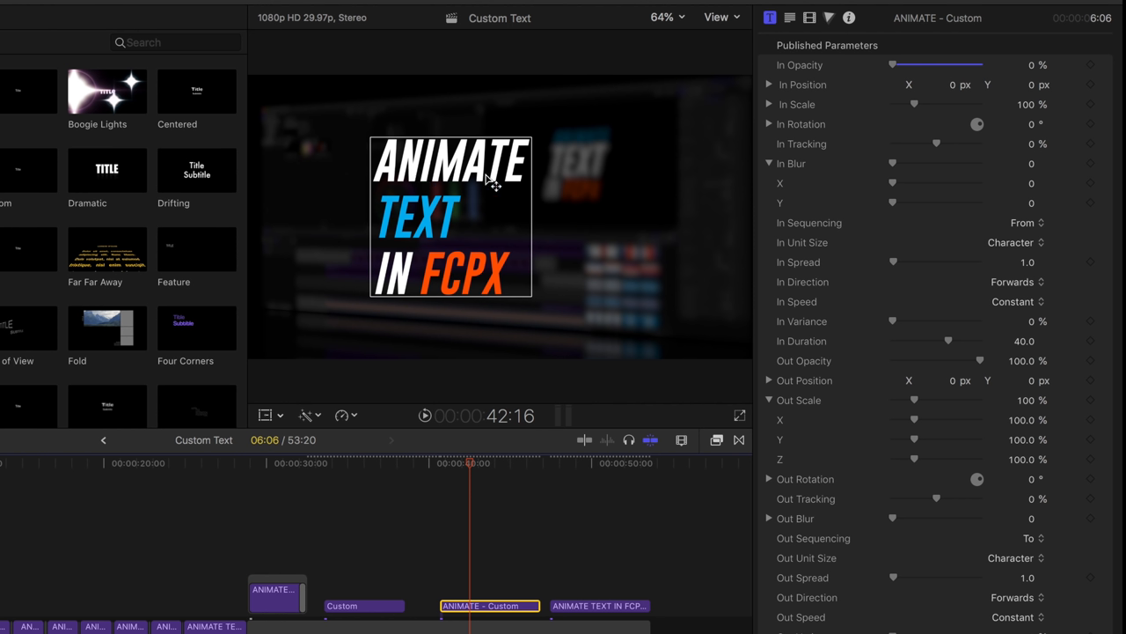
mouse_move(403, 178)
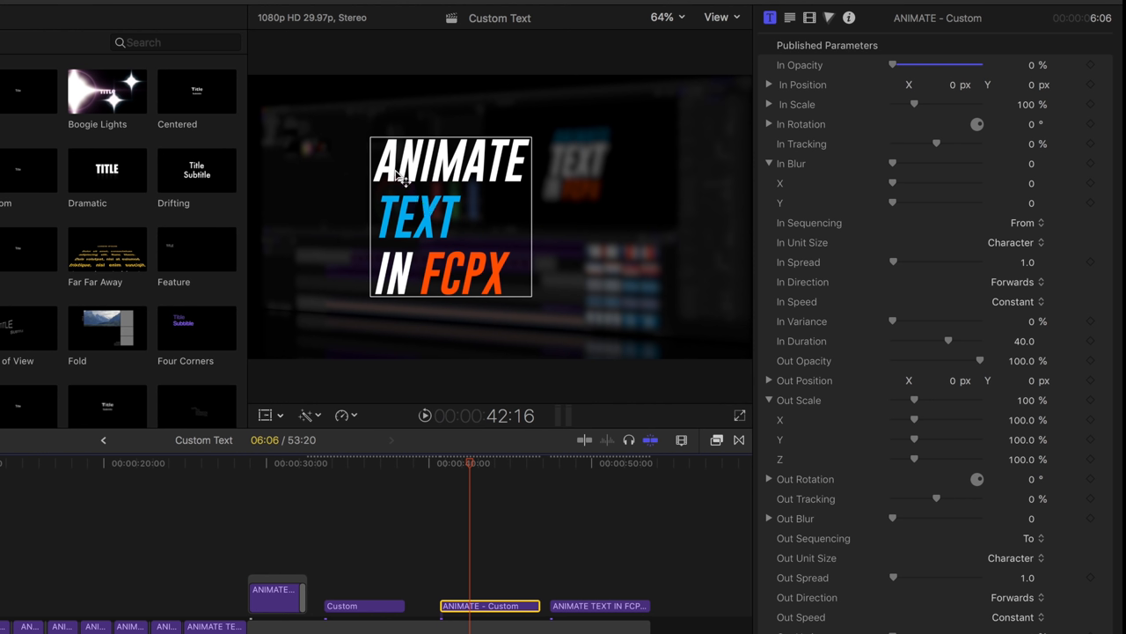
mouse_move(407, 174)
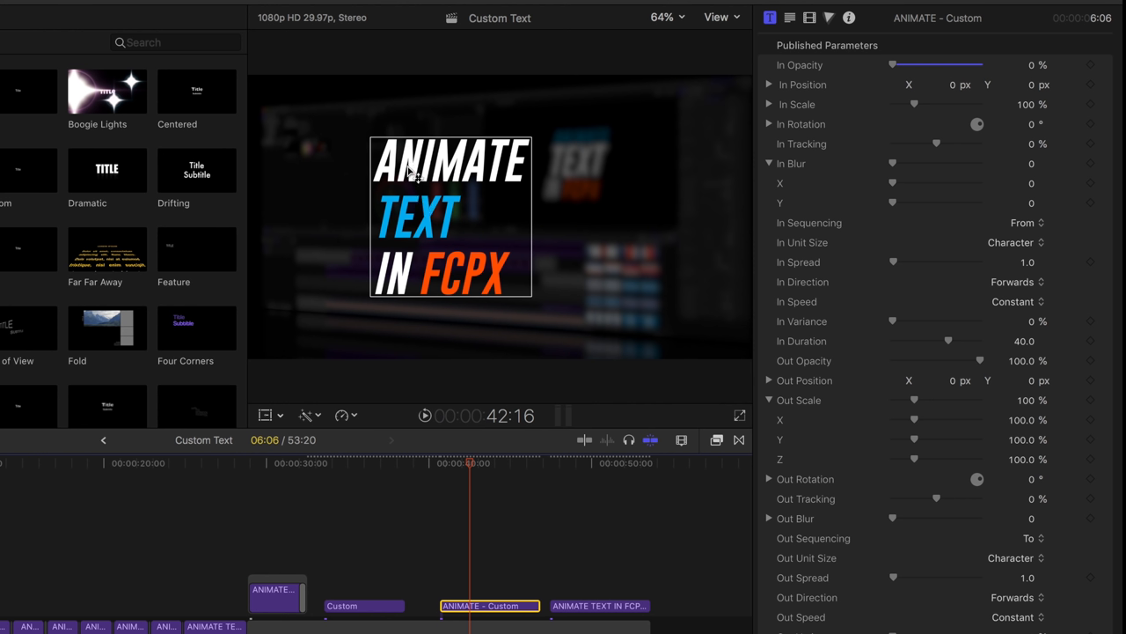
mouse_move(870, 137)
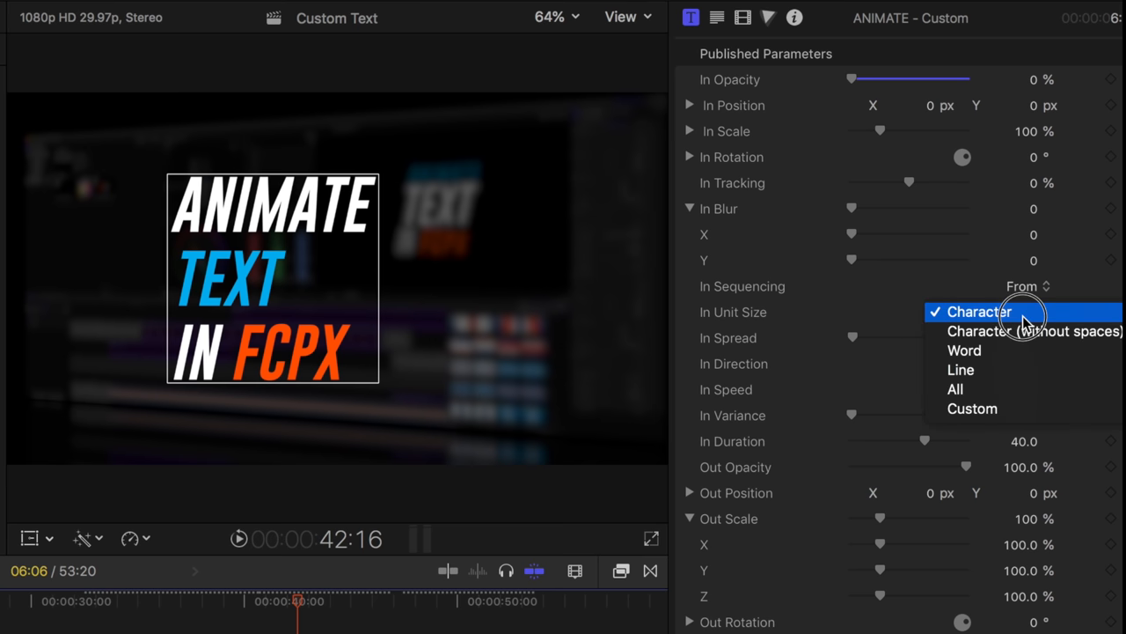
- Set In Unit Size to Word from its pop-up, then play the title to preview the animation
click(979, 311)
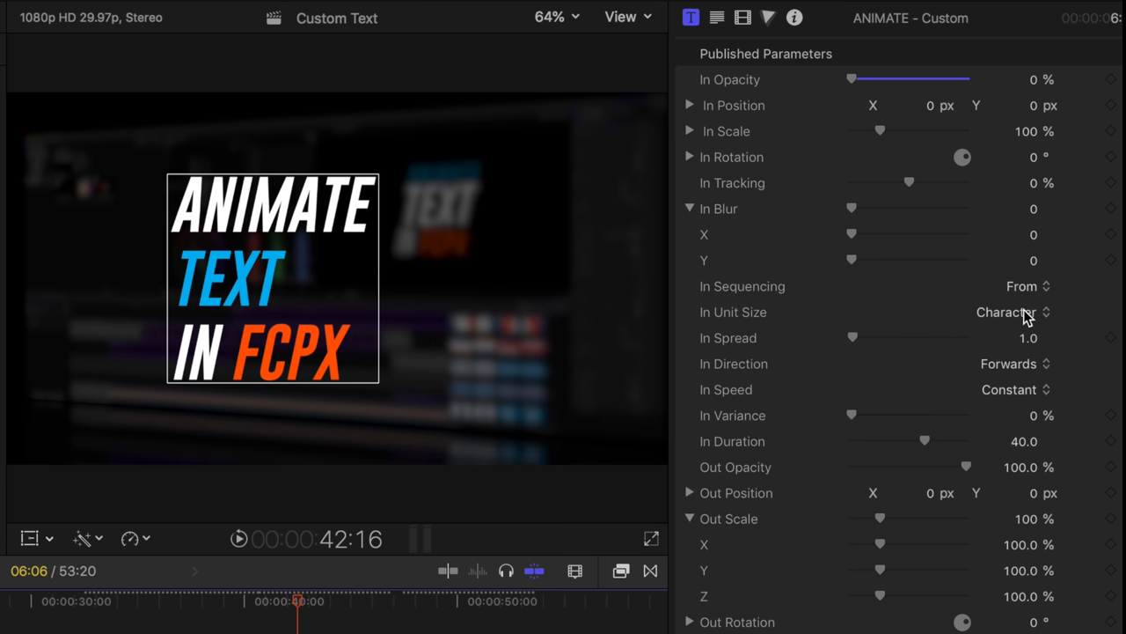
click(1003, 311)
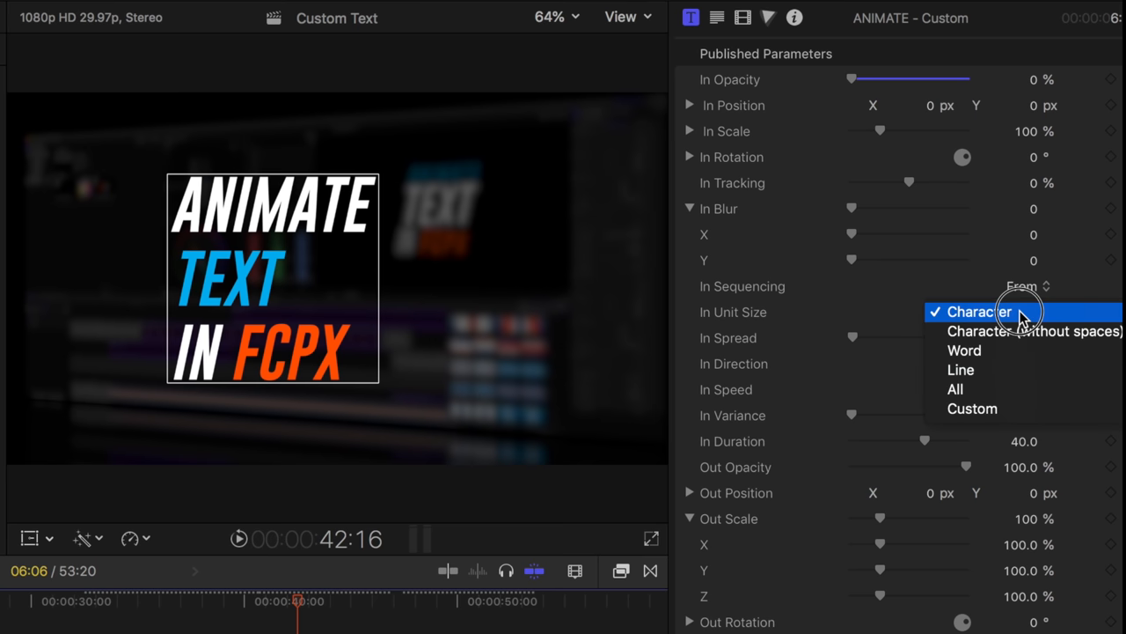
mouse_move(1012, 355)
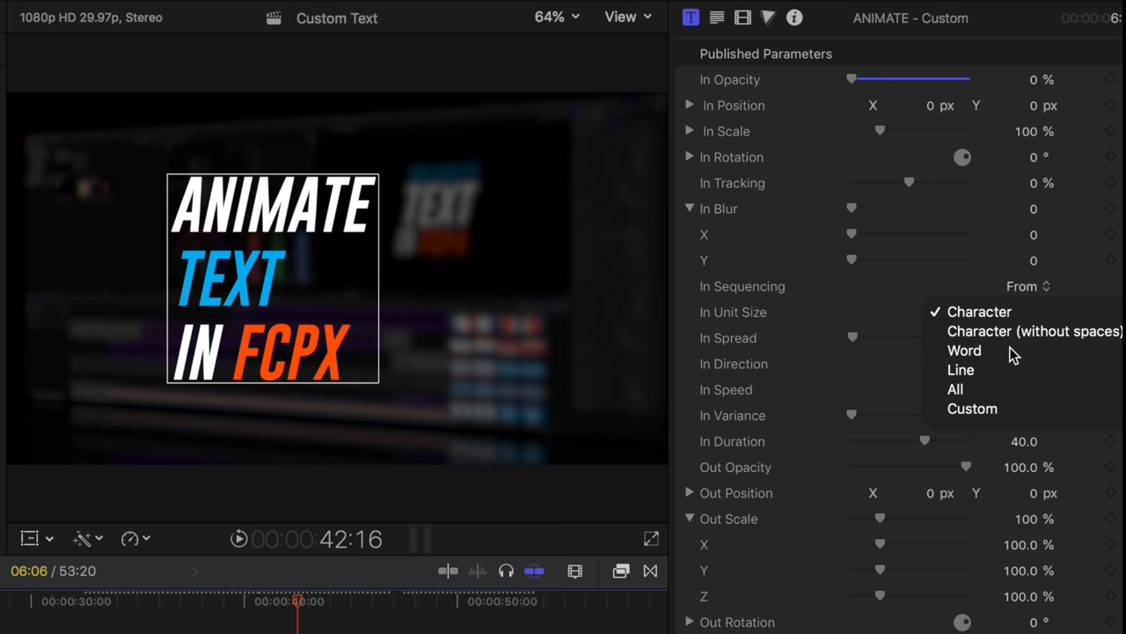
click(964, 351)
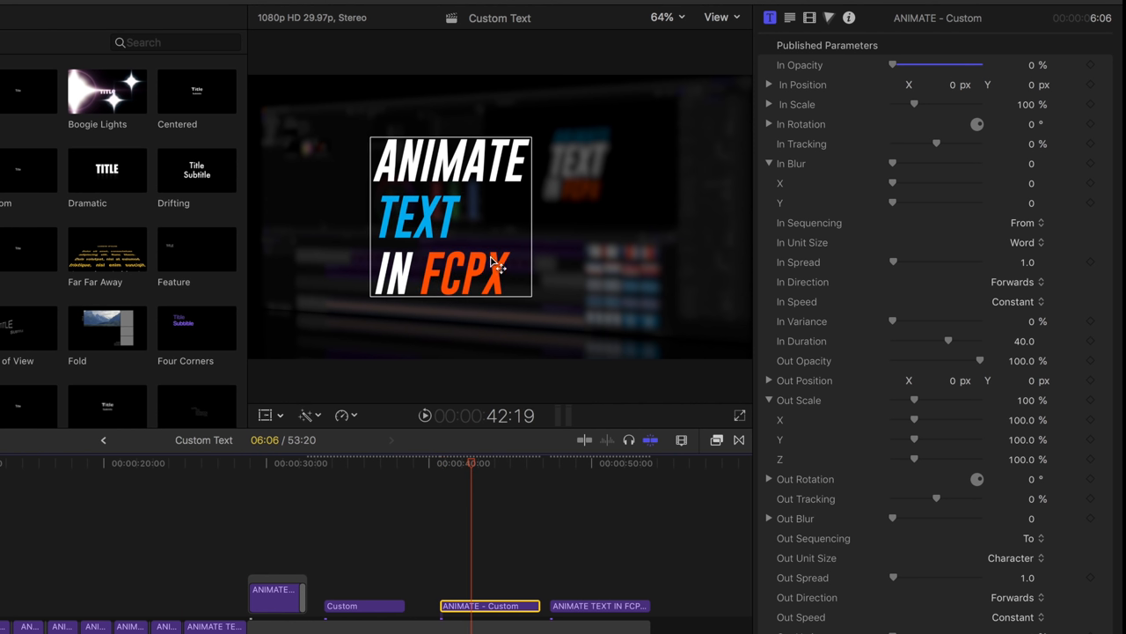
mouse_move(870, 218)
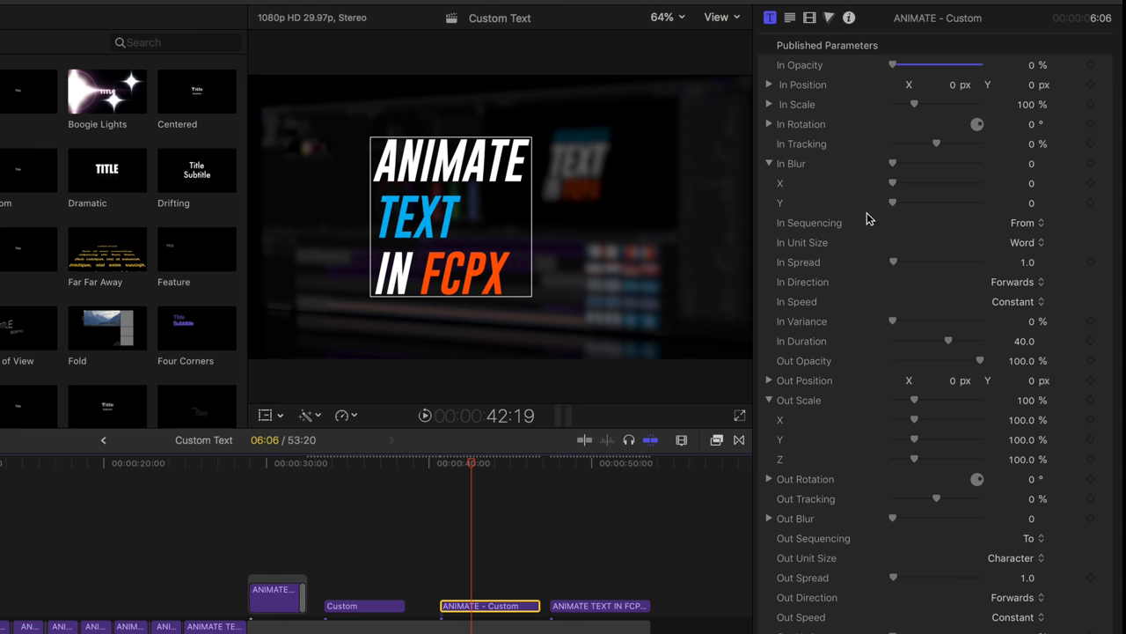
click(1024, 243)
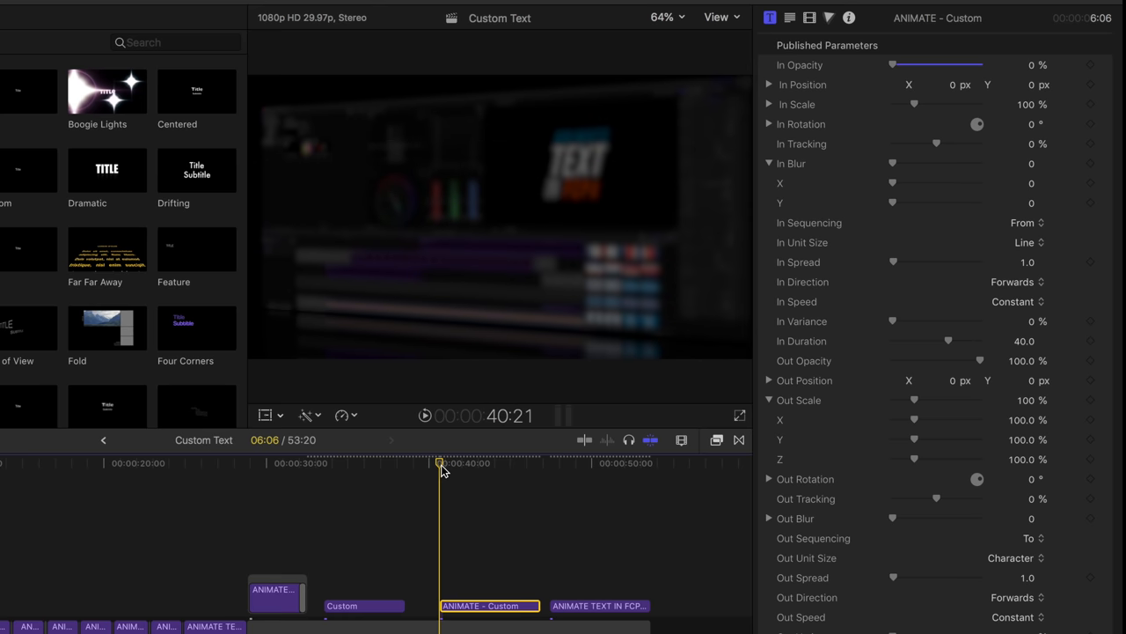
click(426, 415)
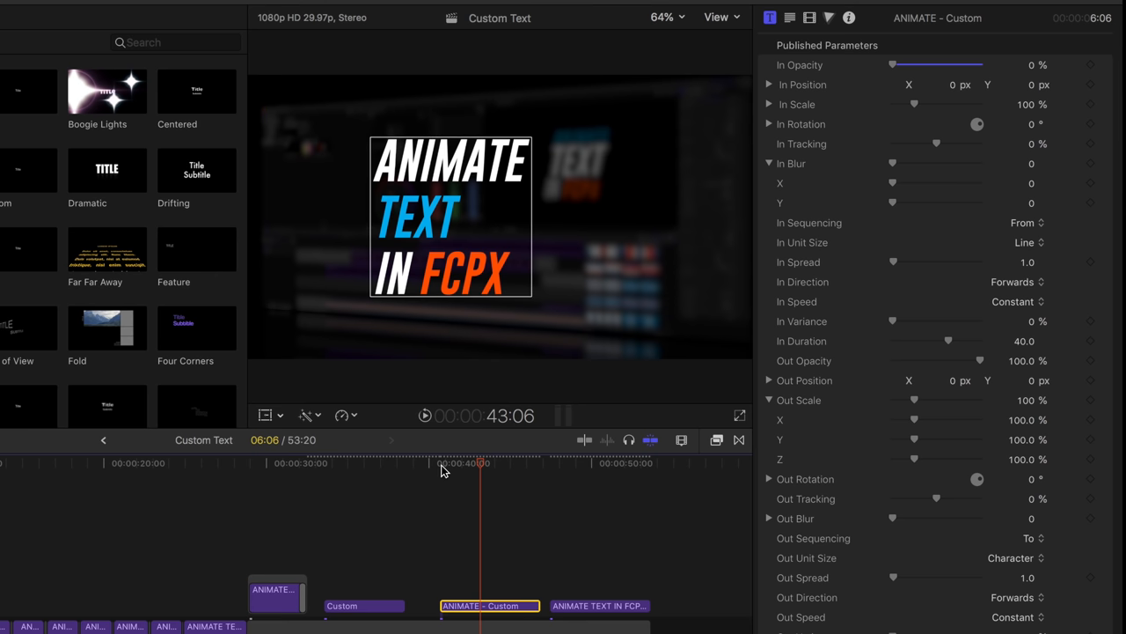
- Return to the title's start, raise In Opacity to 100% and drag In Position X to 135.62 px
drag(481, 463, 454, 463)
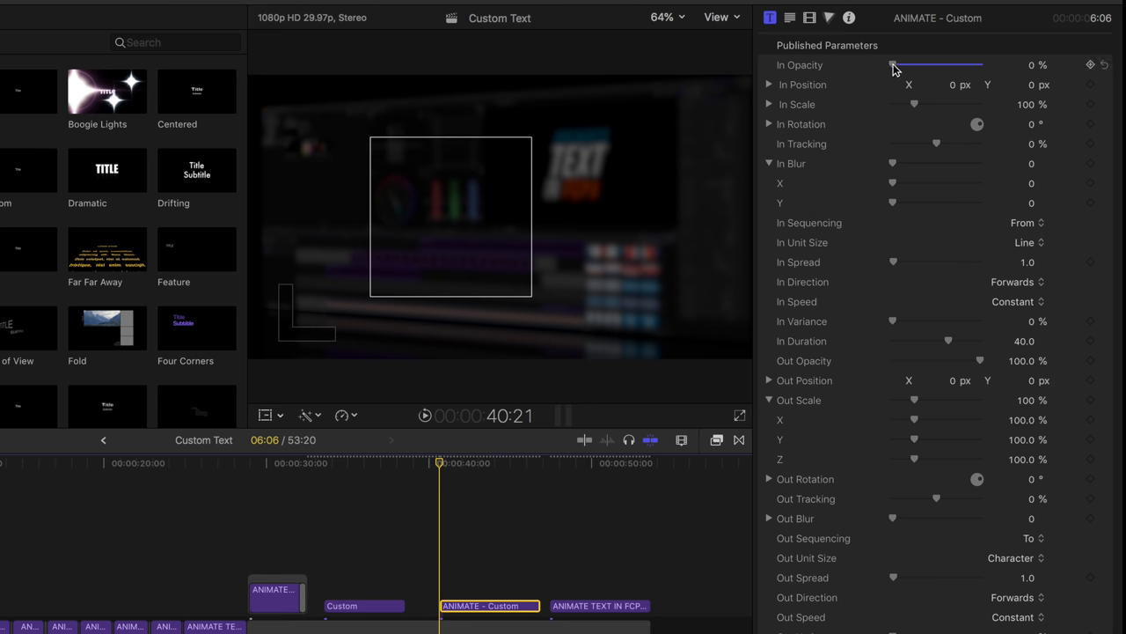
drag(894, 65, 1007, 65)
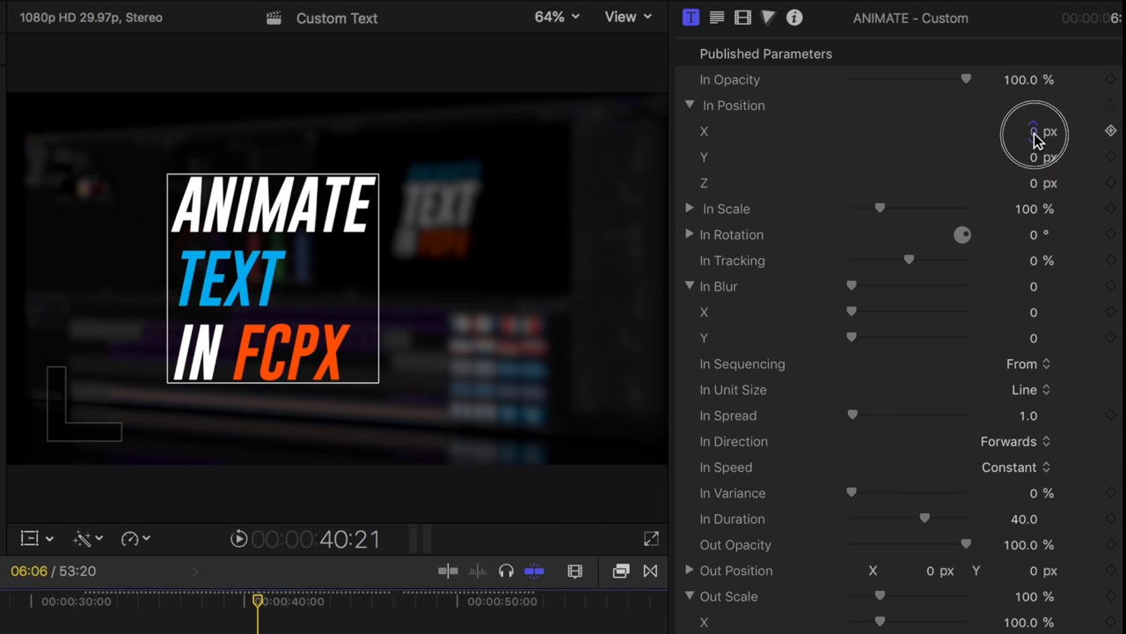
drag(1035, 132, 1042, 127)
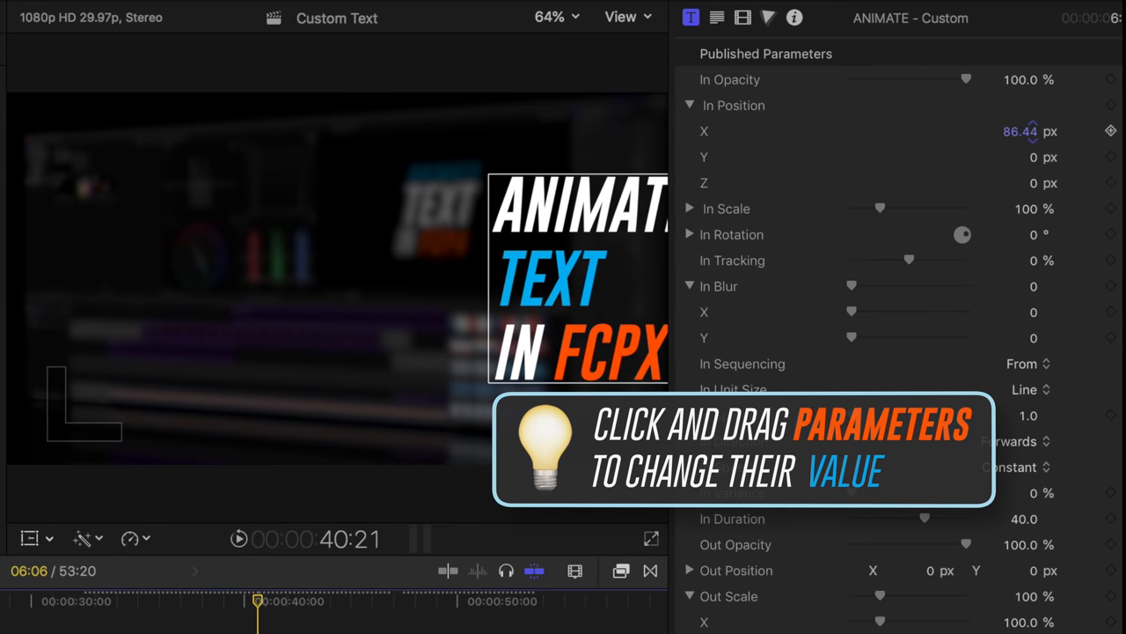
drag(1020, 131, 1035, 131)
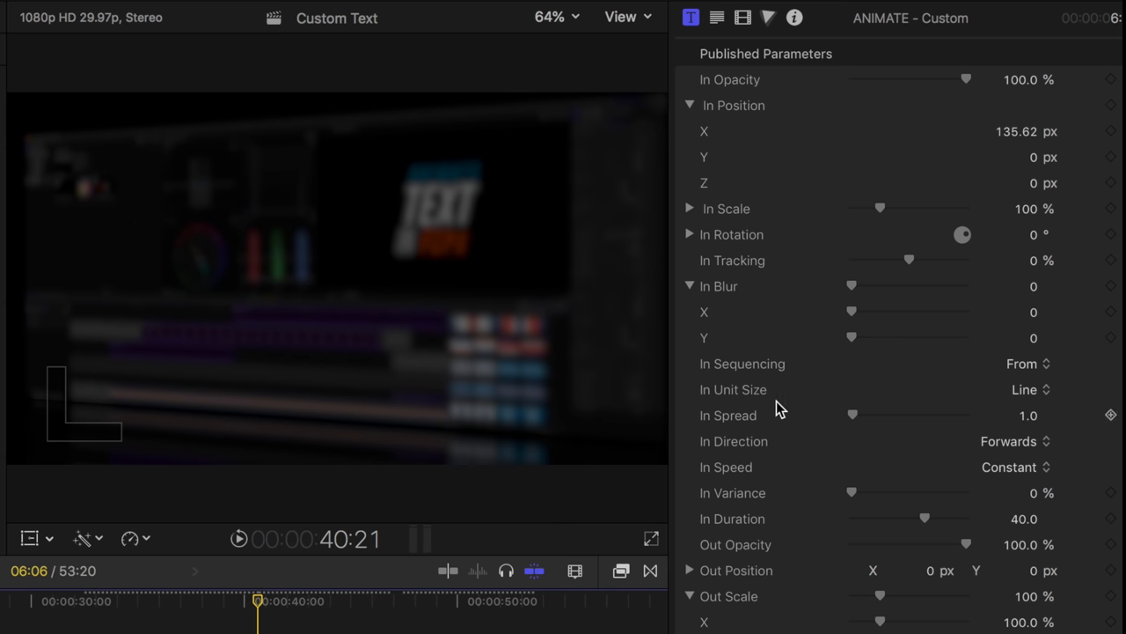
- Choose Word in the In Unit Size pop-up so the title animates one word at a time
click(1030, 389)
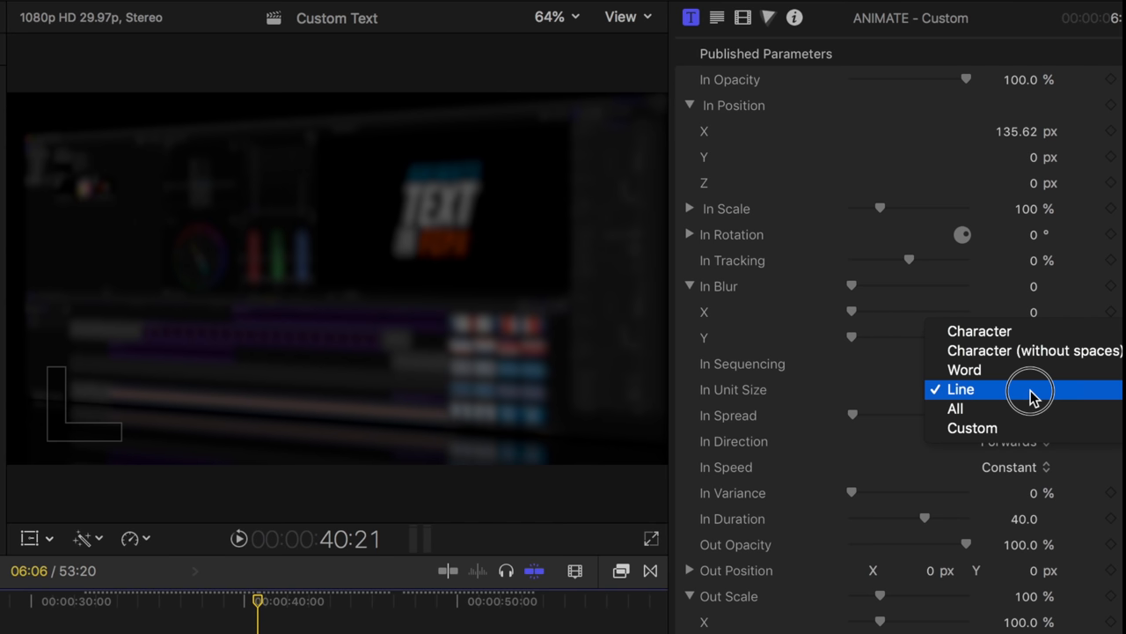
click(964, 370)
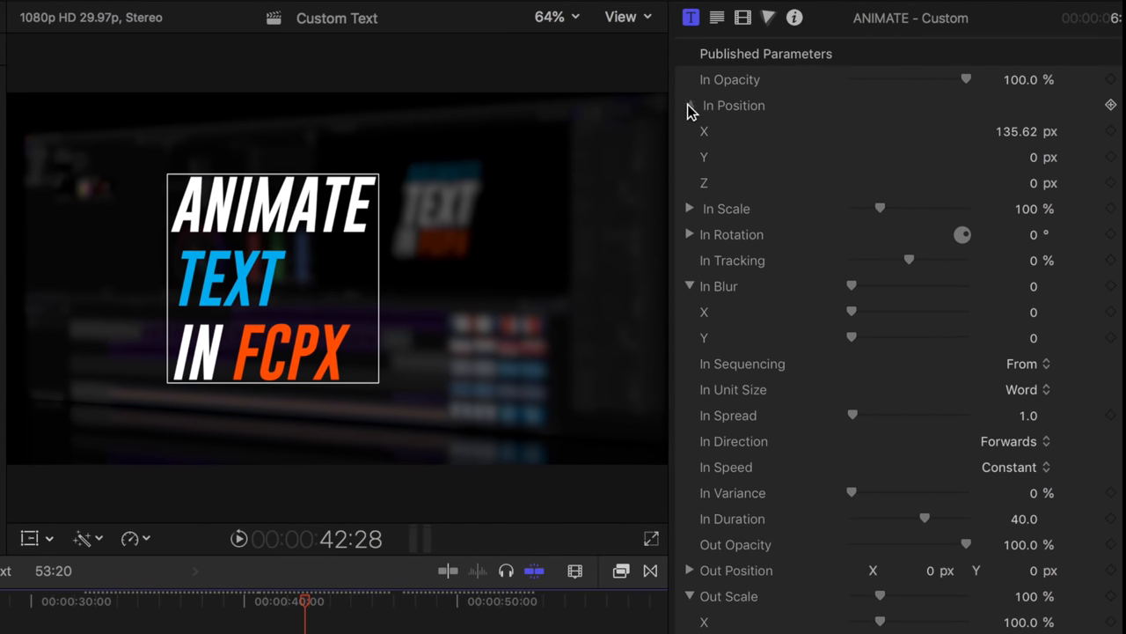
- Collapse In Position and drag In Duration through 28.5, 46.5 and 51 before settling at 29.9
click(690, 106)
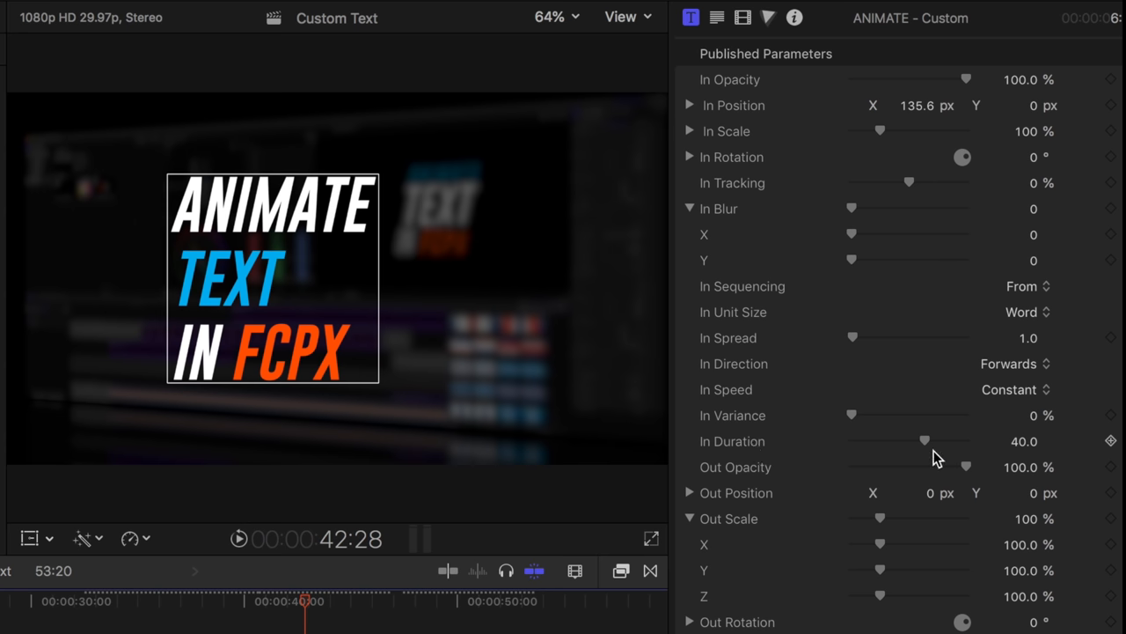
mouse_move(933, 454)
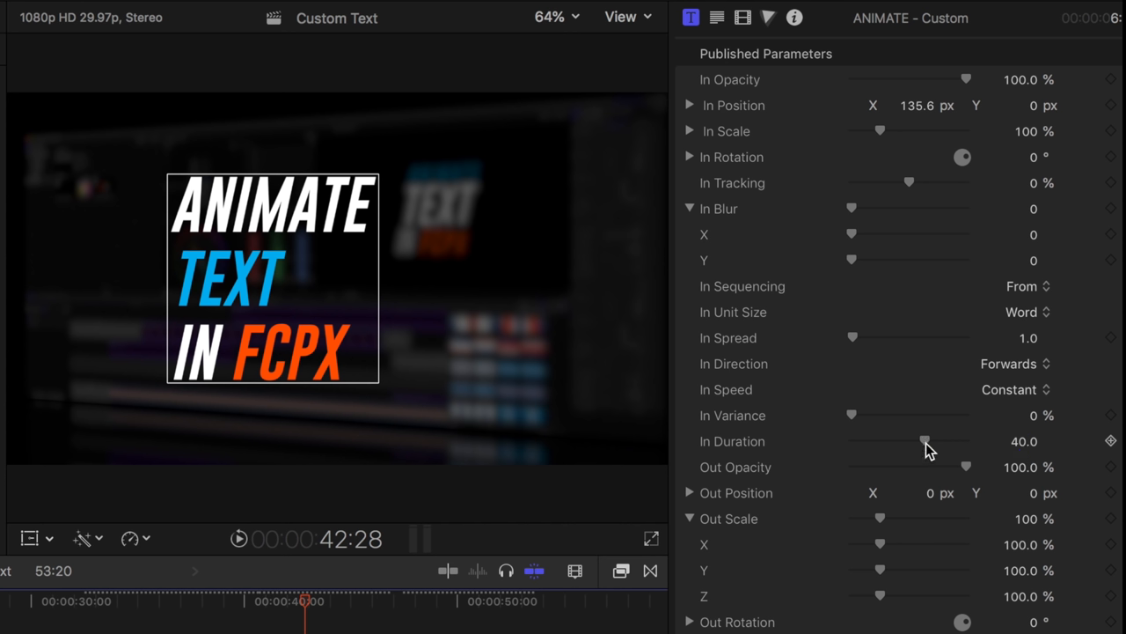
drag(925, 440, 923, 440)
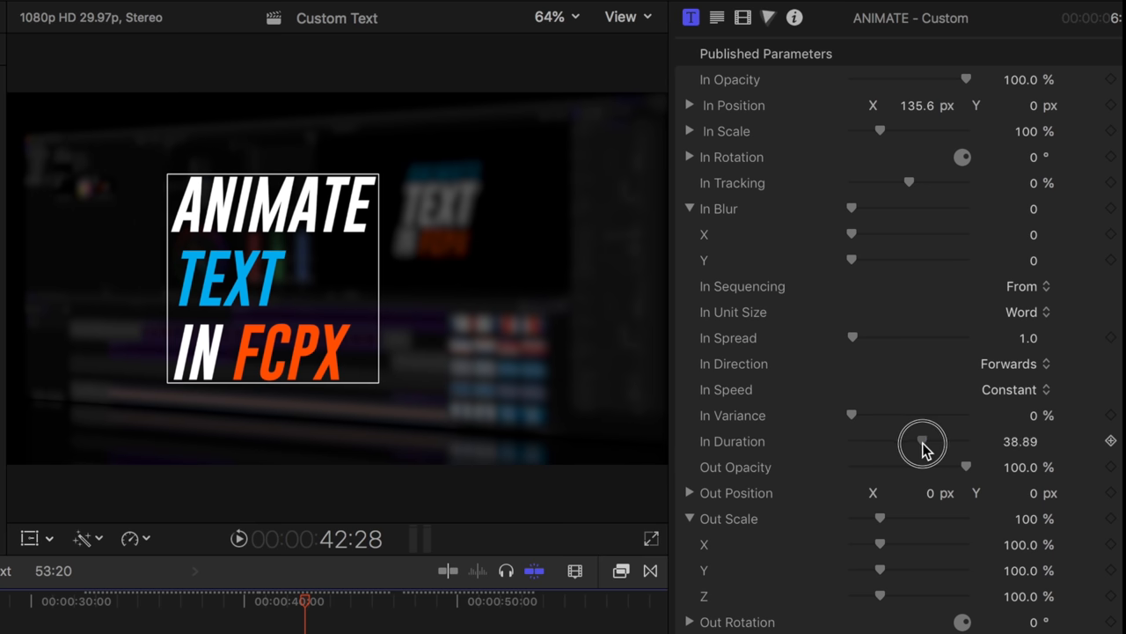
drag(922, 443, 901, 443)
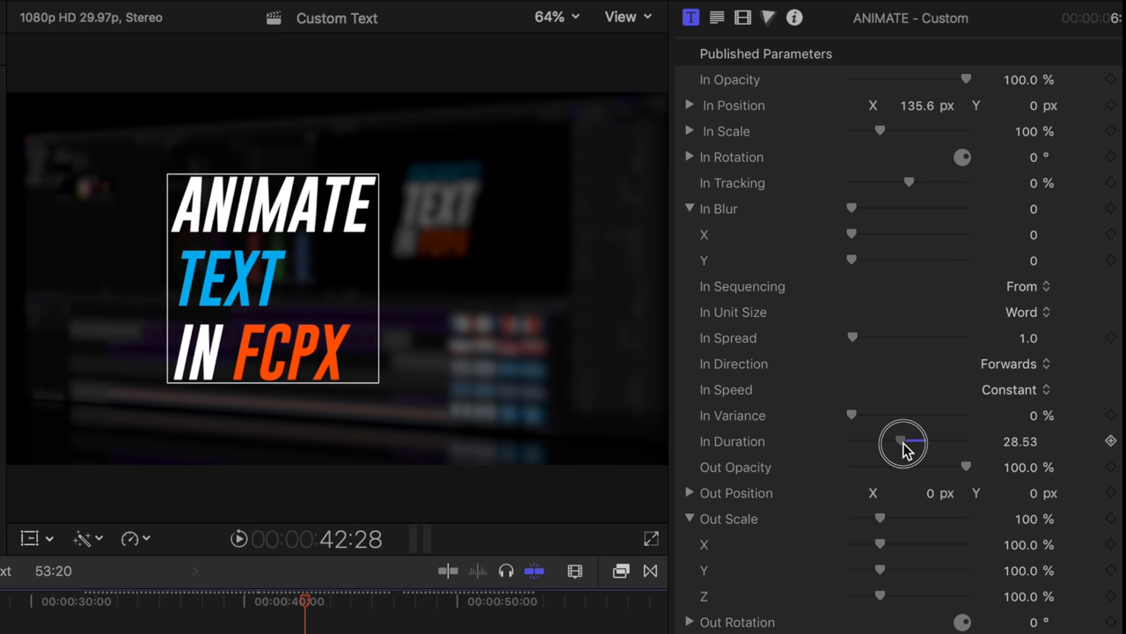
drag(901, 442, 940, 441)
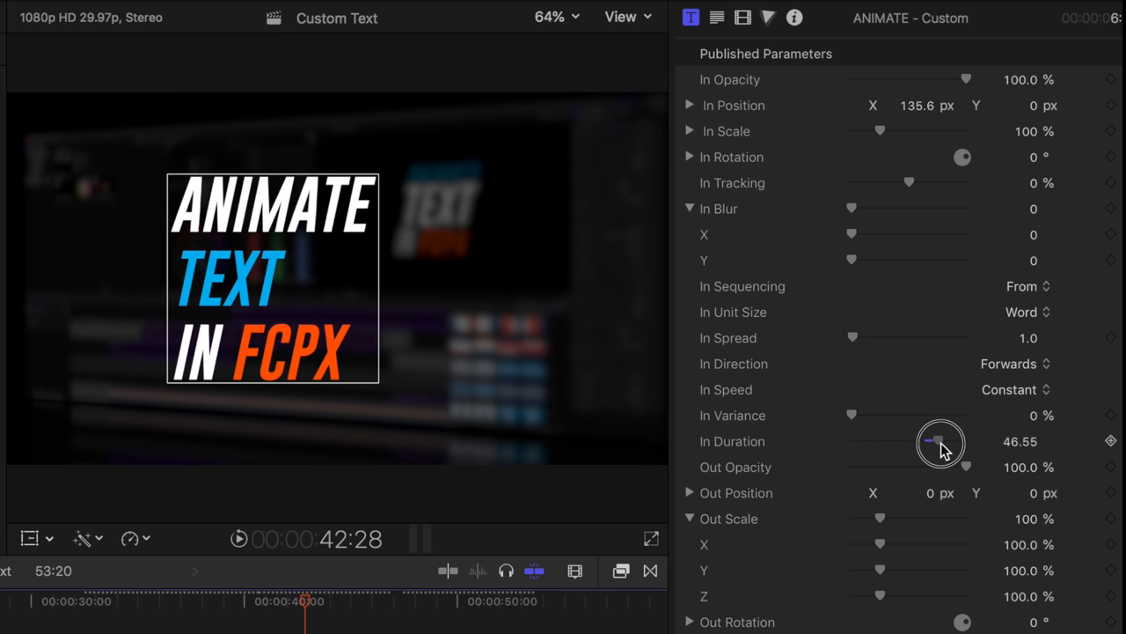
drag(940, 441, 947, 442)
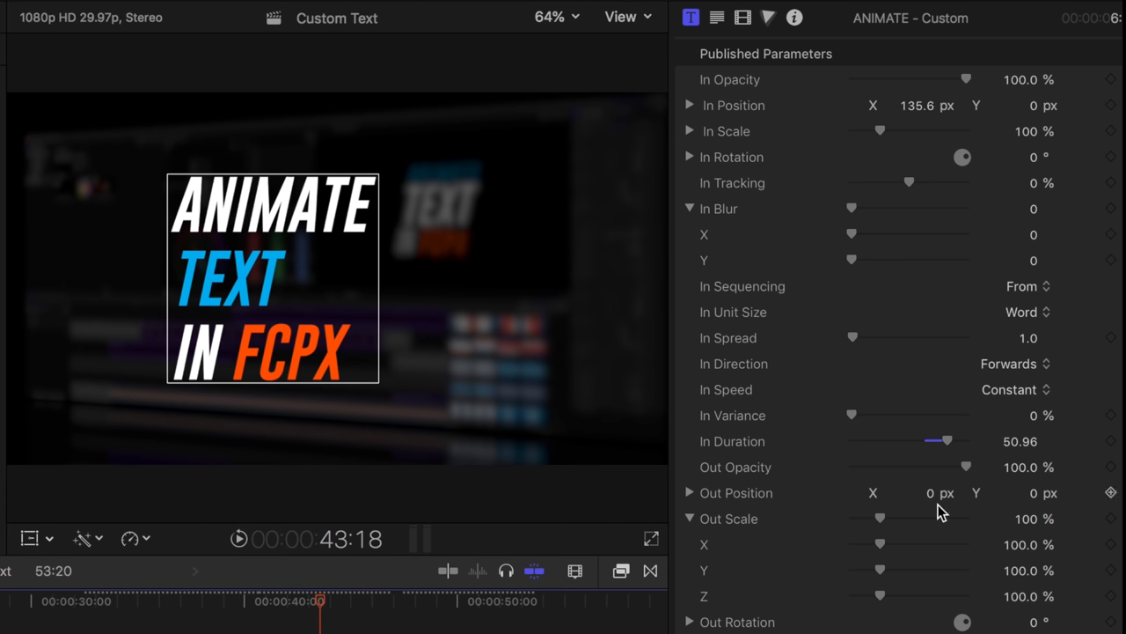
drag(947, 440, 906, 440)
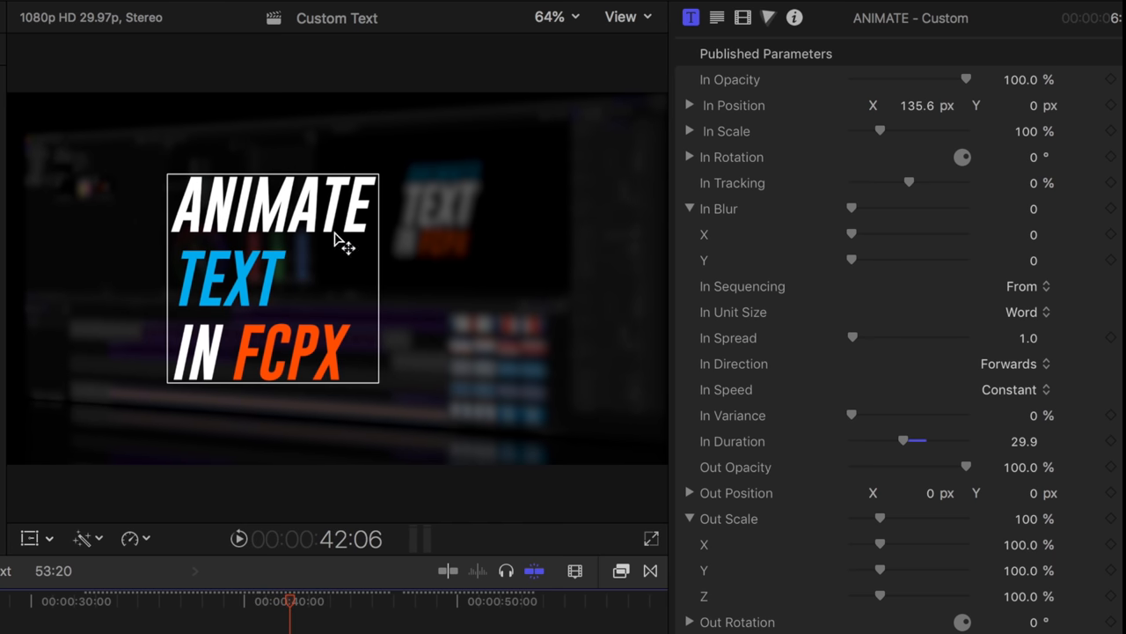
mouse_move(355, 345)
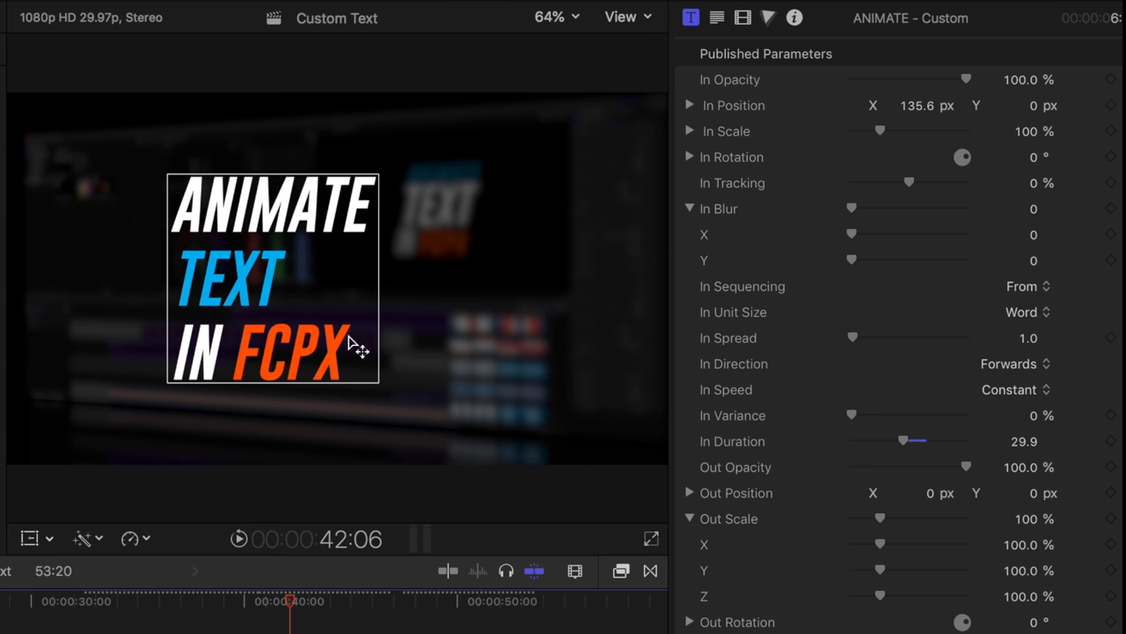
mouse_move(220, 256)
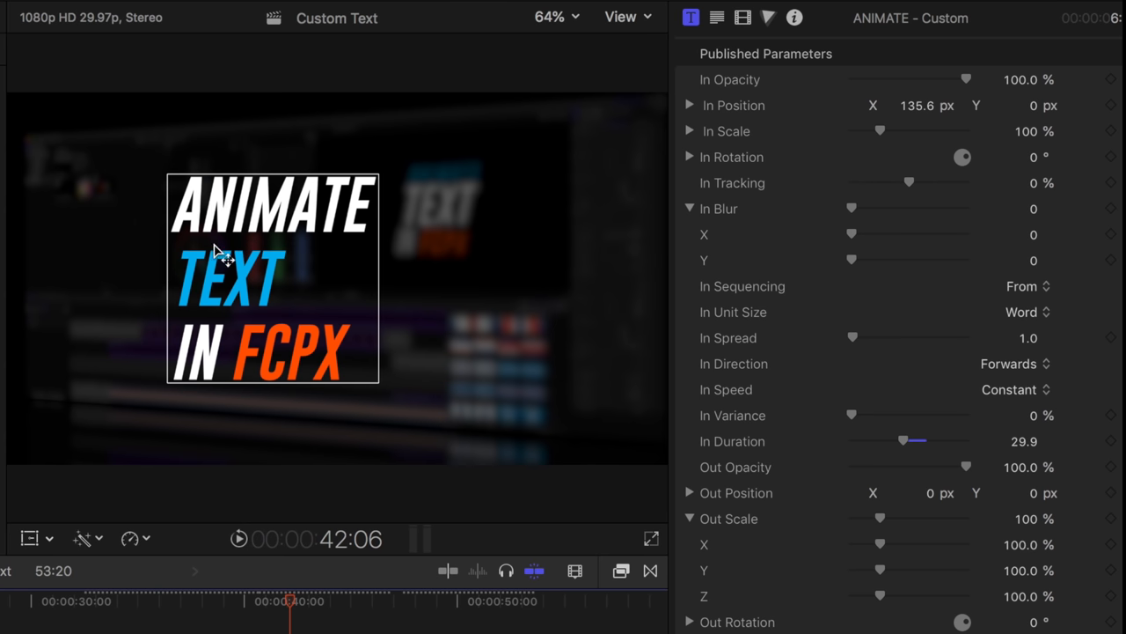
mouse_move(637, 217)
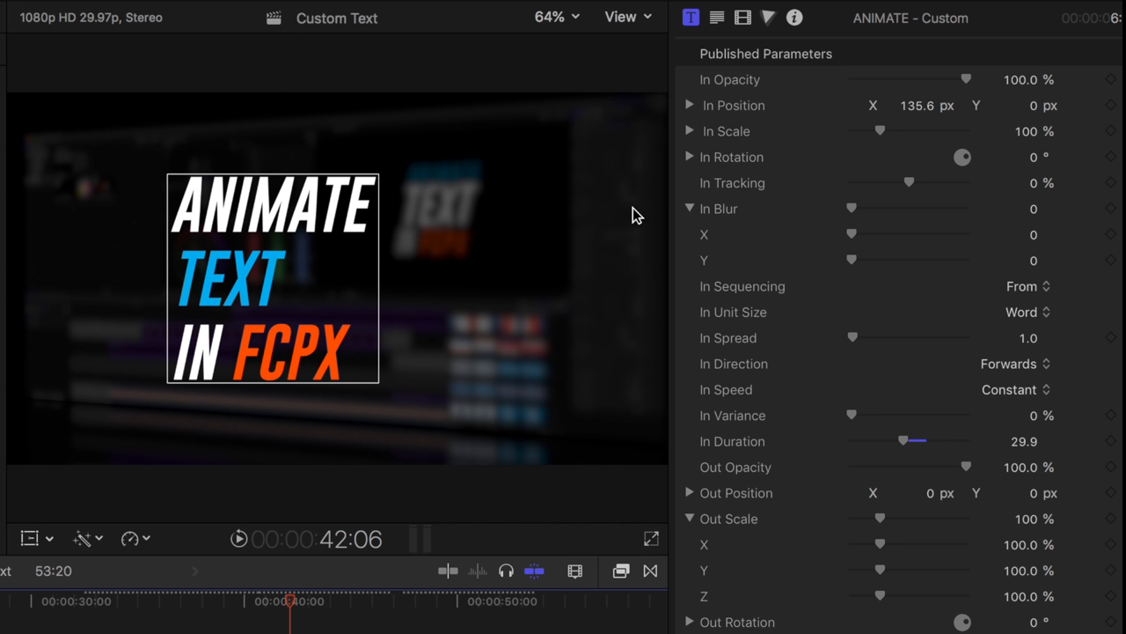
mouse_move(302, 220)
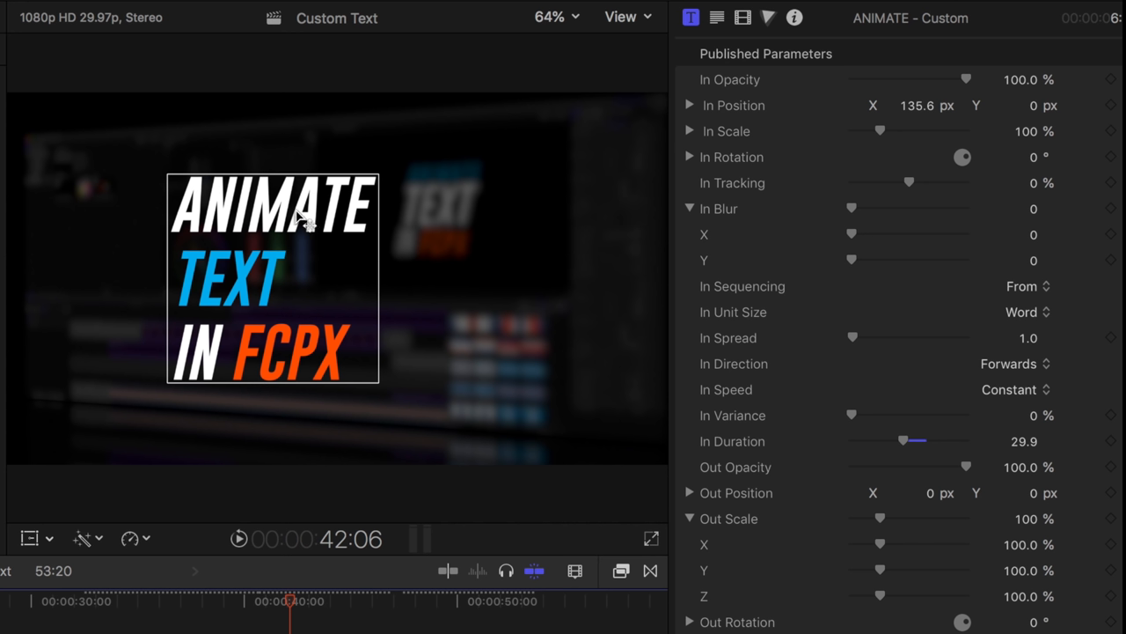
mouse_move(250, 267)
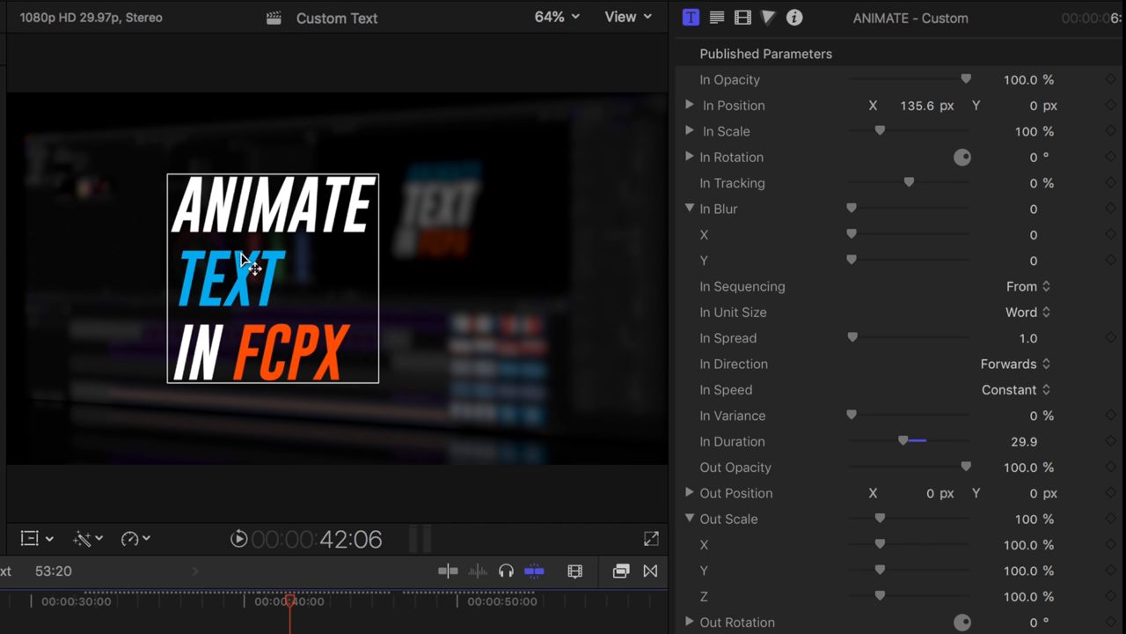
mouse_move(669, 257)
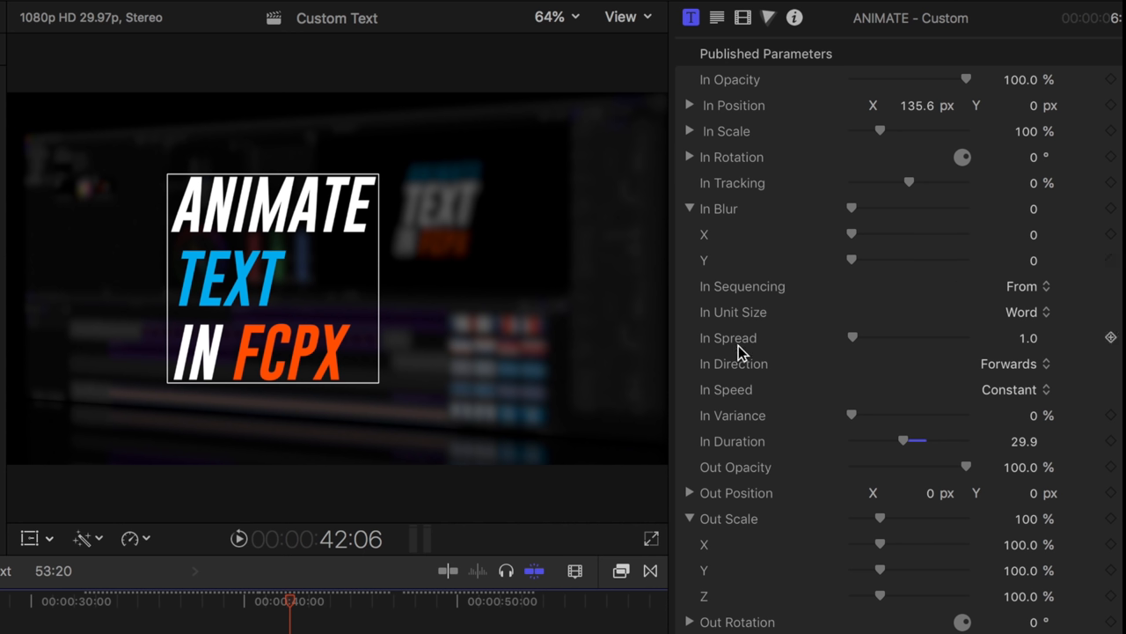
mouse_move(1047, 348)
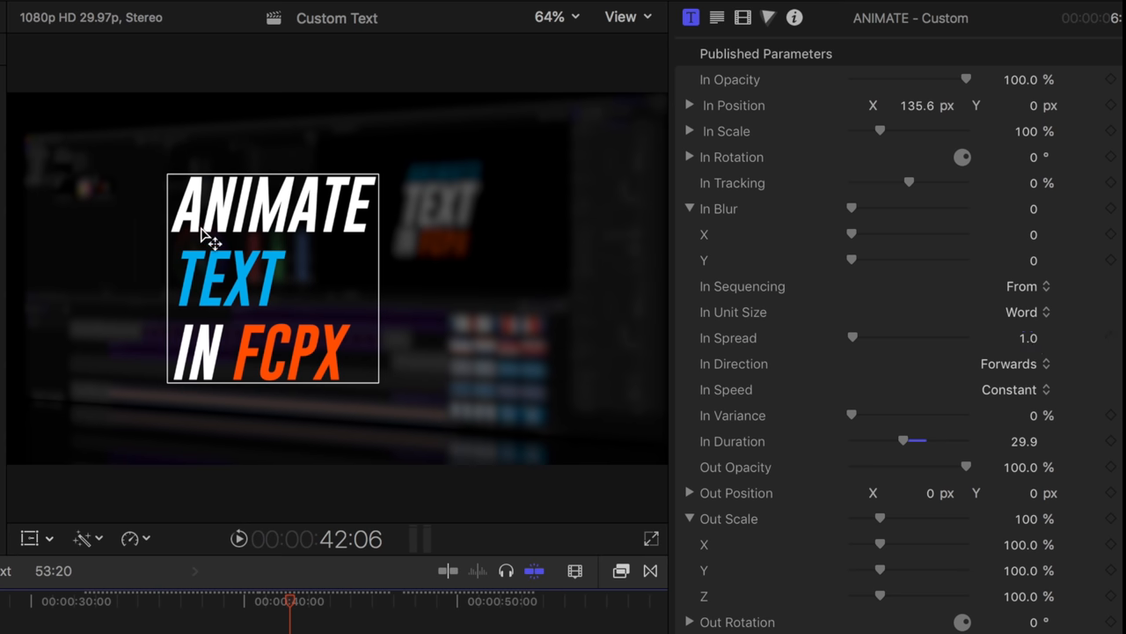
mouse_move(750, 329)
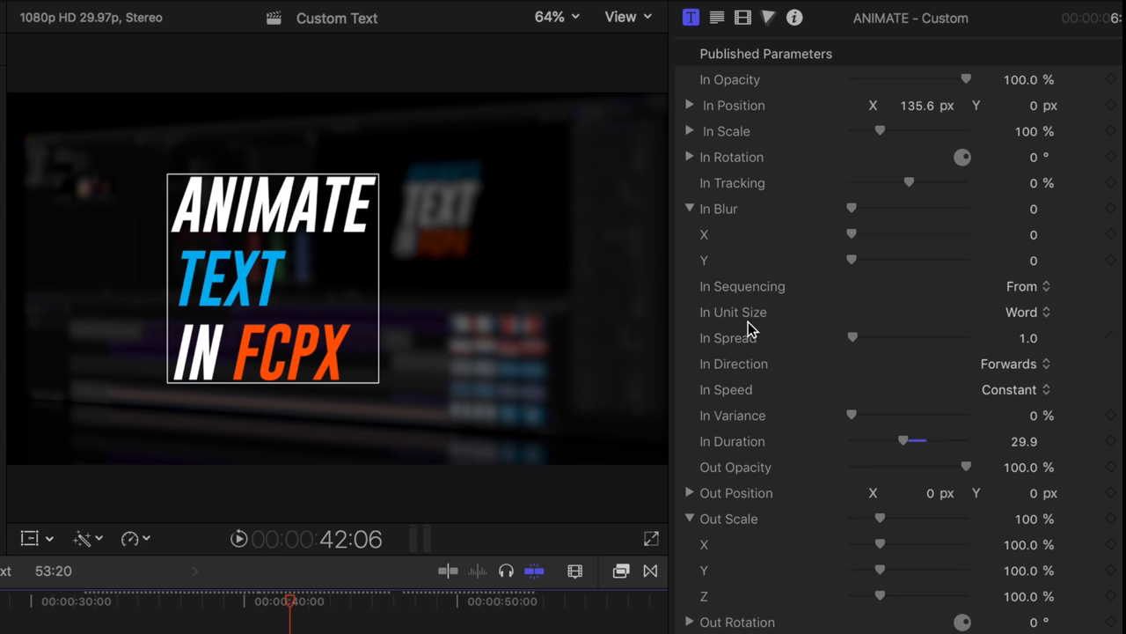
- Keep In Unit Size at Word, drag In Spread up to 3.0 then back to 2.0, and scrub to preview
click(1025, 312)
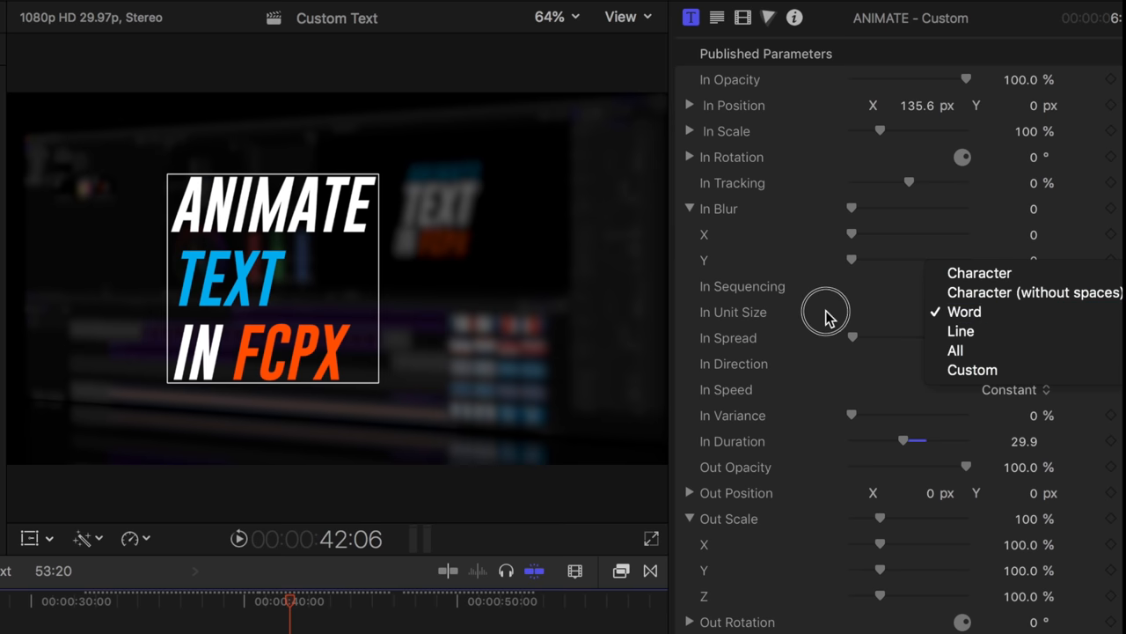
click(965, 311)
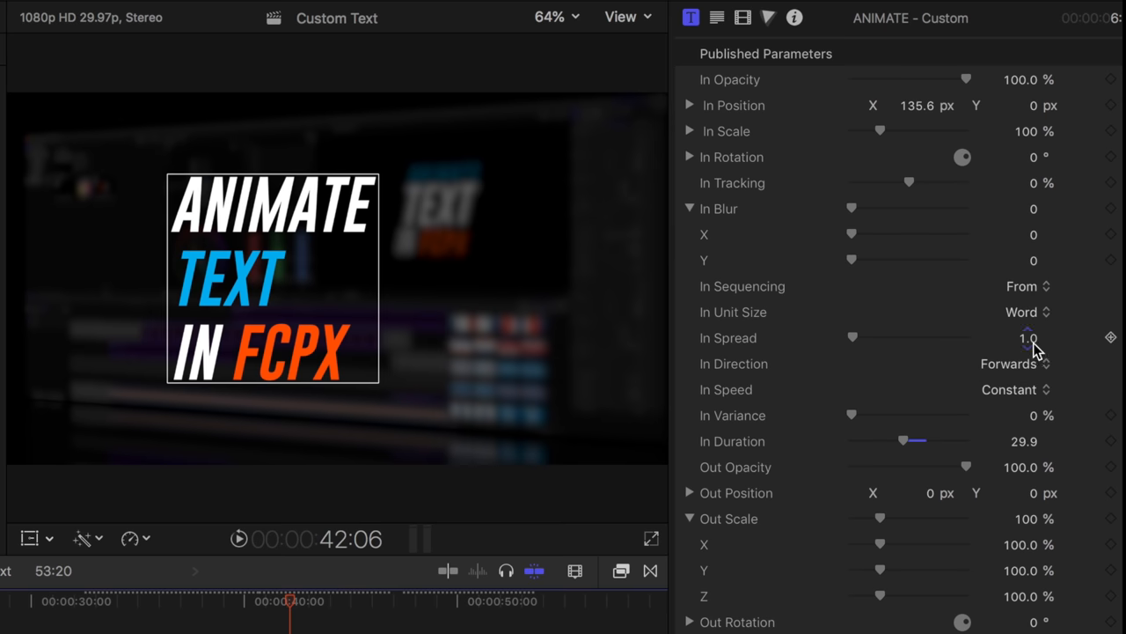
mouse_move(859, 352)
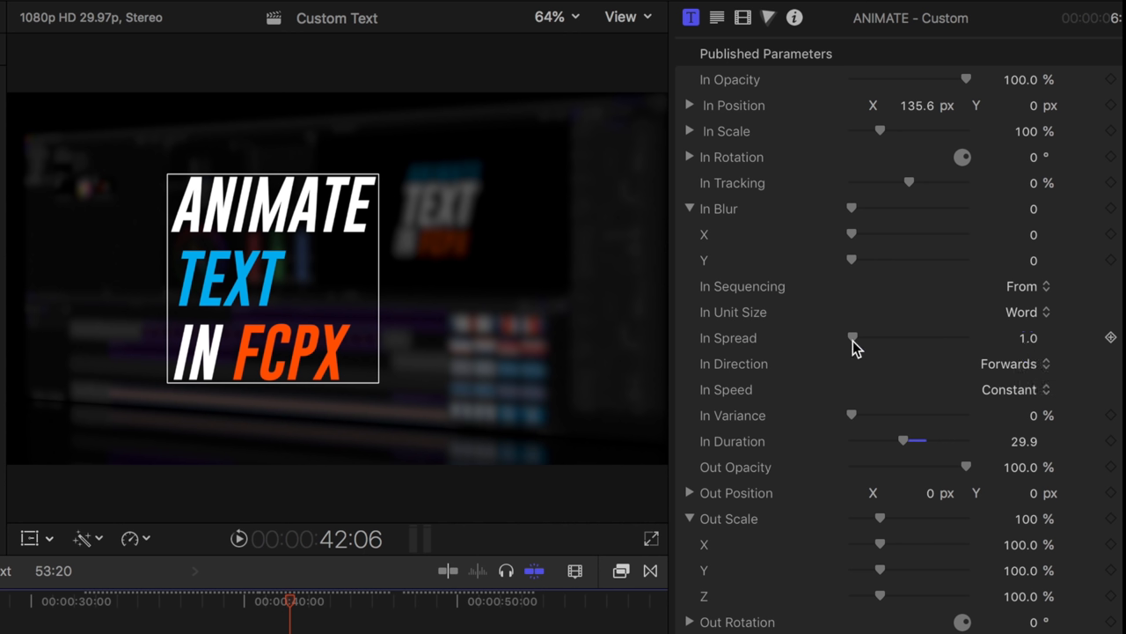
drag(851, 338, 871, 338)
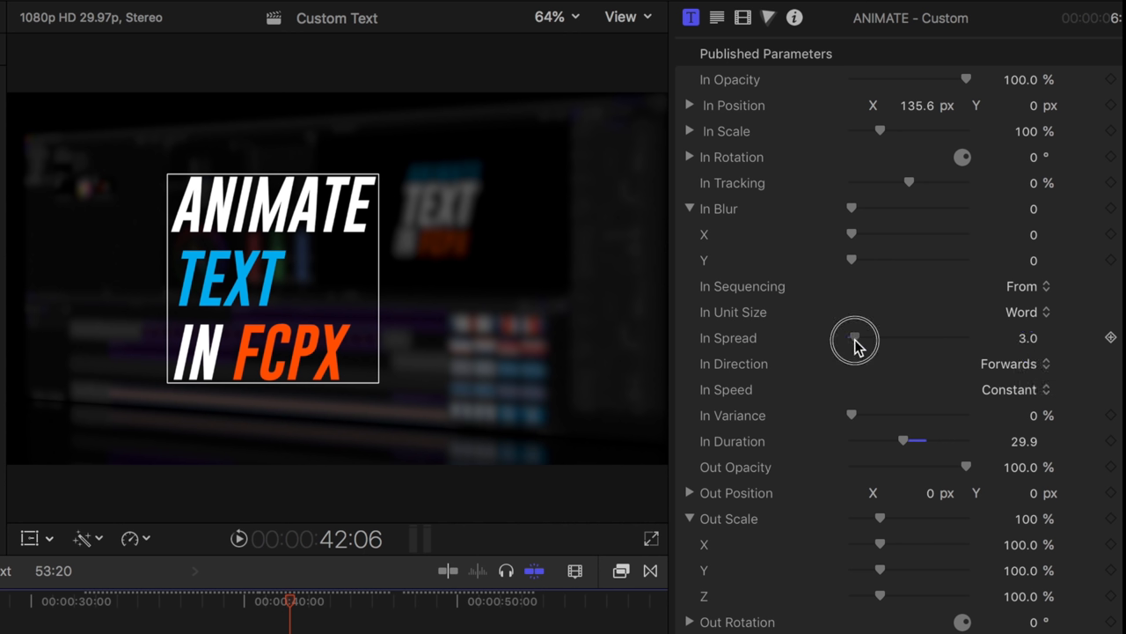
drag(855, 338, 852, 338)
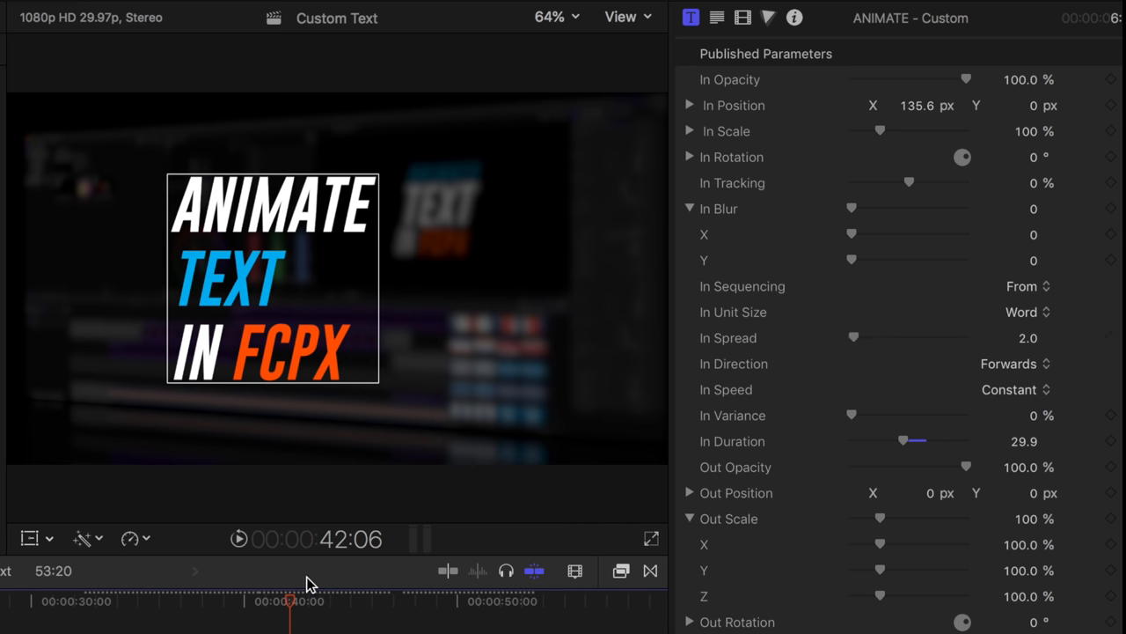
mouse_move(507, 220)
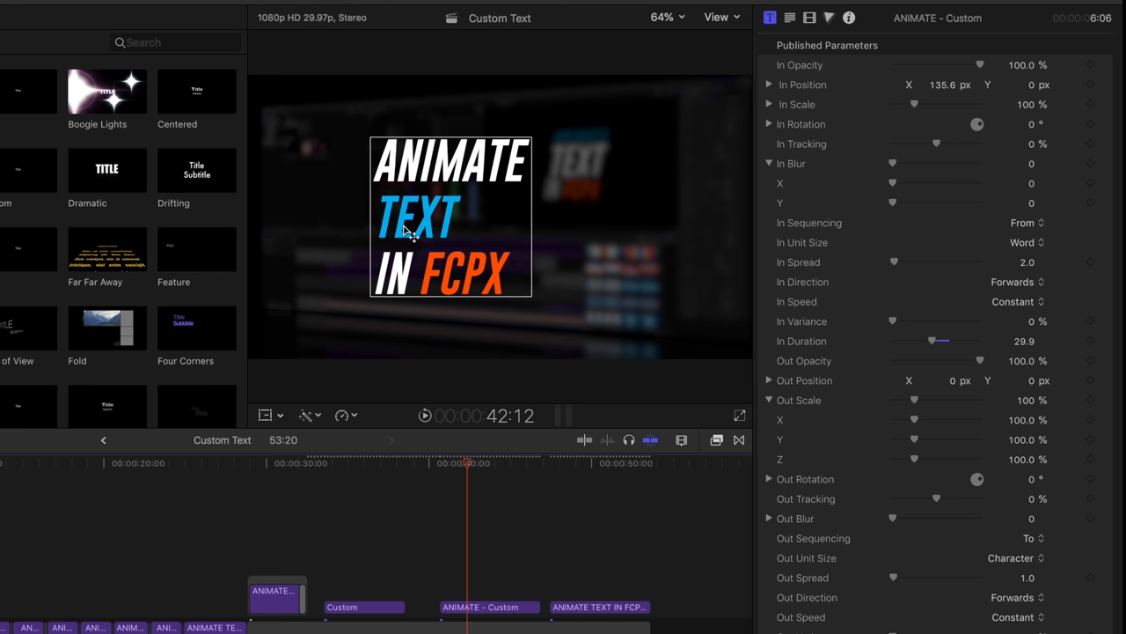
drag(466, 461, 446, 461)
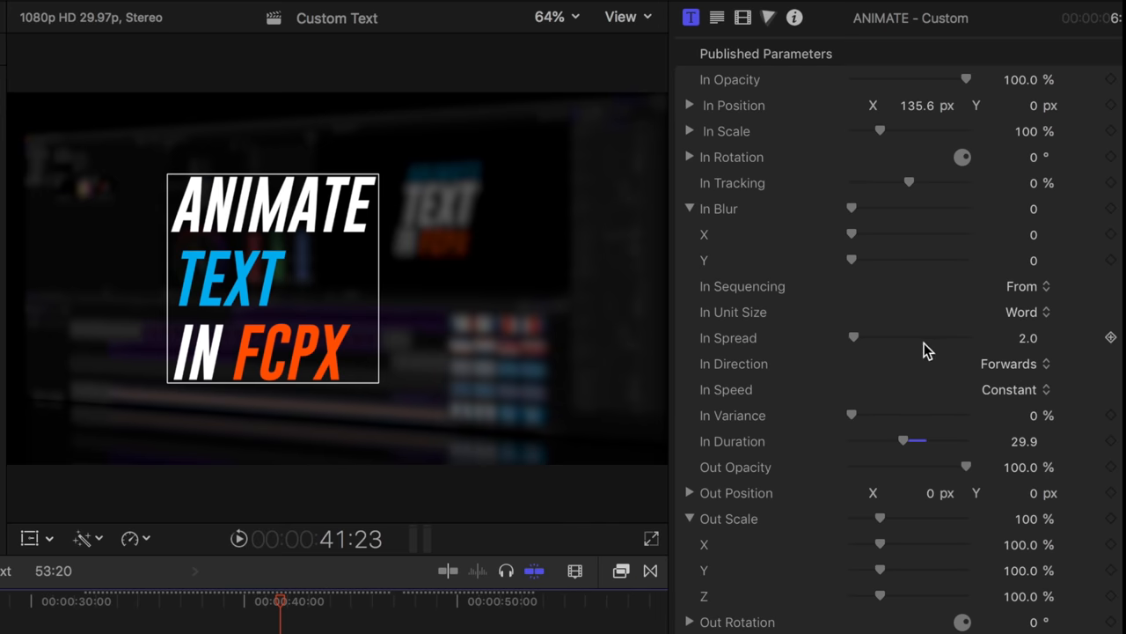
- Try In Spread values up to 10.0, then step it down through 4.0 and 2.0 to 1.0
drag(852, 338, 862, 338)
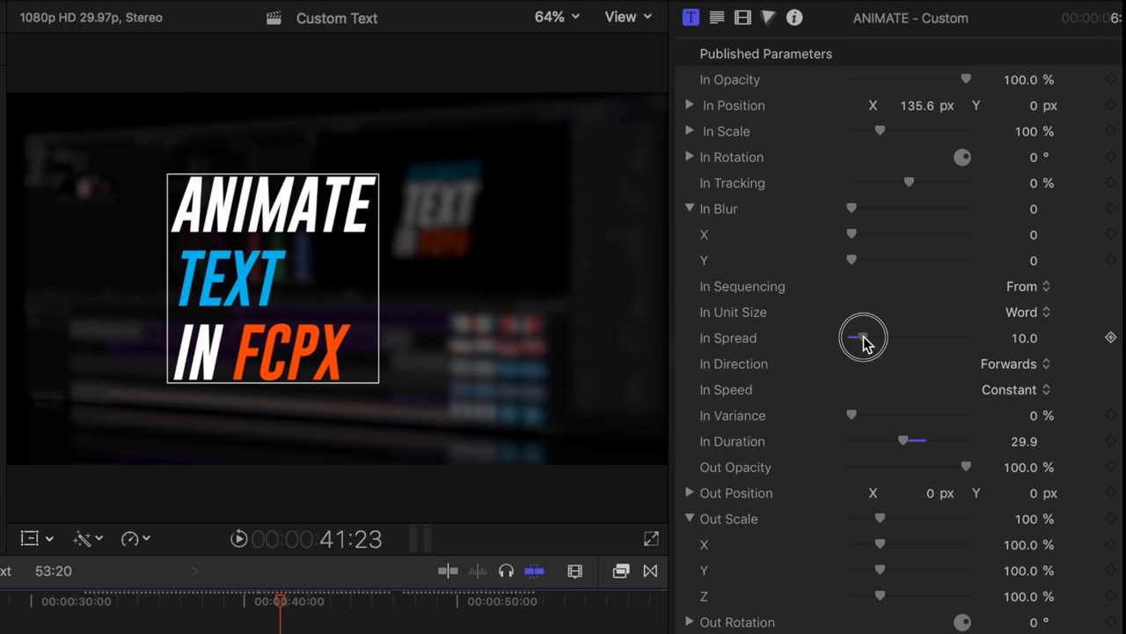
drag(871, 338, 859, 338)
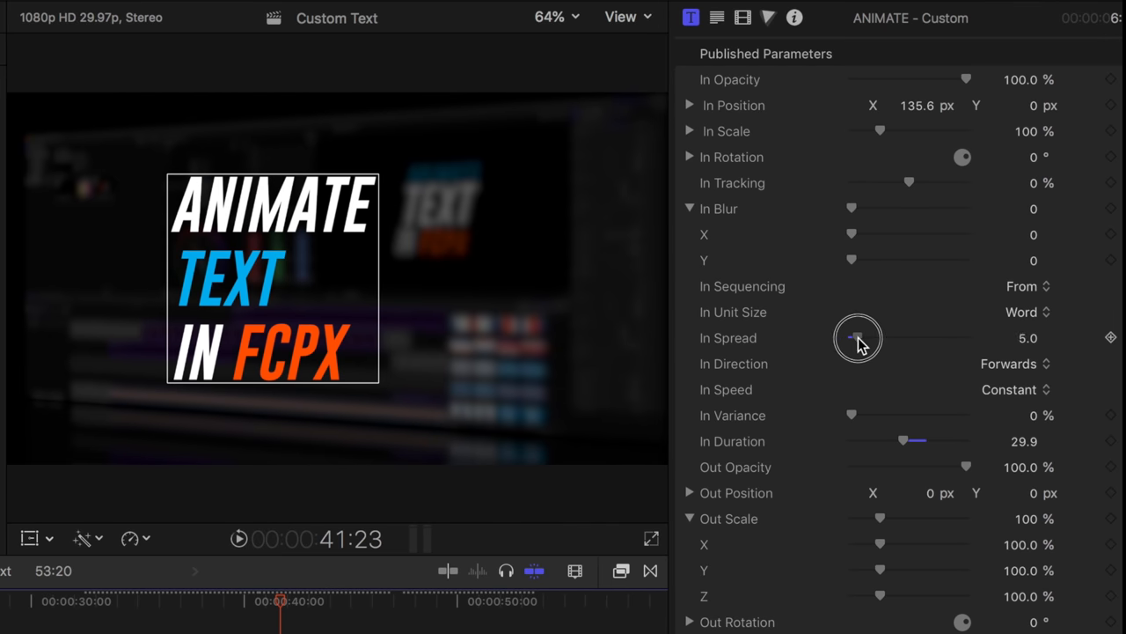
drag(858, 338, 854, 338)
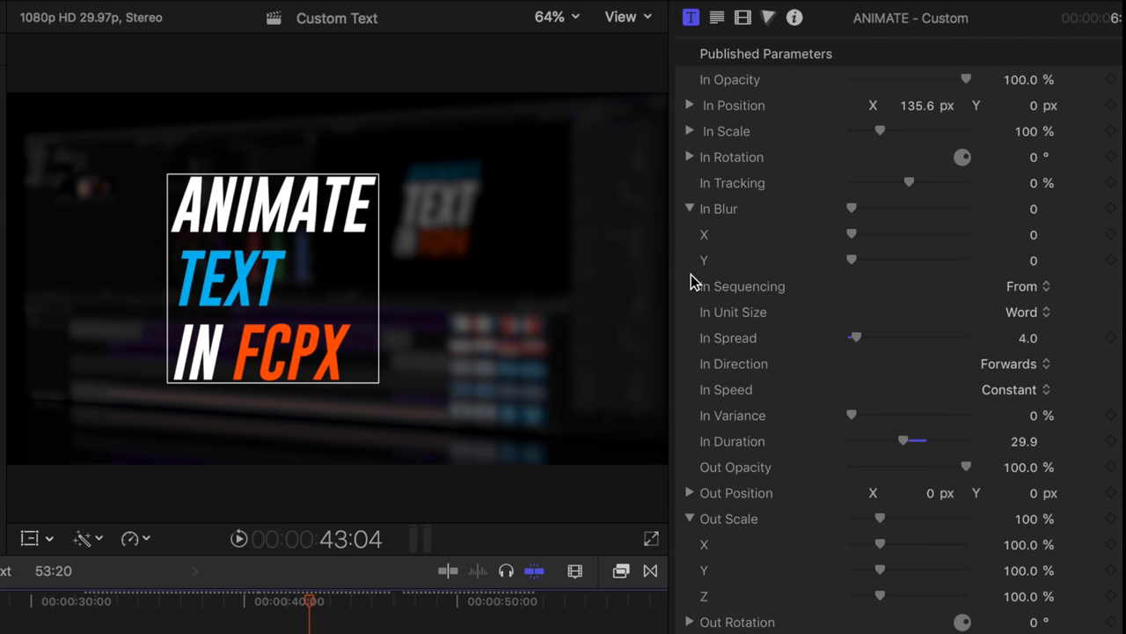
mouse_move(1045, 290)
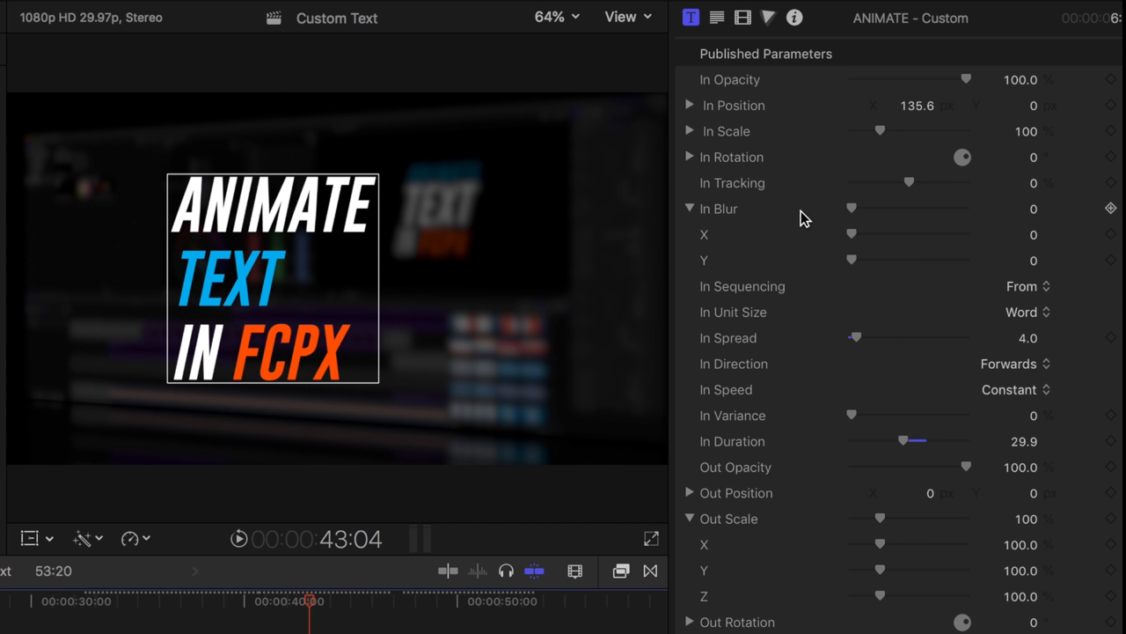
drag(855, 338, 855, 338)
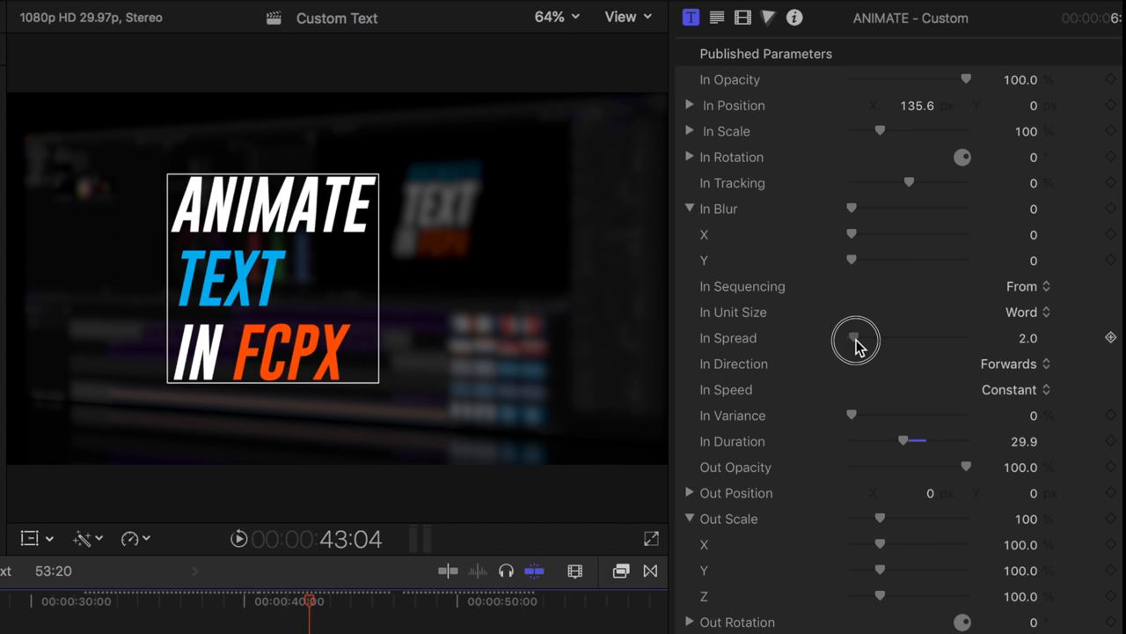
drag(859, 338, 852, 338)
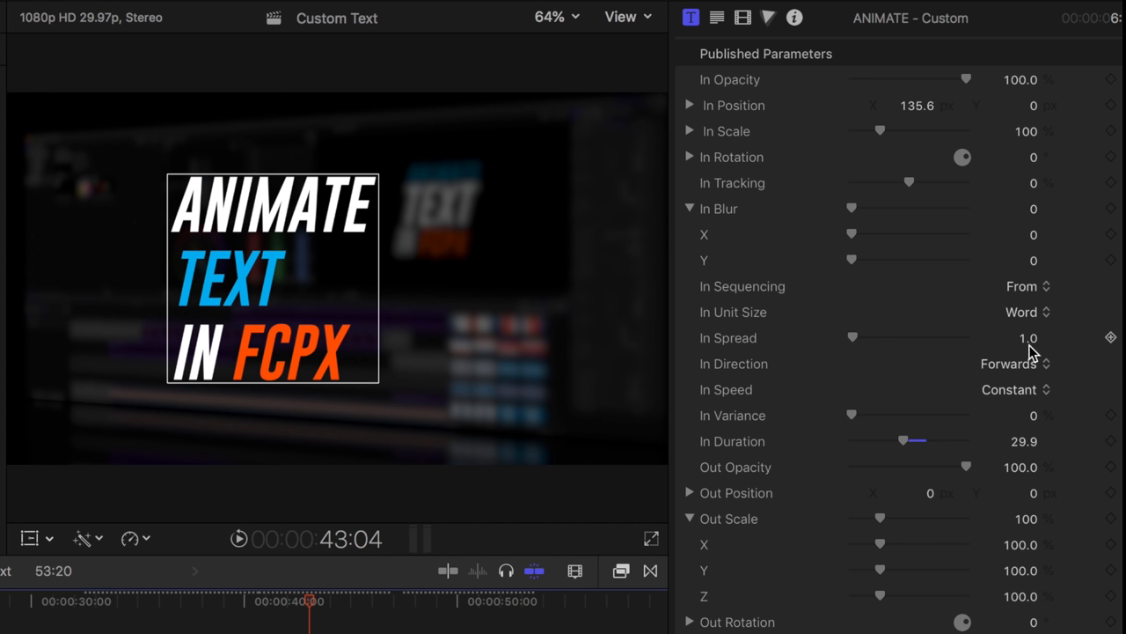
mouse_move(320, 335)
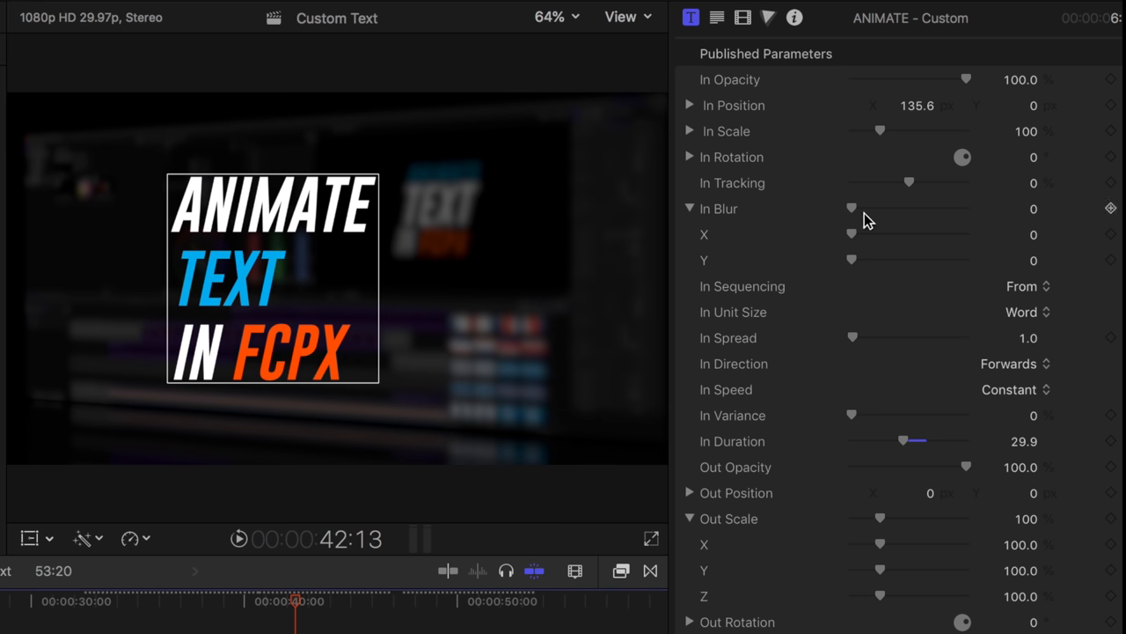
mouse_move(718, 329)
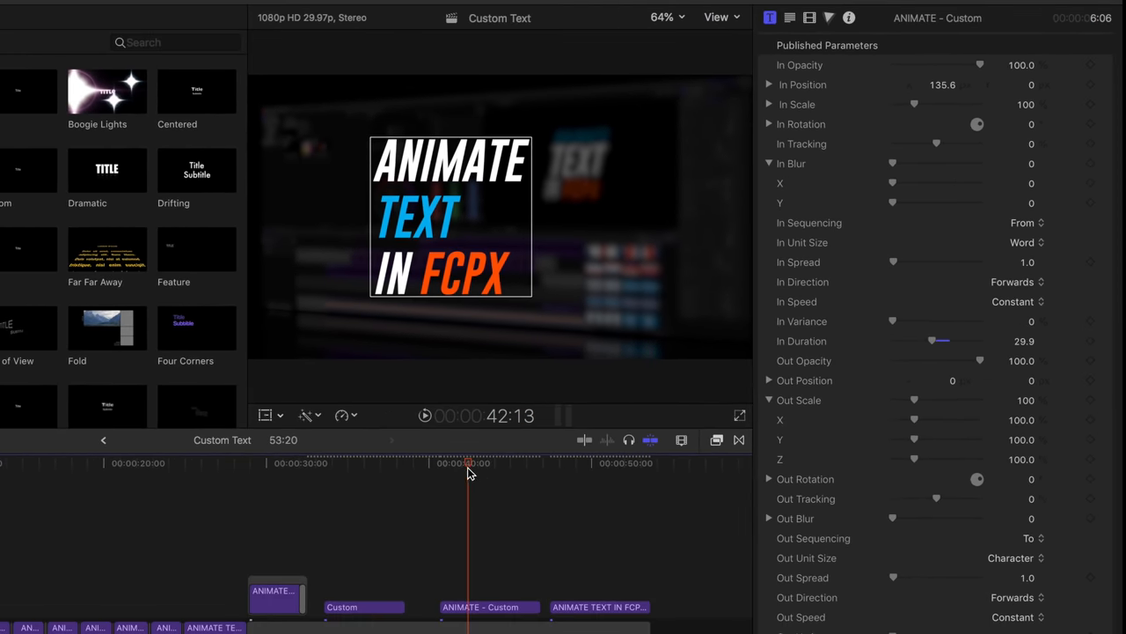
- Raise the In Blur X value to 61 so incoming words enter with horizontal blur
drag(464, 461, 440, 461)
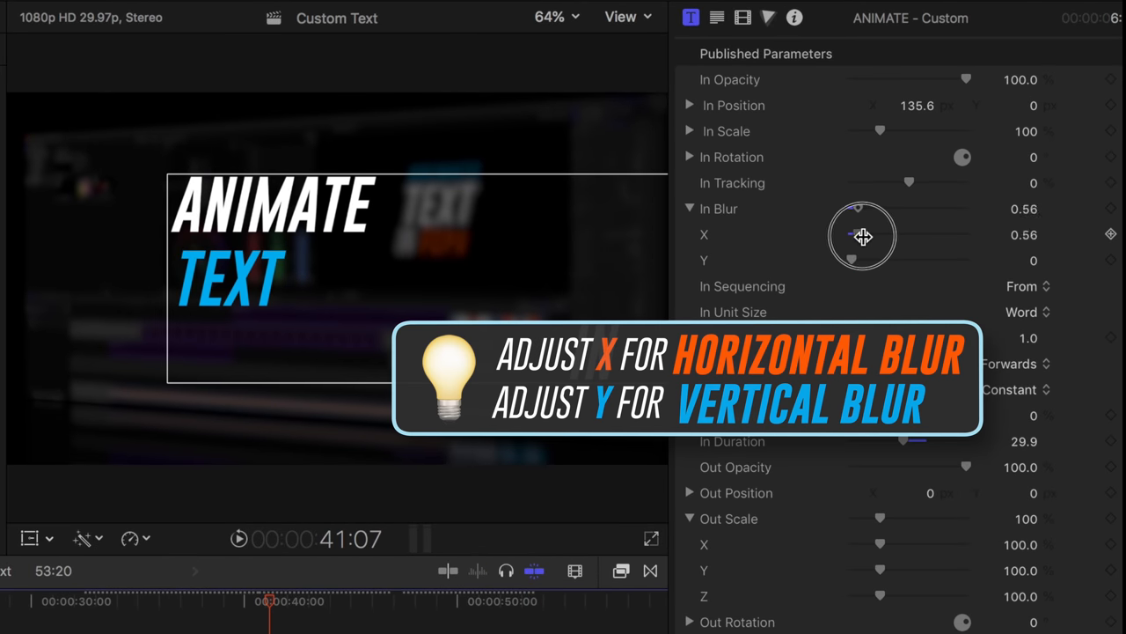
drag(859, 234, 979, 234)
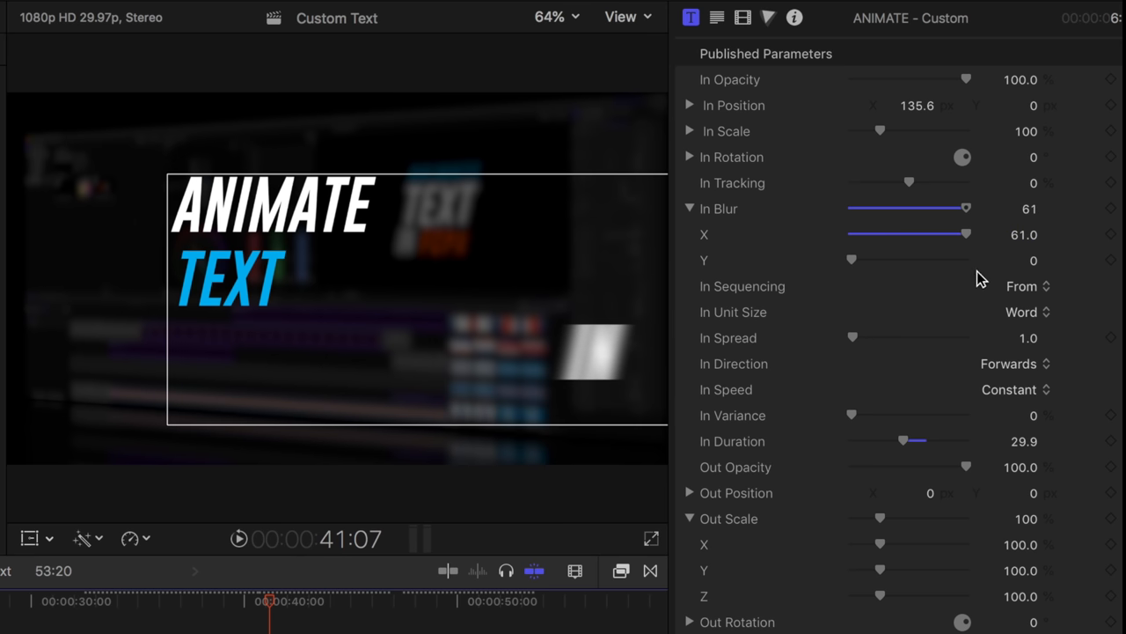
mouse_move(283, 362)
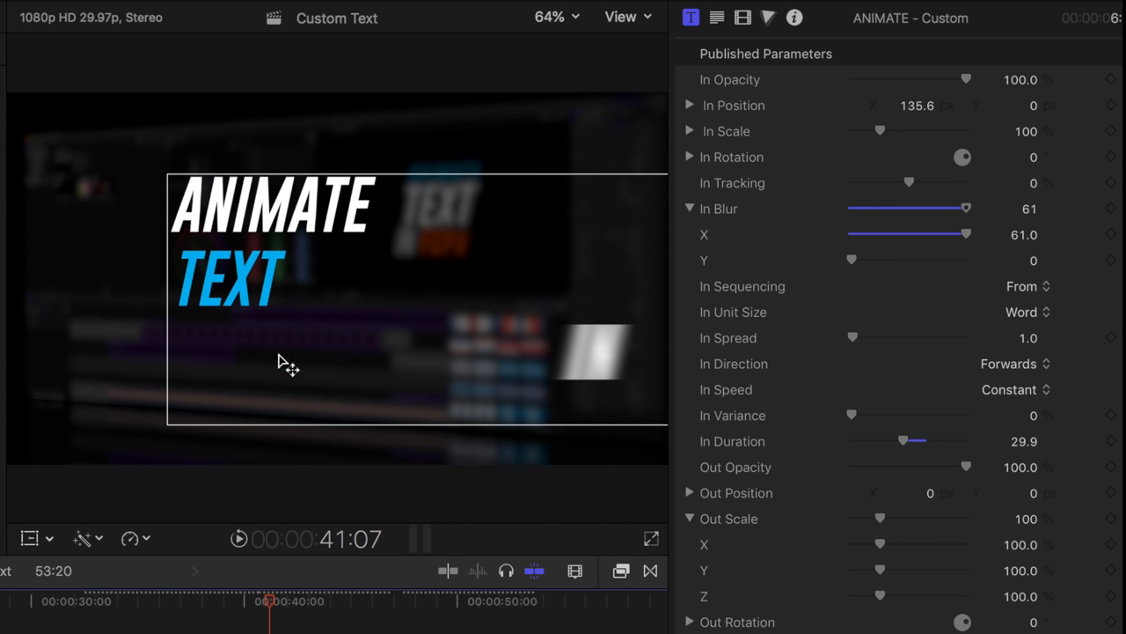
mouse_move(648, 384)
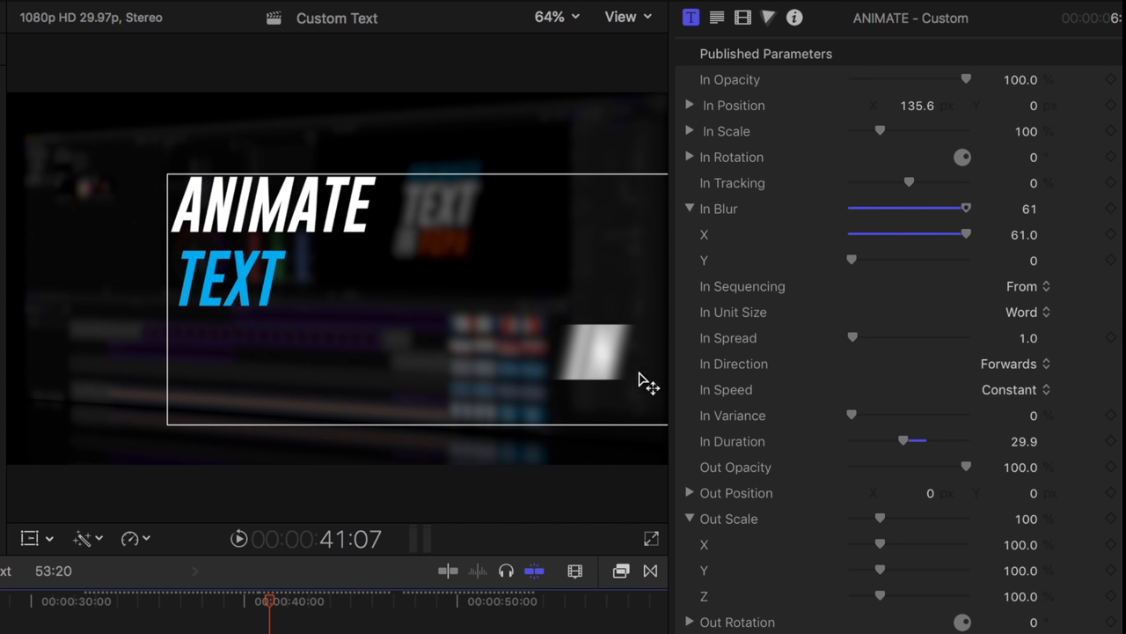
mouse_move(273, 613)
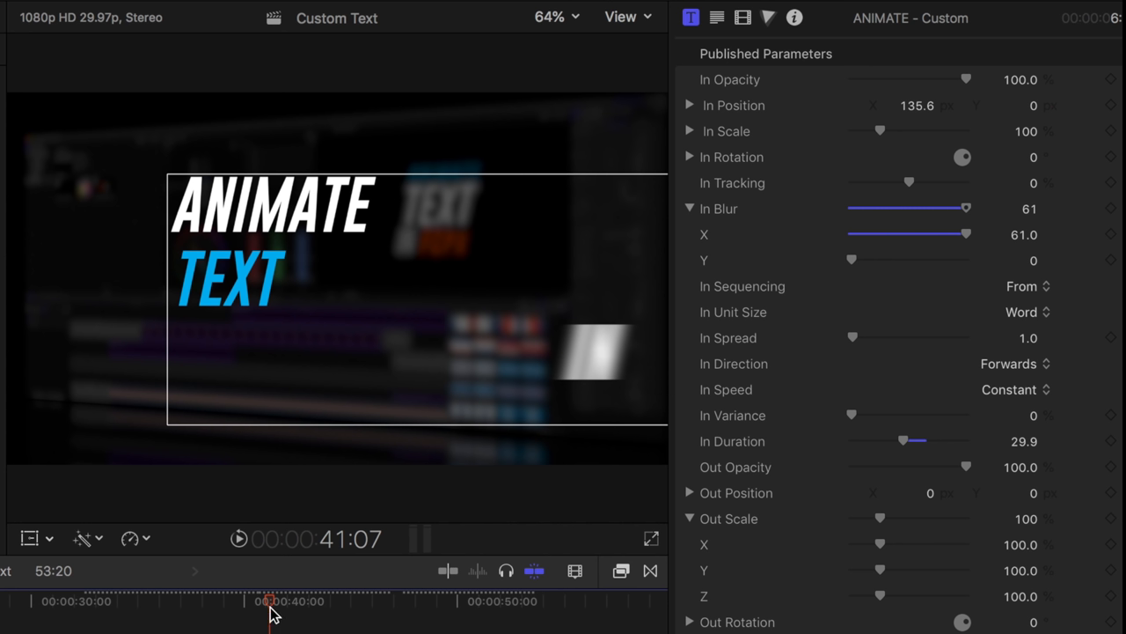
- From the title's start drag In Opacity to 0%, then jump later to preview the blurred fade-in
drag(271, 601, 257, 602)
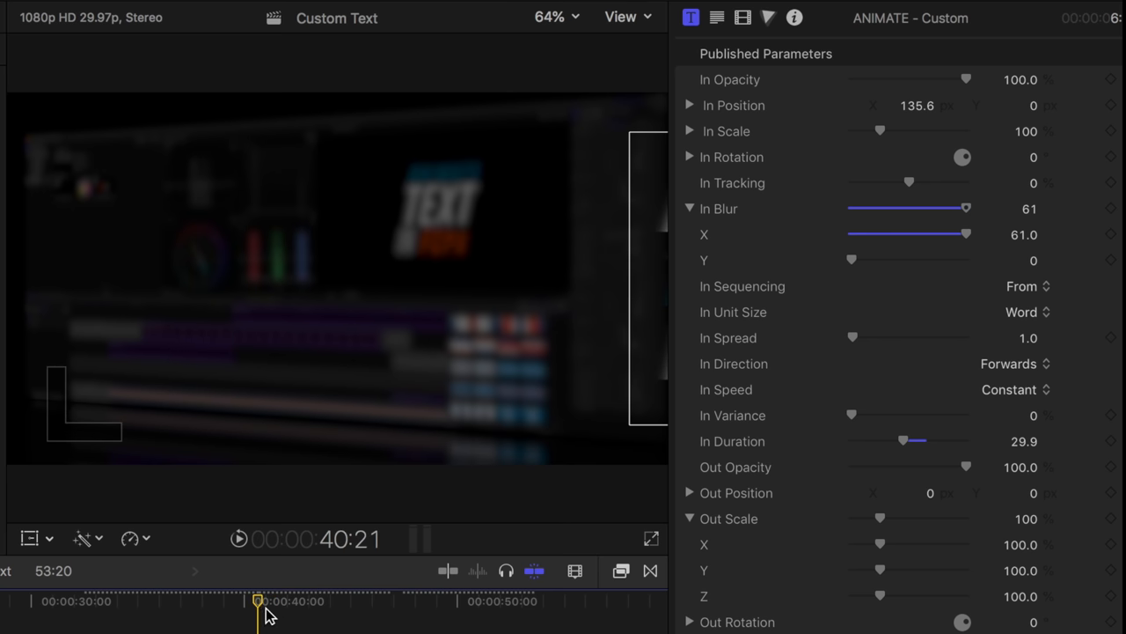
mouse_move(665, 391)
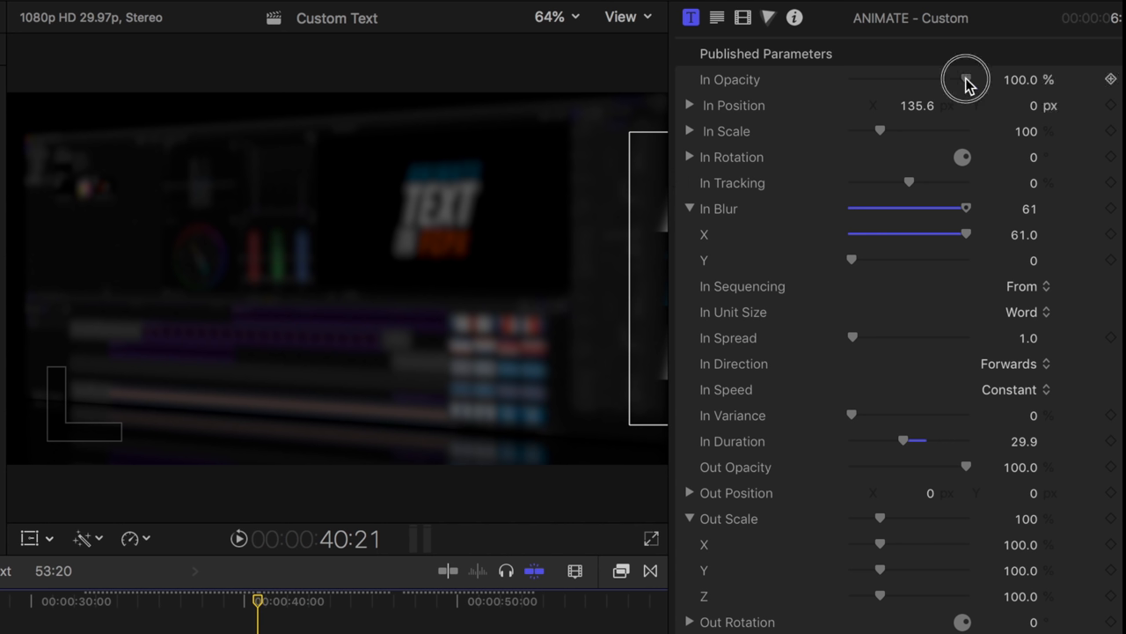
drag(964, 79, 889, 79)
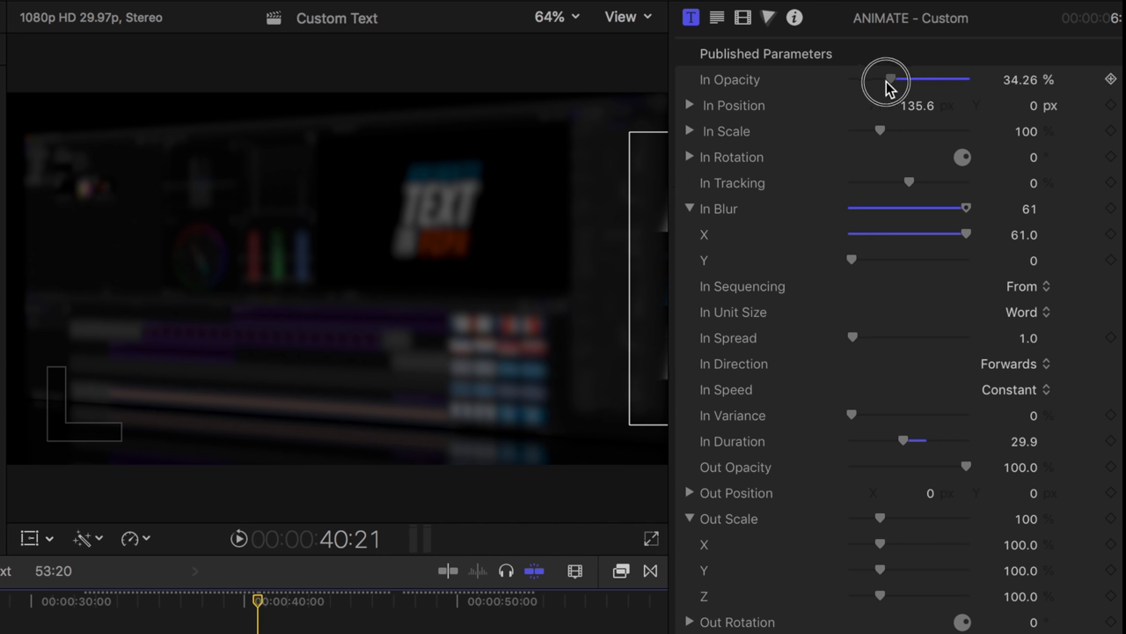
drag(887, 80, 851, 80)
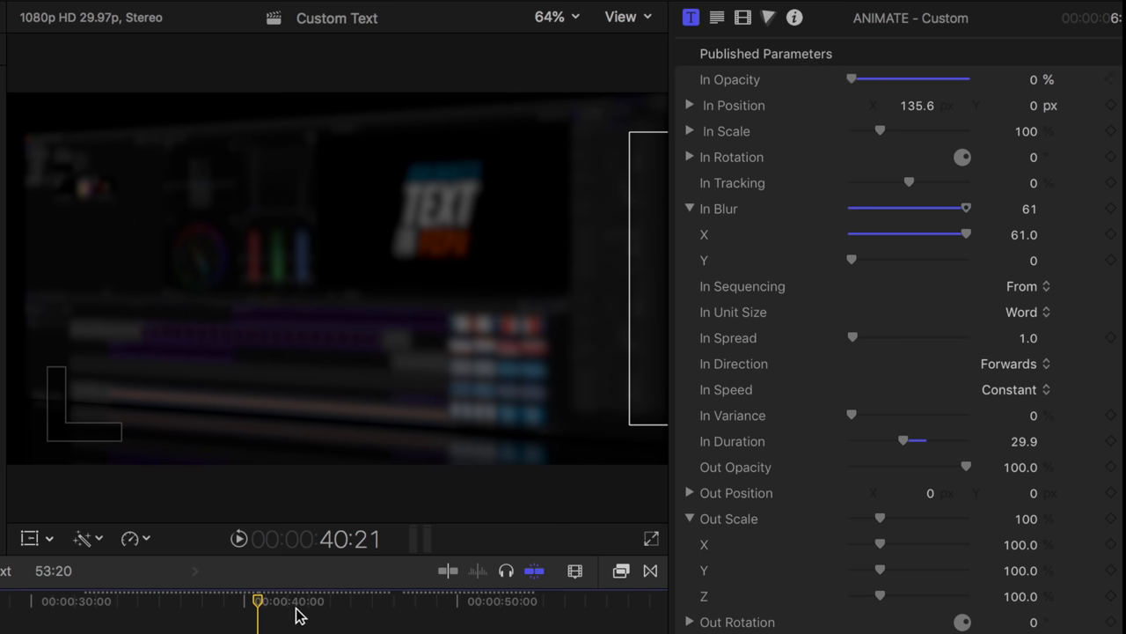
mouse_move(278, 616)
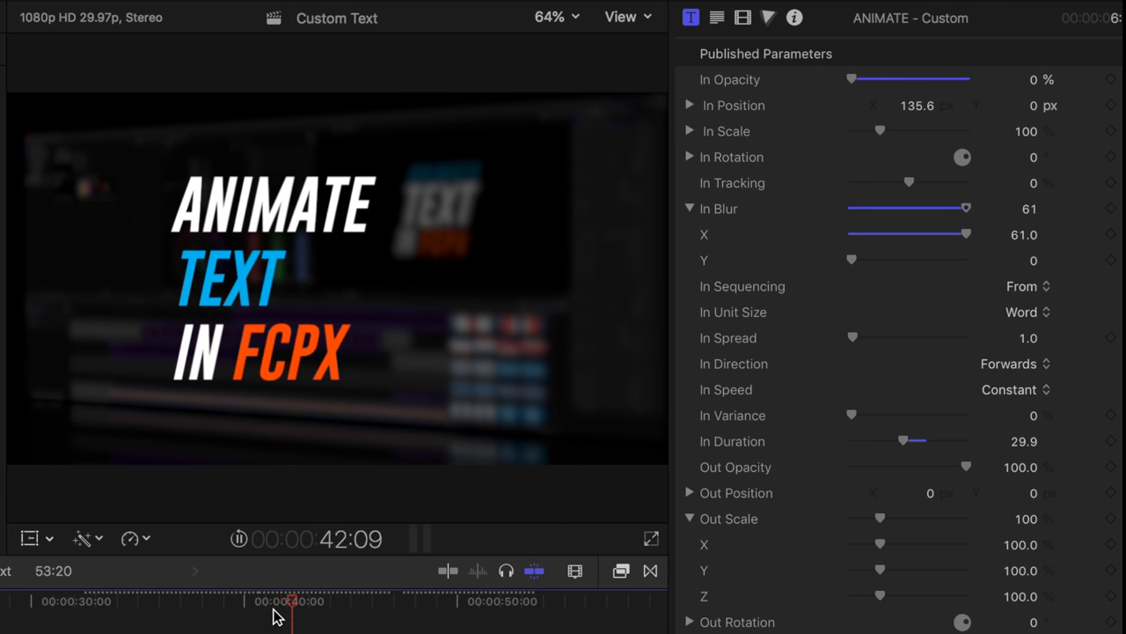
click(275, 601)
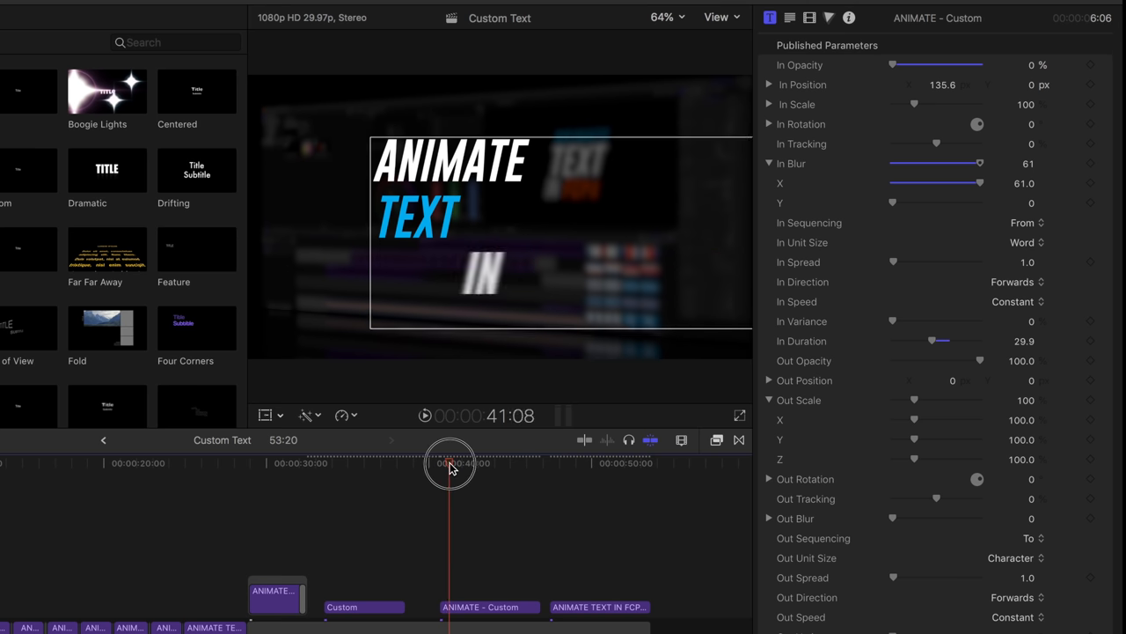
- Raise the In Blur X value from 61 to 165, leaving Y at 0
drag(450, 465, 450, 464)
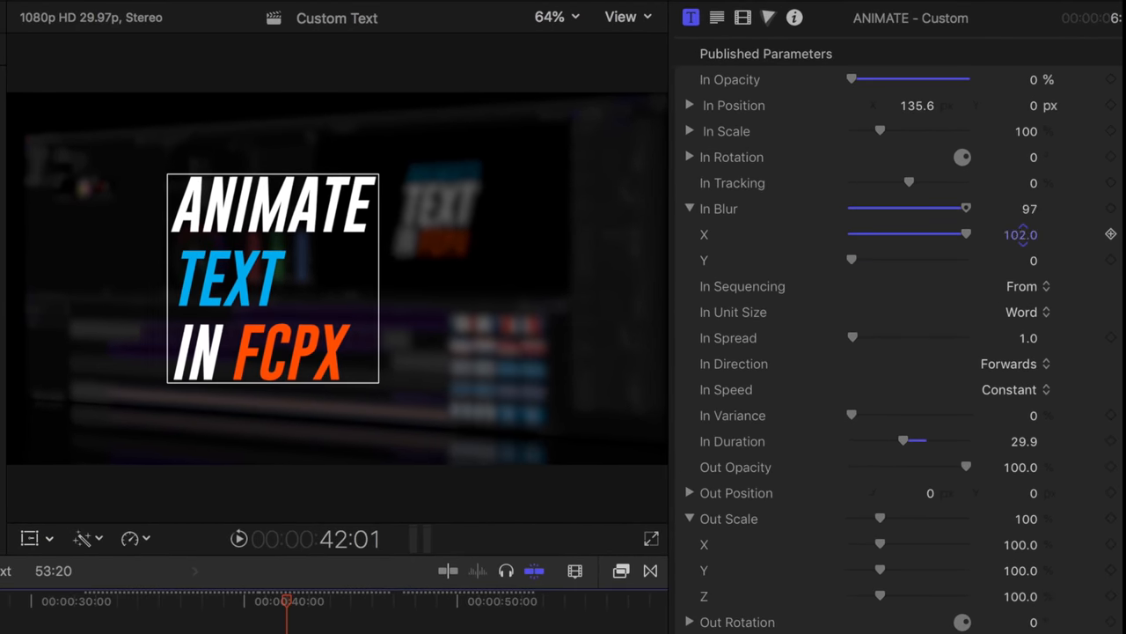
drag(285, 601, 257, 602)
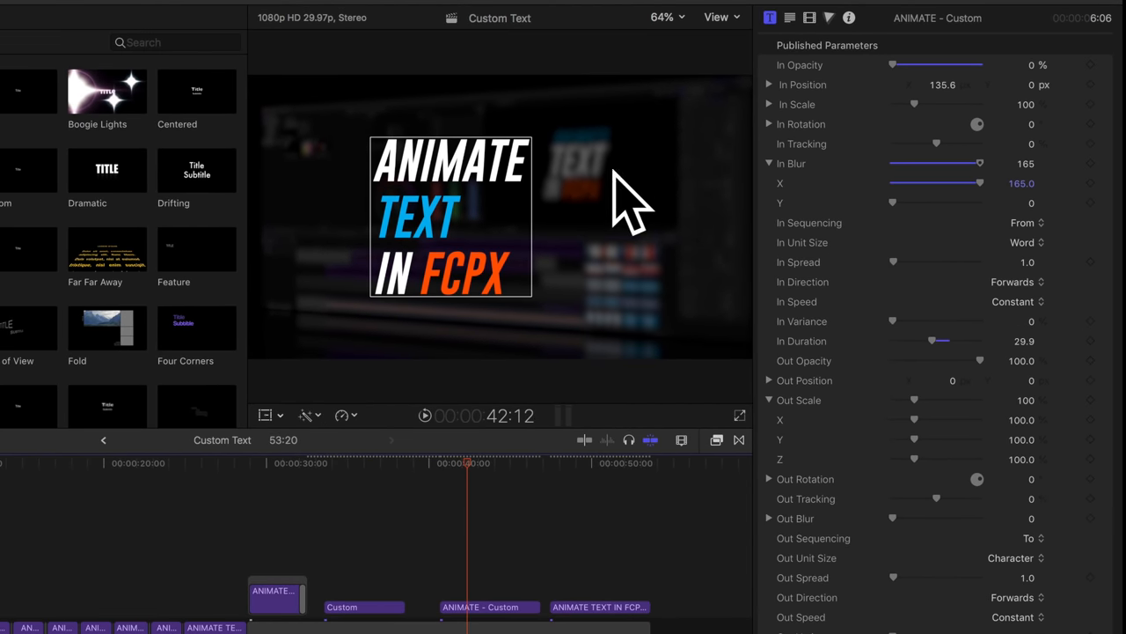
mouse_move(395, 303)
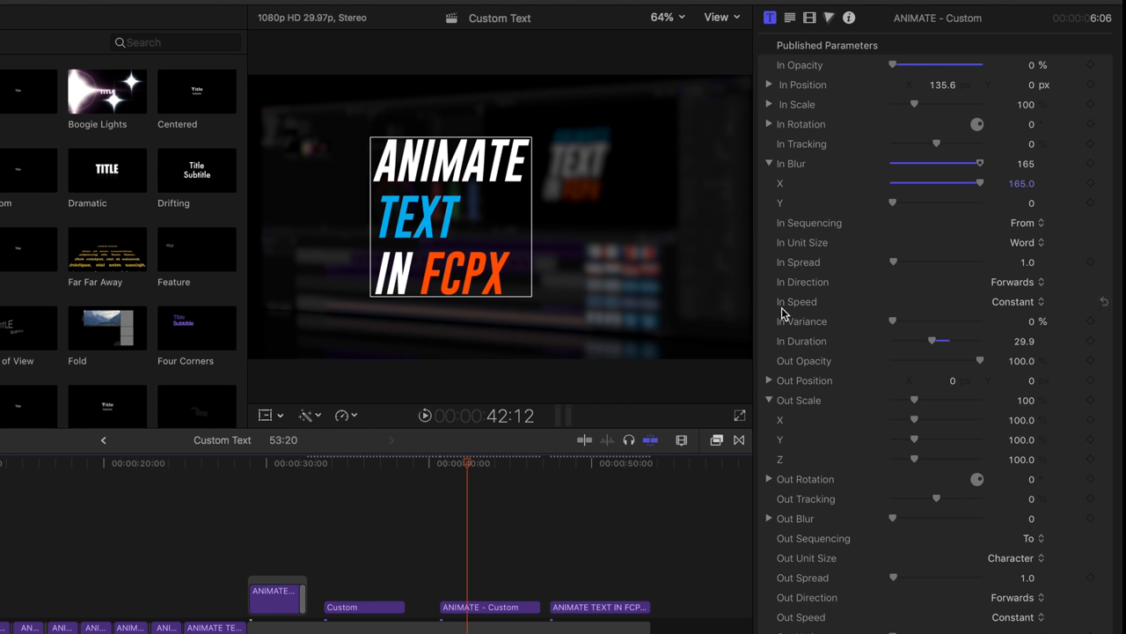
mouse_move(1029, 313)
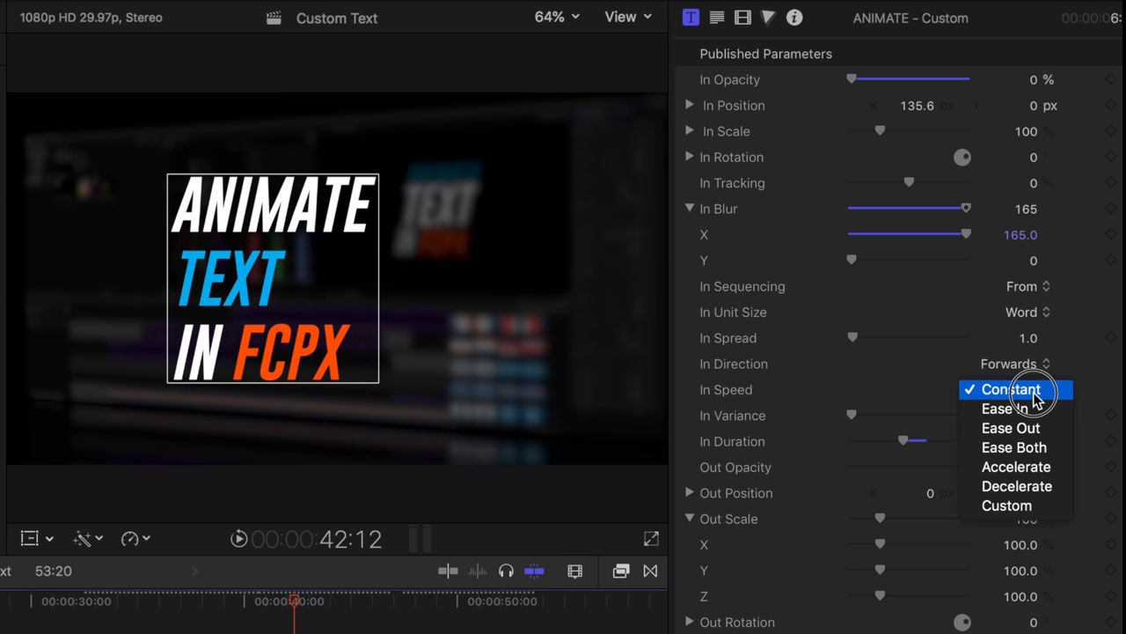
mouse_move(1018, 486)
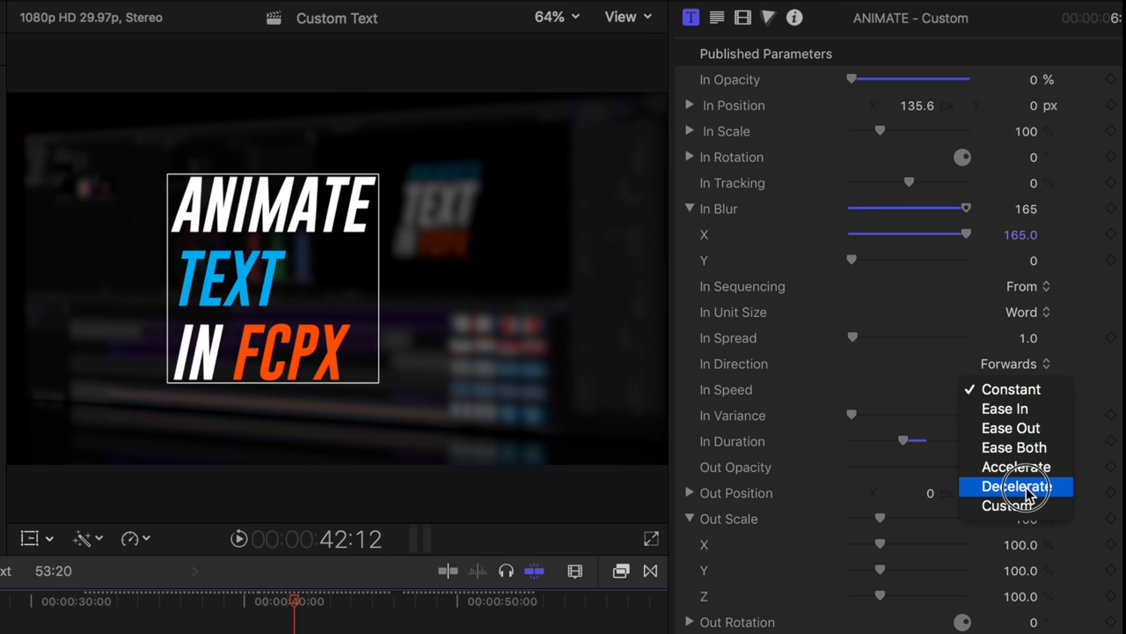
- Set In Speed to Decelerate and skim the playhead to preview the blurred word entrance
click(1014, 485)
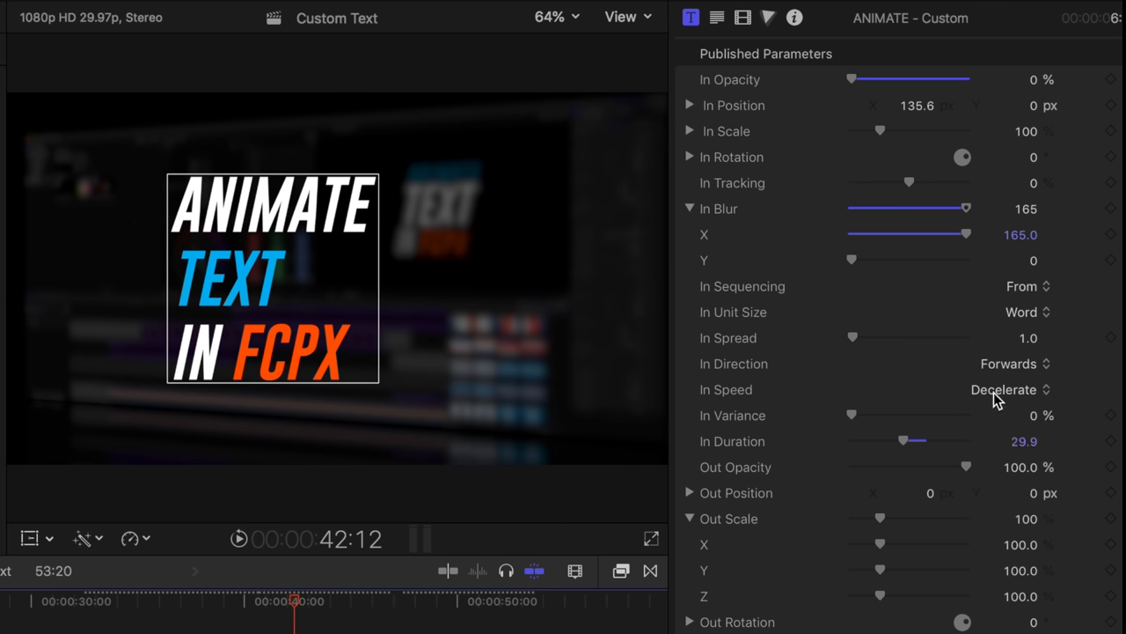
mouse_move(255, 273)
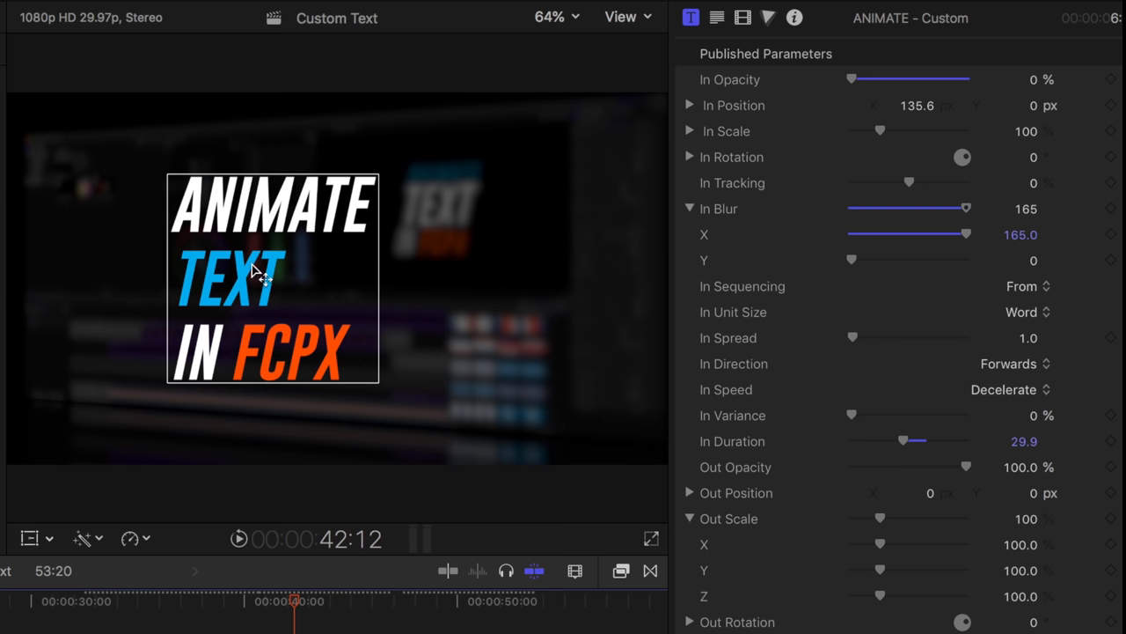
mouse_move(602, 225)
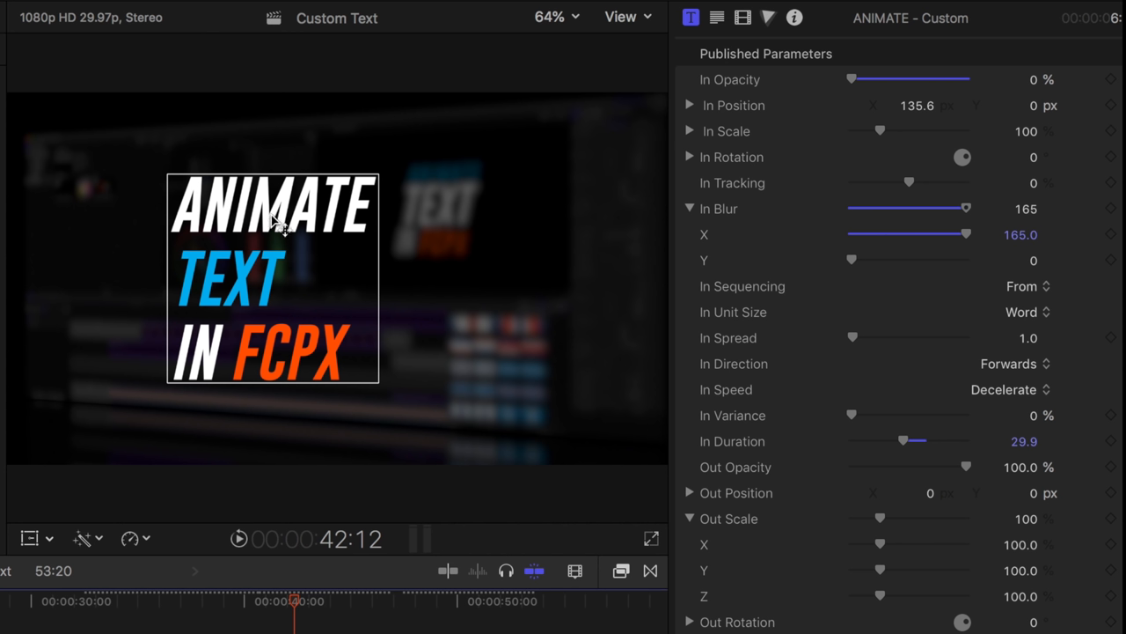
mouse_move(229, 308)
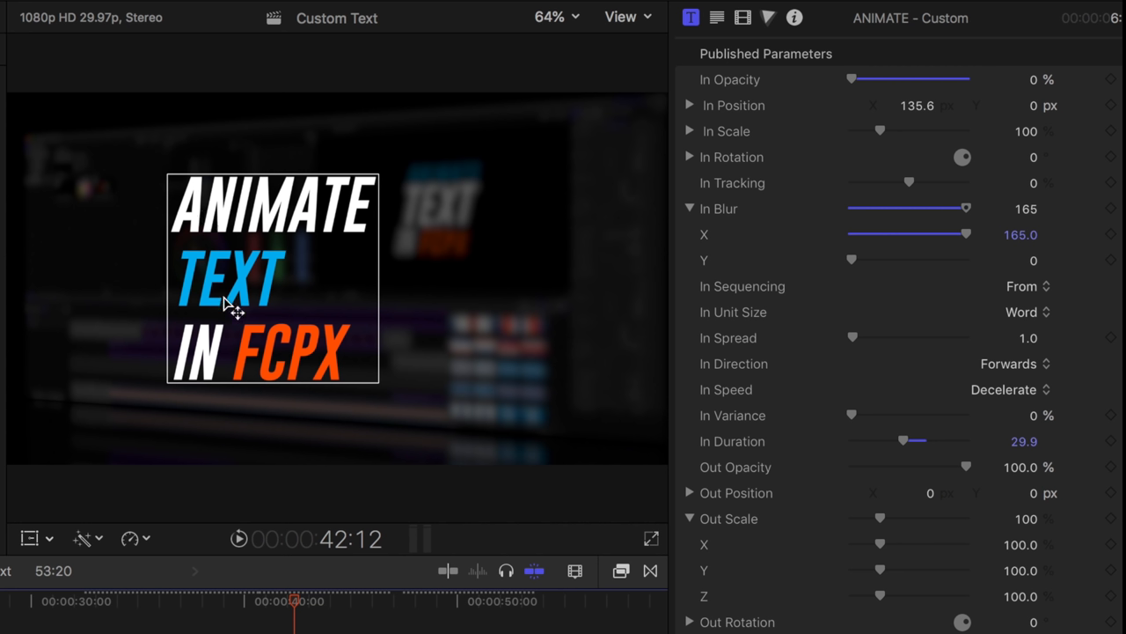
mouse_move(299, 376)
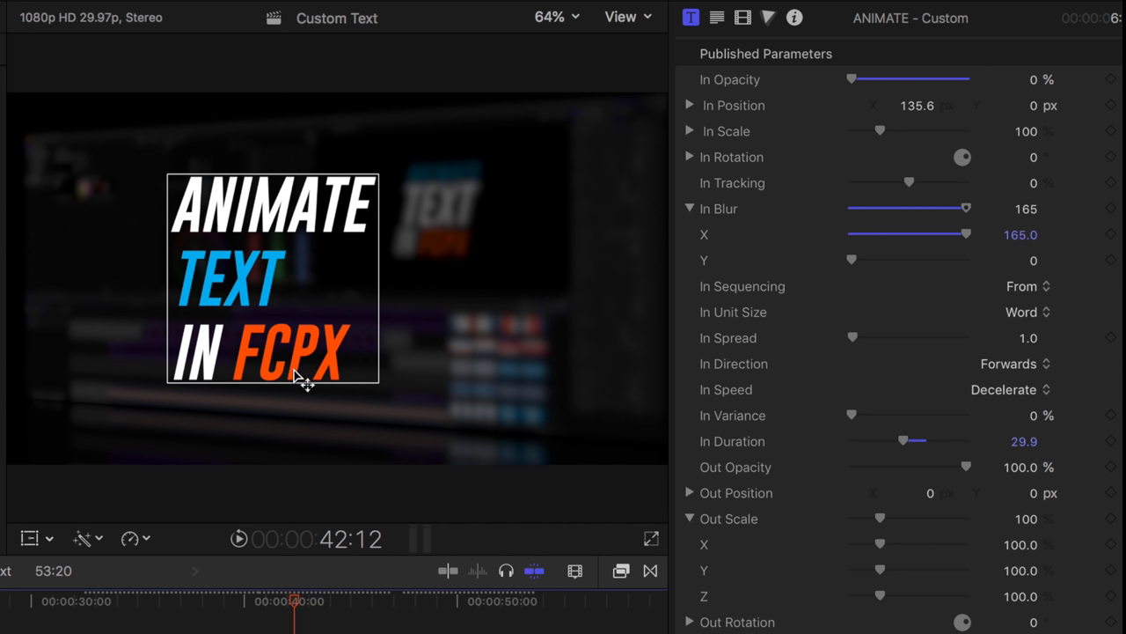
mouse_move(291, 598)
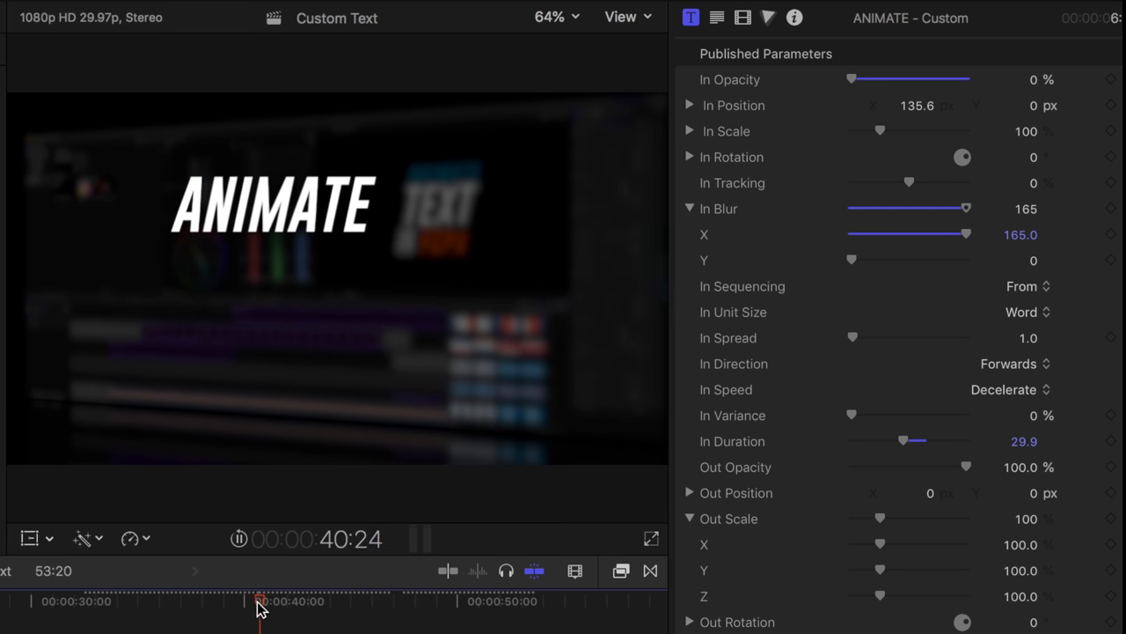
drag(261, 601, 285, 602)
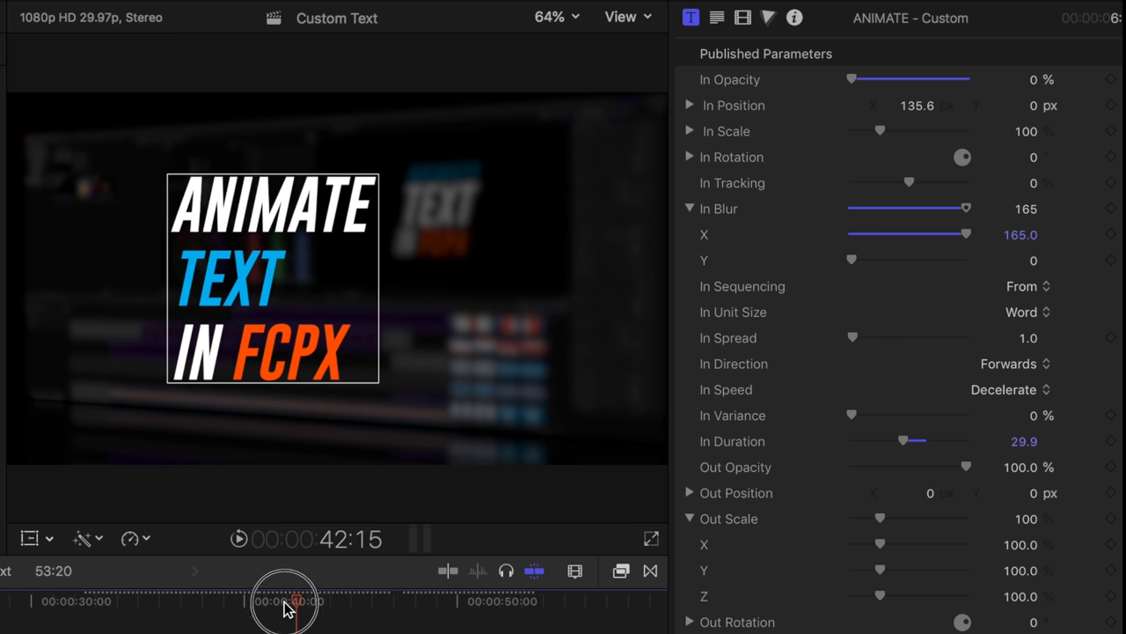
drag(285, 602, 257, 602)
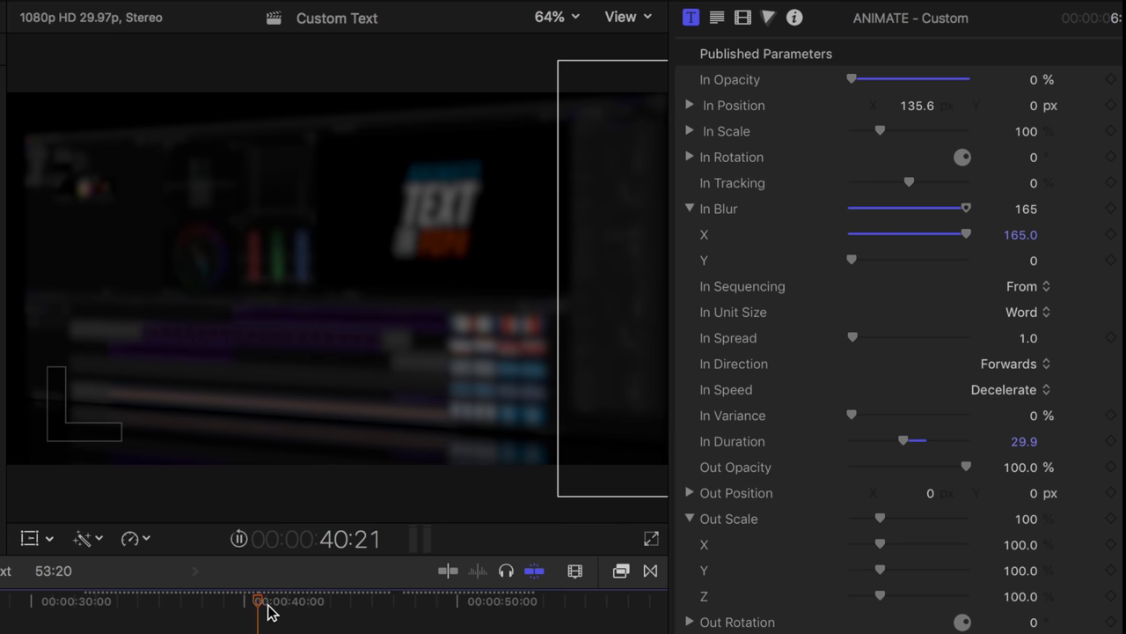
drag(257, 602, 296, 602)
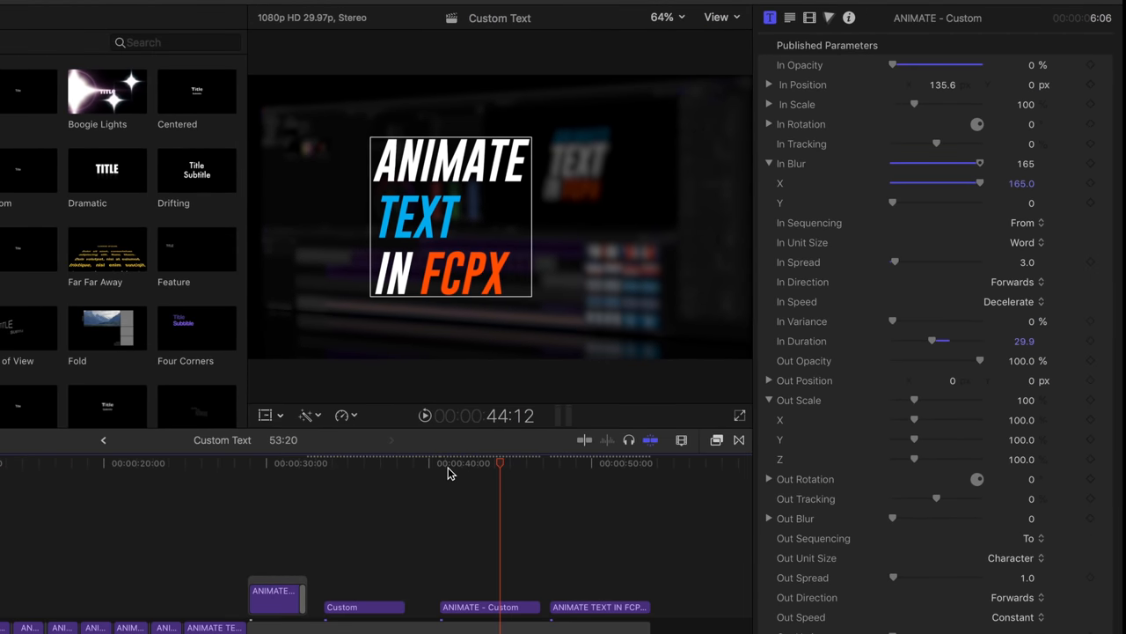
mouse_move(563, 470)
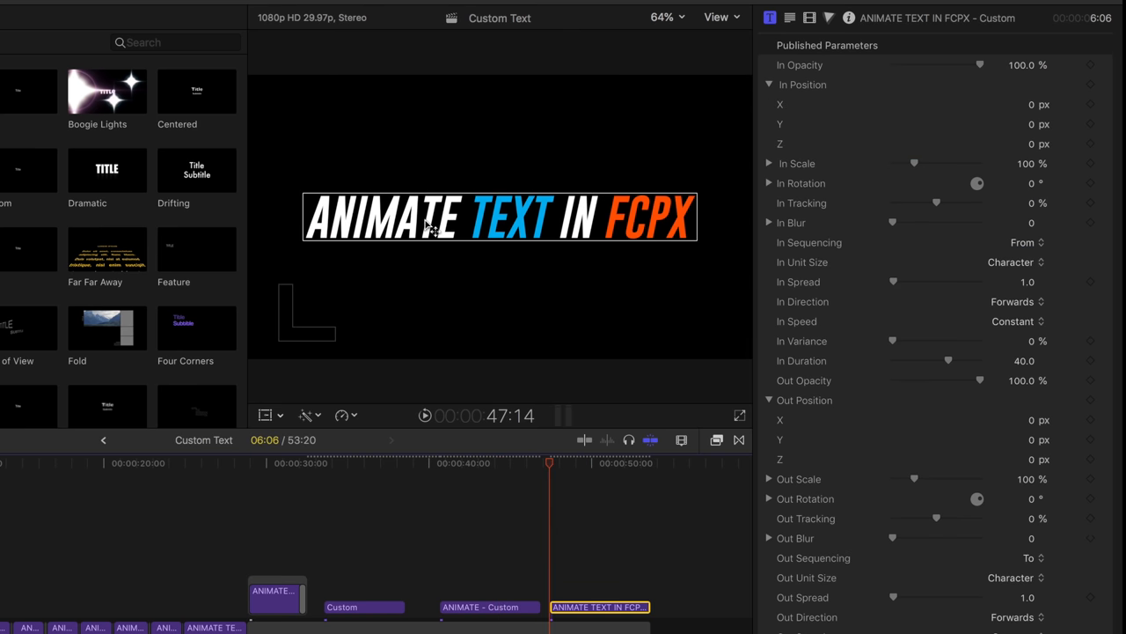
mouse_move(612, 480)
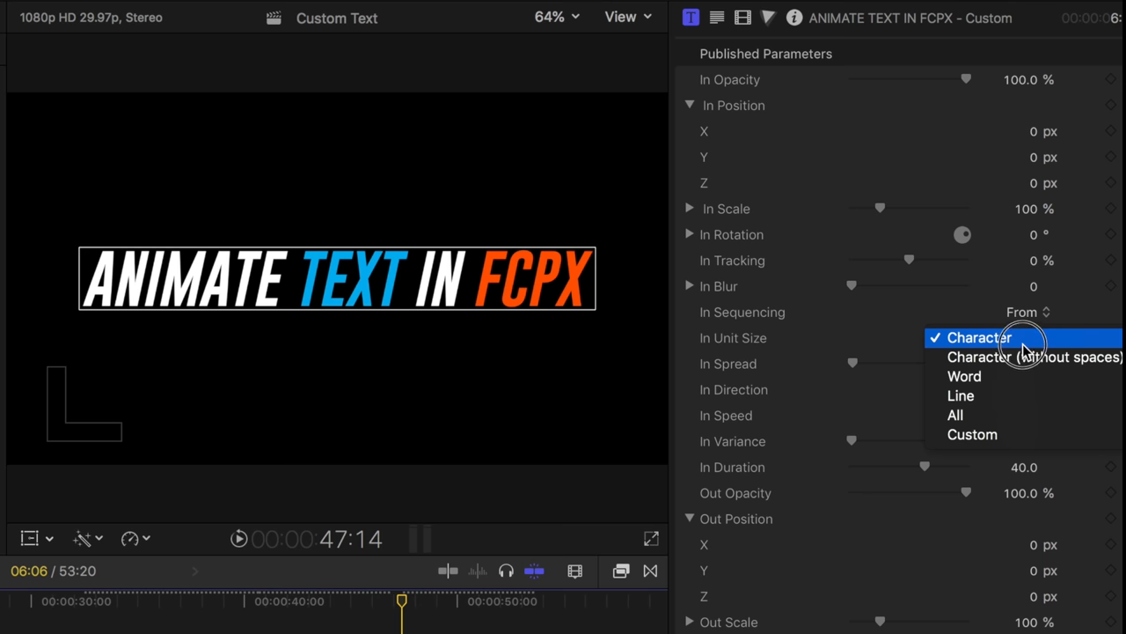
- Set In Unit Size to Word and collapse the In Position group
click(964, 377)
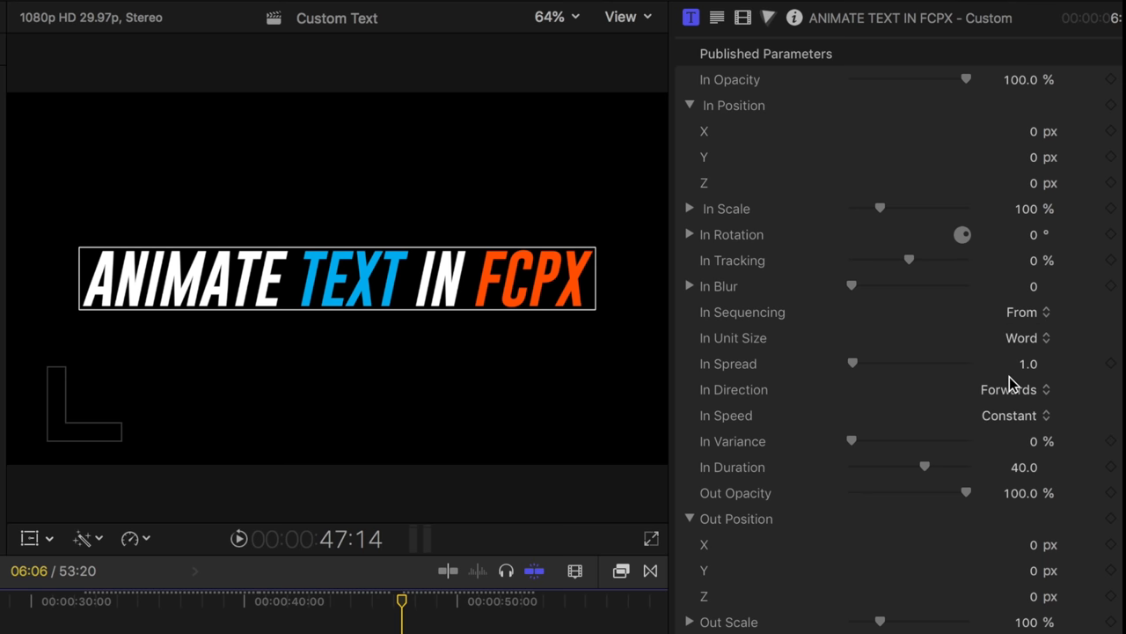
mouse_move(1082, 361)
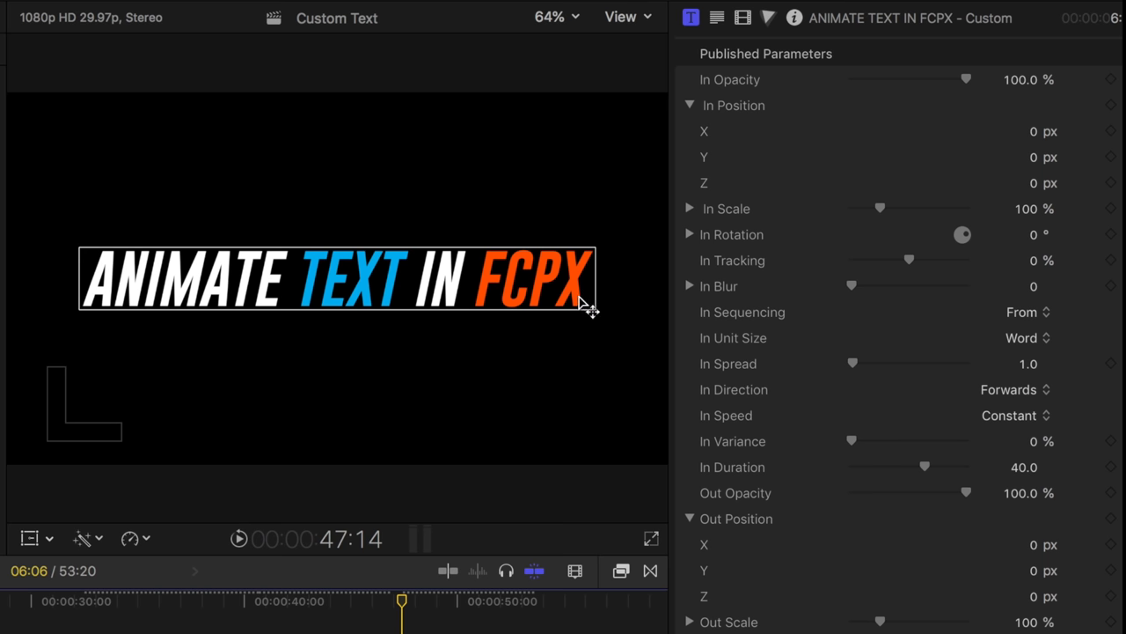
mouse_move(475, 278)
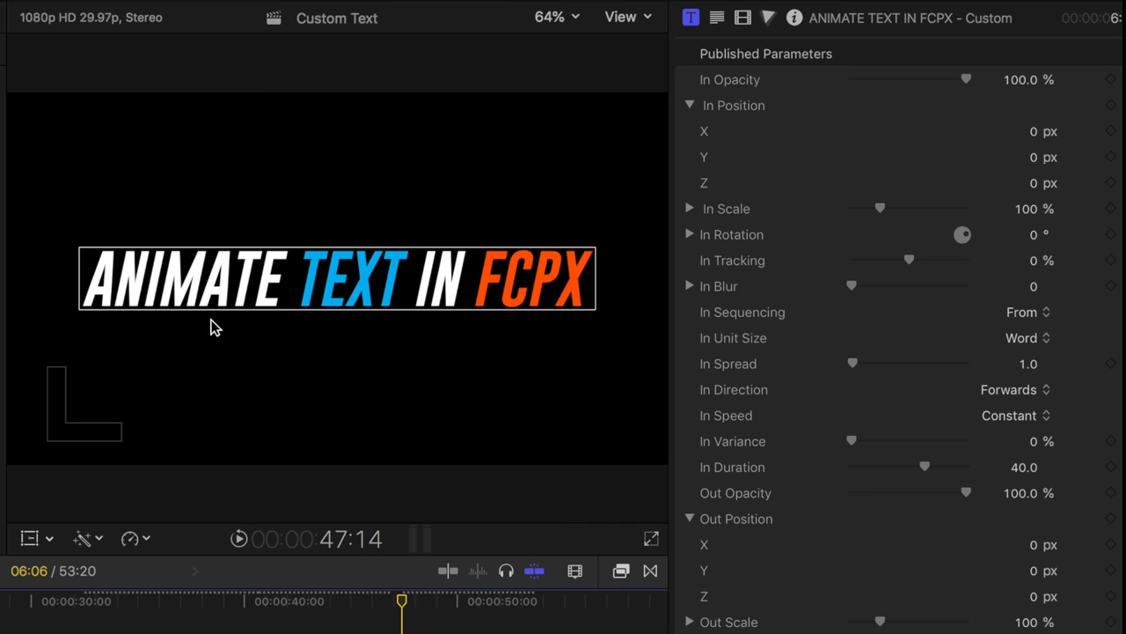
click(690, 106)
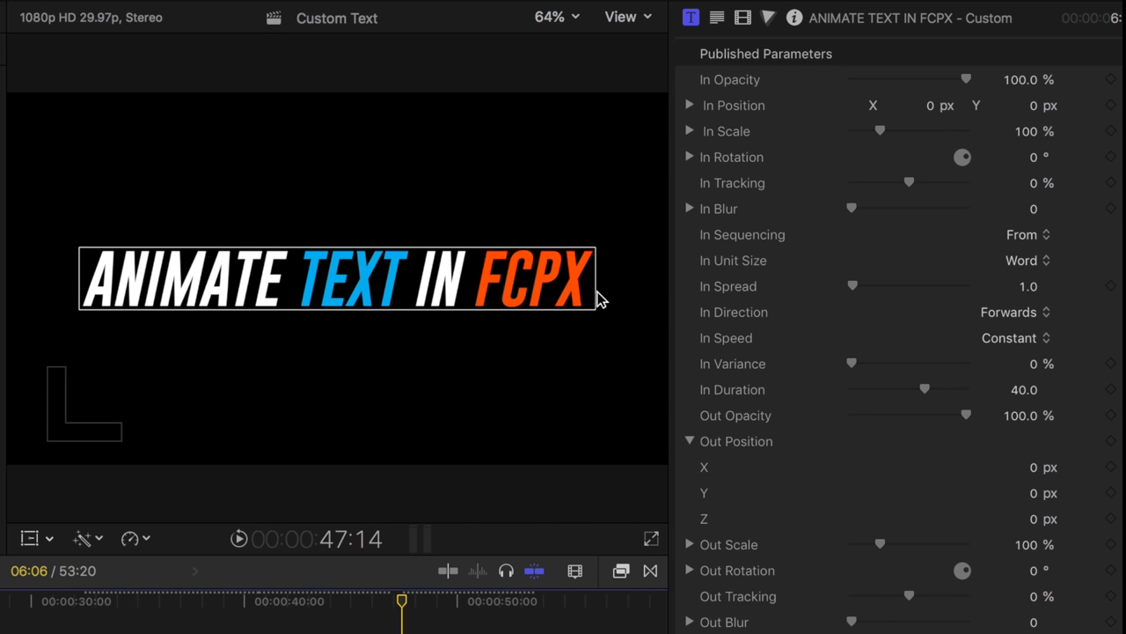
mouse_move(95, 308)
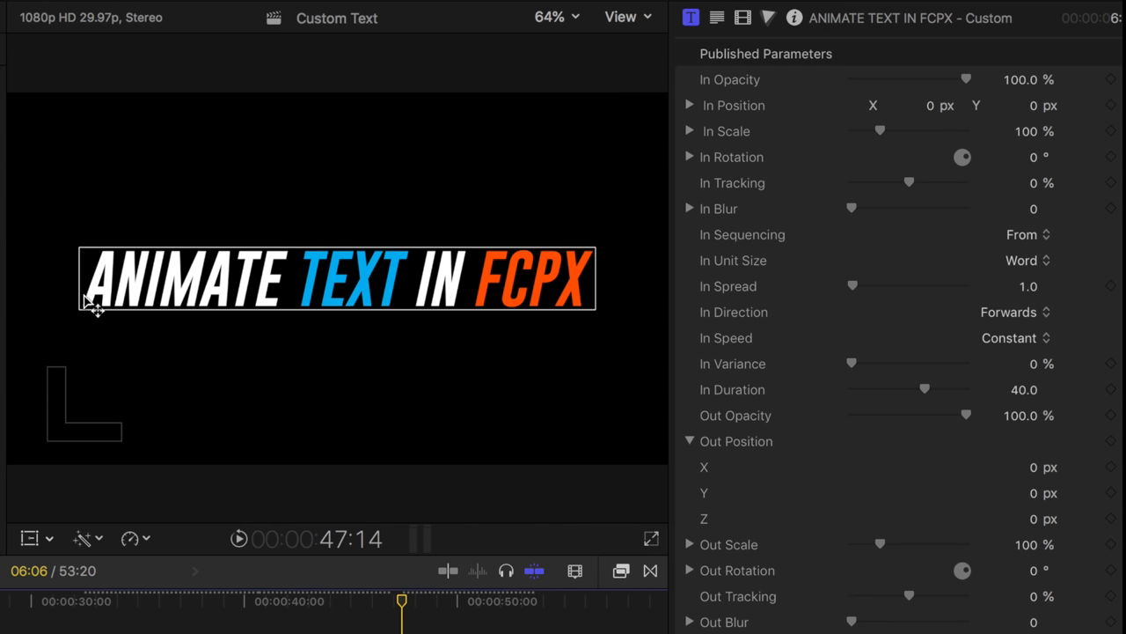
mouse_move(332, 290)
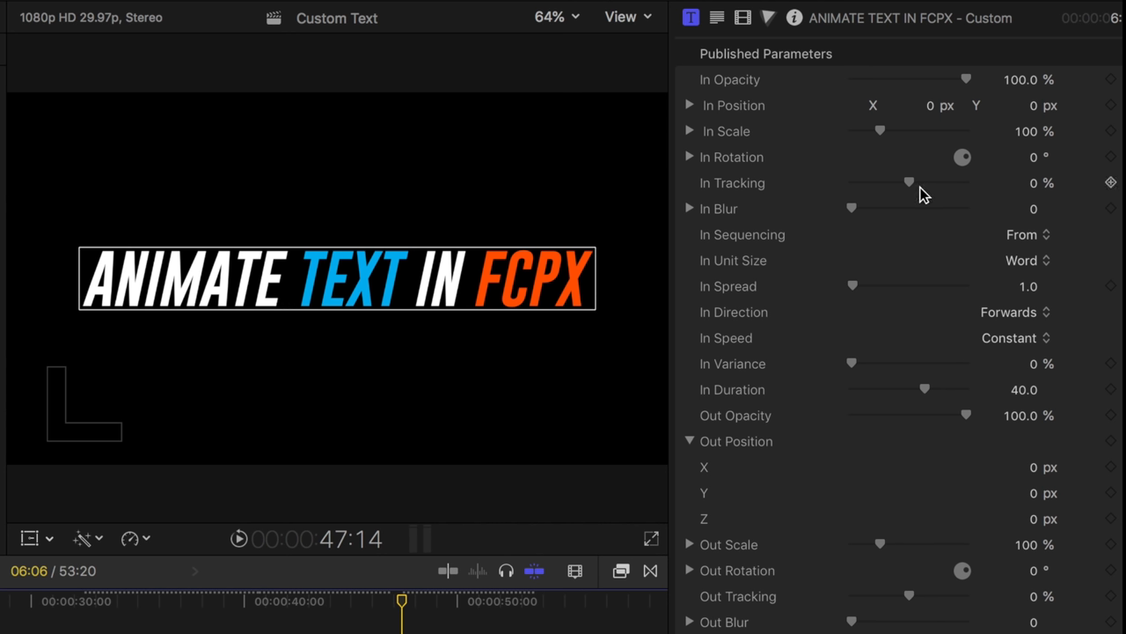
mouse_move(889, 137)
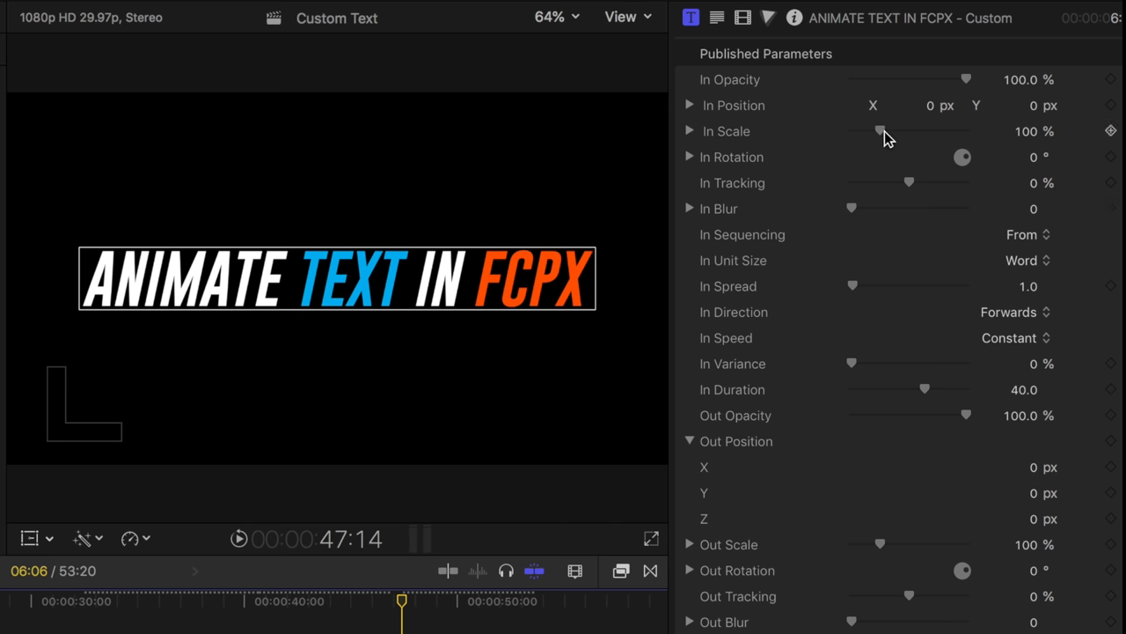
- Bring In Scale down to 0% so words grow in from nothing, then preview
drag(880, 130, 866, 130)
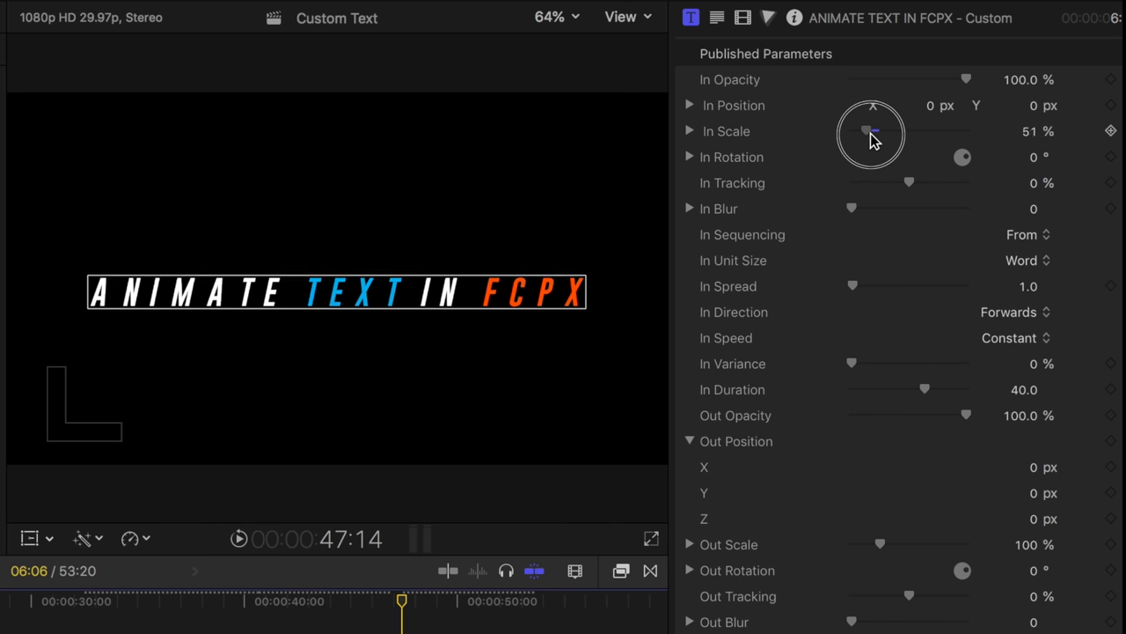
drag(872, 130, 866, 131)
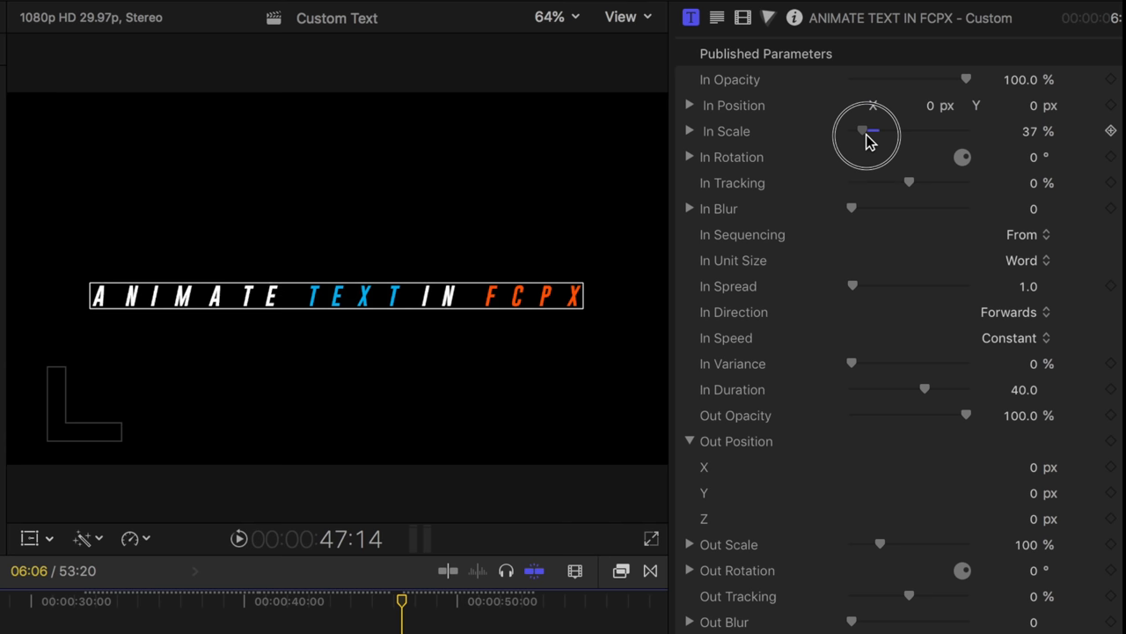
drag(866, 131, 862, 132)
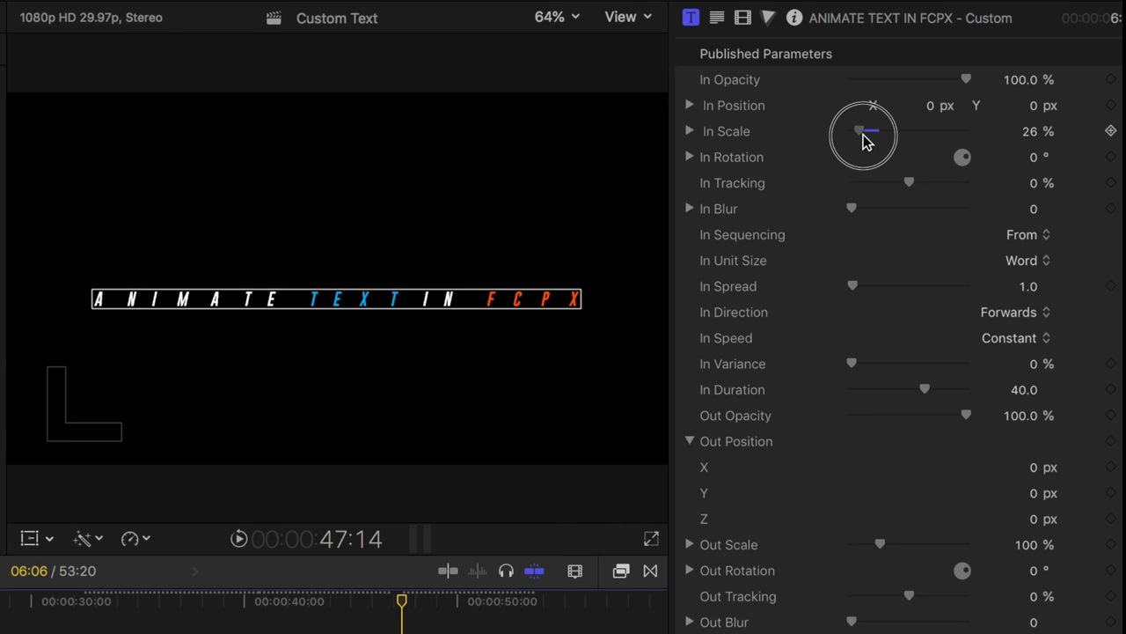
drag(865, 132, 863, 141)
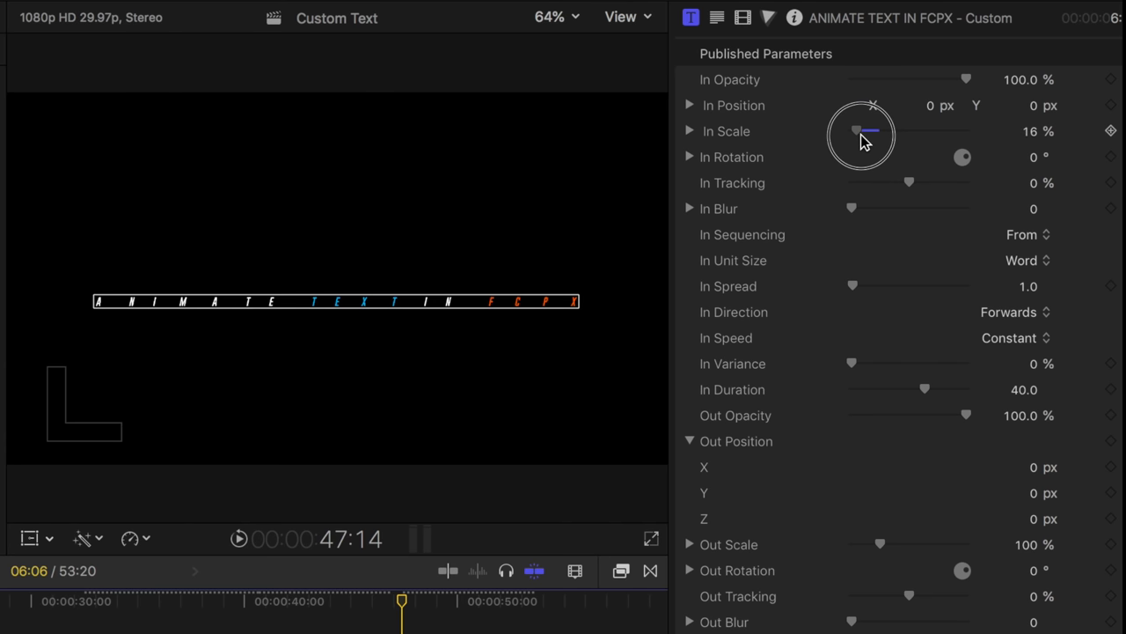
drag(855, 130, 876, 131)
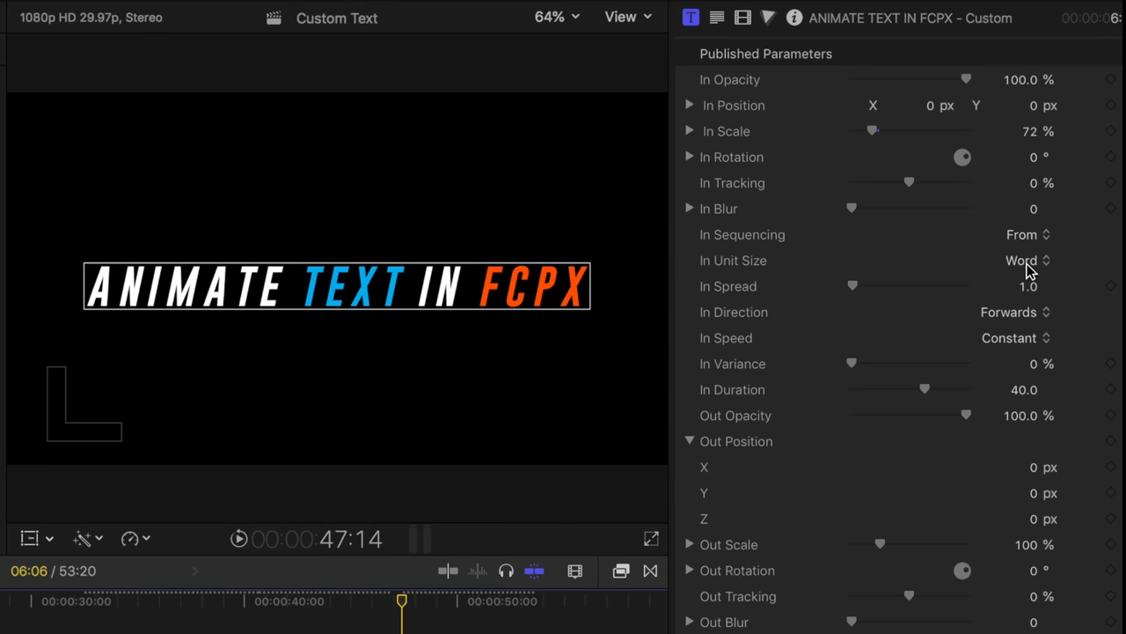
mouse_move(880, 144)
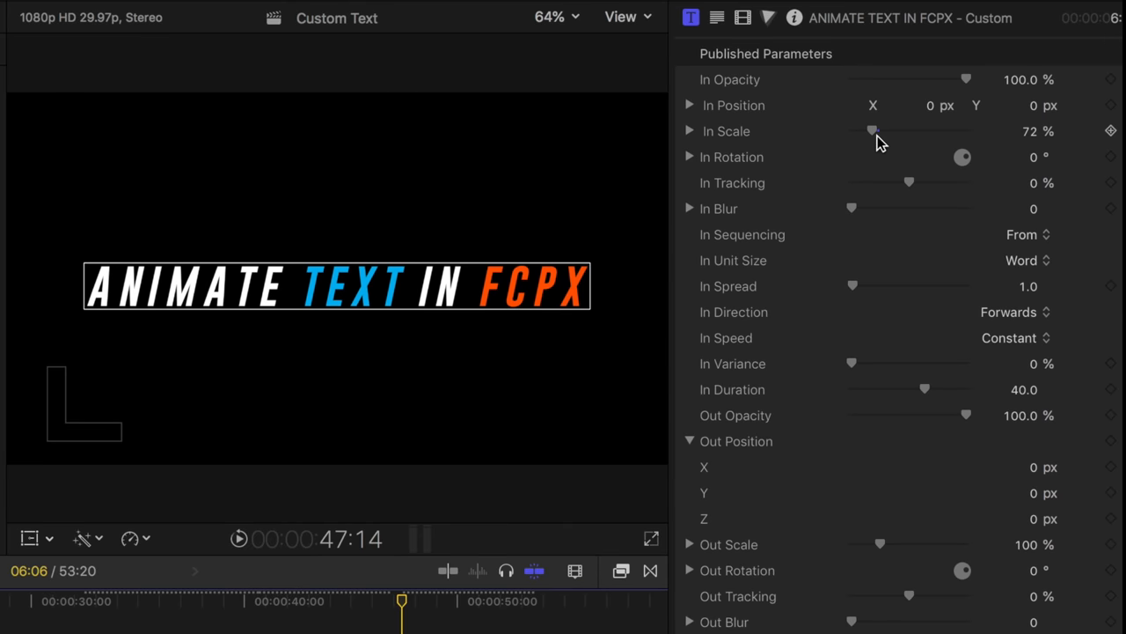
drag(873, 131, 852, 130)
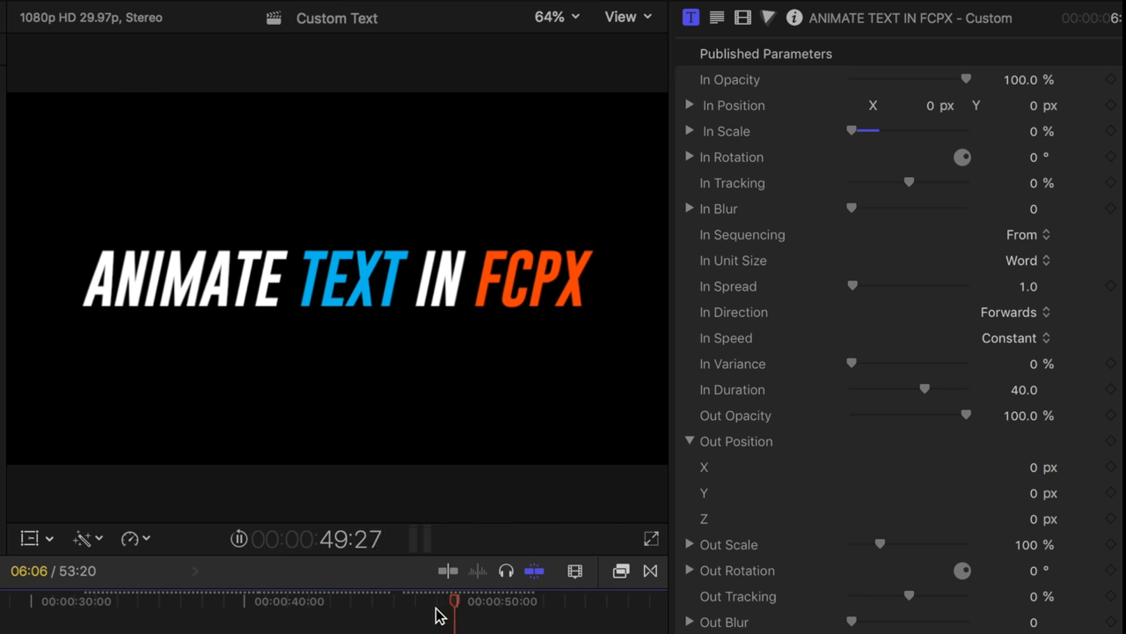
drag(454, 602, 401, 602)
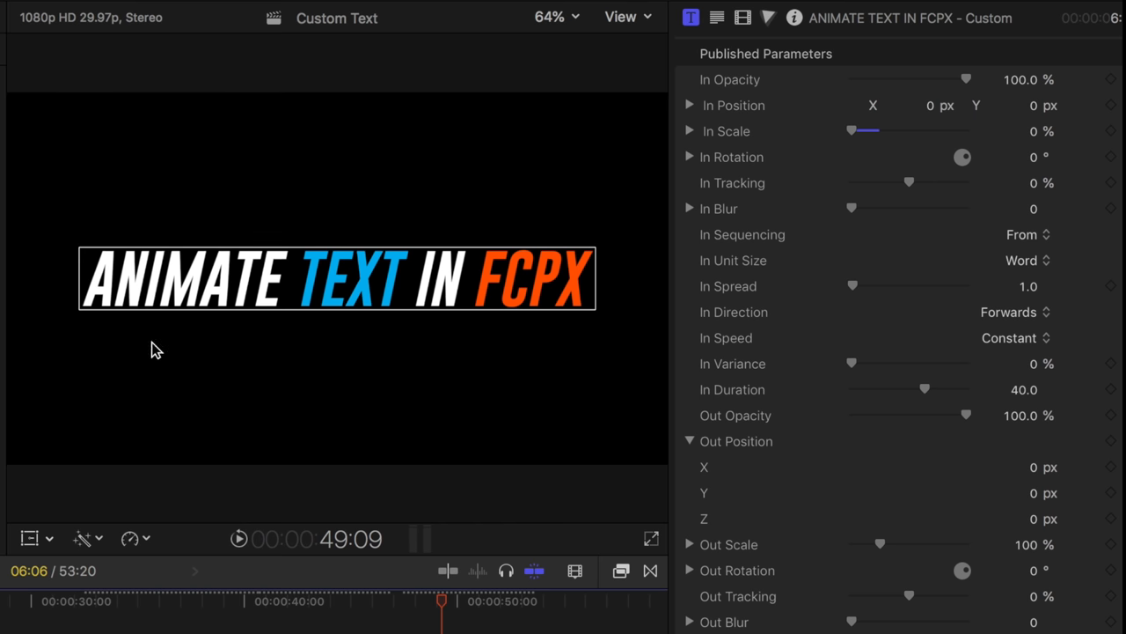
mouse_move(244, 315)
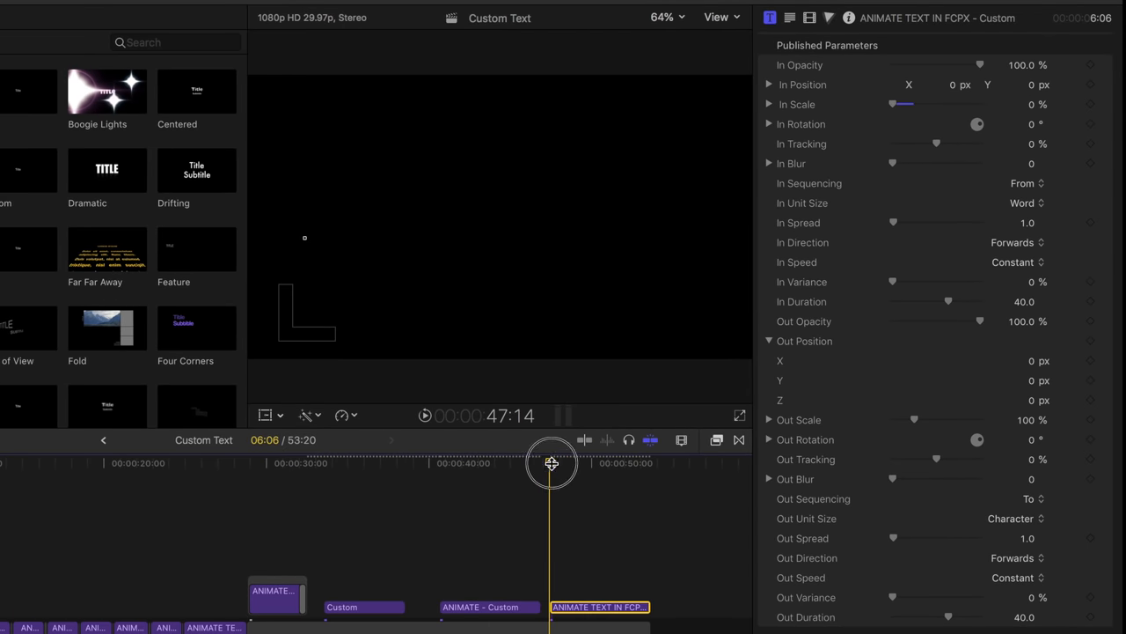
- Scrub partway into the build-in and set In Rotation to -231°
drag(553, 464, 560, 465)
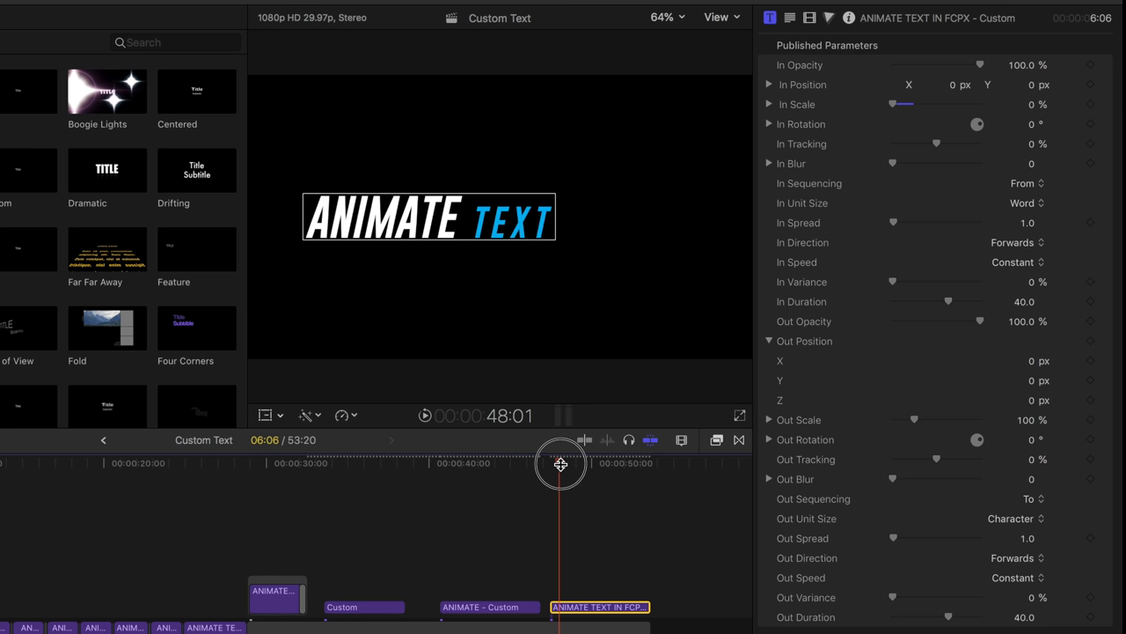
mouse_move(556, 467)
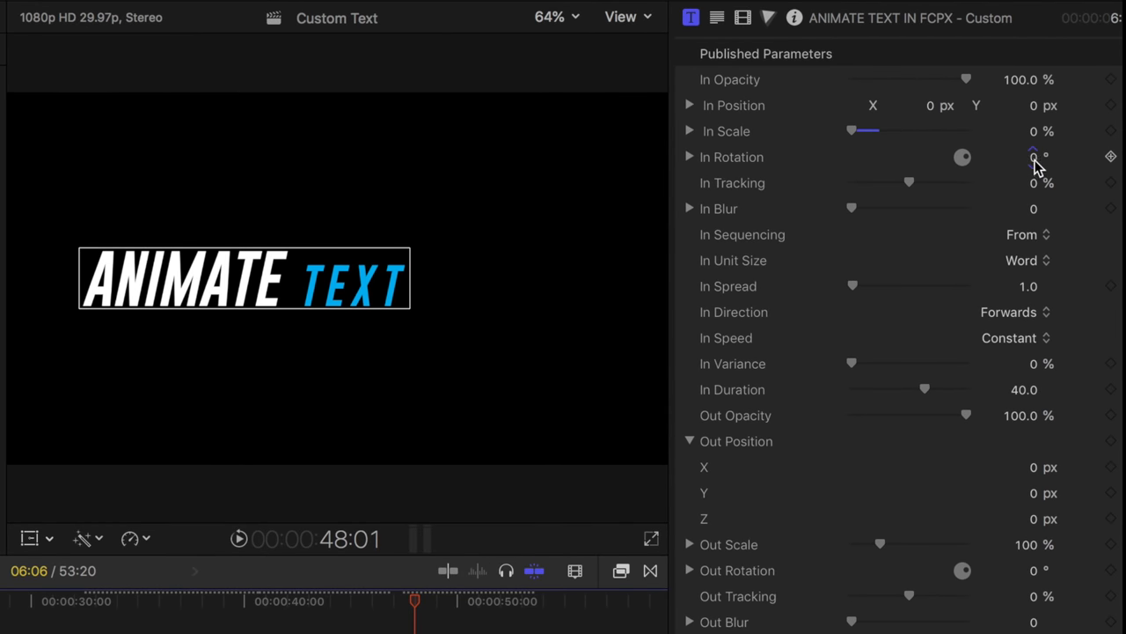
drag(1031, 157, 1038, 162)
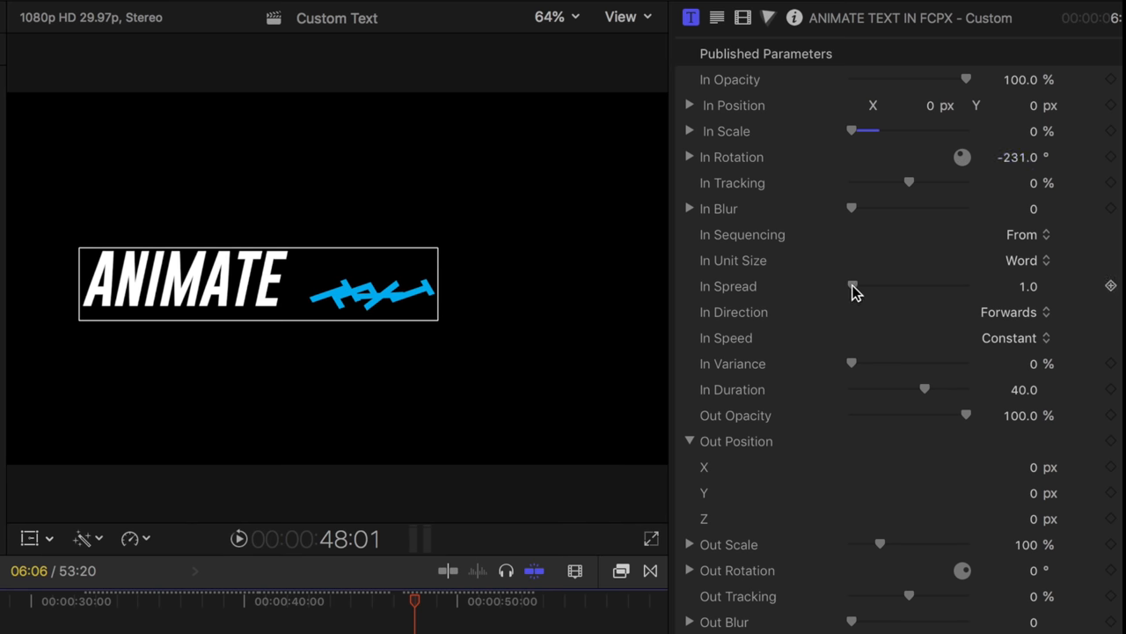
mouse_move(106, 320)
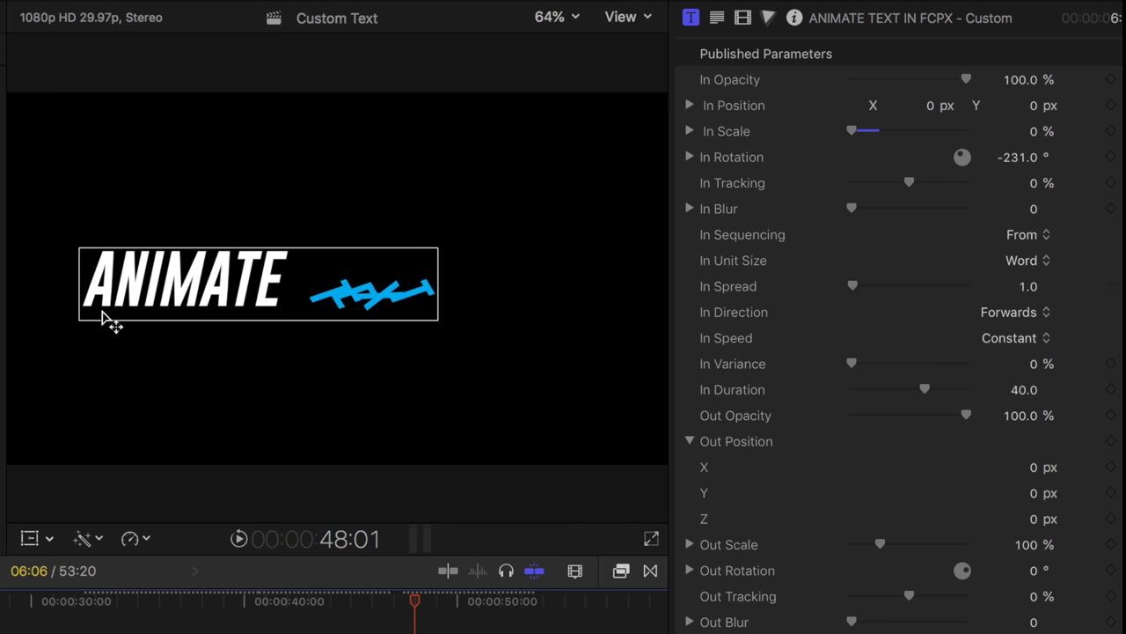
mouse_move(898, 320)
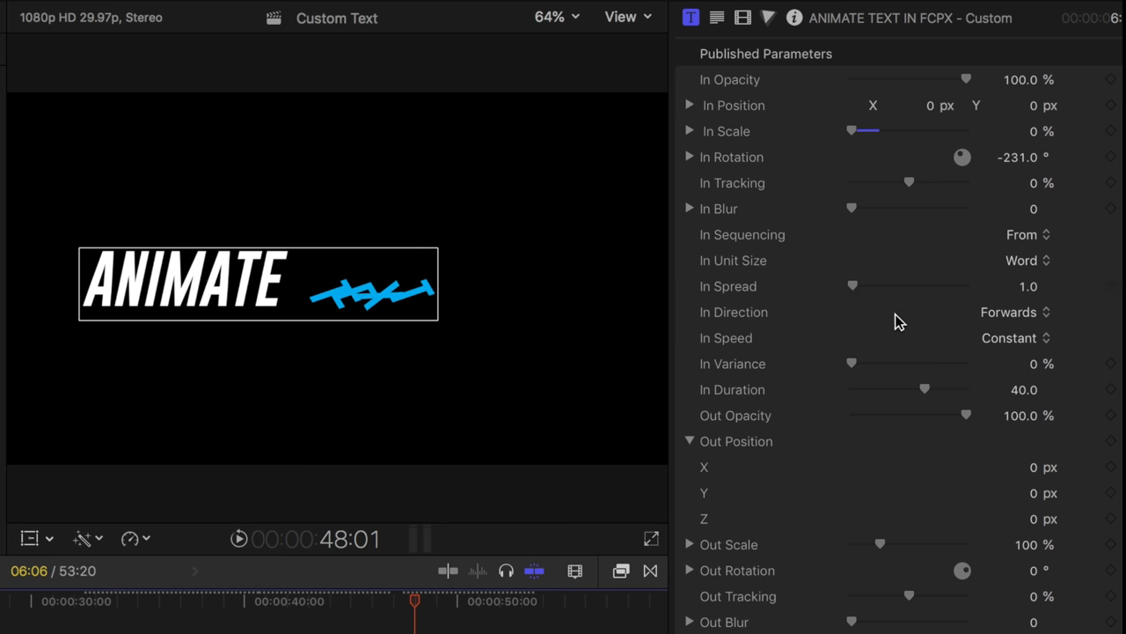
mouse_move(1032, 273)
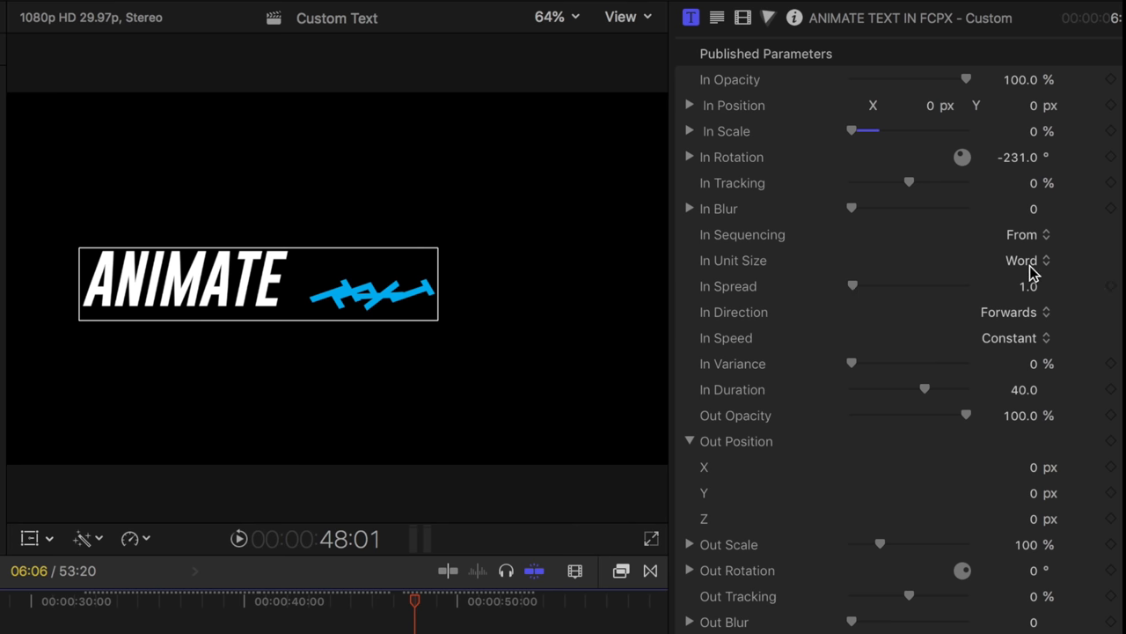
- Set In Unit Size to Character and lower In Opacity to 0%
click(1025, 261)
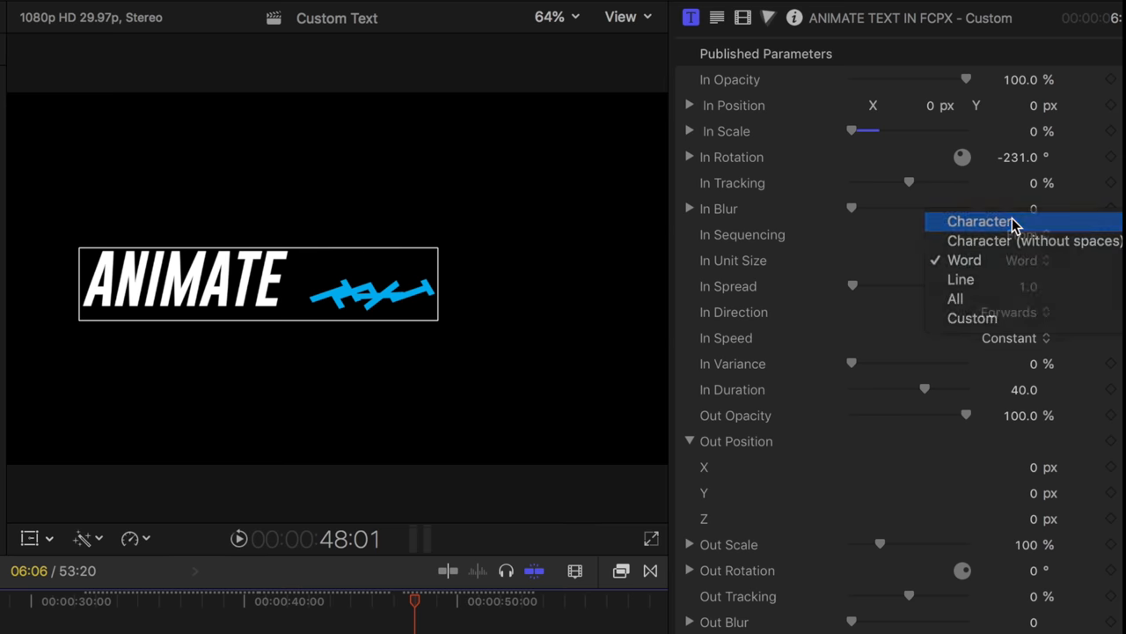
click(979, 222)
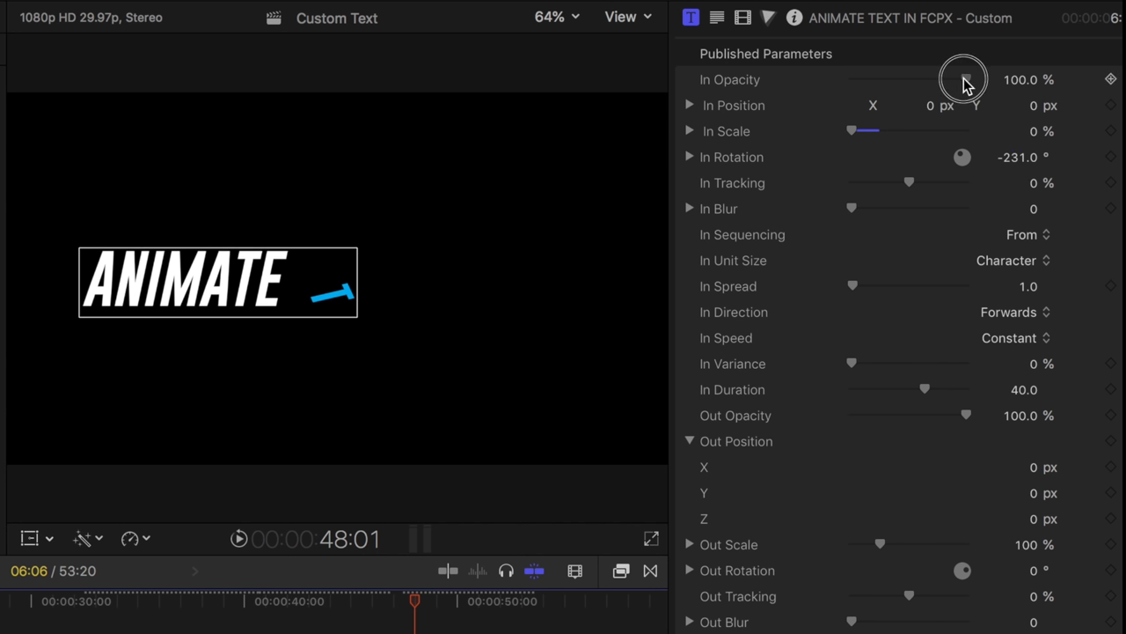
drag(965, 79, 852, 79)
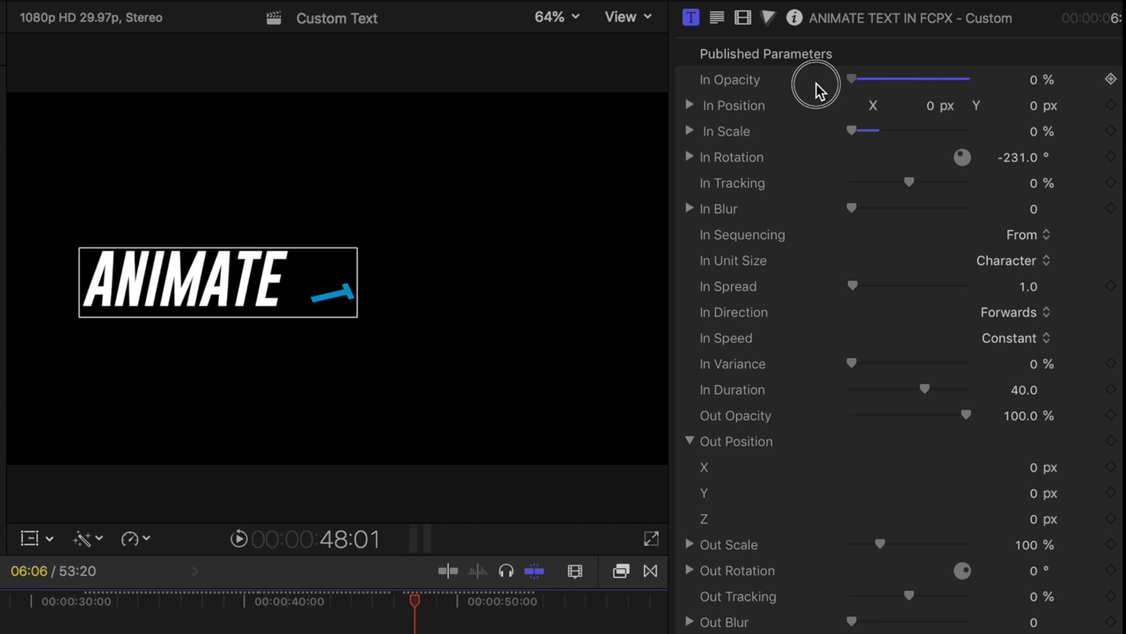
mouse_move(809, 88)
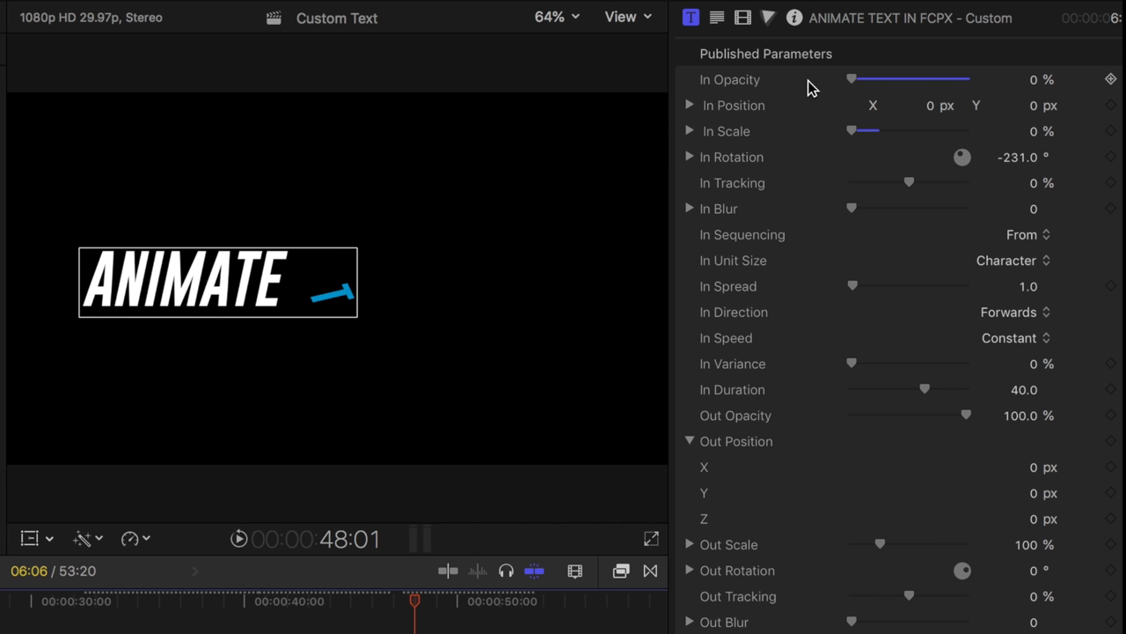
mouse_move(343, 313)
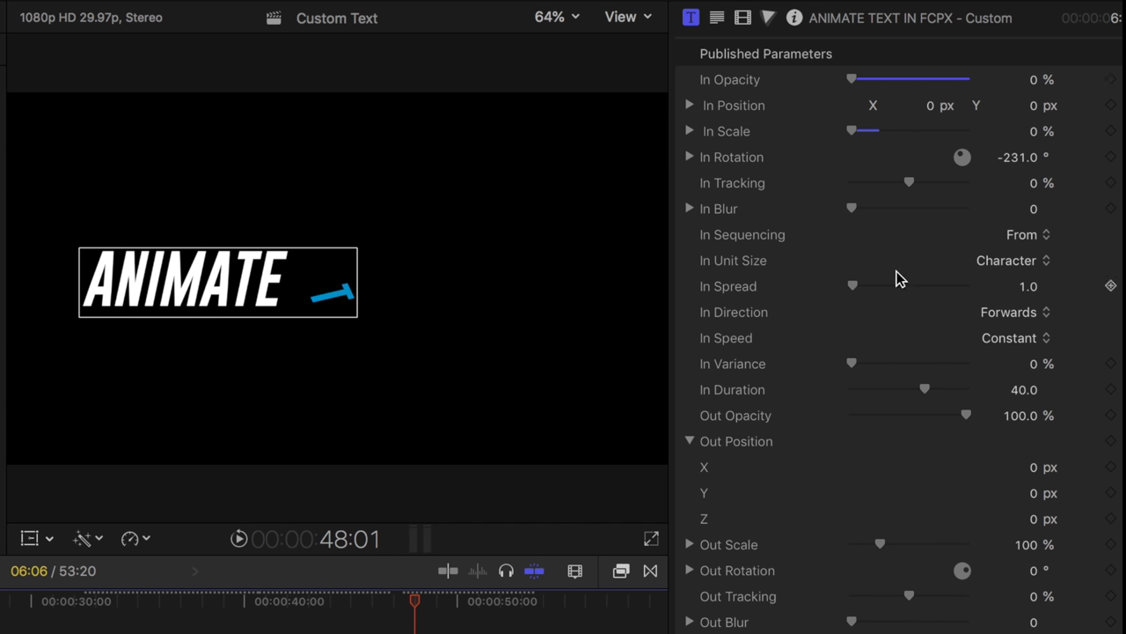
mouse_move(855, 215)
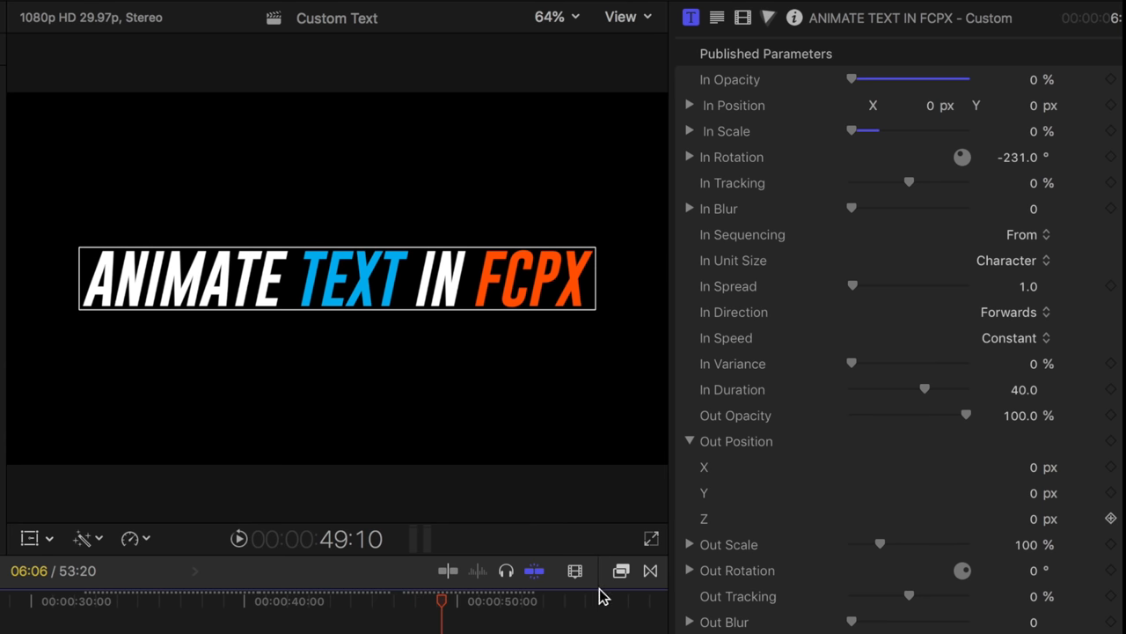
mouse_move(999, 243)
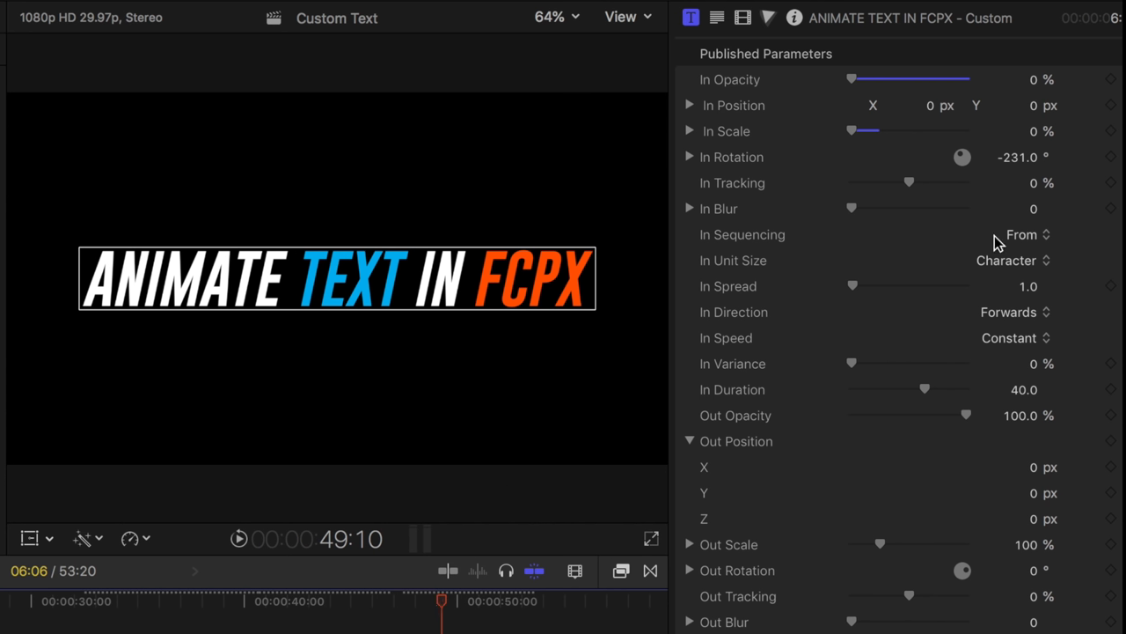
mouse_move(846, 306)
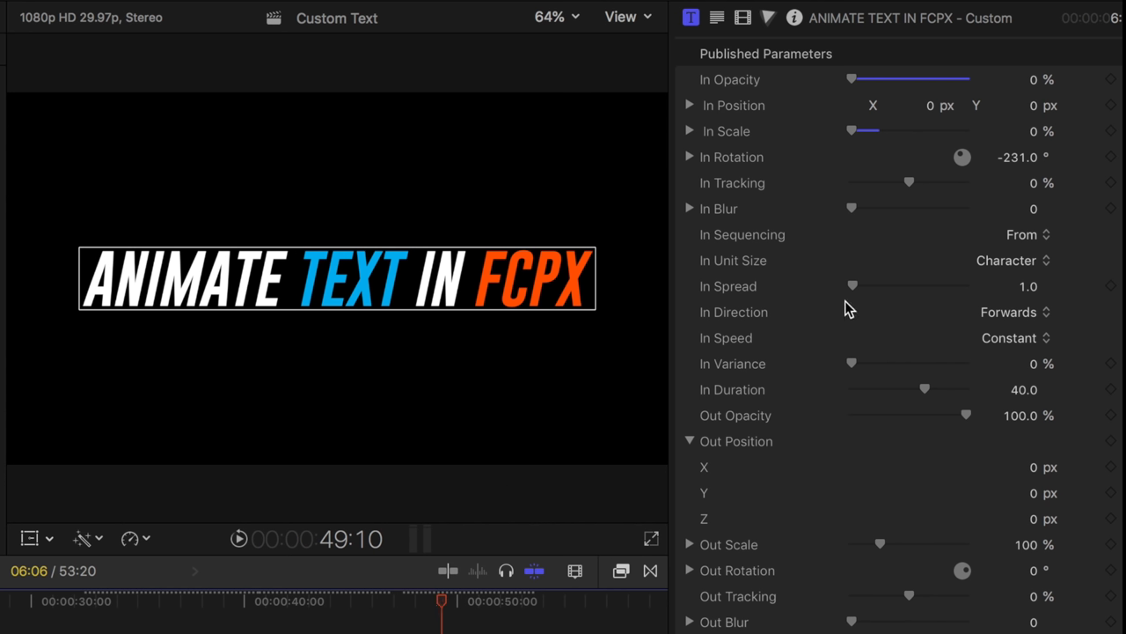
mouse_move(7, 303)
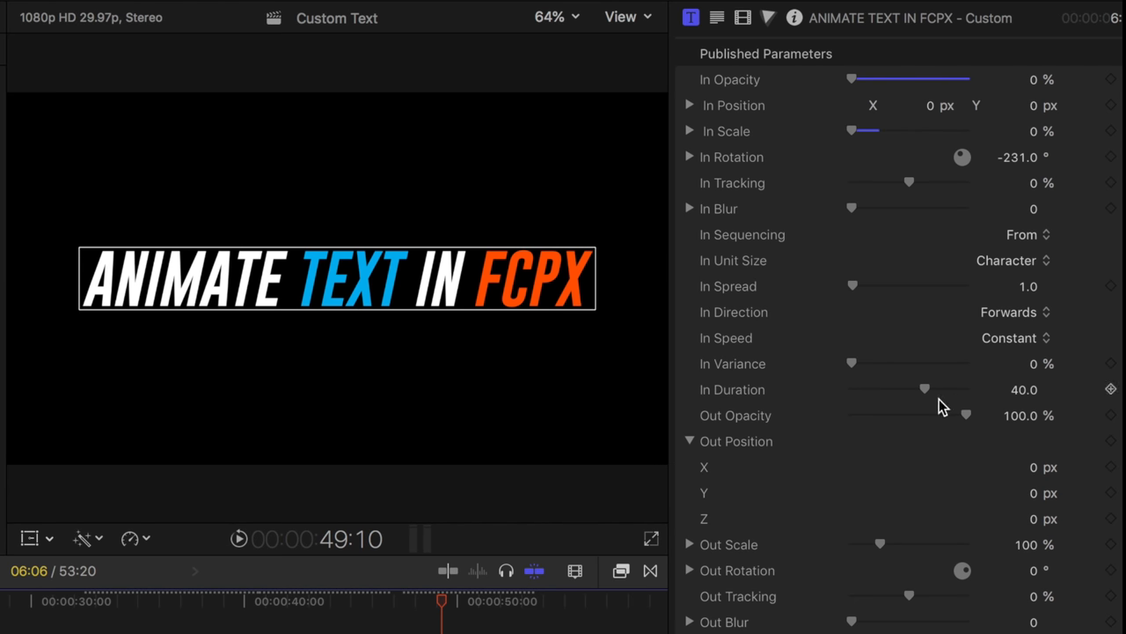
mouse_move(590, 326)
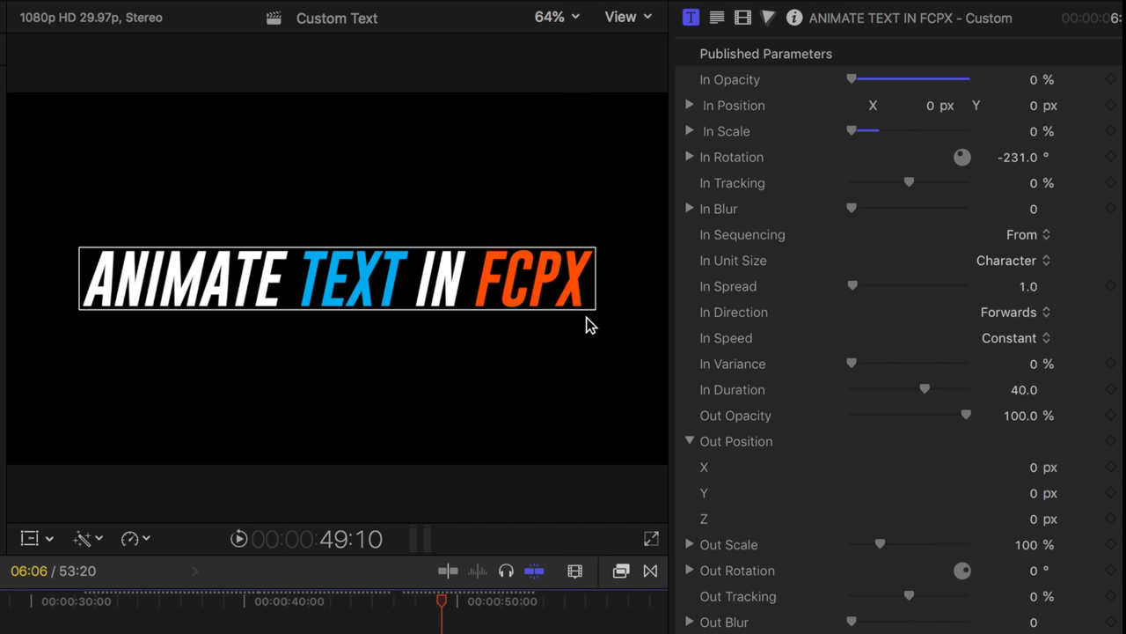
mouse_move(634, 319)
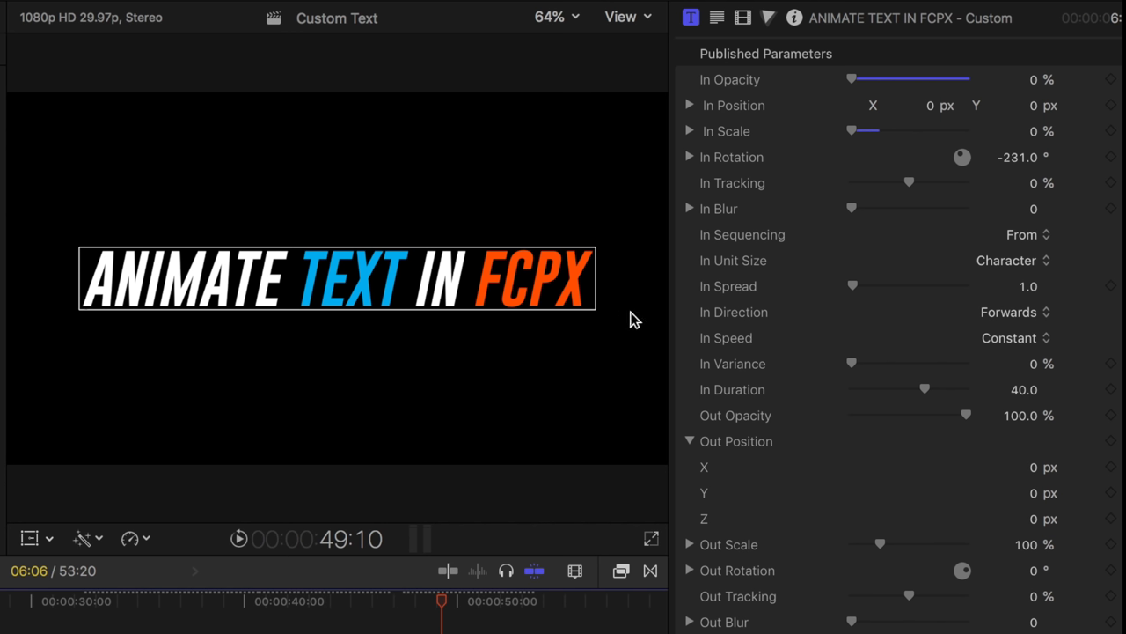
mouse_move(951, 362)
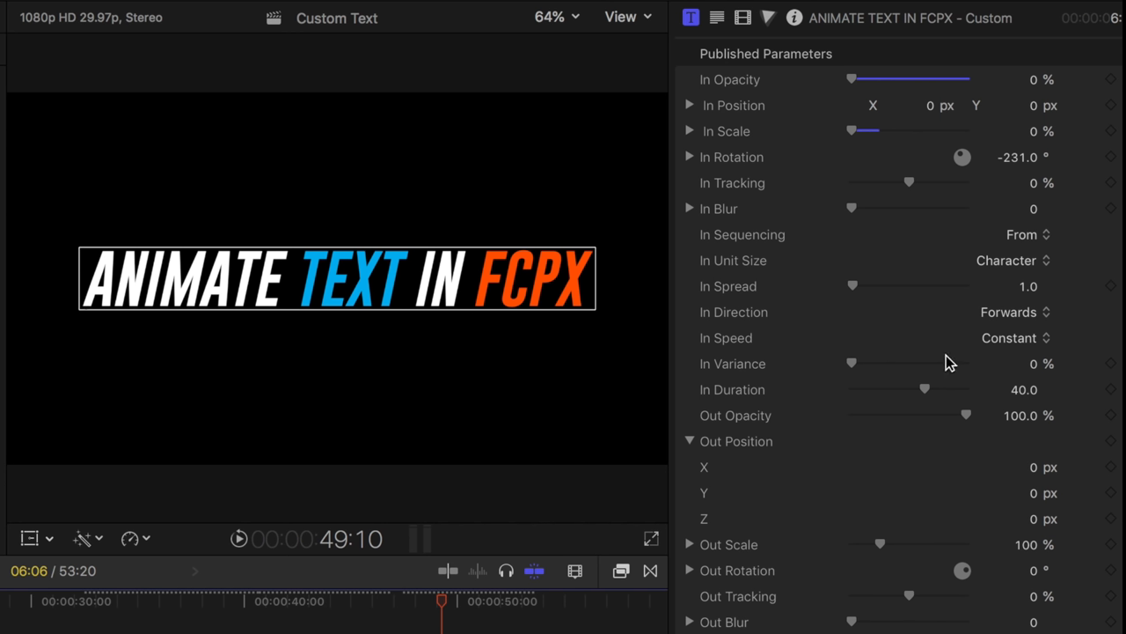
- Raise In Duration to 49.66 and In Spread to 10.0, then preview the build-in
drag(925, 389, 943, 389)
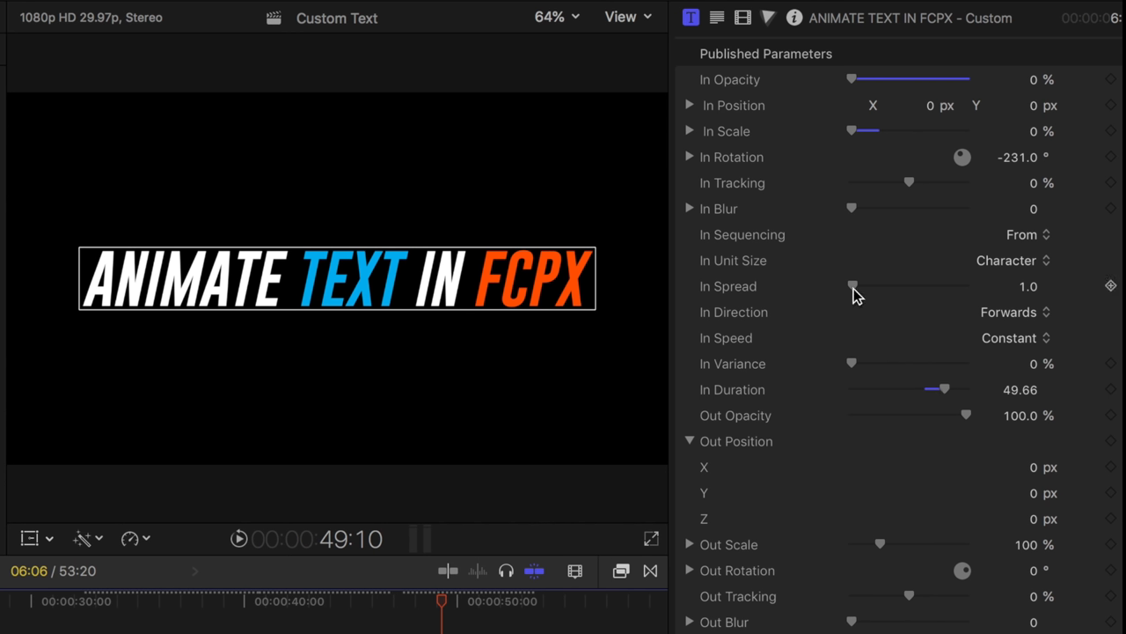
drag(851, 285, 861, 286)
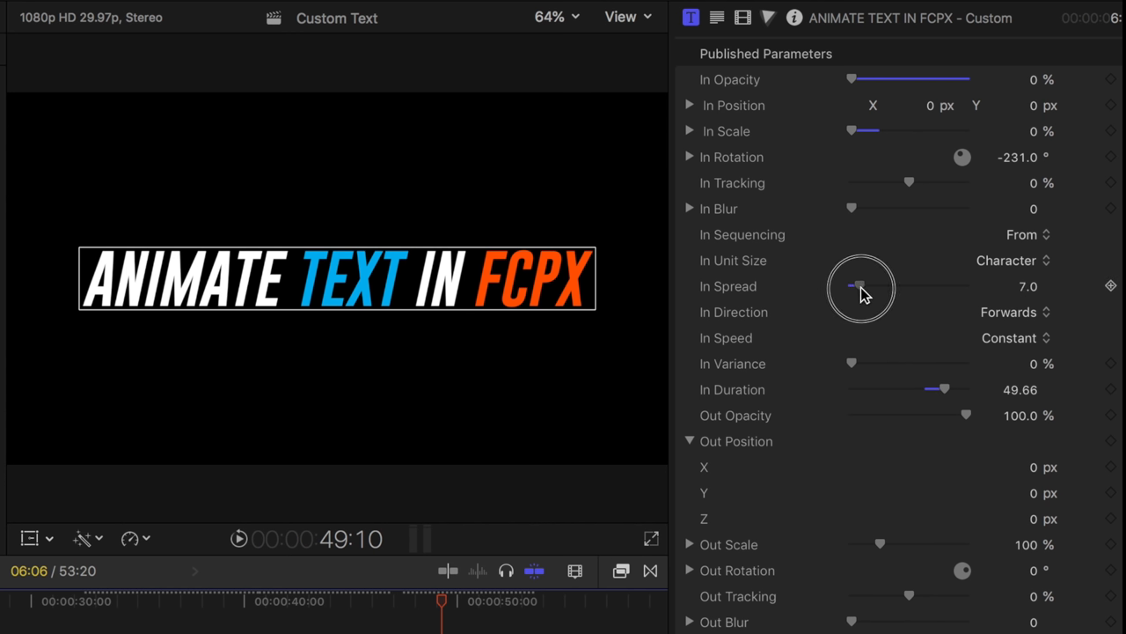
drag(859, 285, 866, 285)
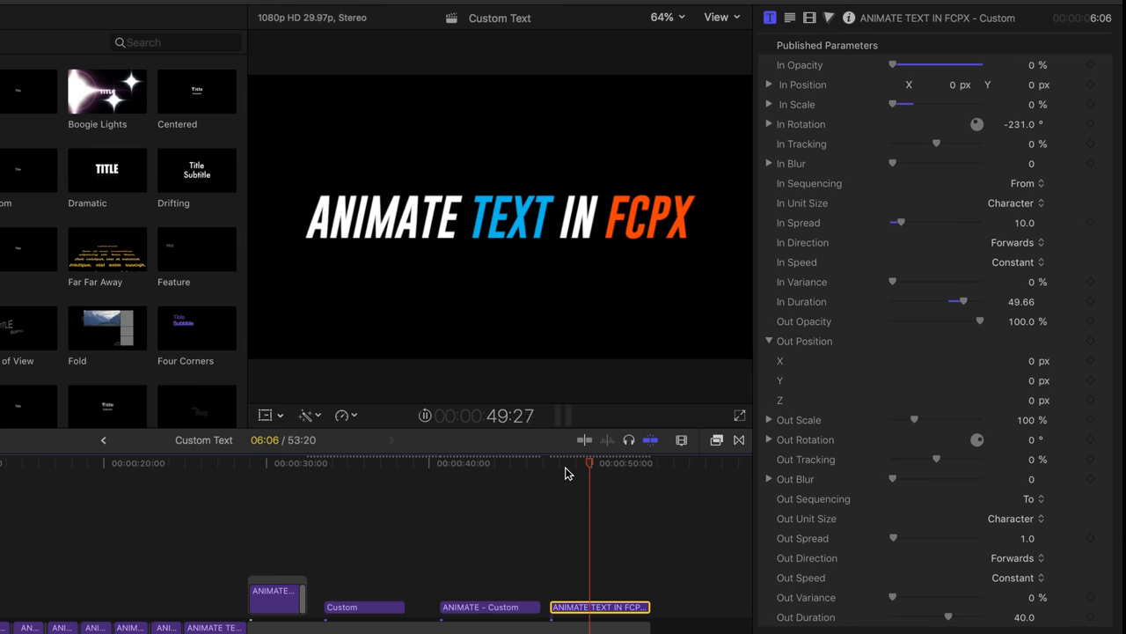
drag(590, 463, 549, 463)
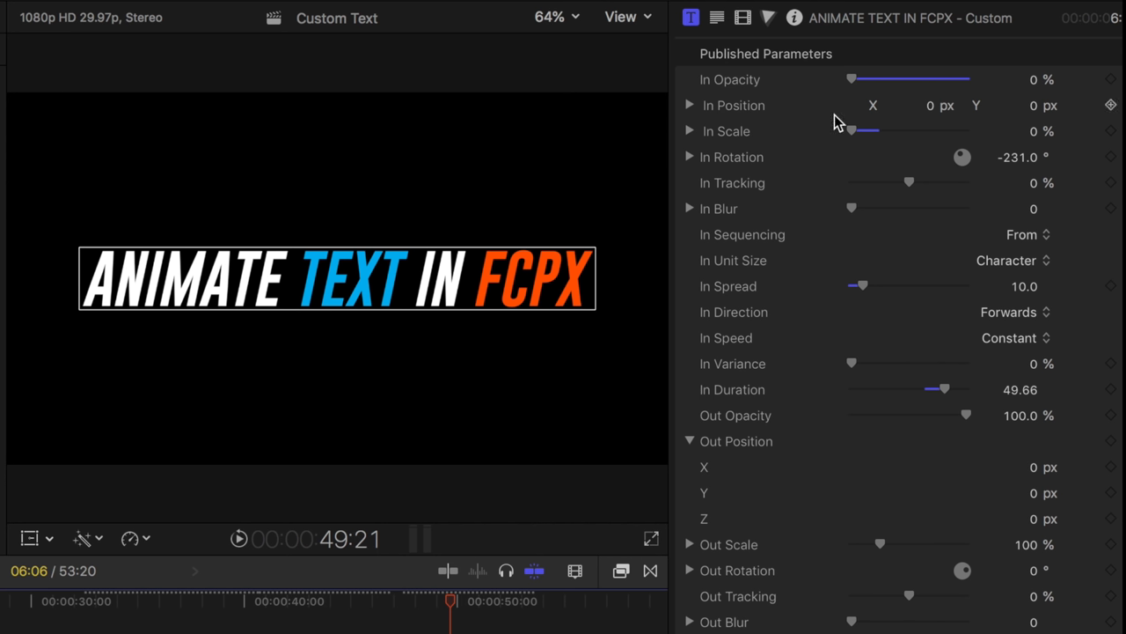
mouse_move(926, 120)
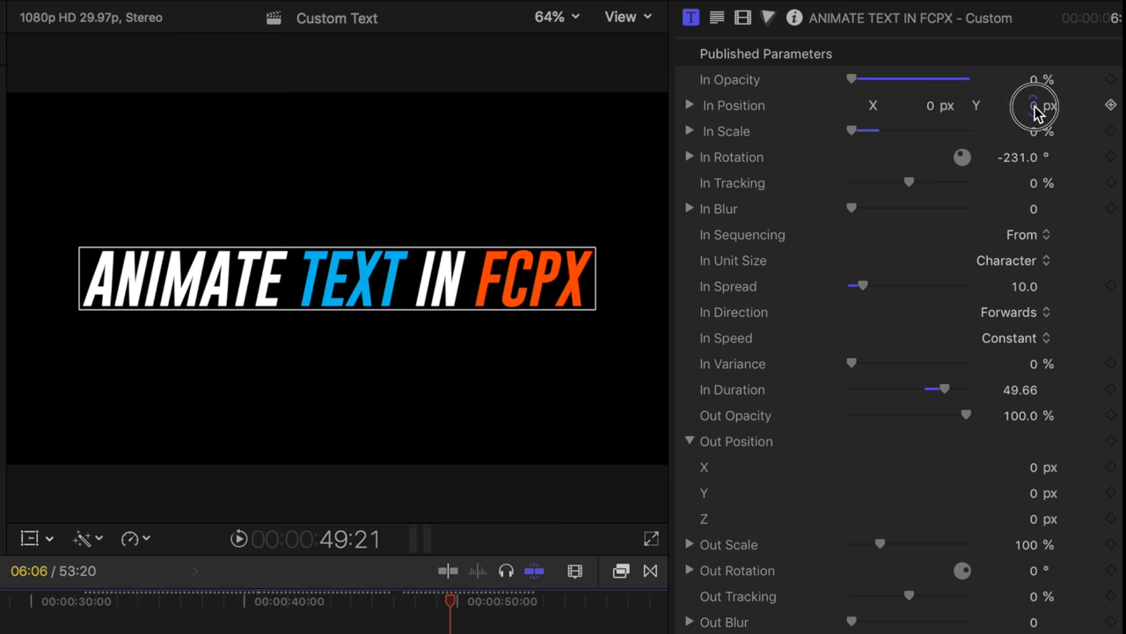
- Set In Position Y to -49.8 px and scrub the timeline to preview the characters flying in
drag(1035, 106, 1021, 105)
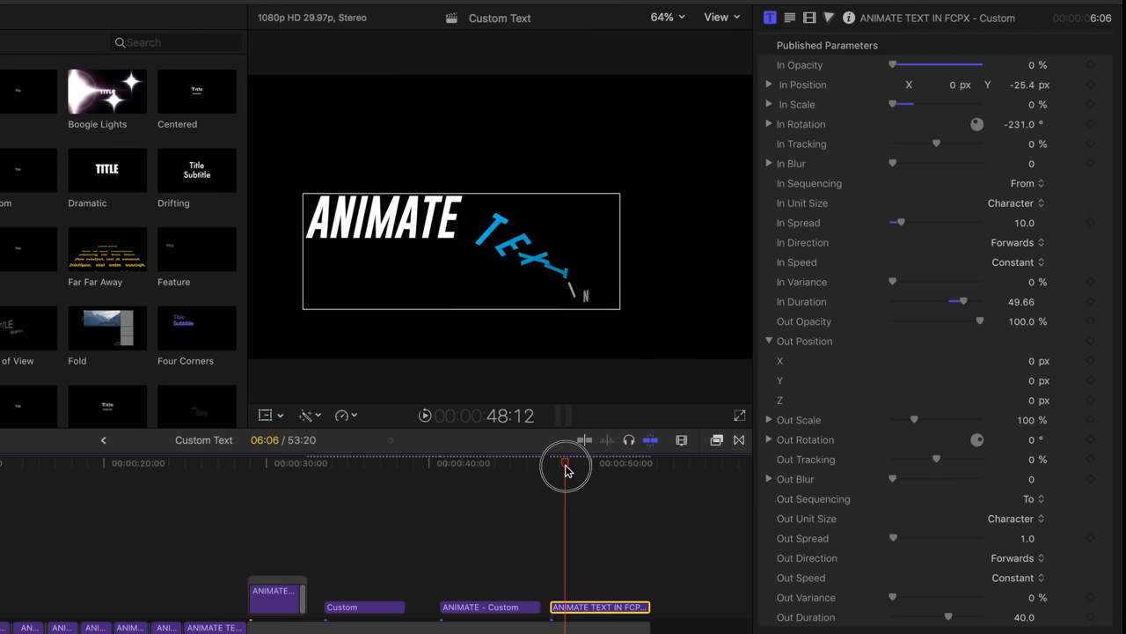
drag(567, 465, 561, 464)
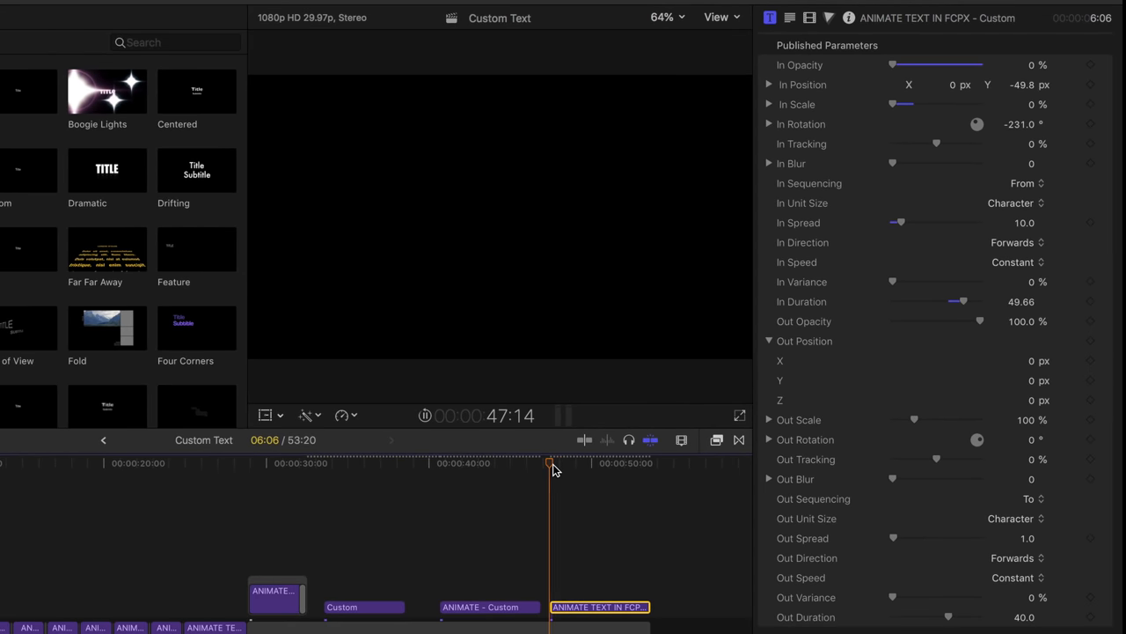
drag(549, 461, 566, 461)
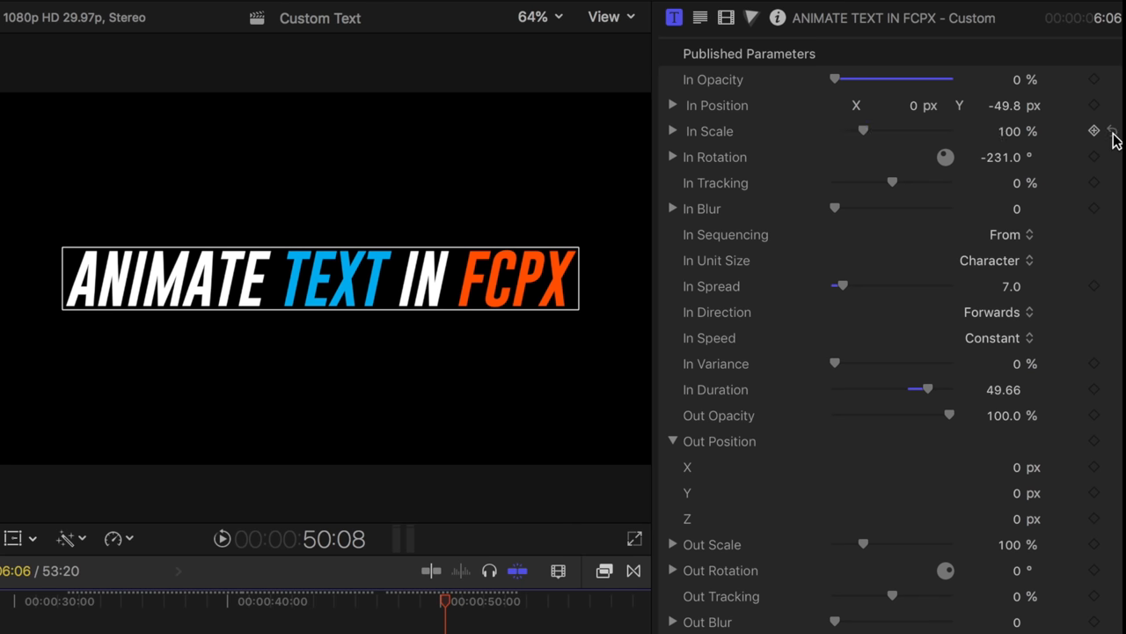
- Reset In Position, set In Opacity to 100%, reset In Rotation to 0° and restore spread/duration defaults
click(1112, 105)
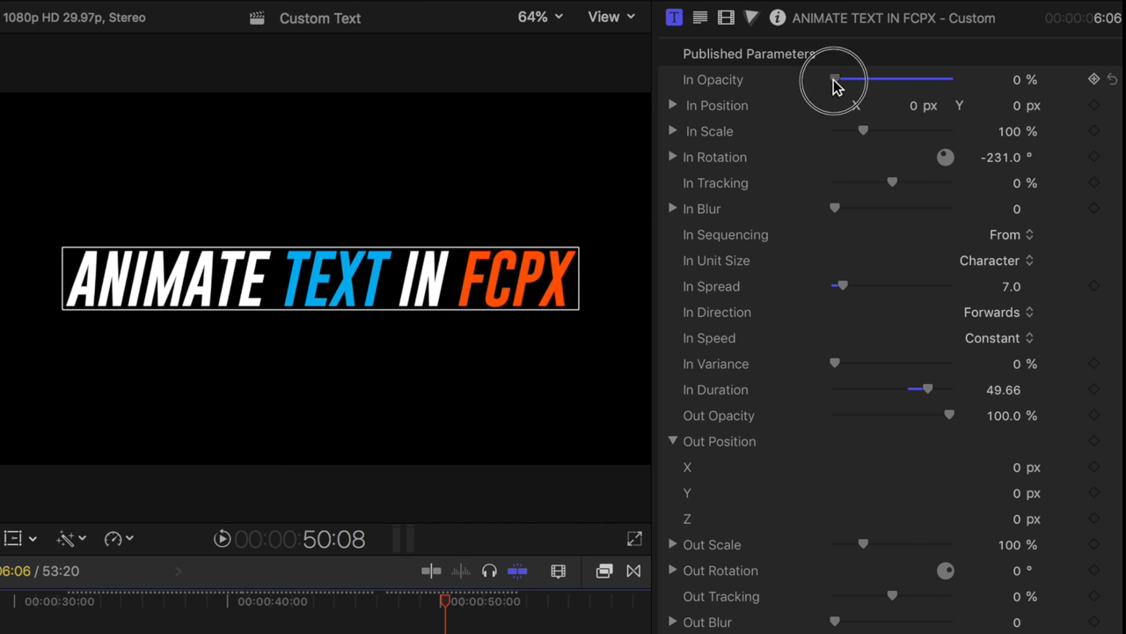
drag(836, 79, 948, 79)
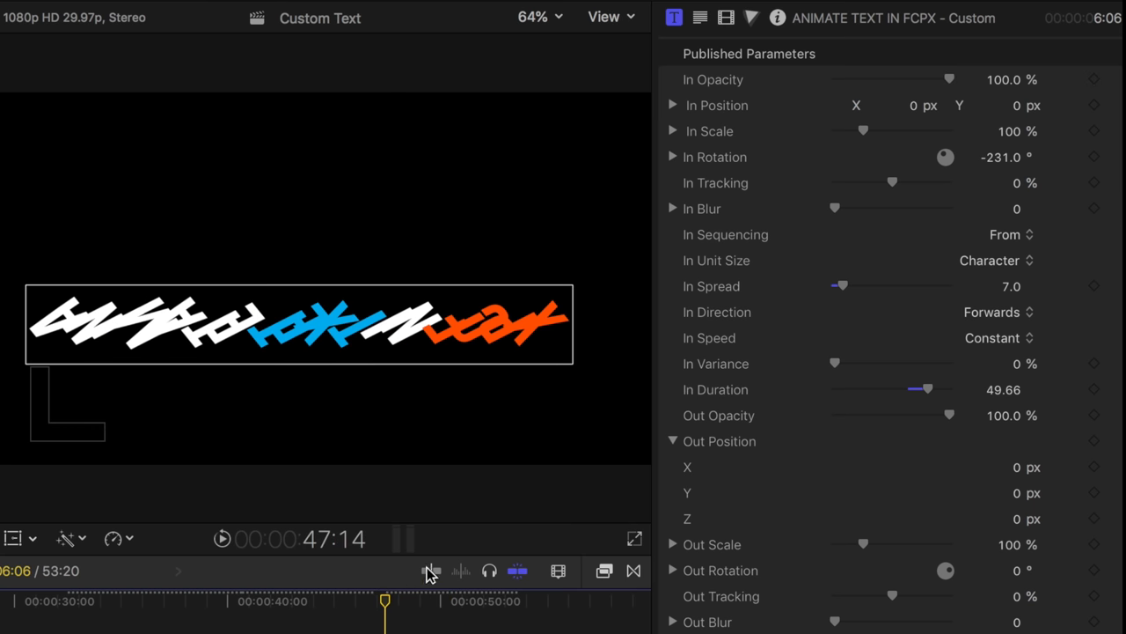
click(1112, 157)
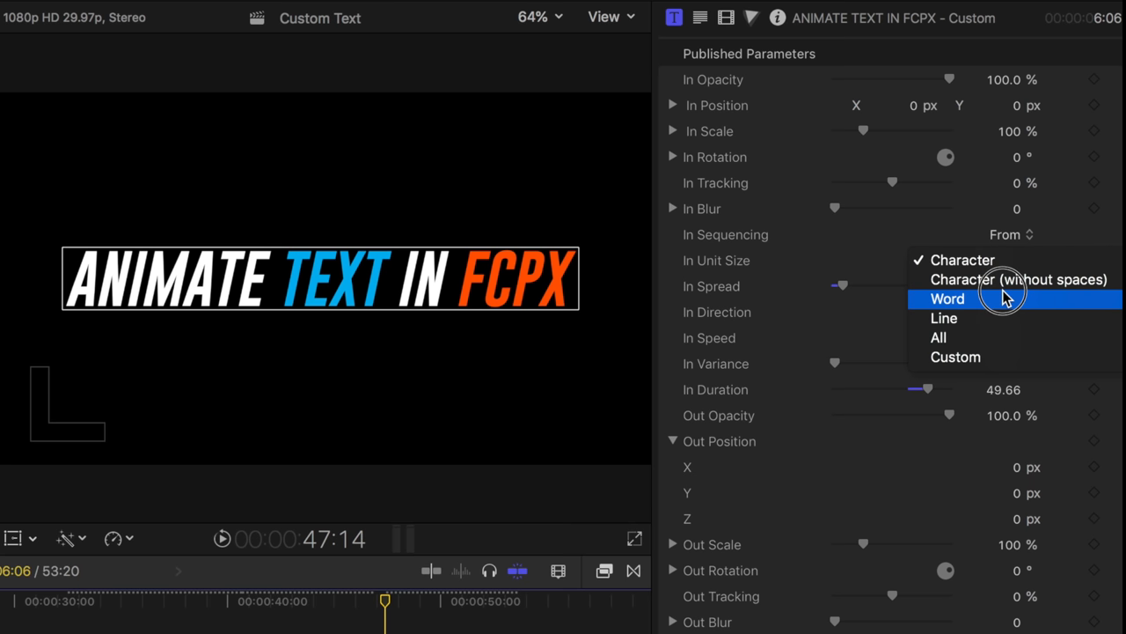
click(947, 299)
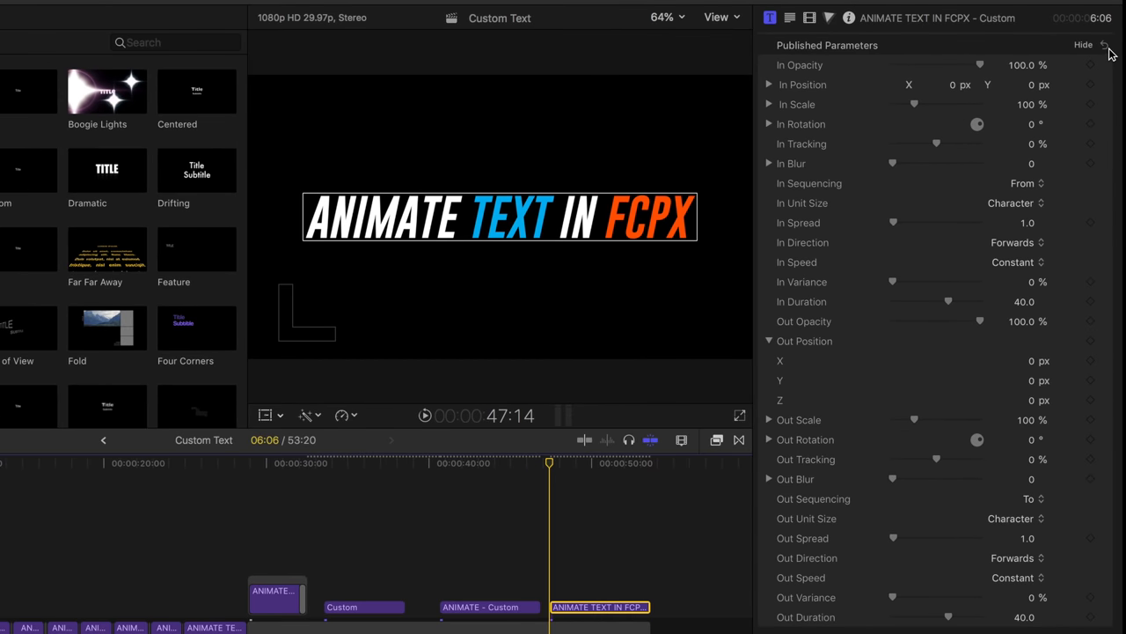
mouse_move(443, 218)
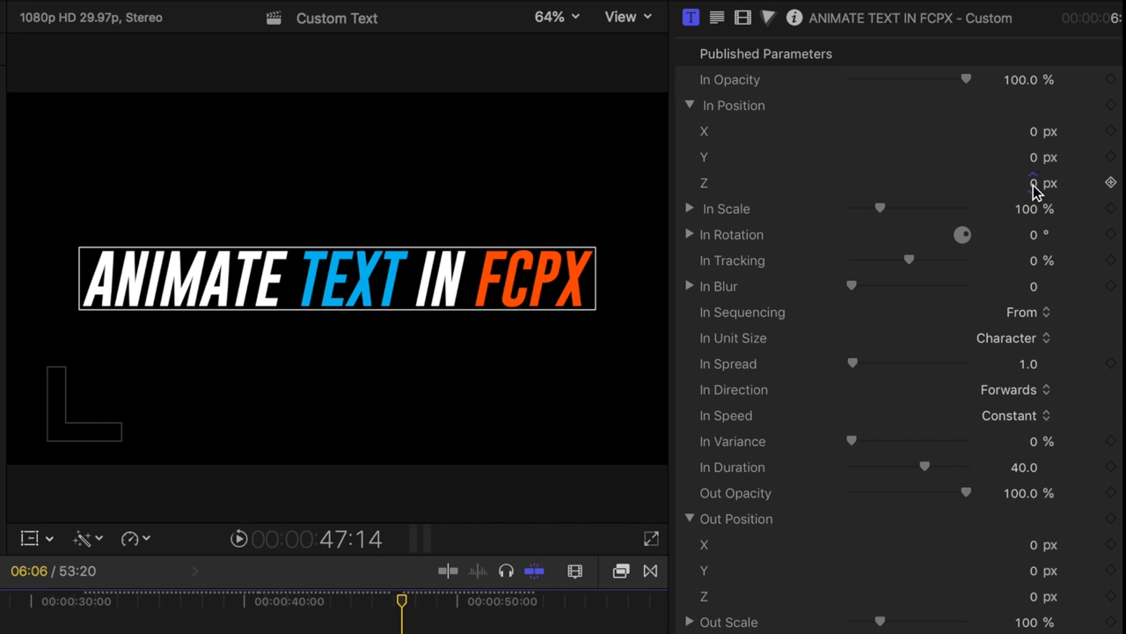
- Set In Position Z to about -995.78 px and lower In Opacity to 0%
drag(1035, 181, 1017, 181)
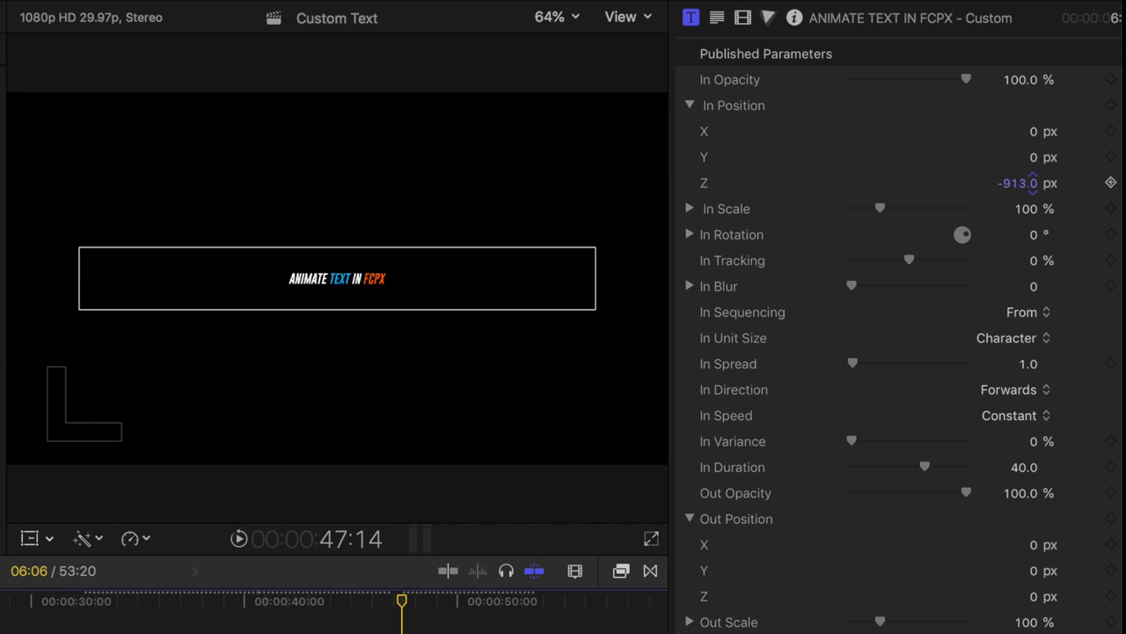
drag(1017, 181, 1039, 190)
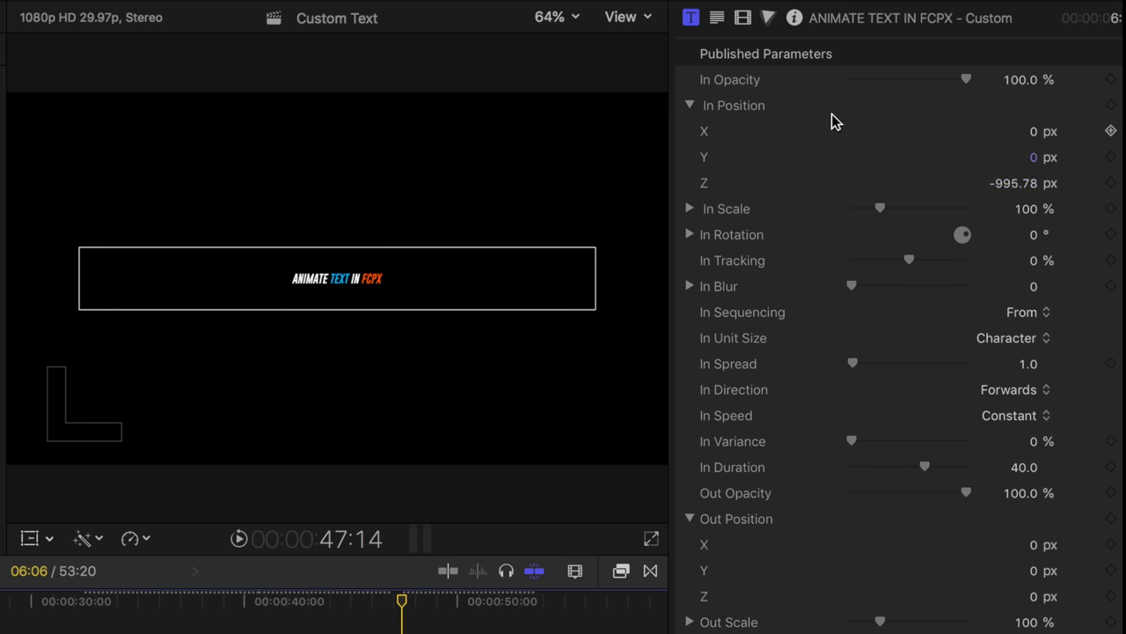
mouse_move(343, 297)
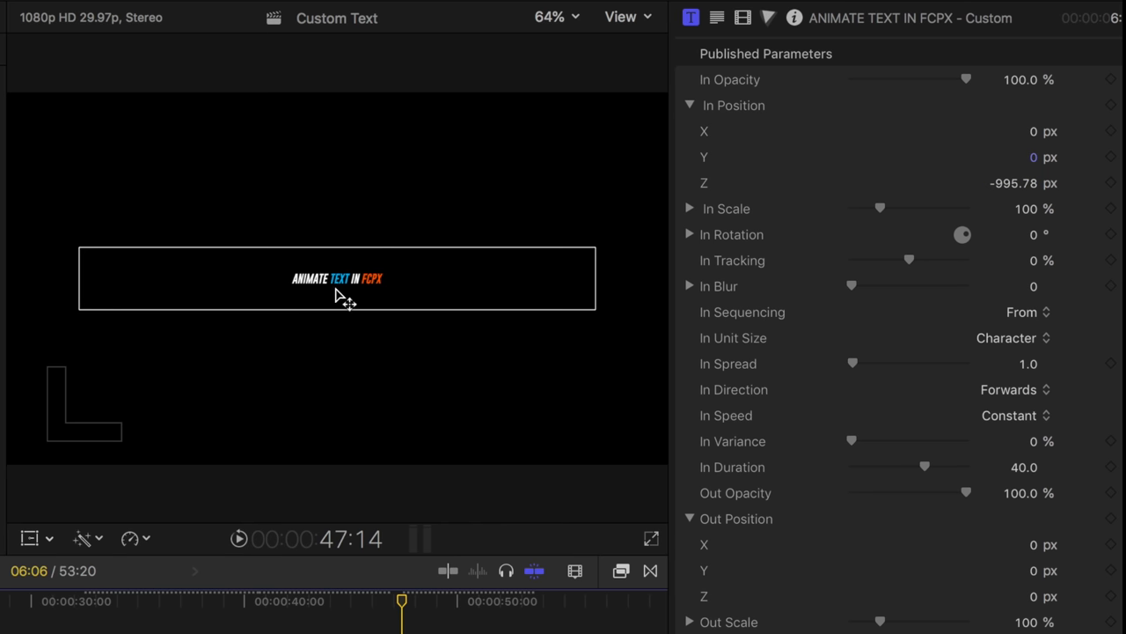
drag(967, 79, 873, 79)
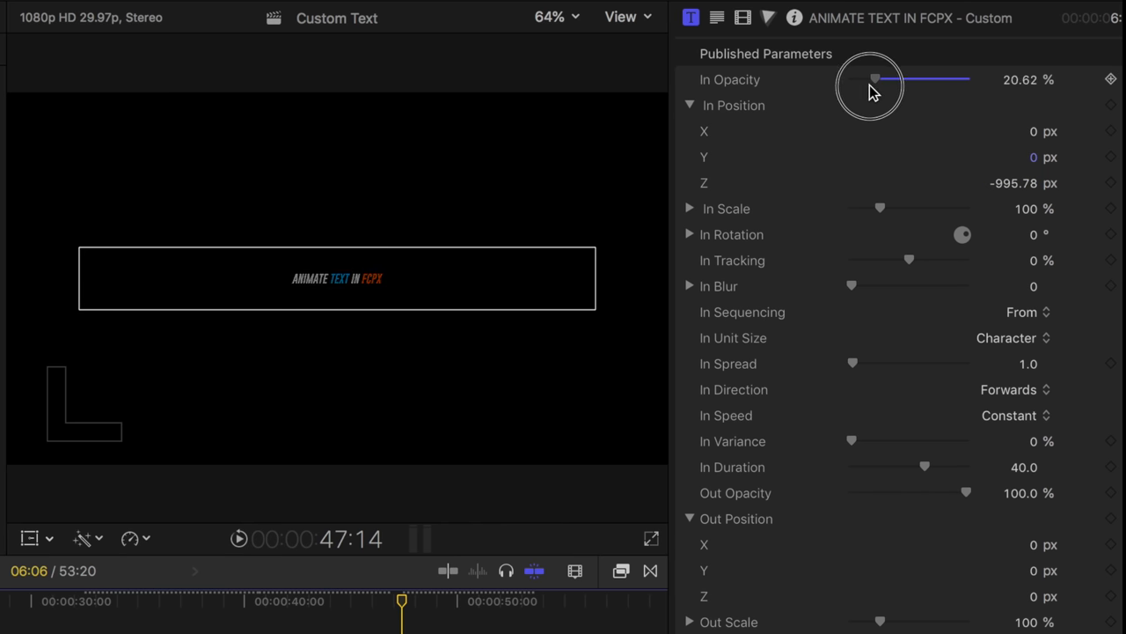
drag(894, 79, 851, 80)
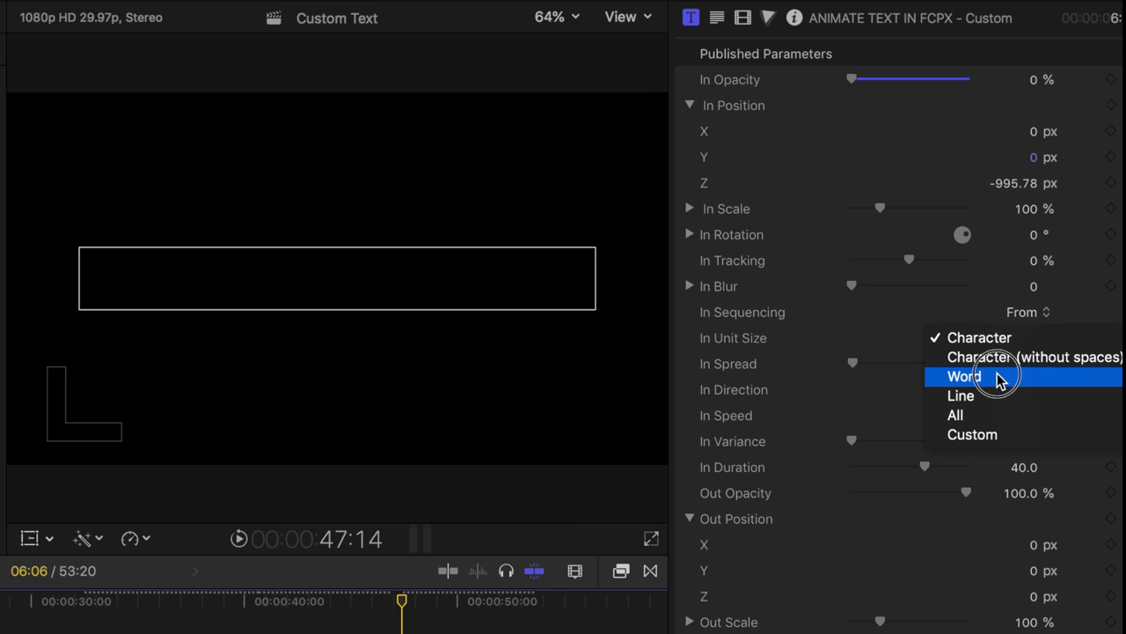
- Switch In Unit Size to Word and tune In Duration to about 36.9 while previewing
click(965, 377)
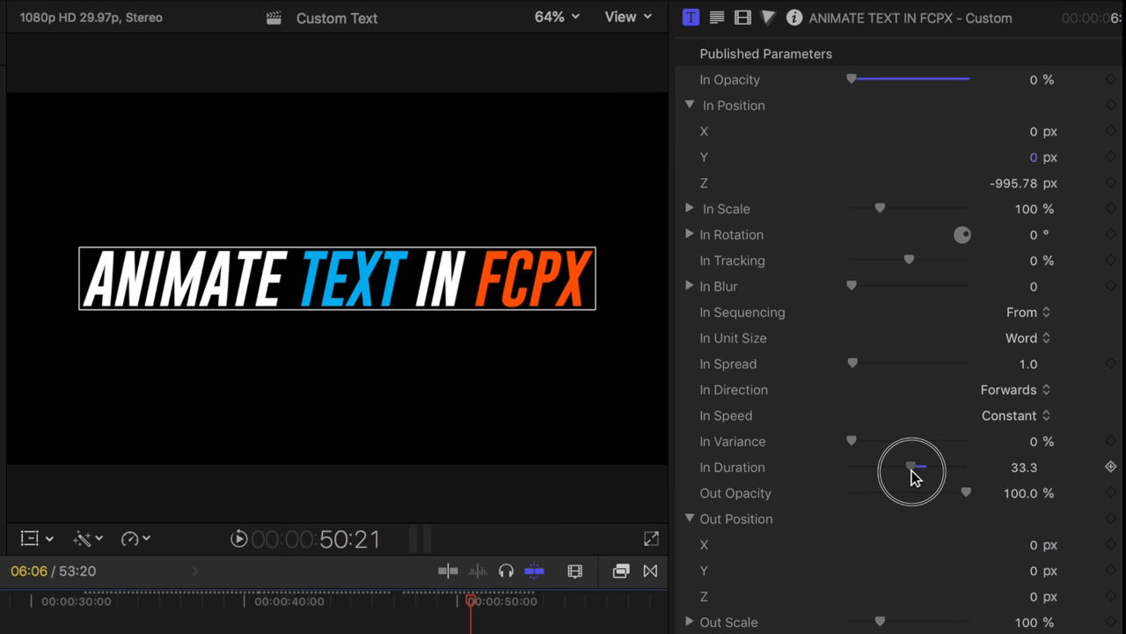
drag(911, 466, 890, 467)
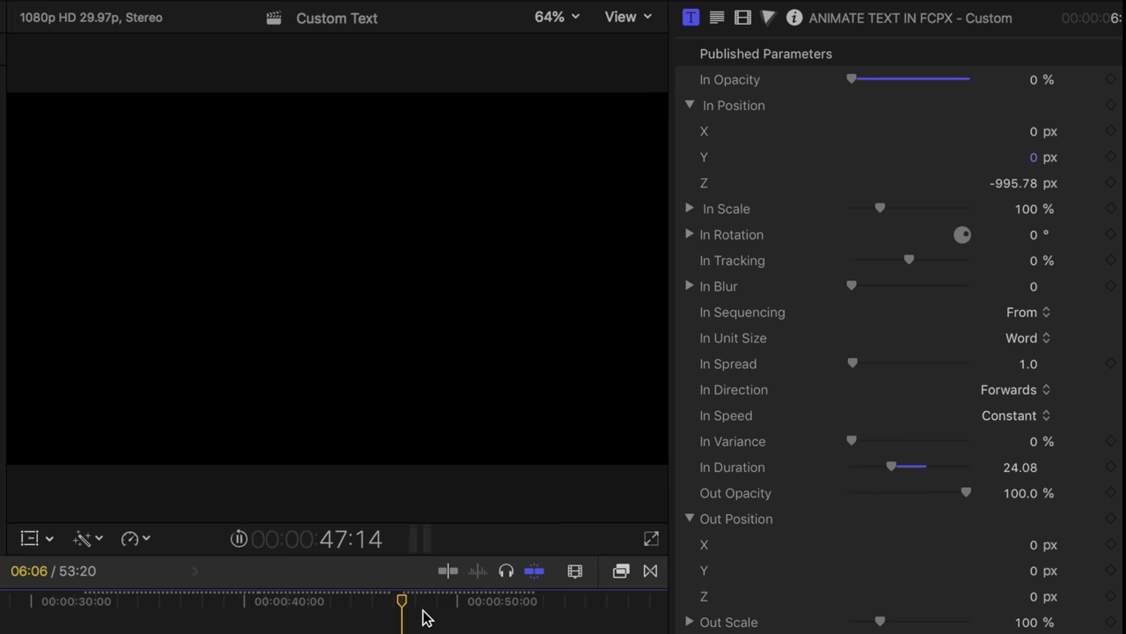
drag(401, 602, 436, 602)
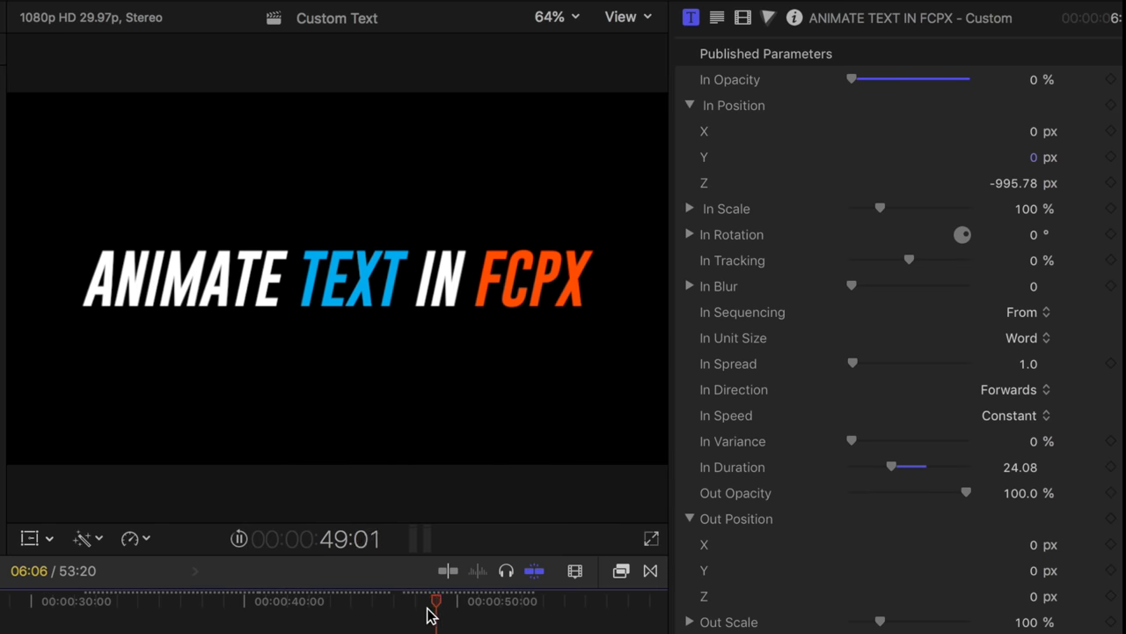
drag(890, 467, 922, 466)
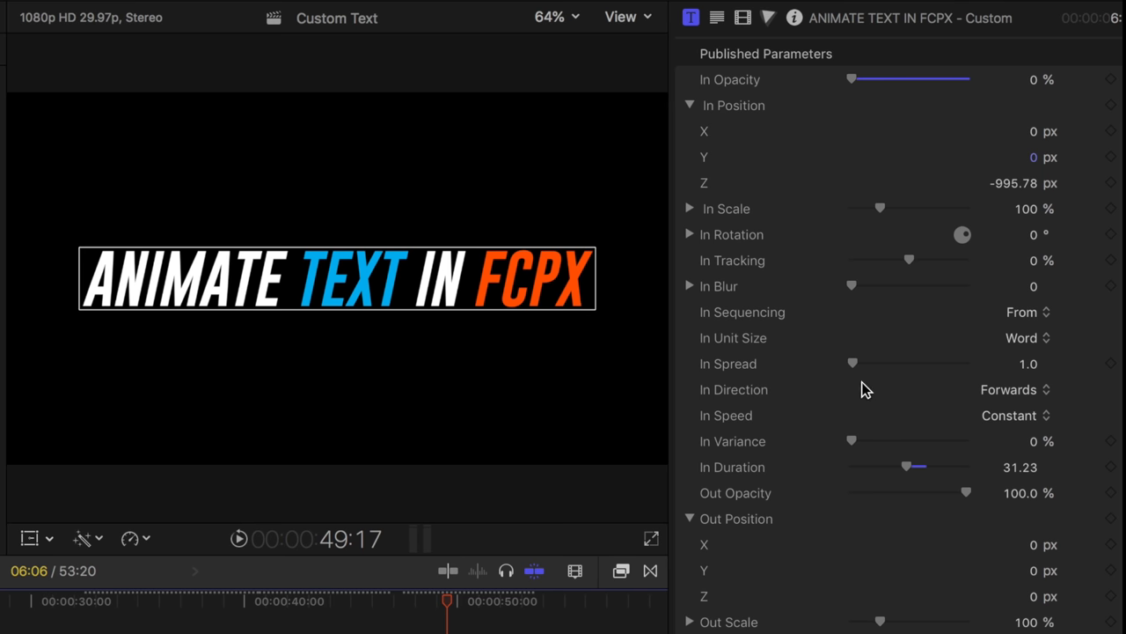
drag(852, 362, 854, 363)
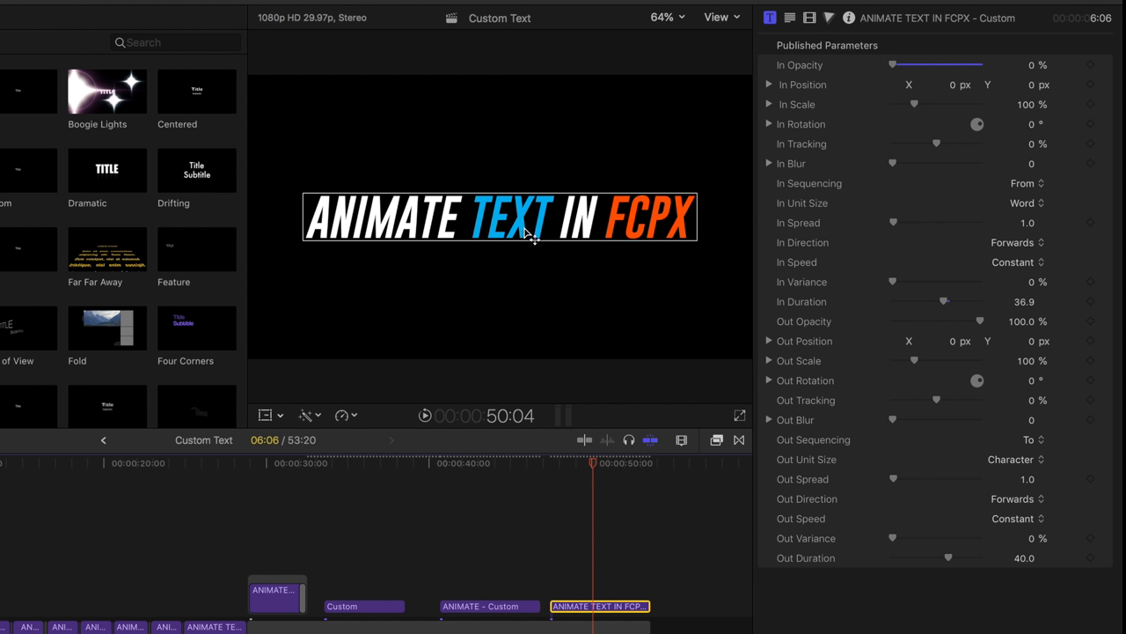
- Set the title's Out Unit Size to All so the outro animates the whole text at once
drag(595, 461, 630, 461)
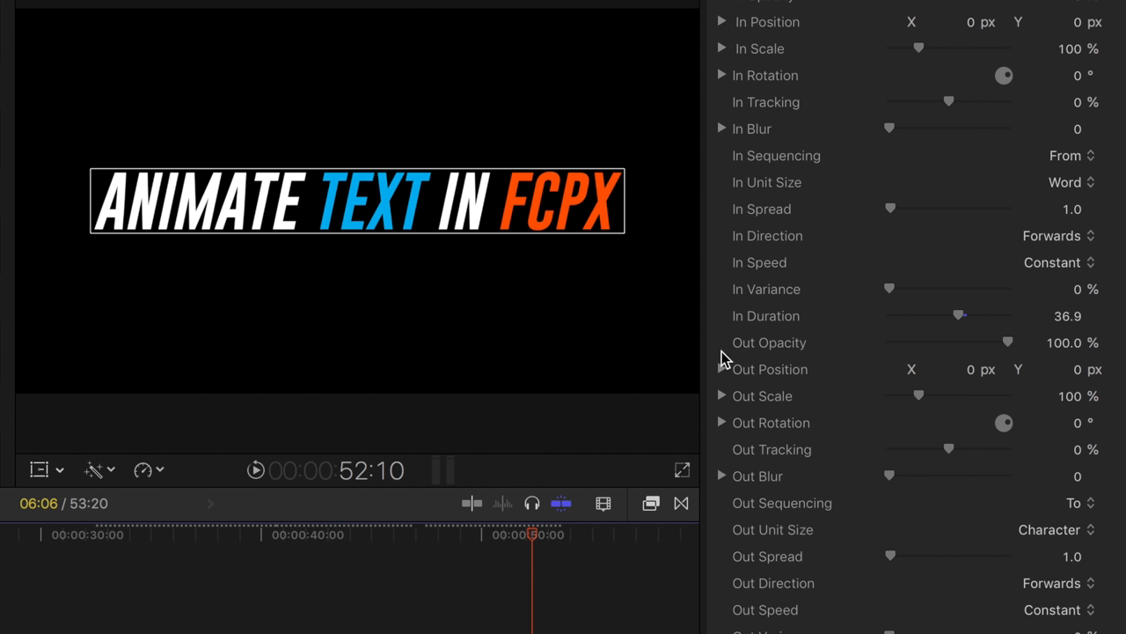
mouse_move(909, 338)
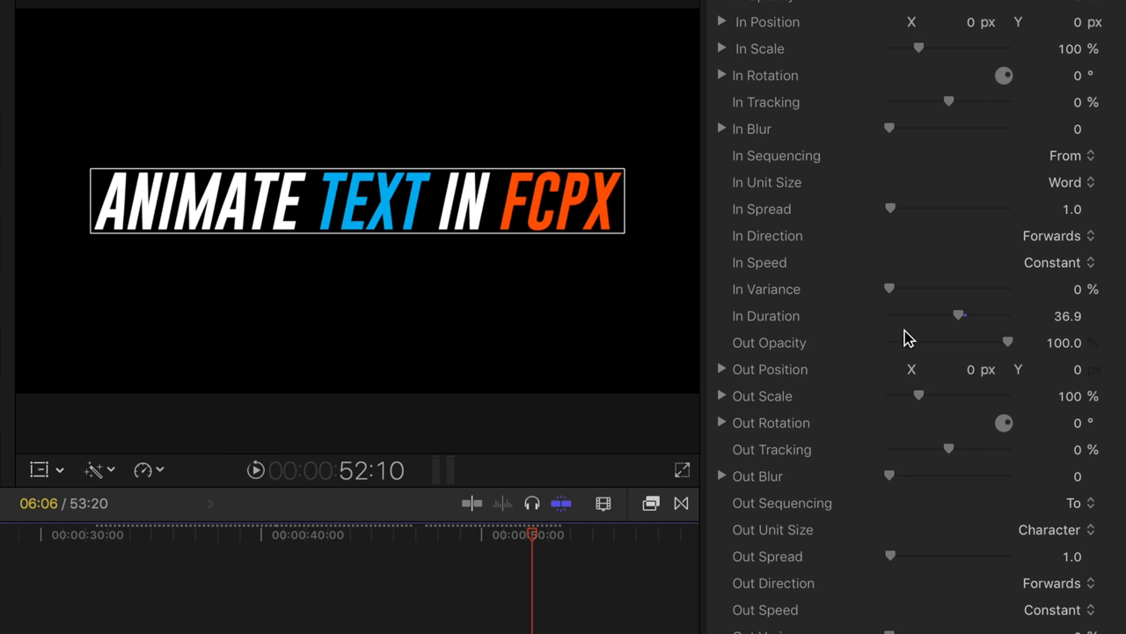
mouse_move(728, 379)
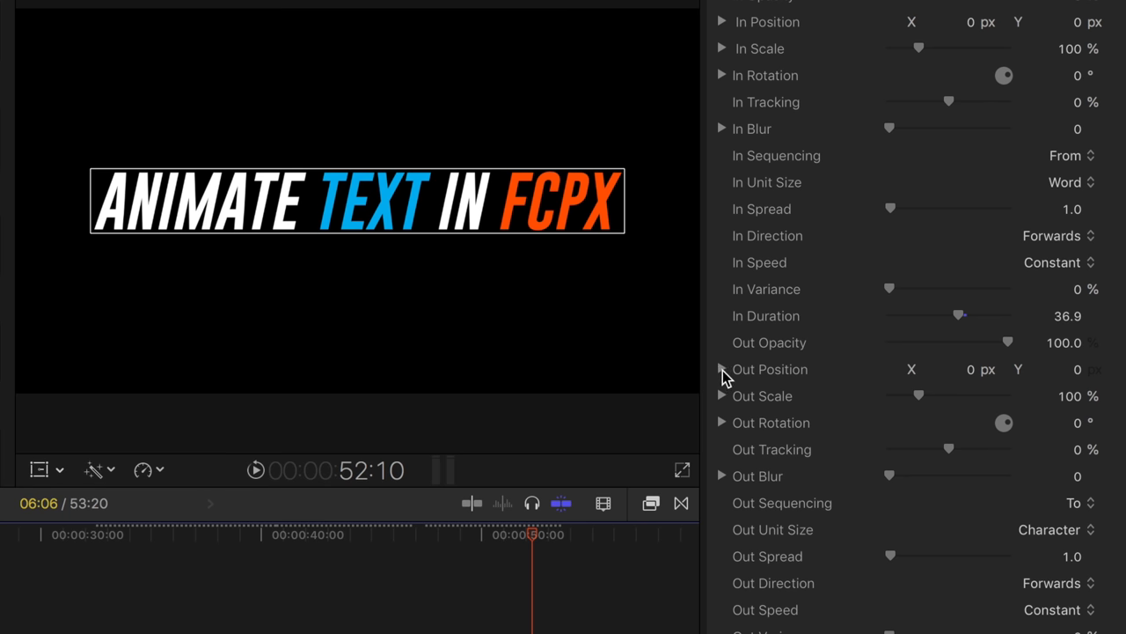
click(721, 370)
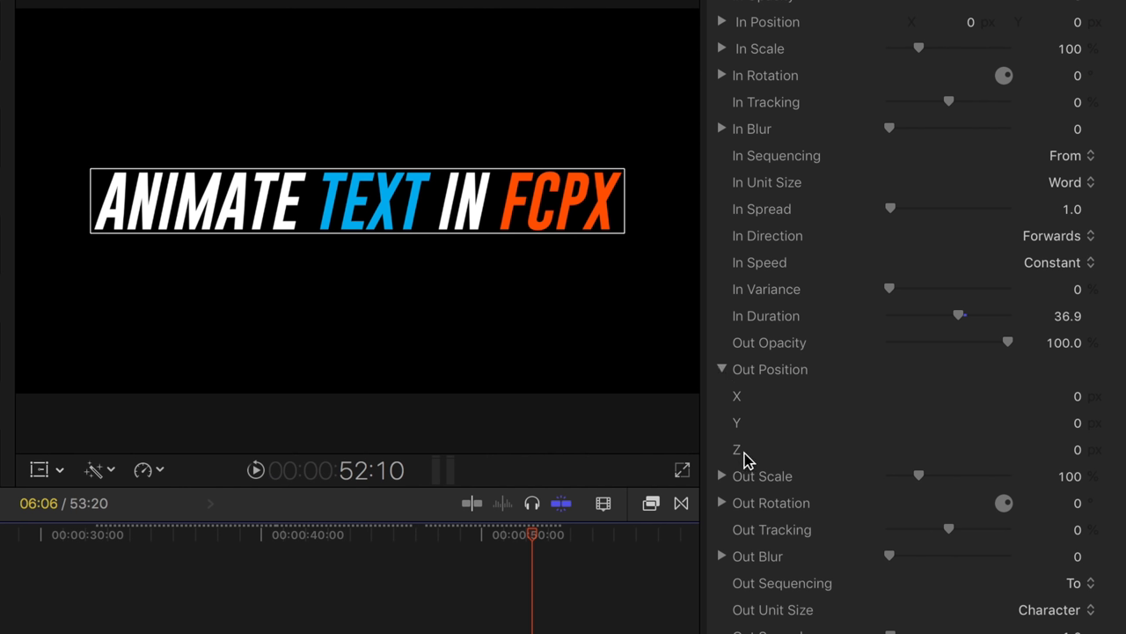
mouse_move(742, 459)
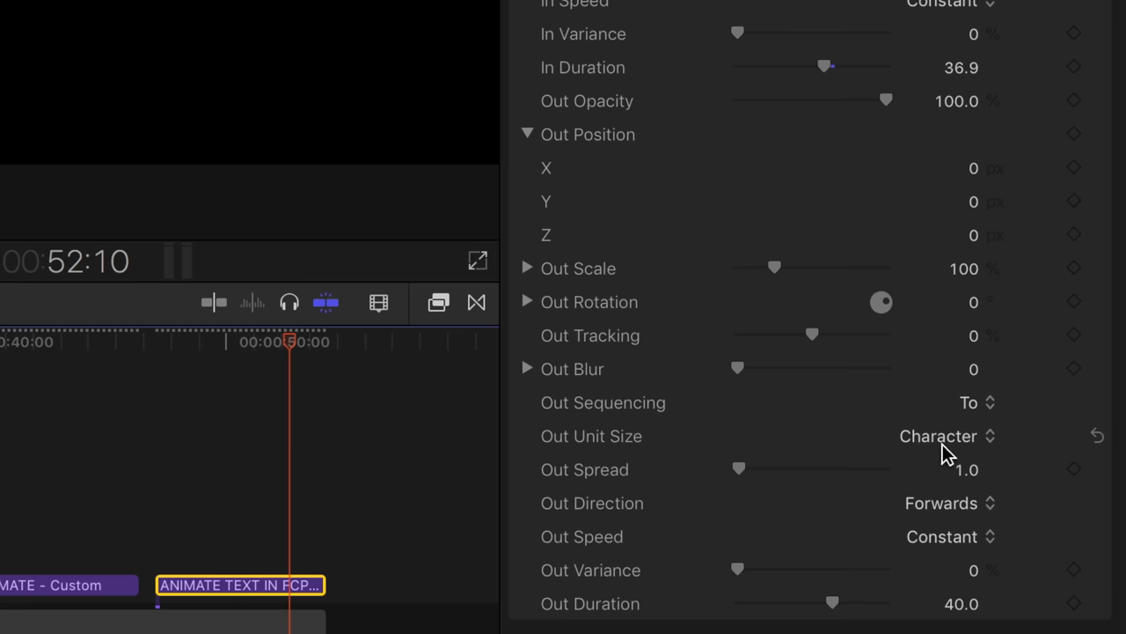
click(938, 437)
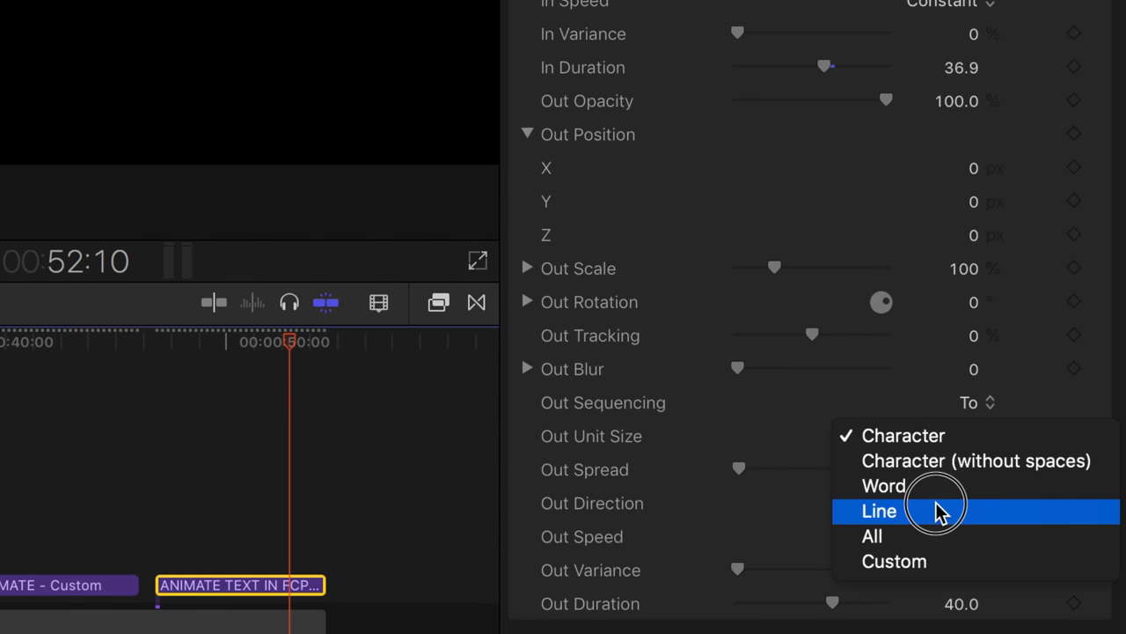
mouse_move(924, 535)
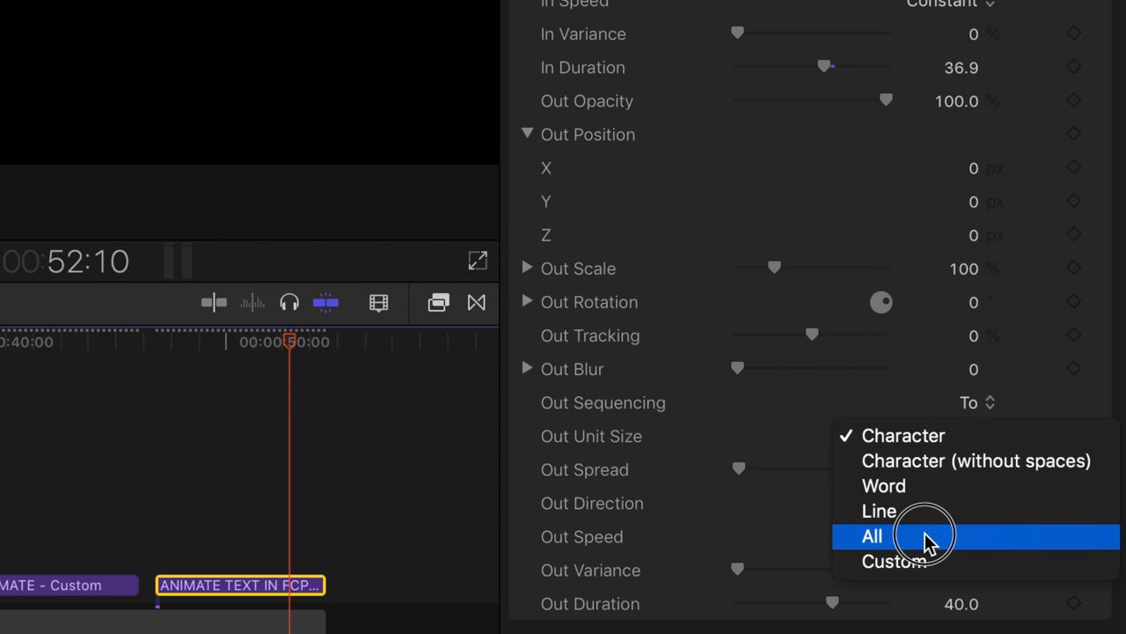
click(871, 535)
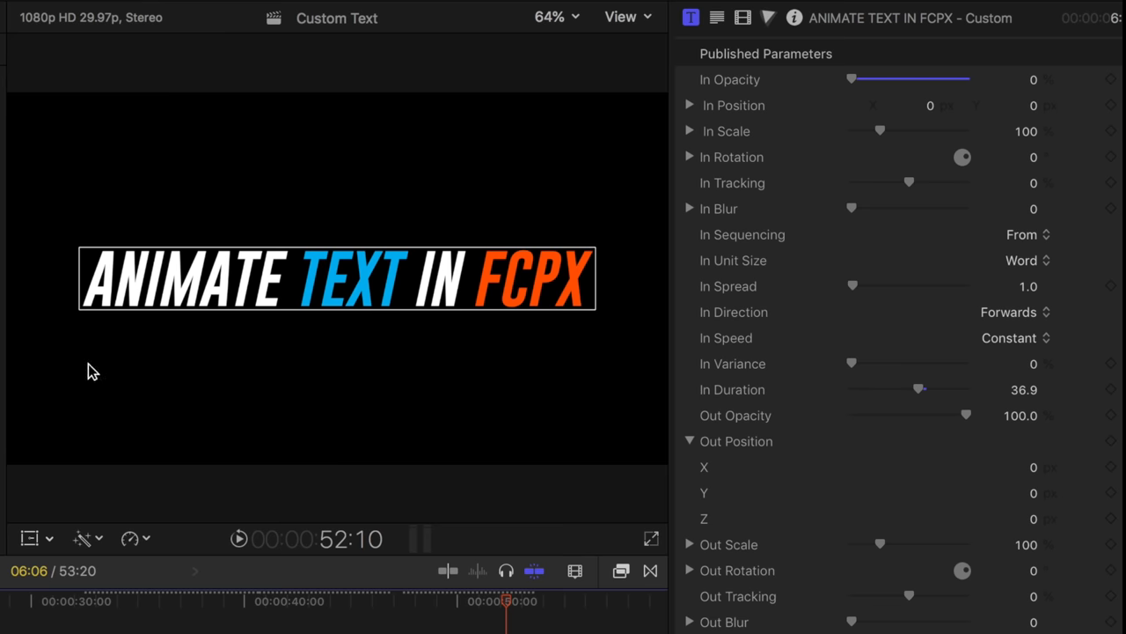
mouse_move(700, 559)
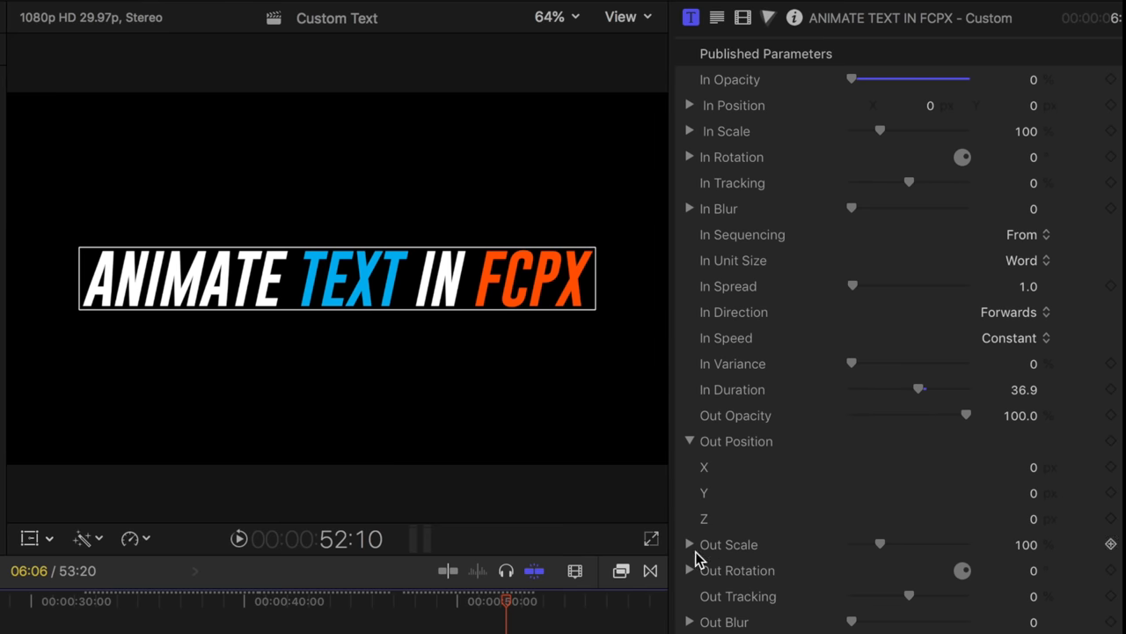
mouse_move(818, 537)
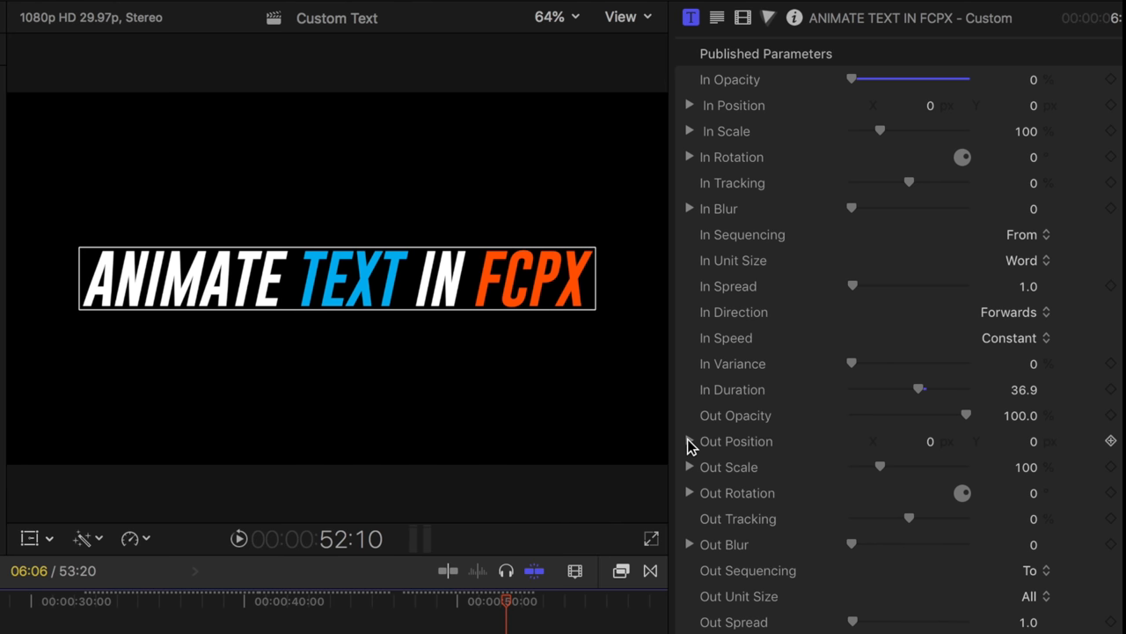
- Bring the Out Opacity down to 0% so the title fades out completely
click(690, 440)
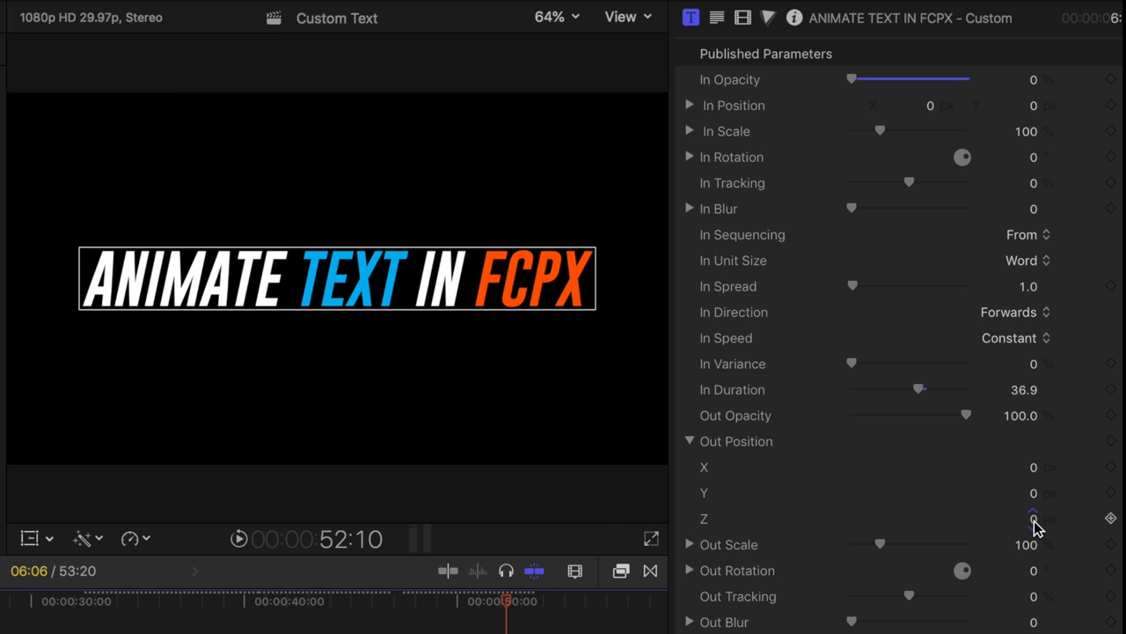
drag(1035, 517, 1035, 514)
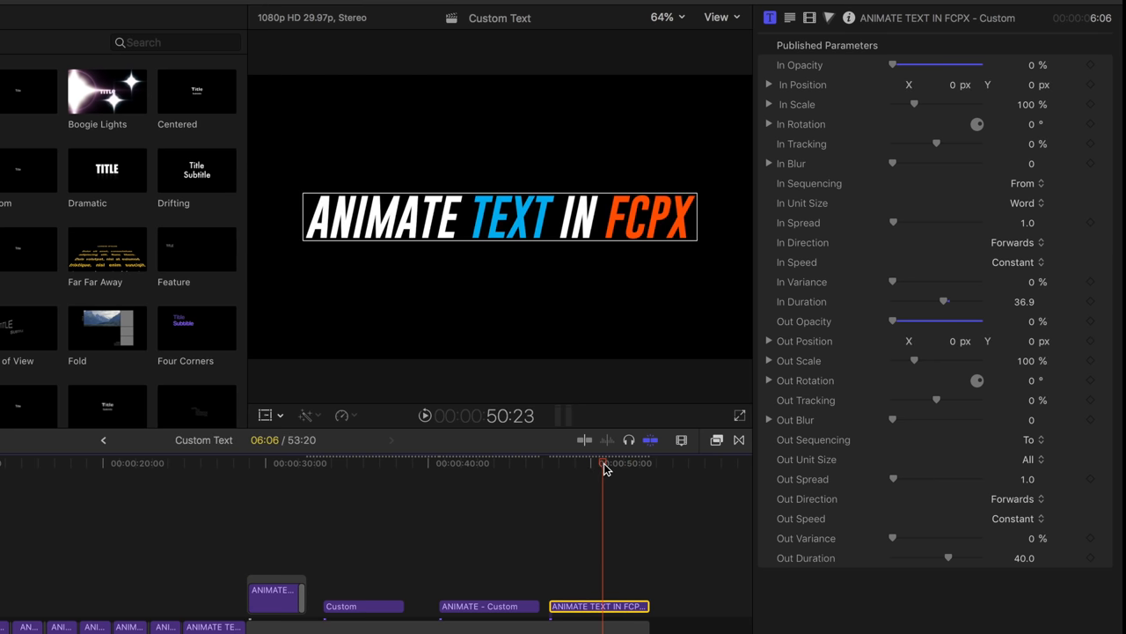
drag(602, 465, 549, 465)
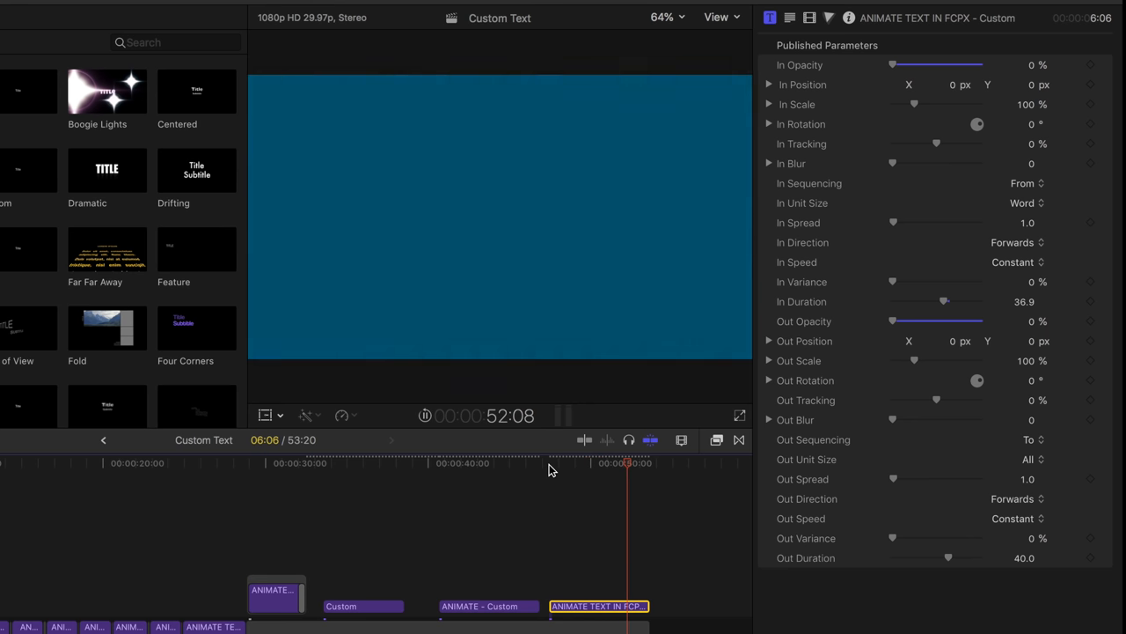
drag(625, 461, 566, 461)
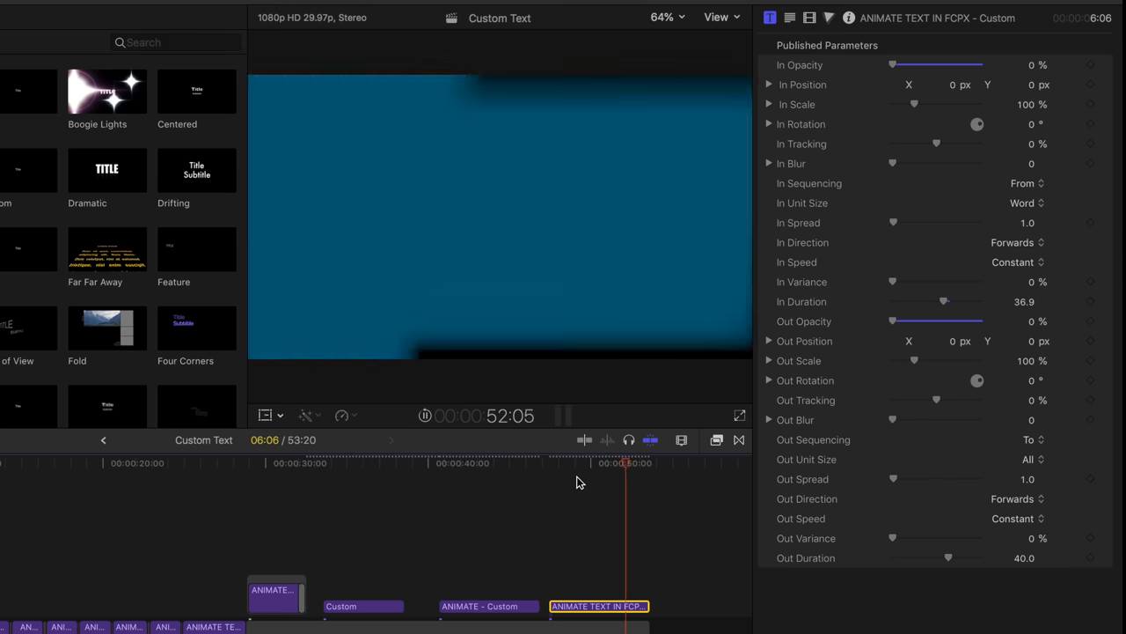
drag(620, 462, 591, 466)
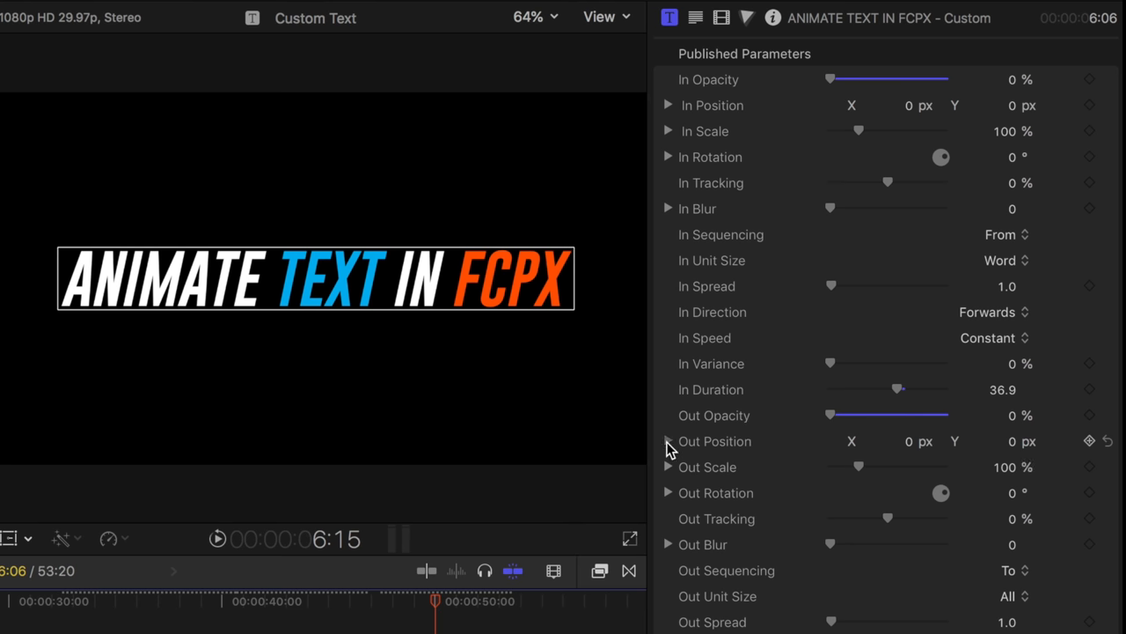
- Set Out Position X to about -197.26 and raise Out Blur to 196 for the exit
click(668, 440)
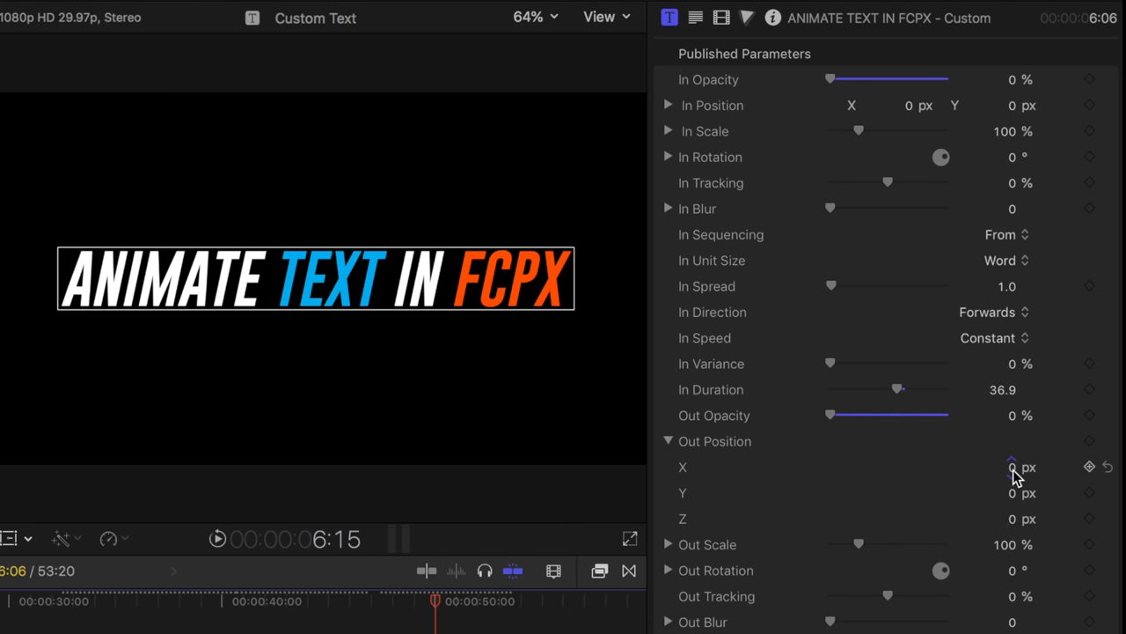
click(1012, 466)
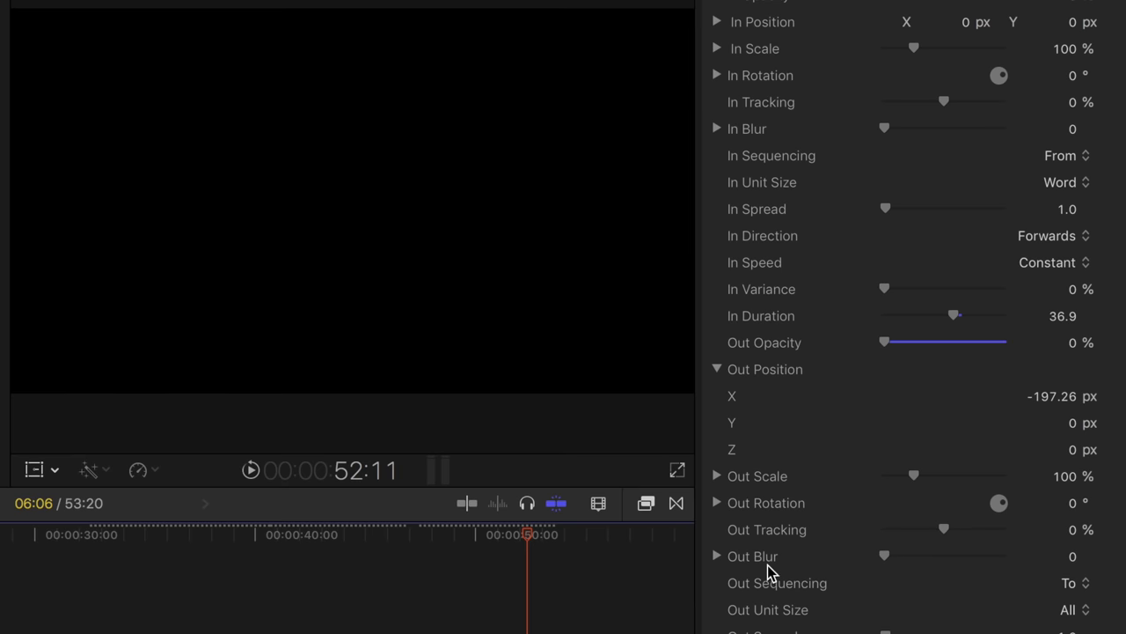
click(718, 556)
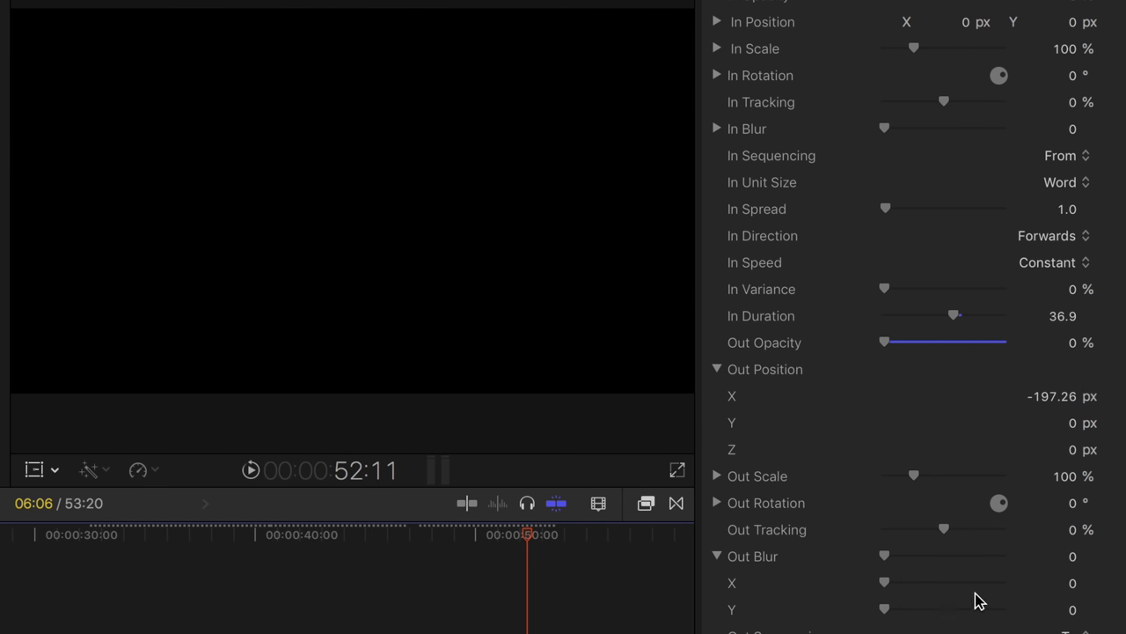
drag(884, 582, 1003, 583)
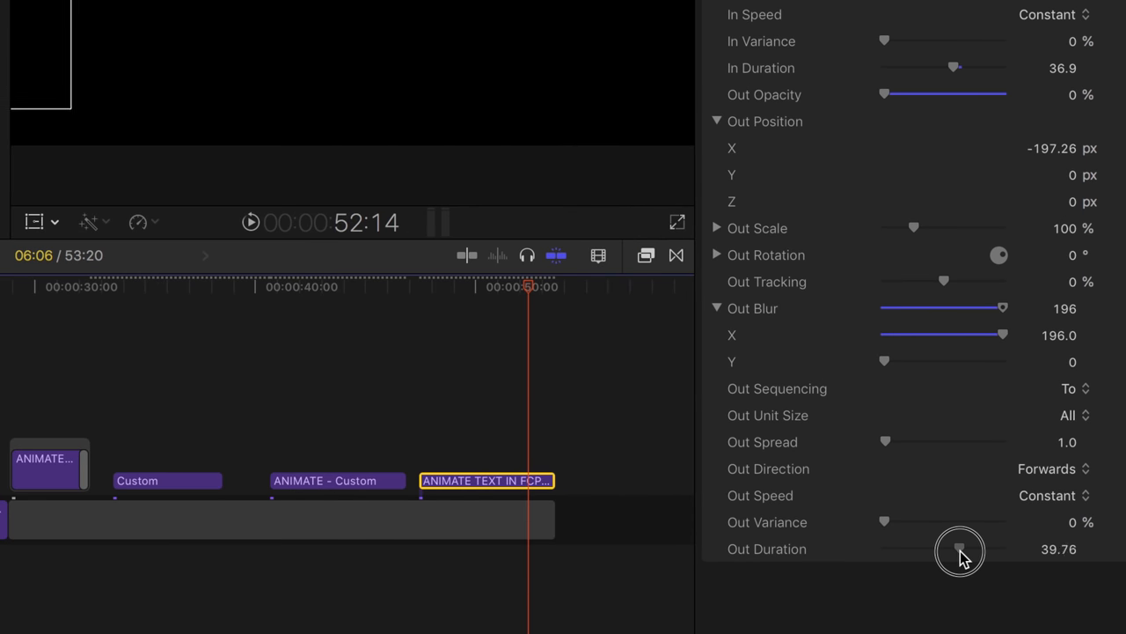
- Shorten the Out Duration to about 22.7 and move the playhead earlier in the title
drag(959, 549, 922, 549)
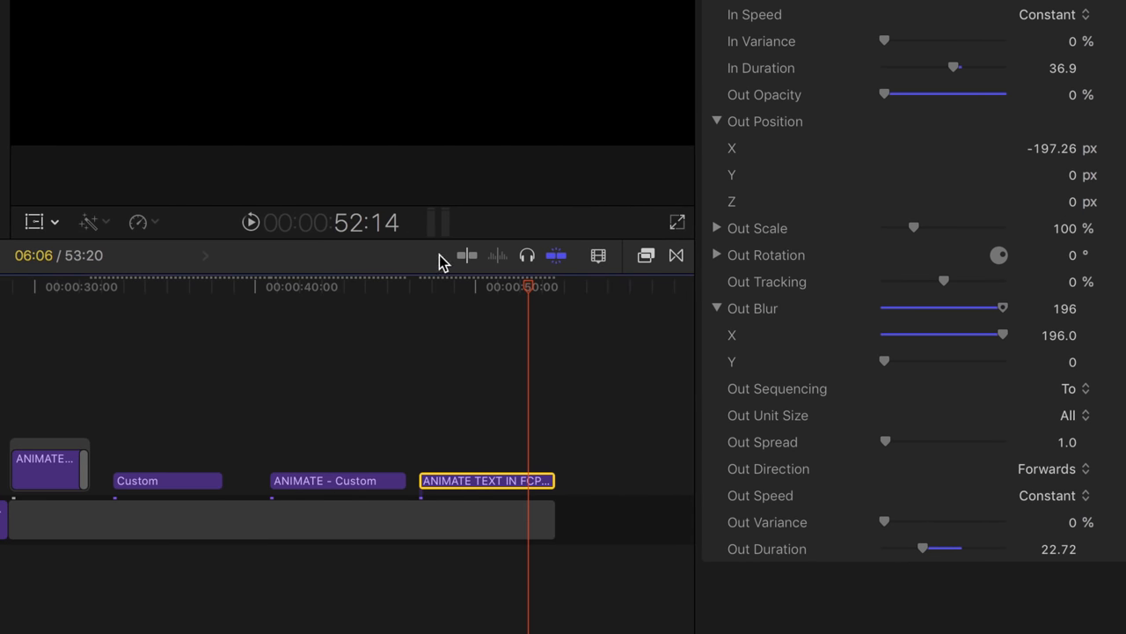
click(1047, 494)
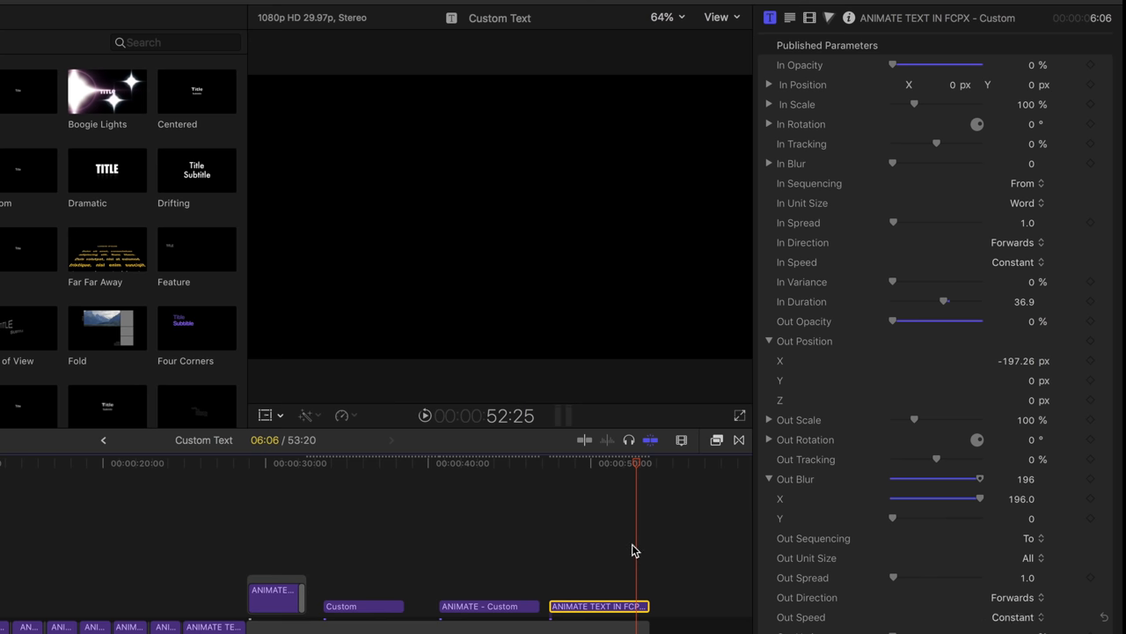
click(564, 461)
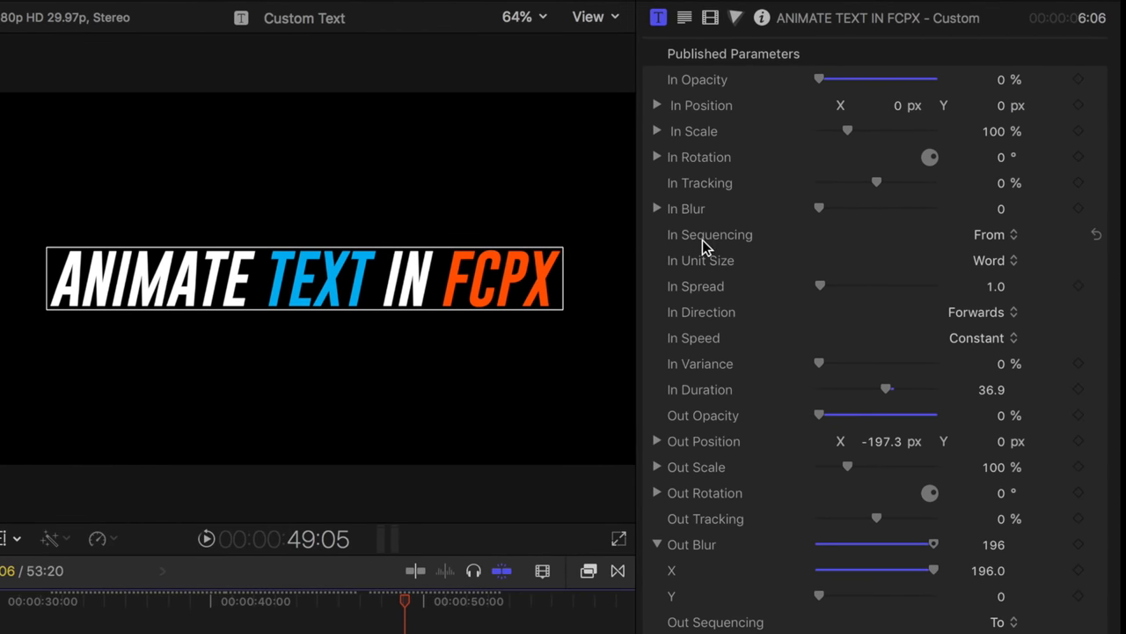
- Leave In Sequencing unchanged, reset the title parameters to defaults and return the playhead to the clip start
click(997, 234)
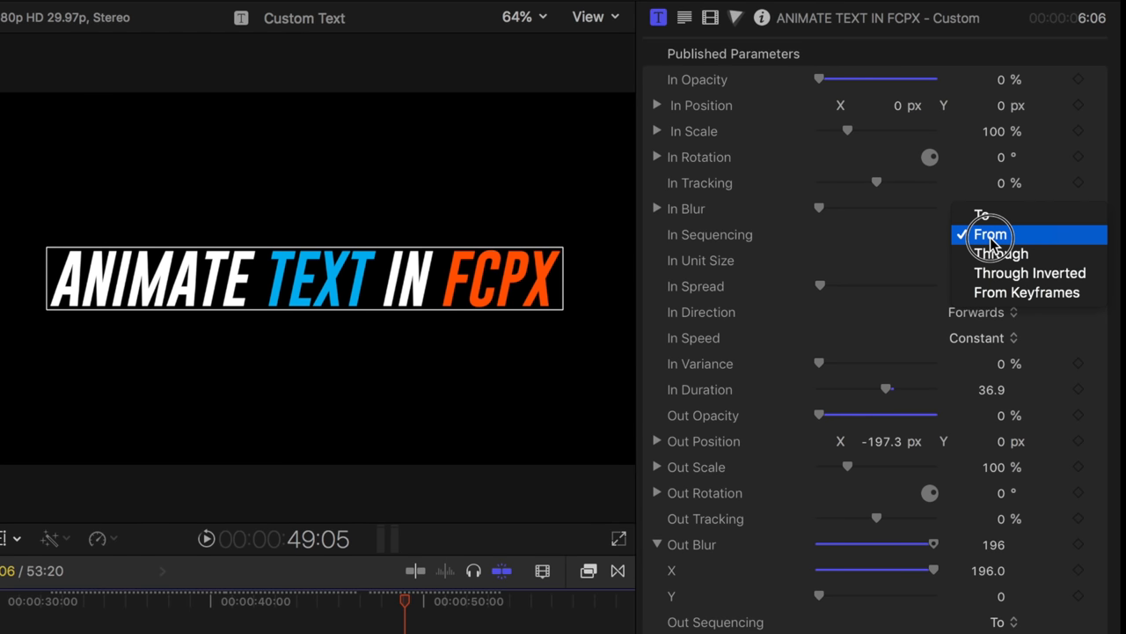
mouse_move(1028, 292)
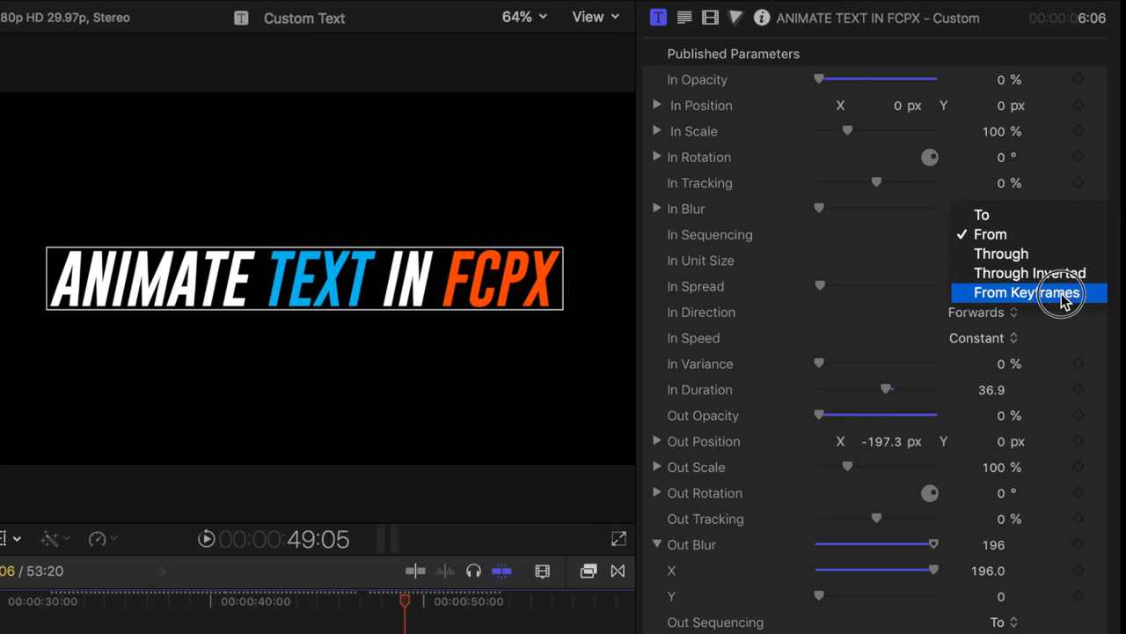
mouse_move(1028, 299)
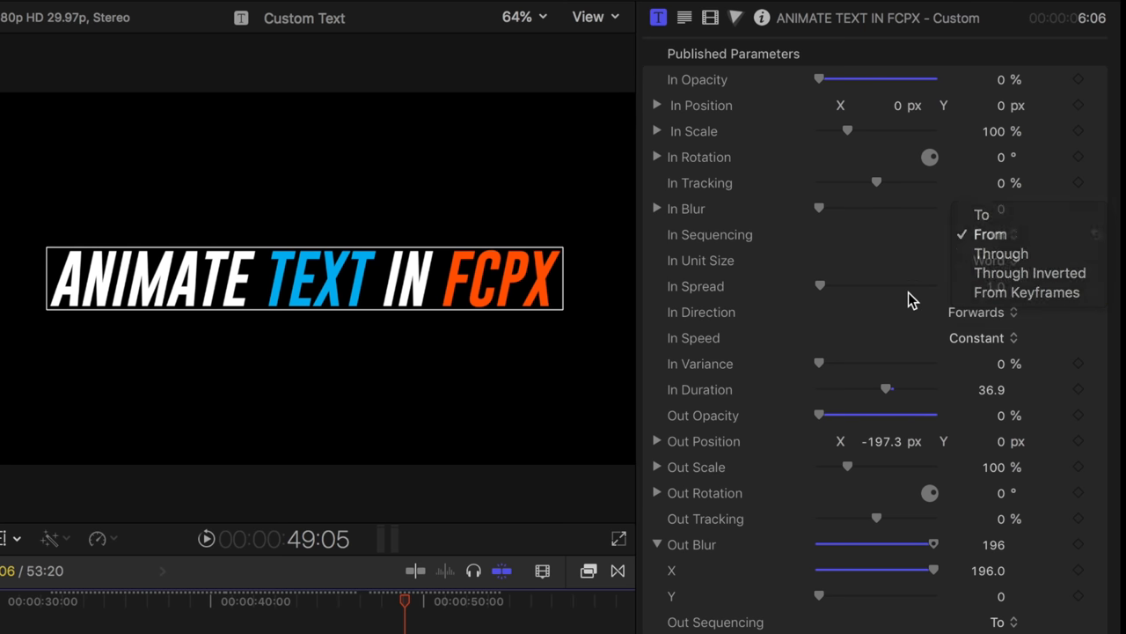
click(989, 234)
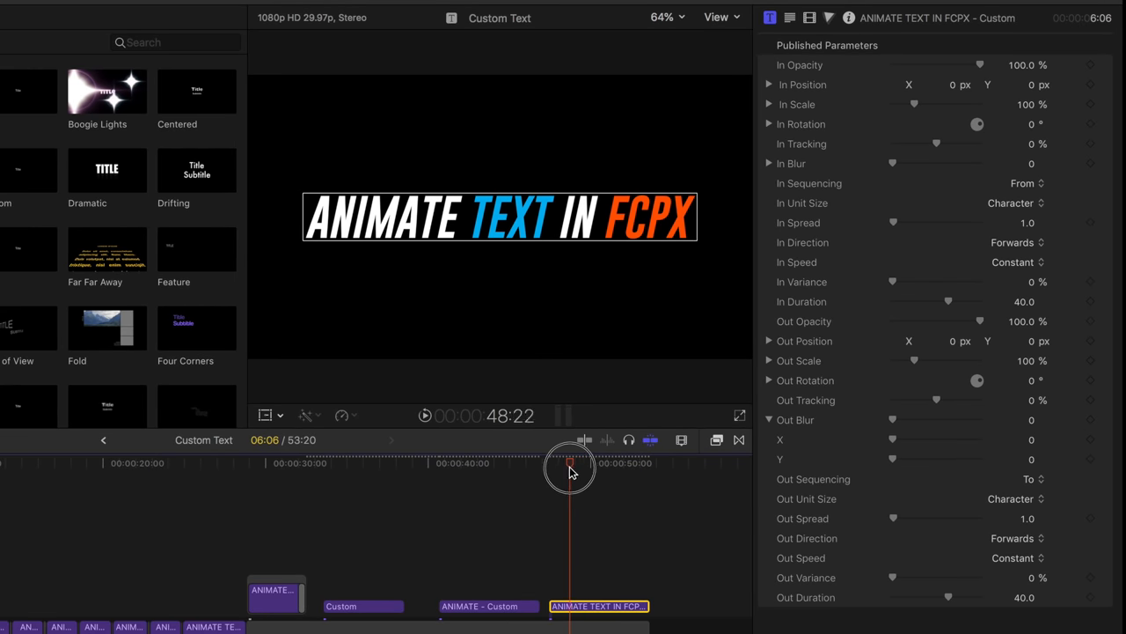
drag(570, 467, 549, 464)
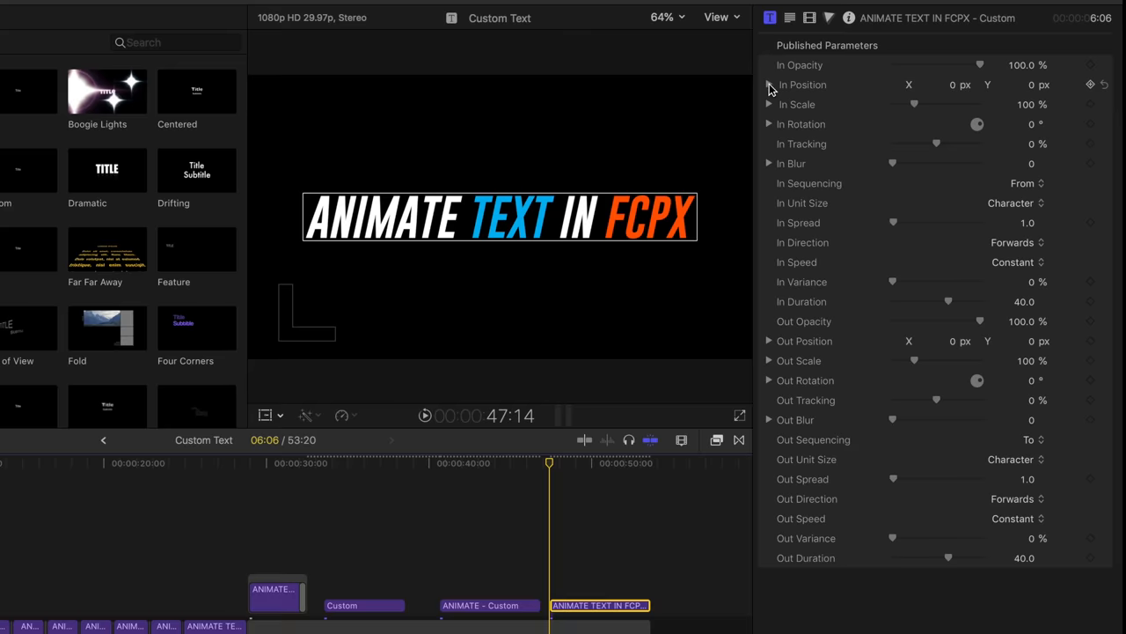
- Set In Unit Size to Word and drag In Position Z negative to push the text back in depth
click(769, 85)
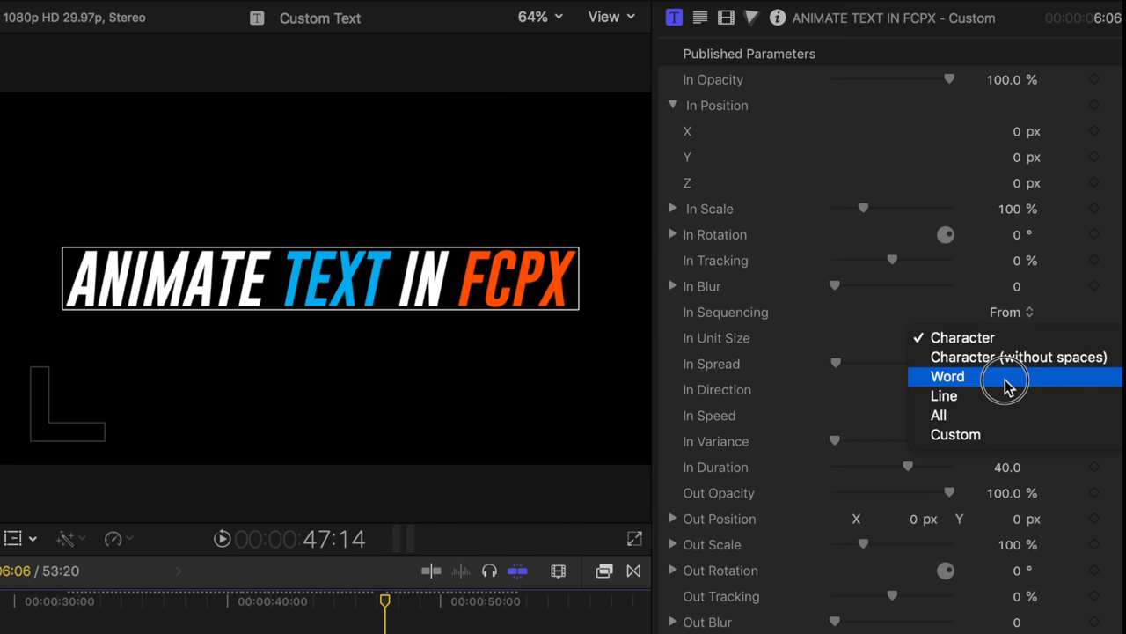
click(946, 376)
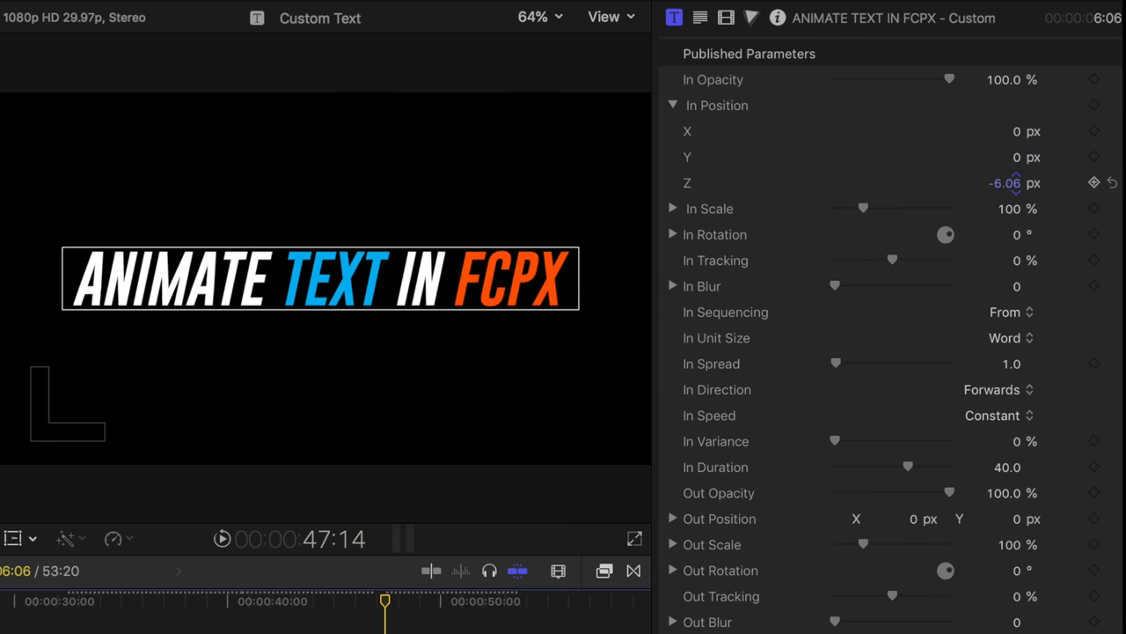
drag(1005, 182, 967, 181)
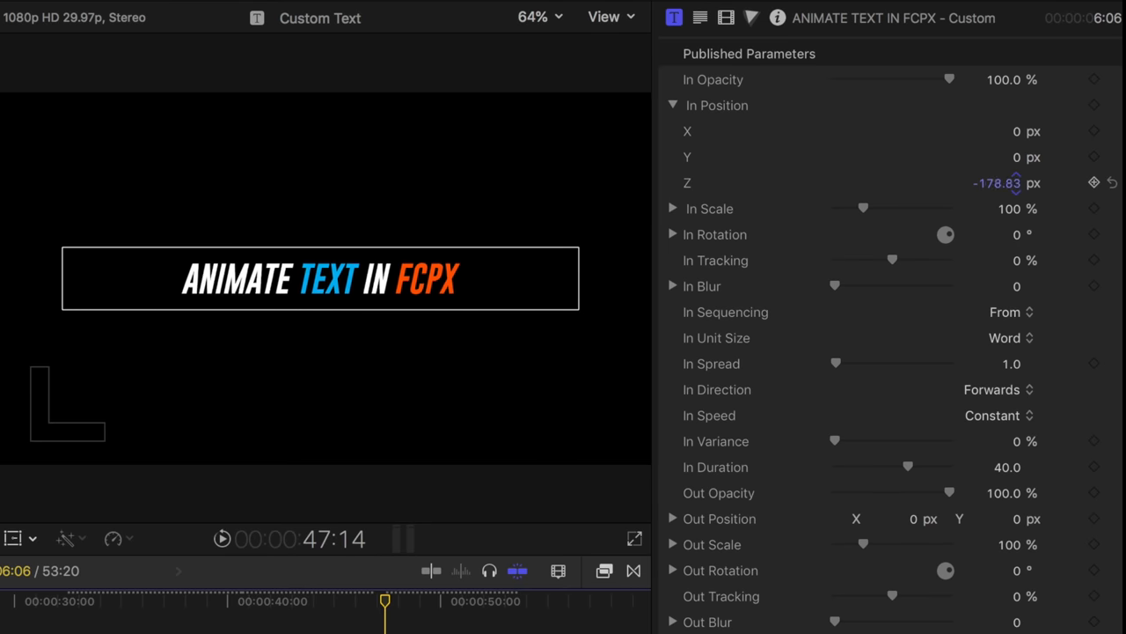
drag(1000, 181, 1012, 193)
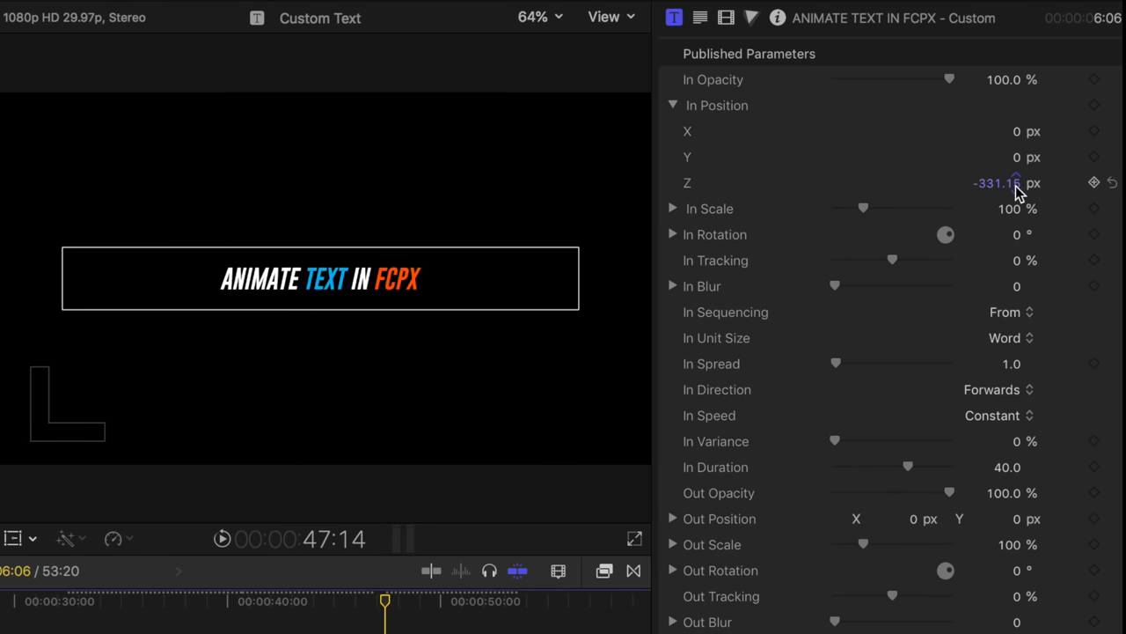
- Enter -350 as the In Position Z starting value
double_click(994, 183)
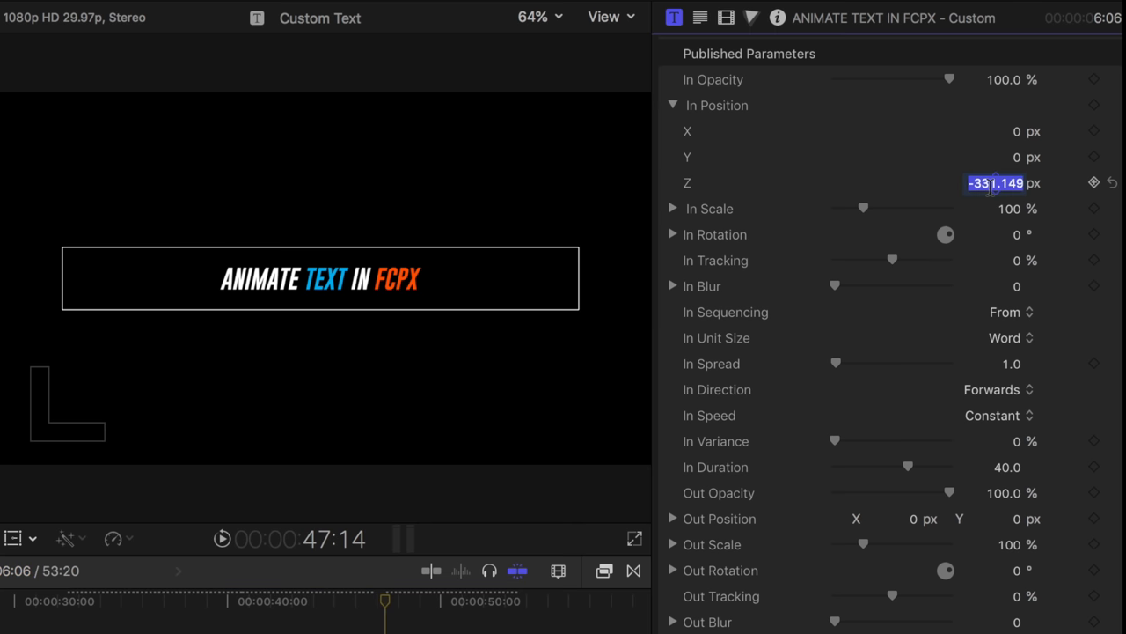
text(-35)
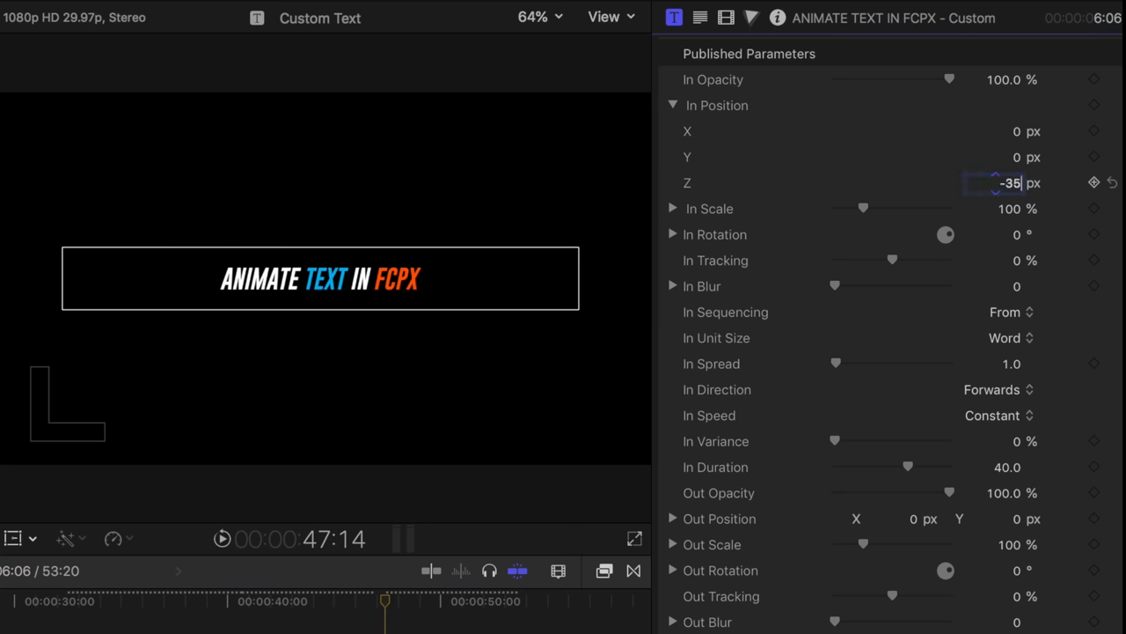
text(350.0)
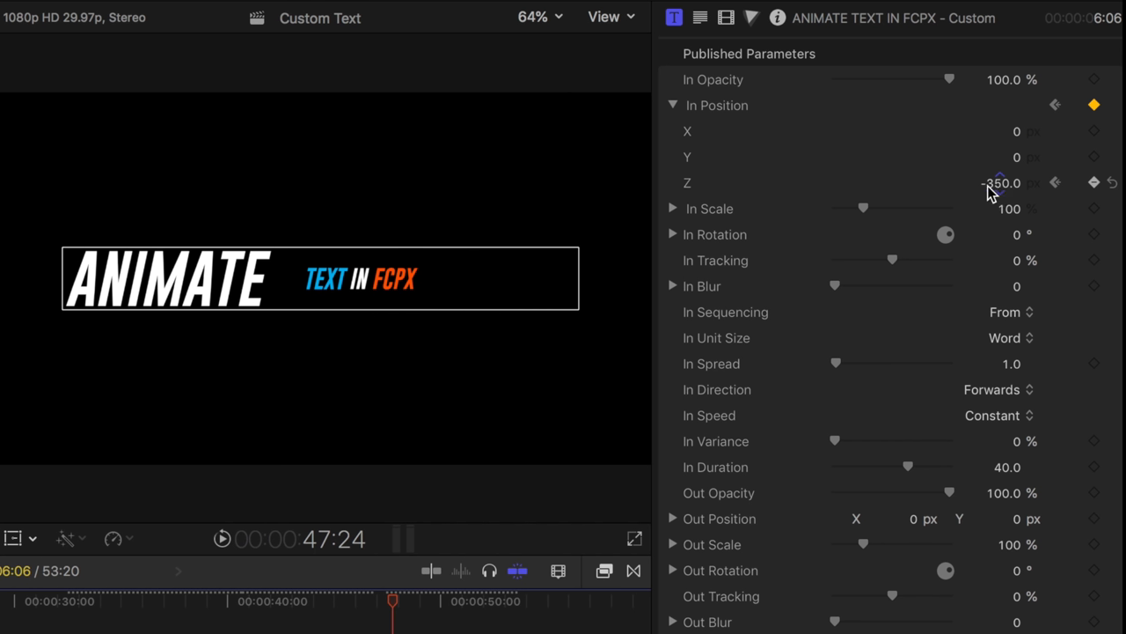
- Keyframe In Position Z at 100 after the -350 start
double_click(1001, 183)
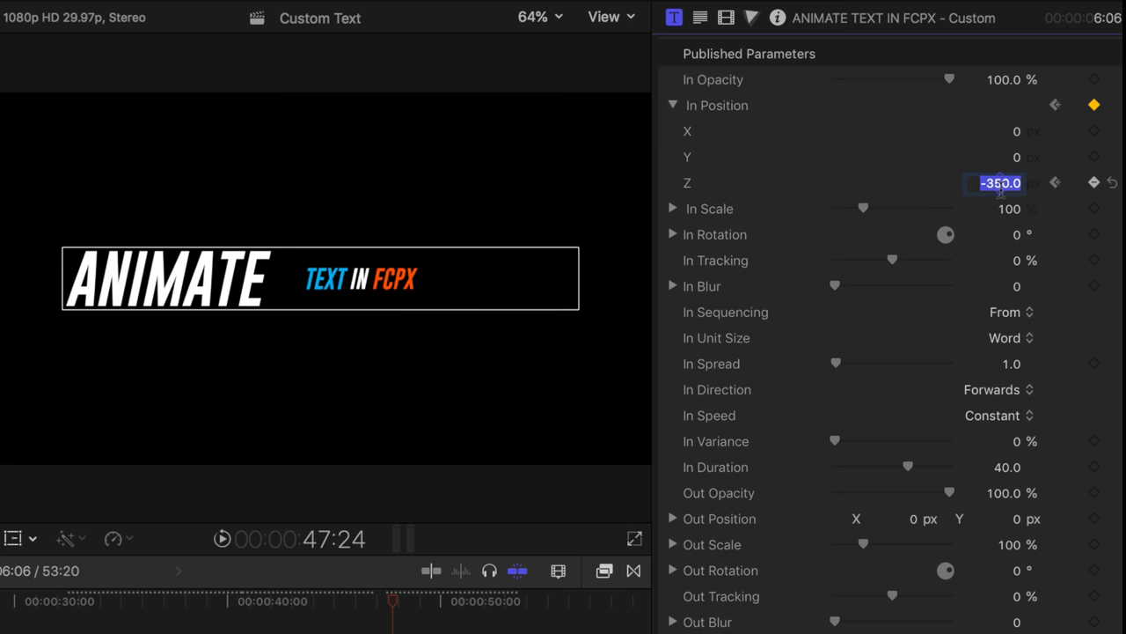
text(100)
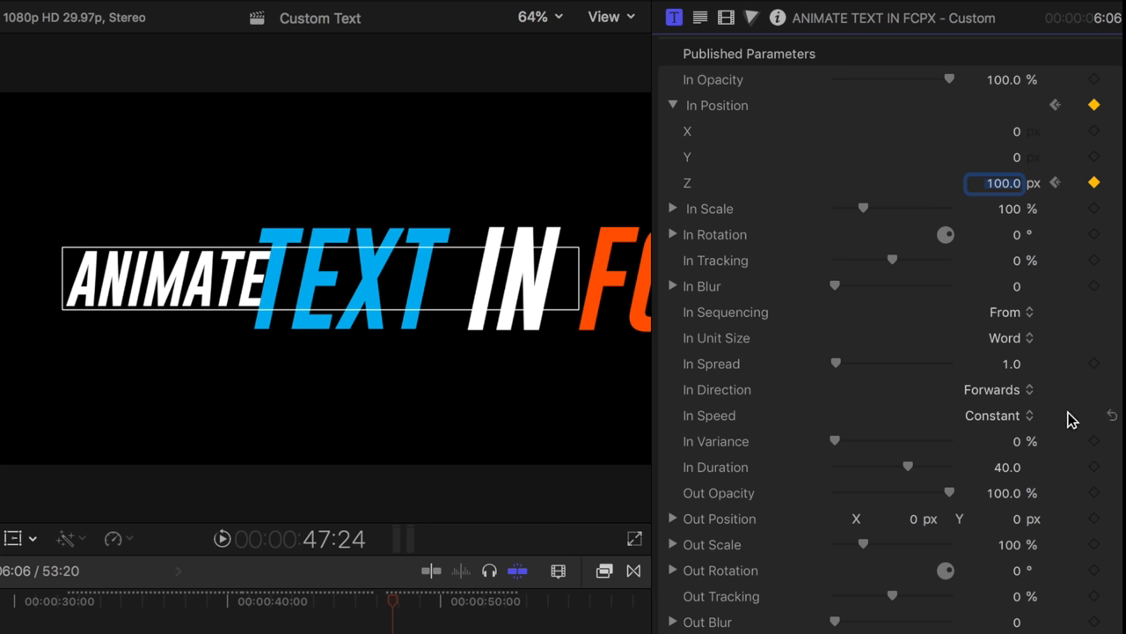
mouse_move(984, 402)
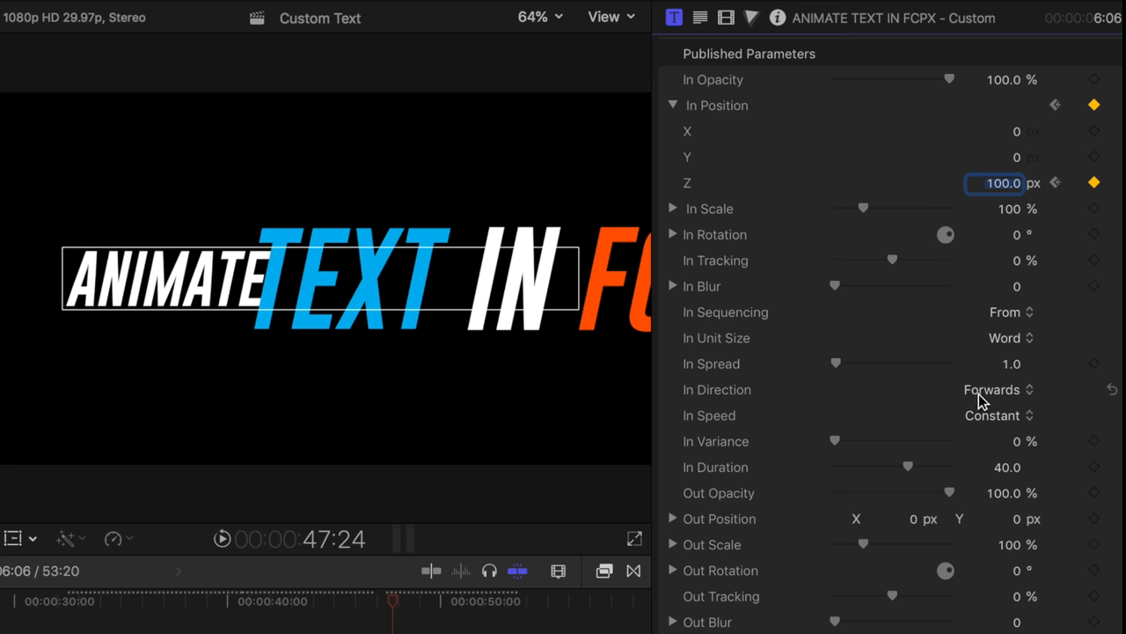
- Keep In Direction at Forwards and set In Sequencing to From Keyframes
click(993, 389)
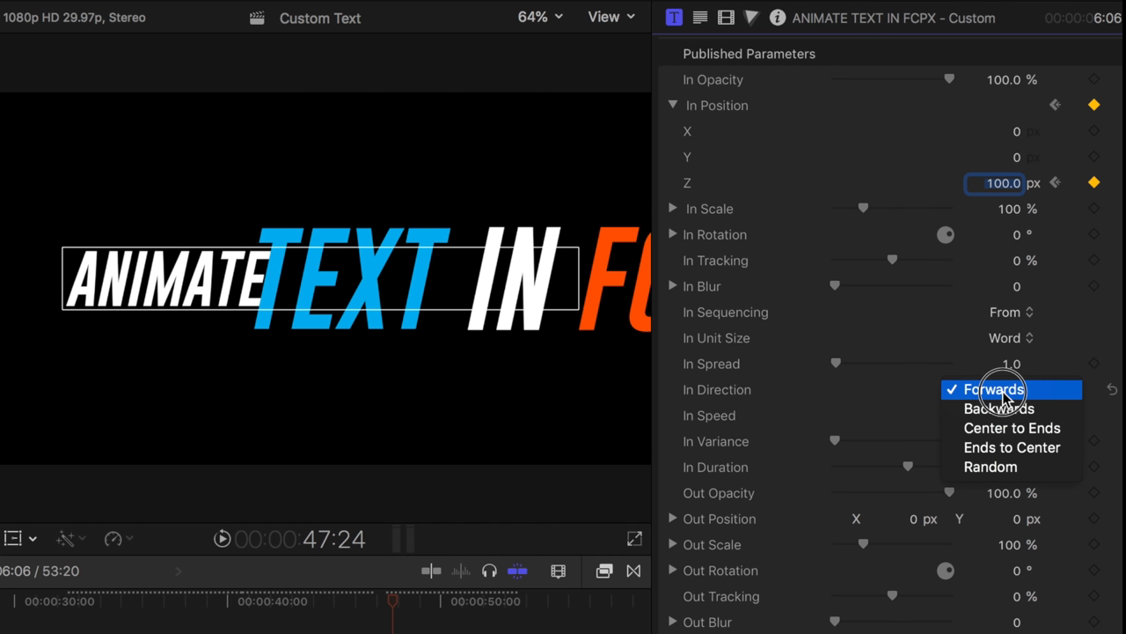
click(992, 389)
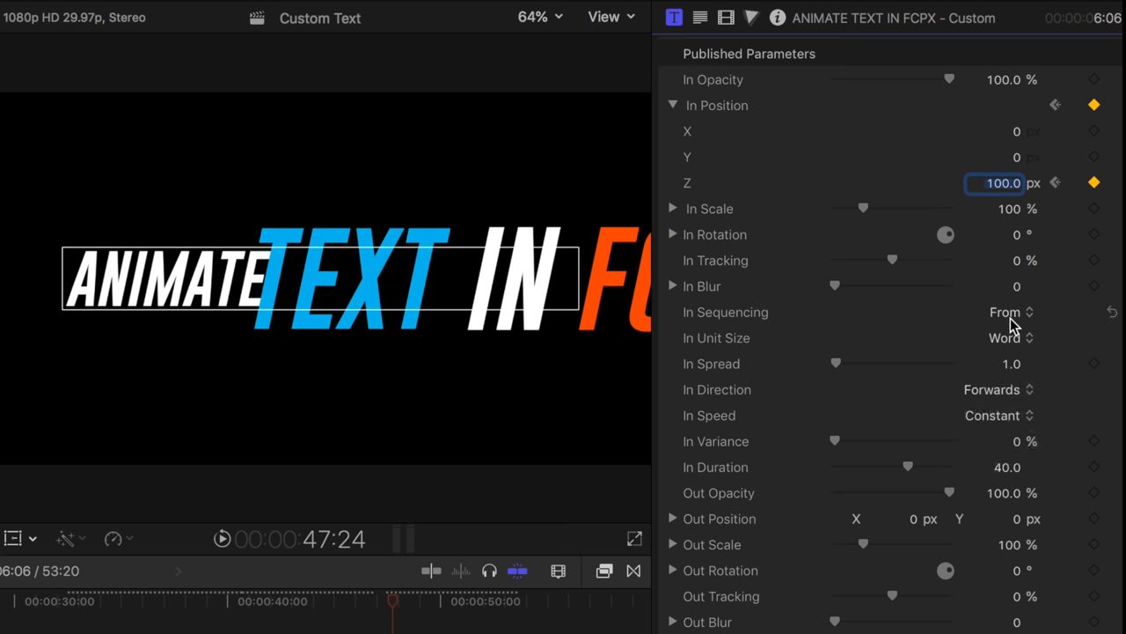
click(1010, 312)
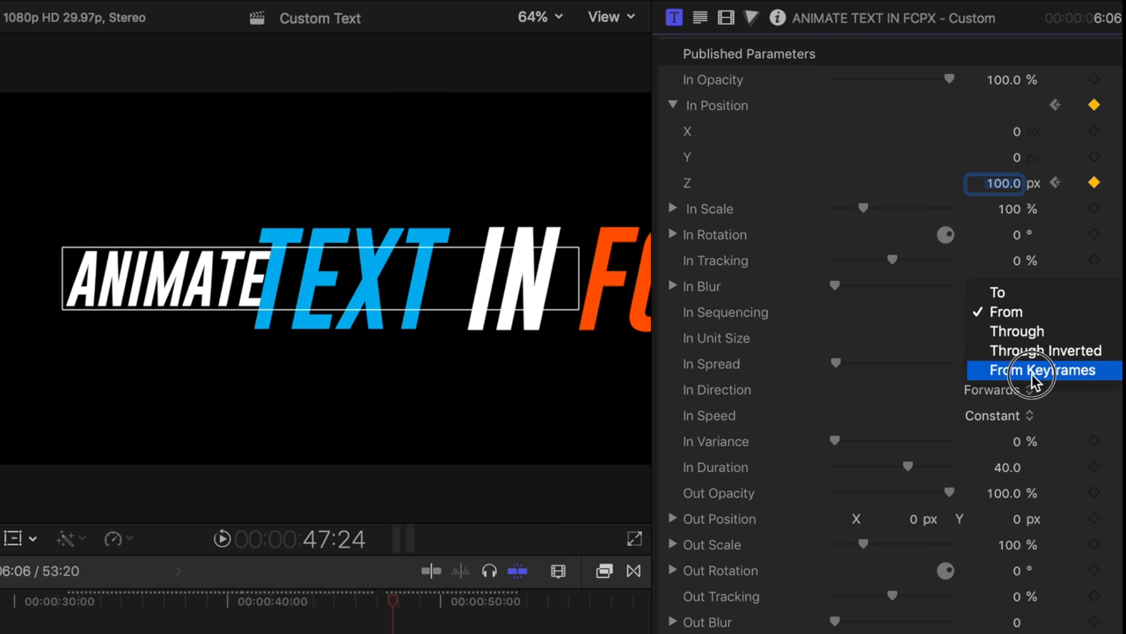
click(1044, 369)
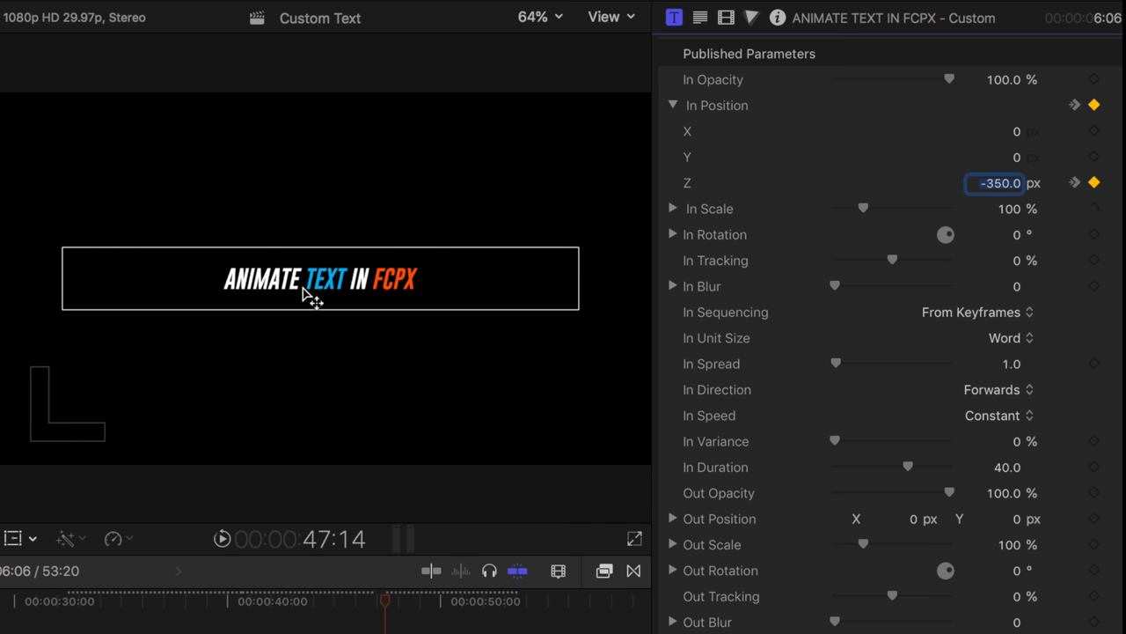
mouse_move(1077, 184)
text(100)
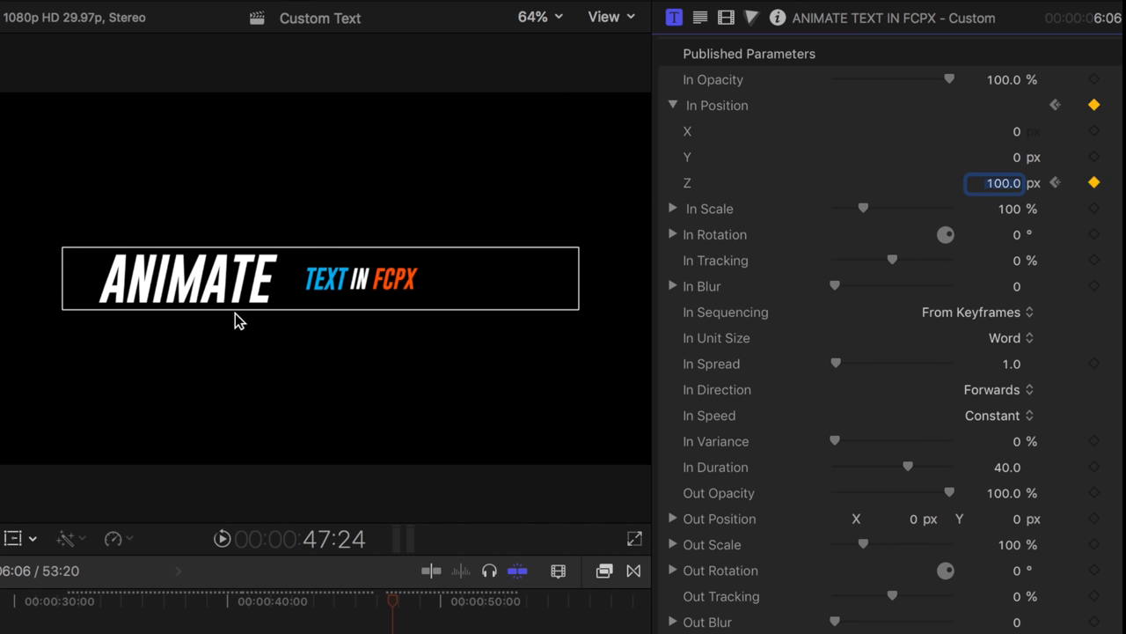
mouse_move(401, 620)
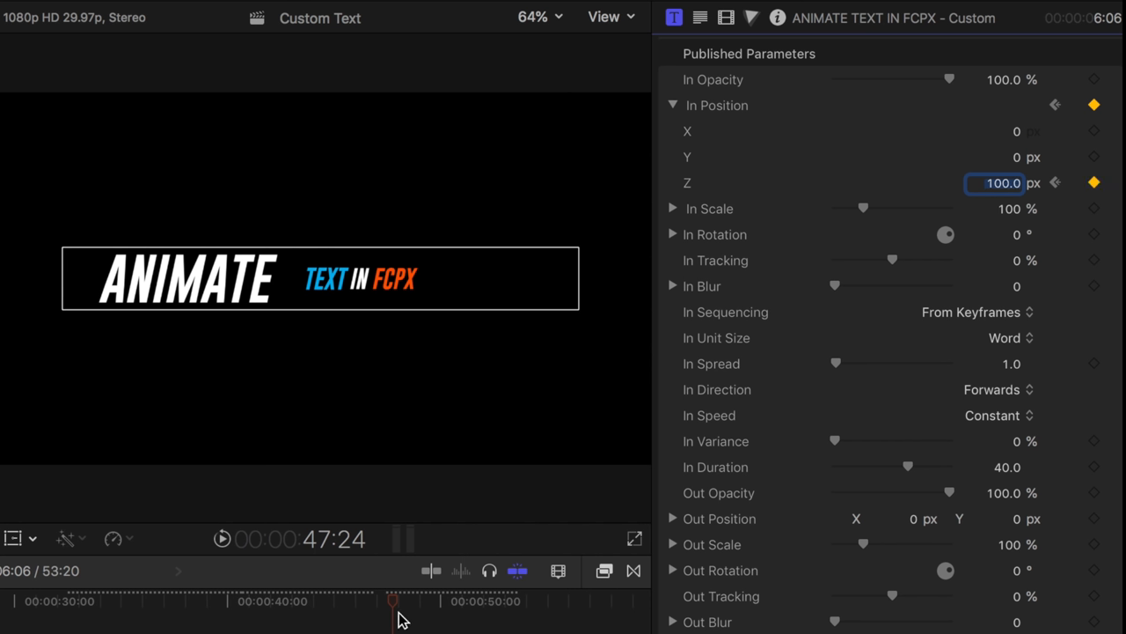
mouse_move(414, 605)
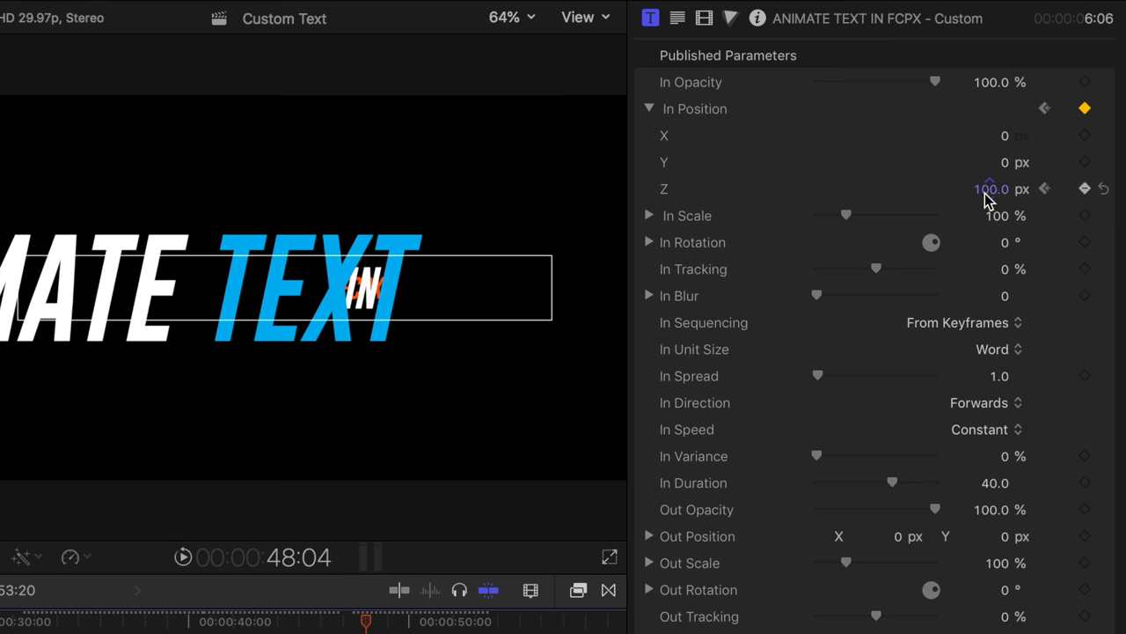
- At 48:04, enter In Position Z of -75 as an overshoot keyframe
click(989, 190)
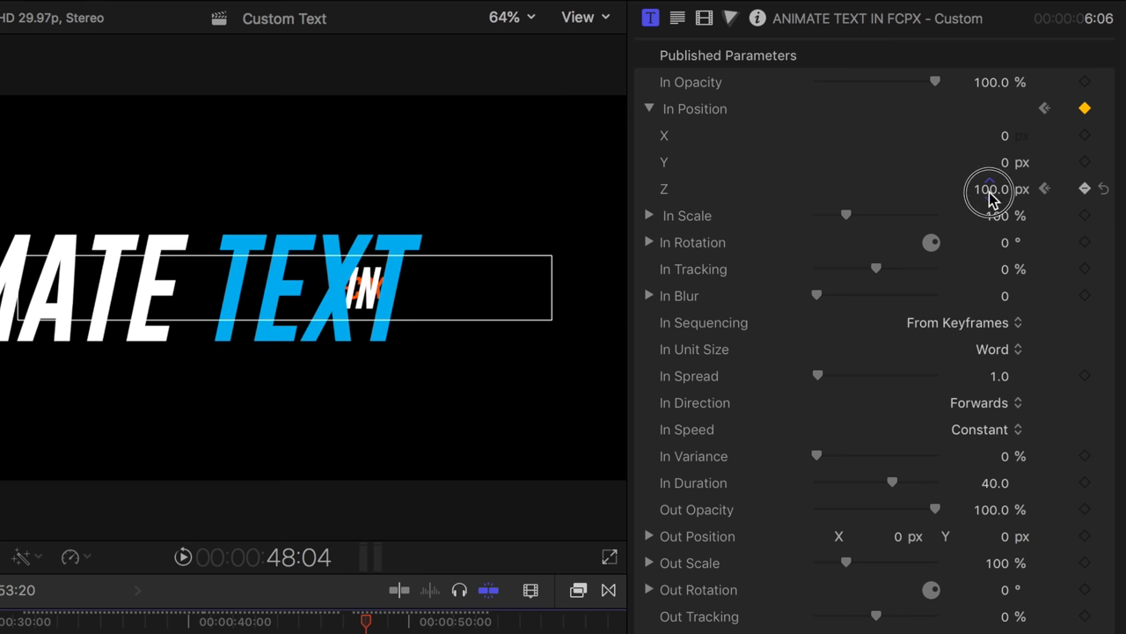
double_click(989, 190)
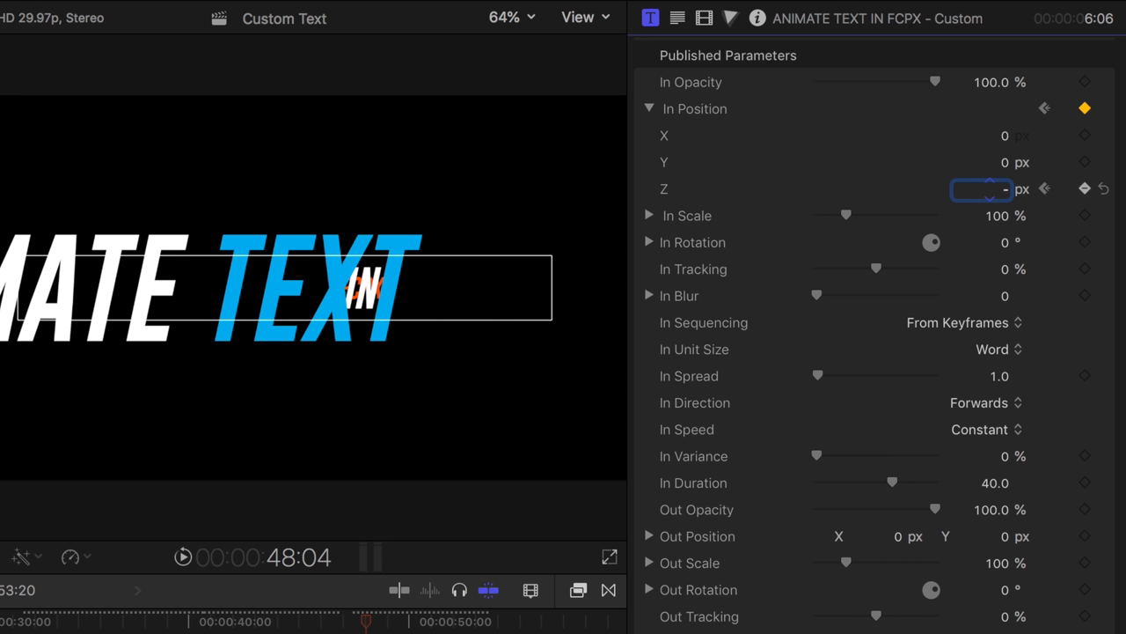
text(-75)
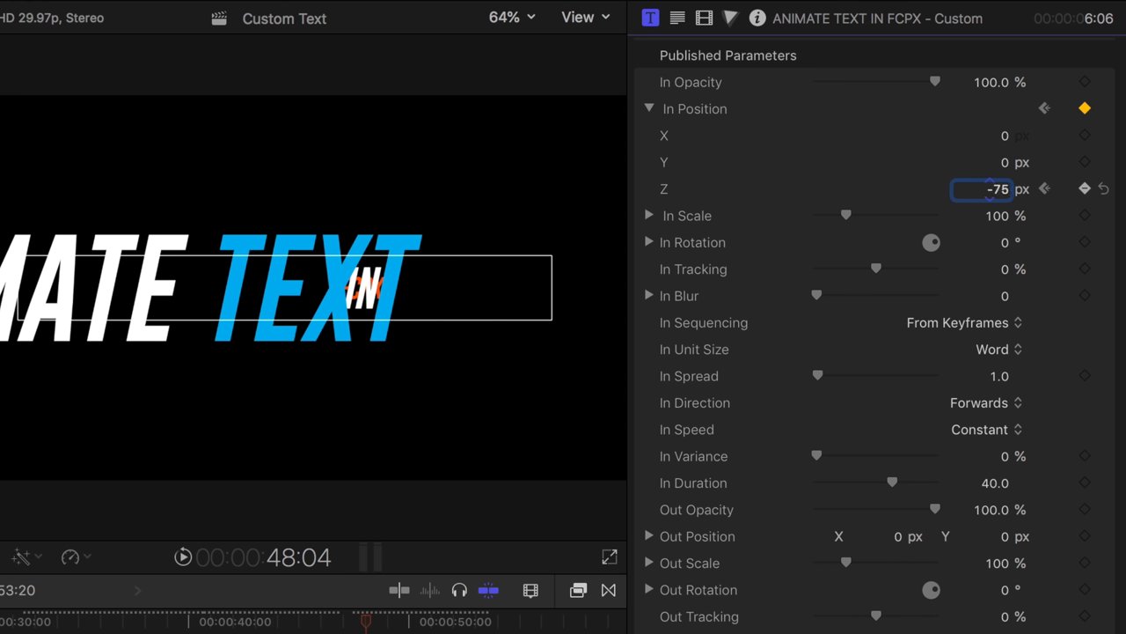
text(-75.0)
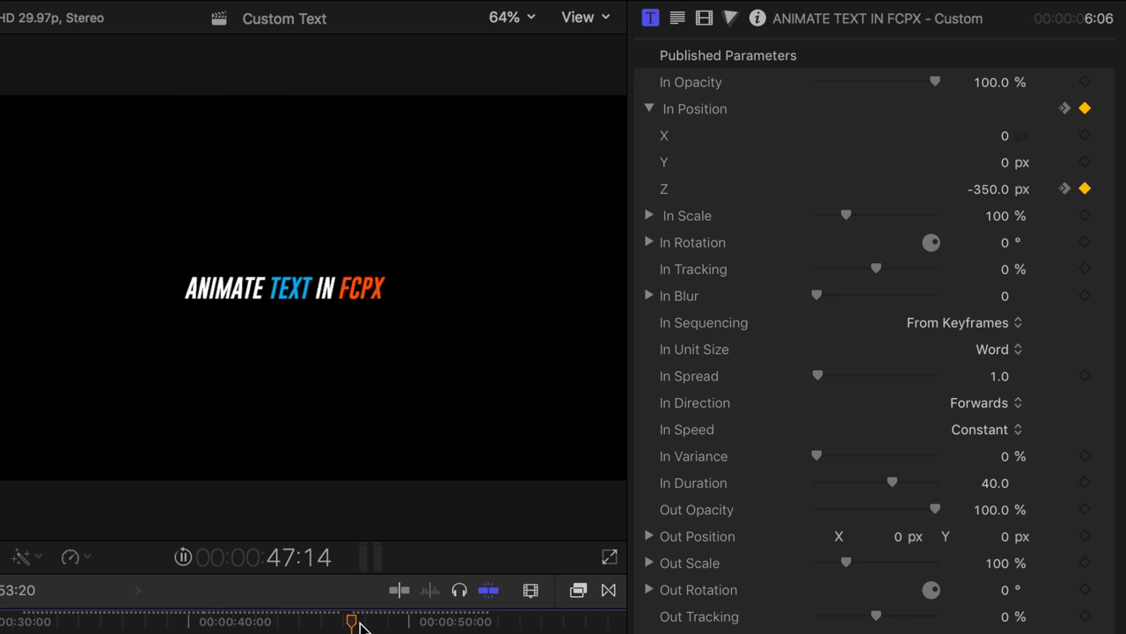
drag(352, 623, 389, 623)
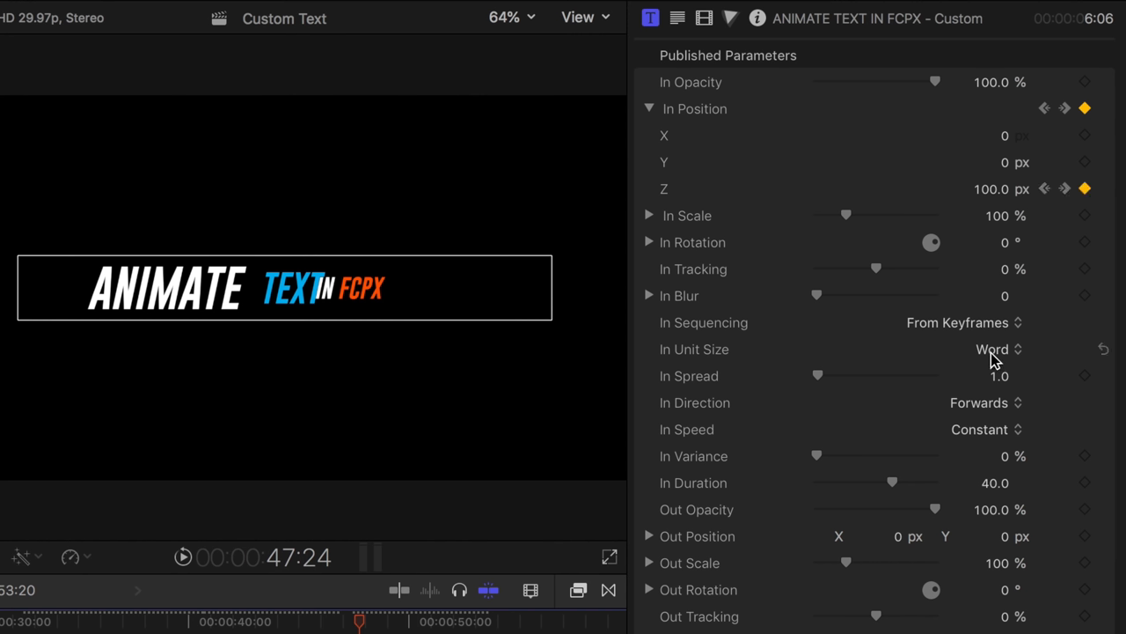
mouse_move(994, 359)
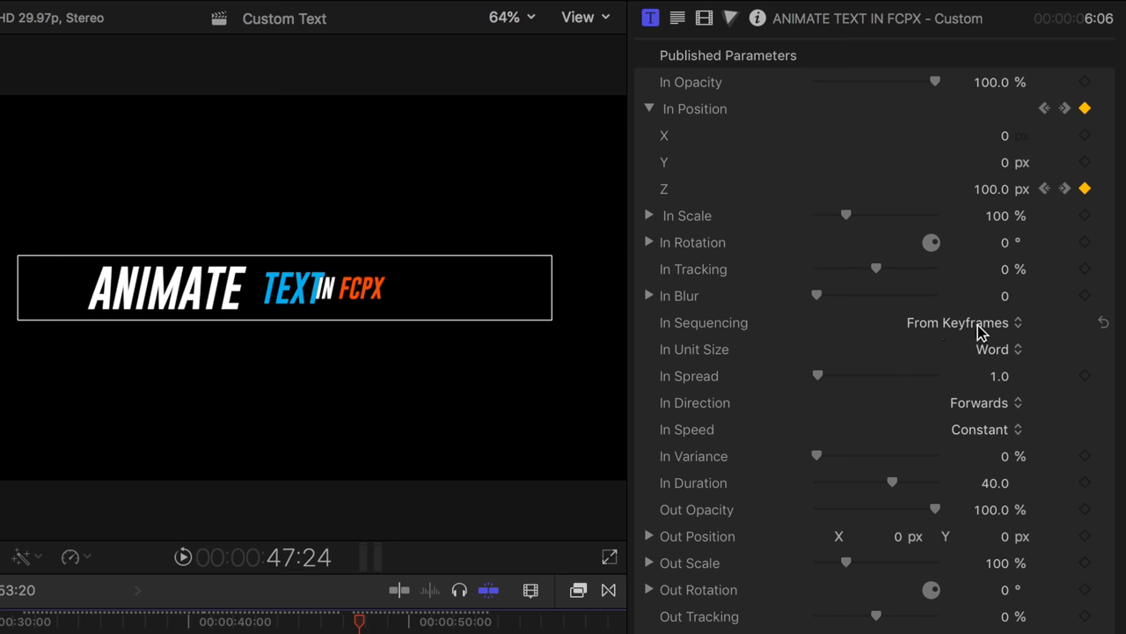
click(958, 322)
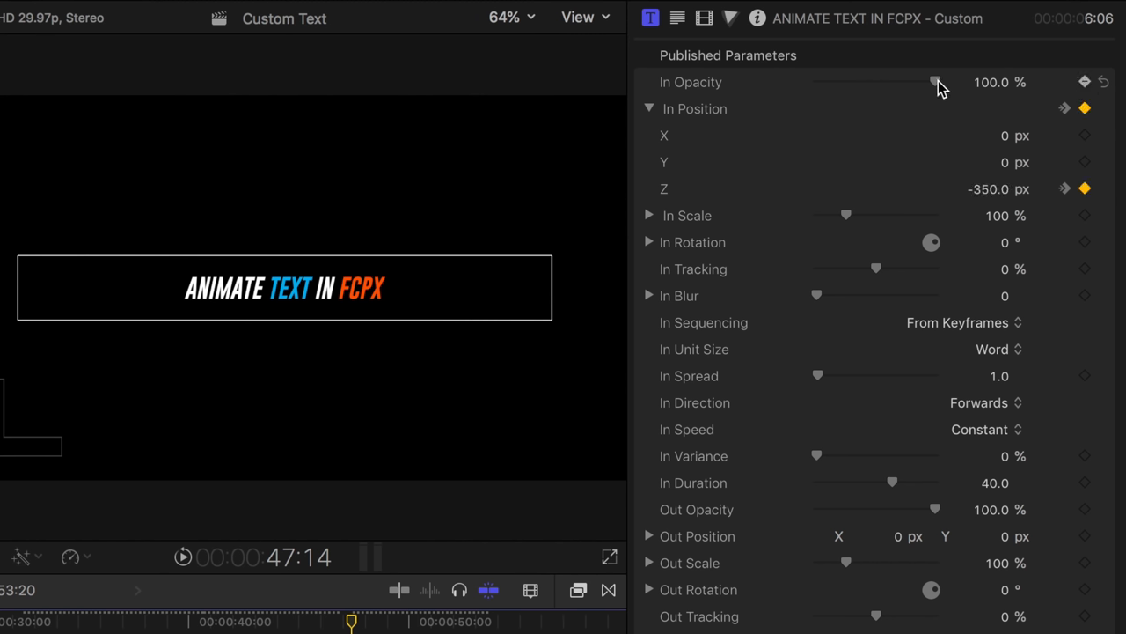
- Keyframe In Opacity at 0% at the title start, then scrub forward to where it reaches 100%
drag(936, 83, 817, 83)
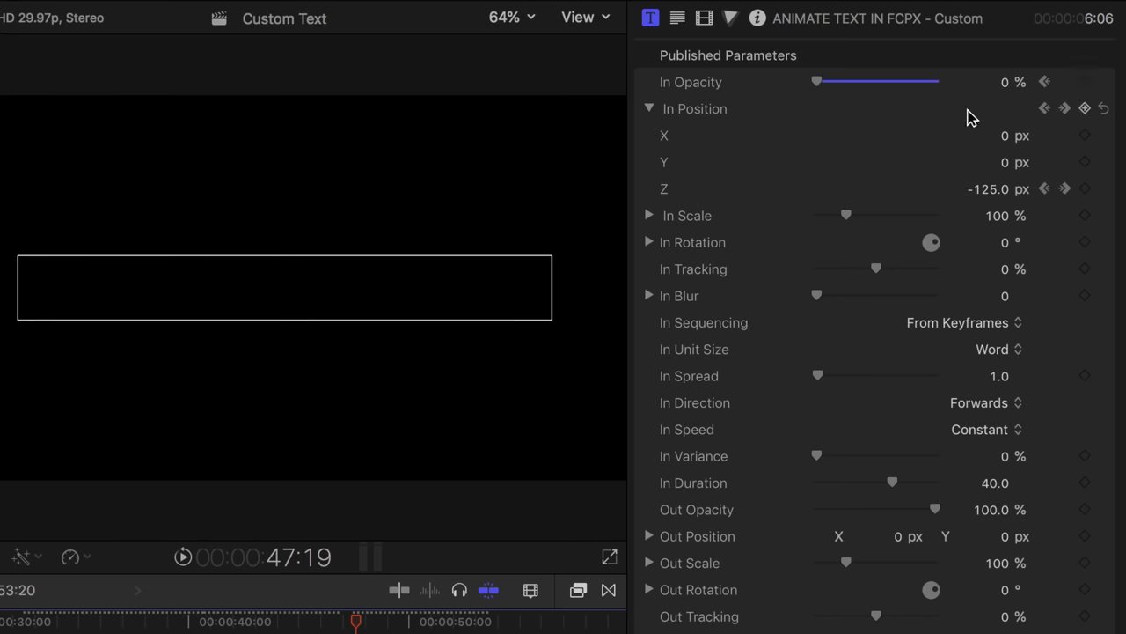
drag(817, 82, 933, 83)
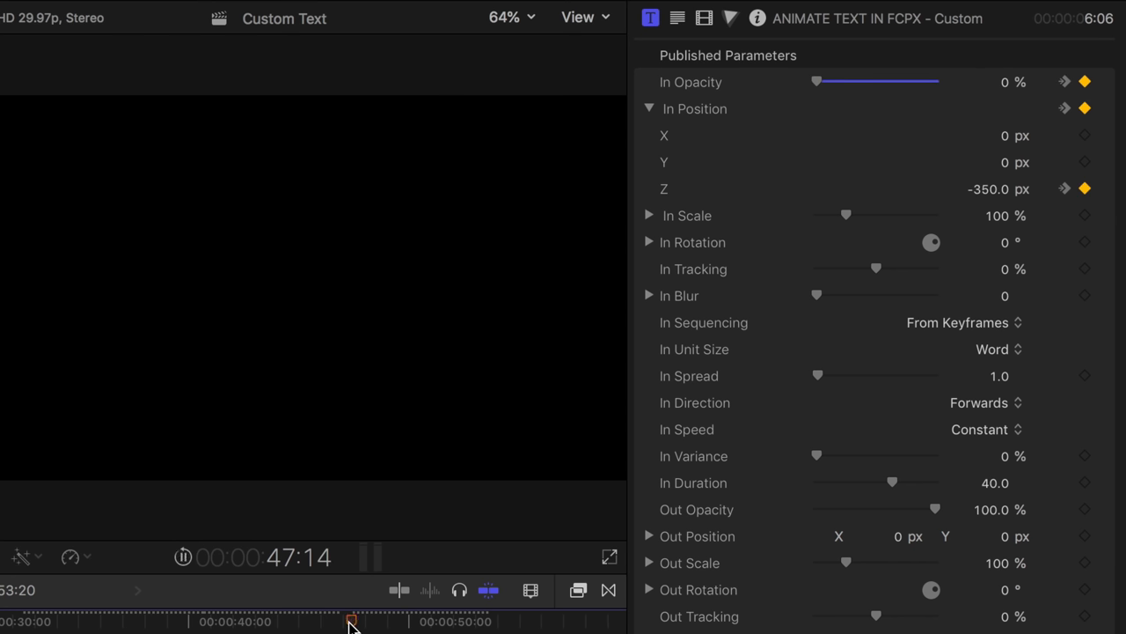
drag(352, 620, 389, 619)
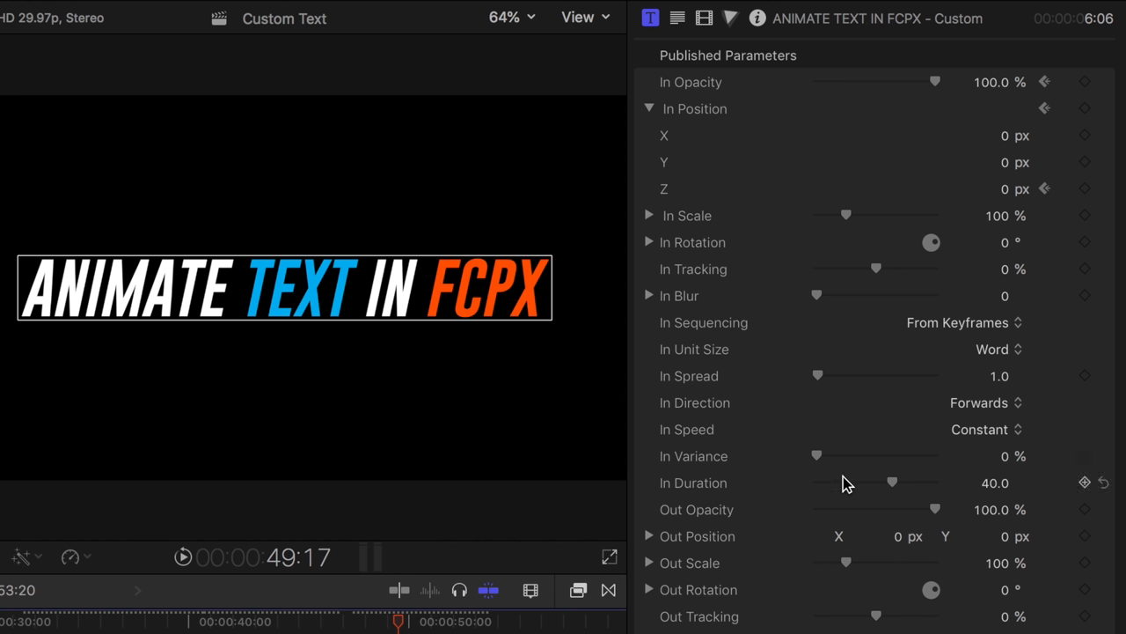
- Drag In Duration from 40 up to about 51 and jump back to the title's start to preview
drag(891, 483, 884, 483)
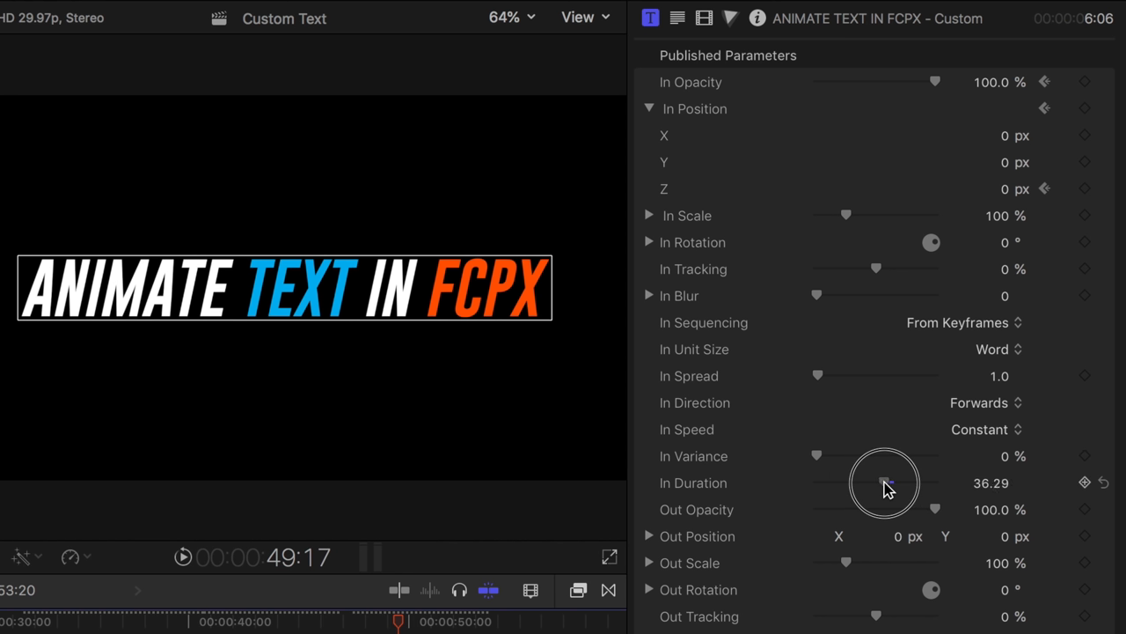
drag(887, 483, 916, 482)
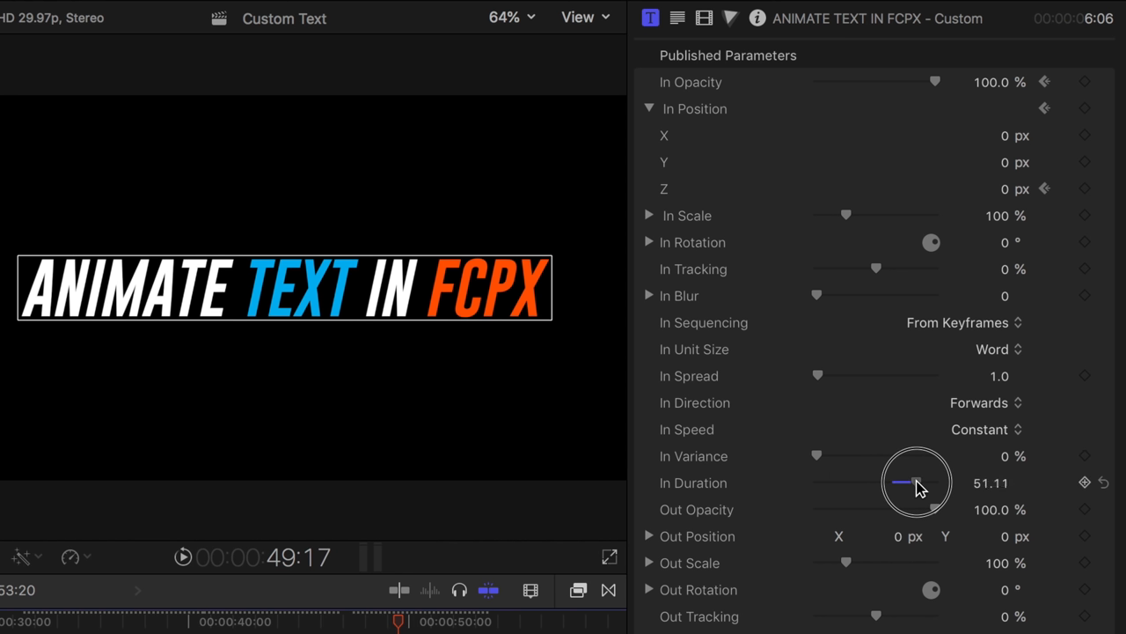
drag(889, 482, 915, 482)
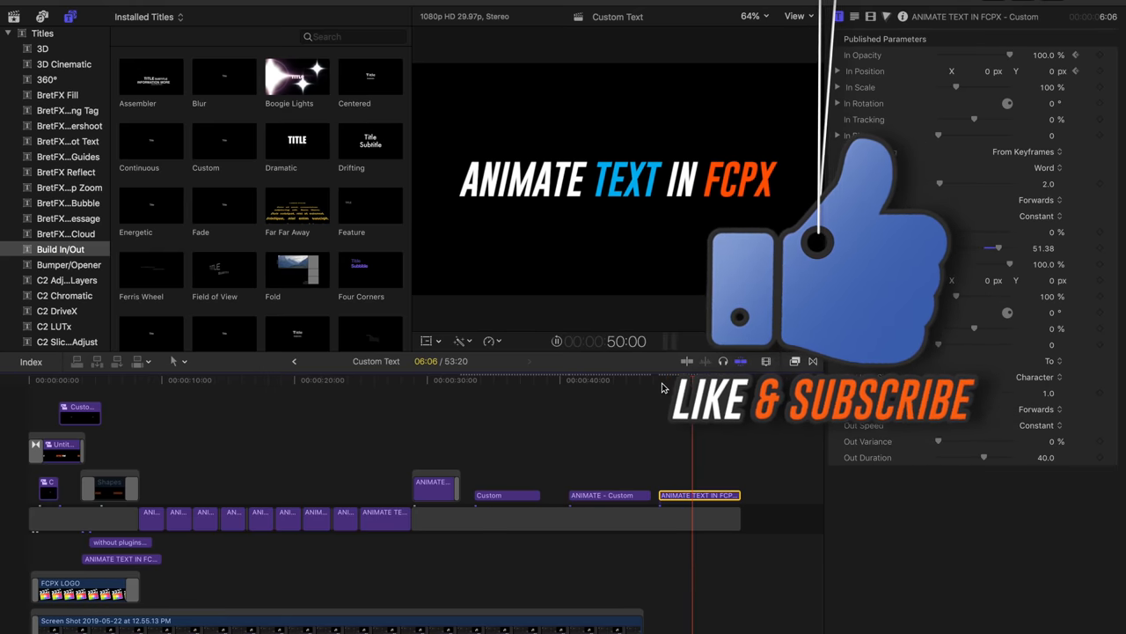
click(660, 383)
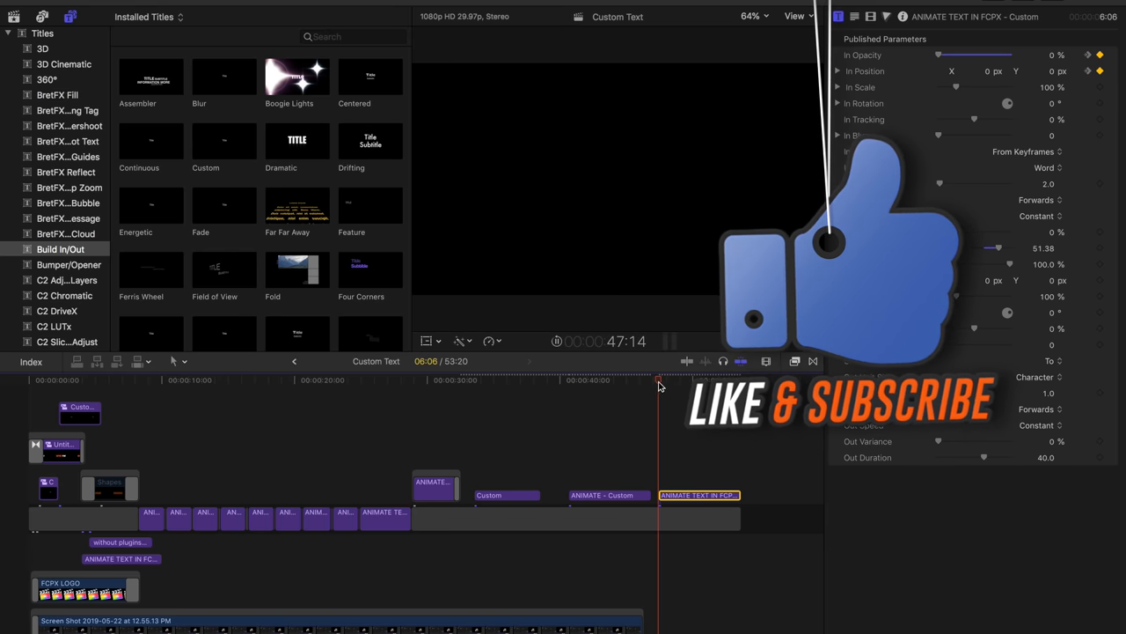